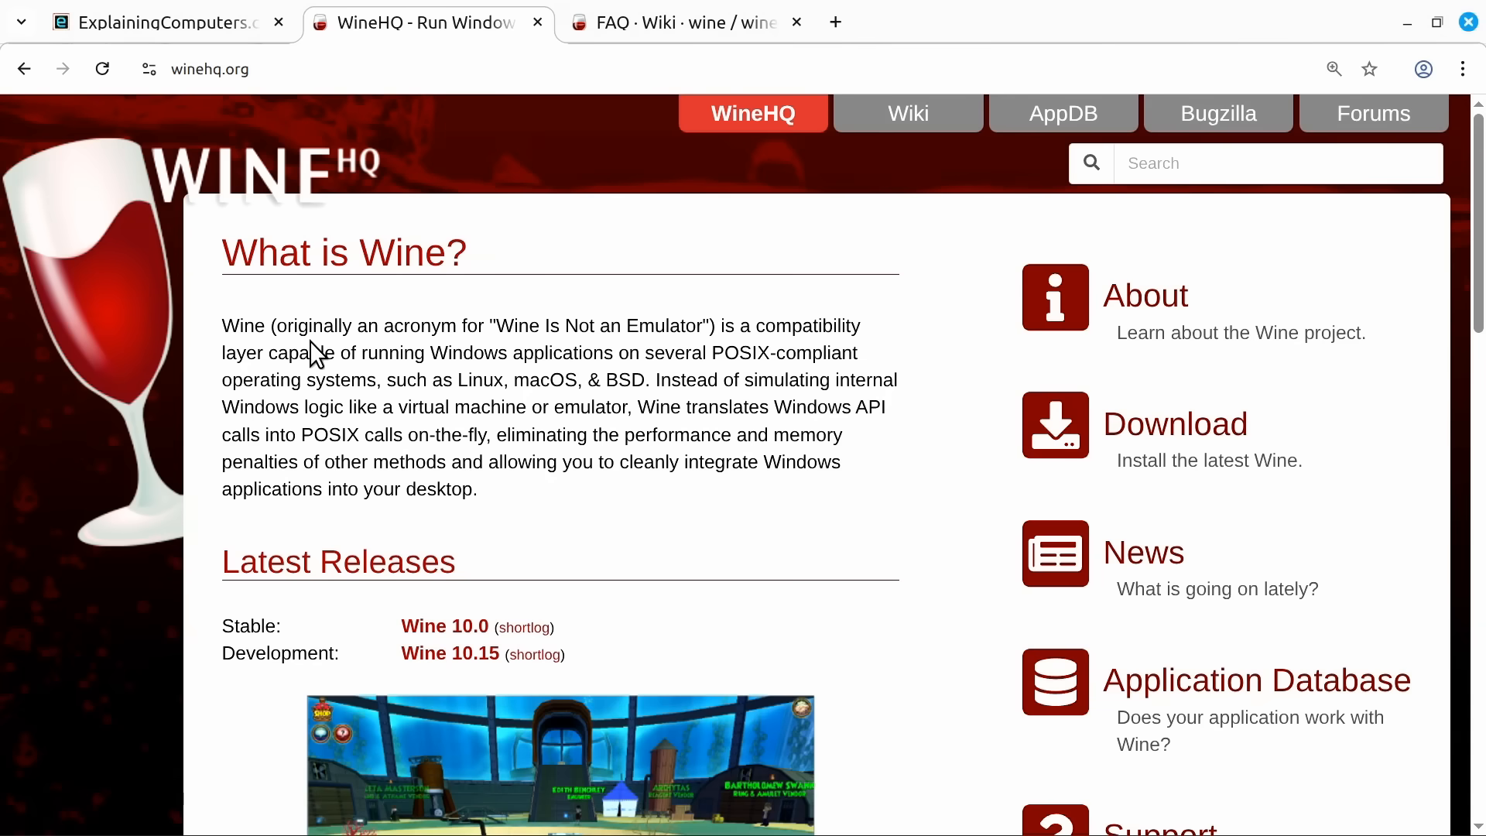
pyautogui.moveTo(707, 272)
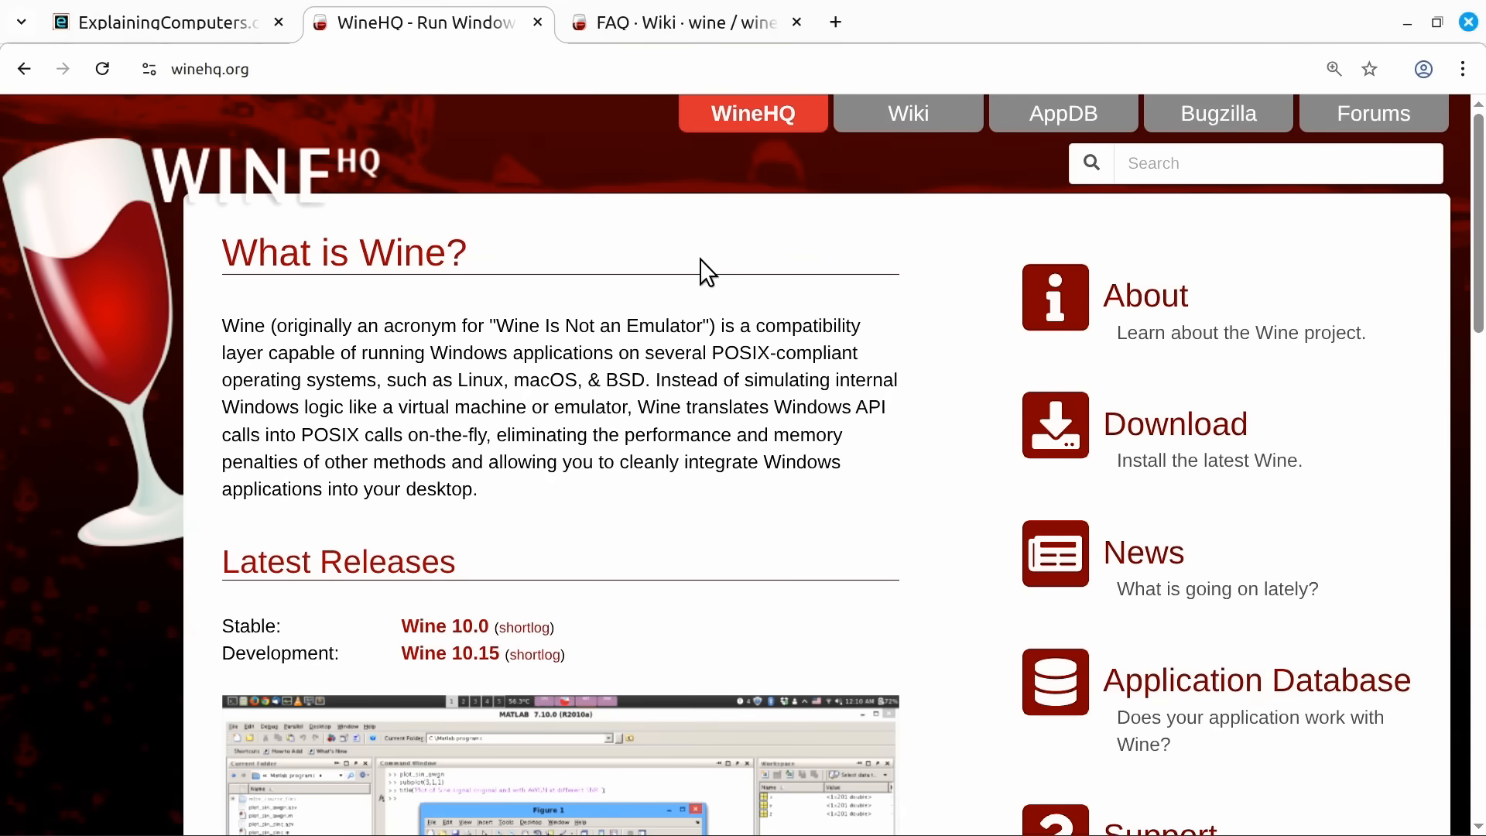
pyautogui.moveTo(393, 381)
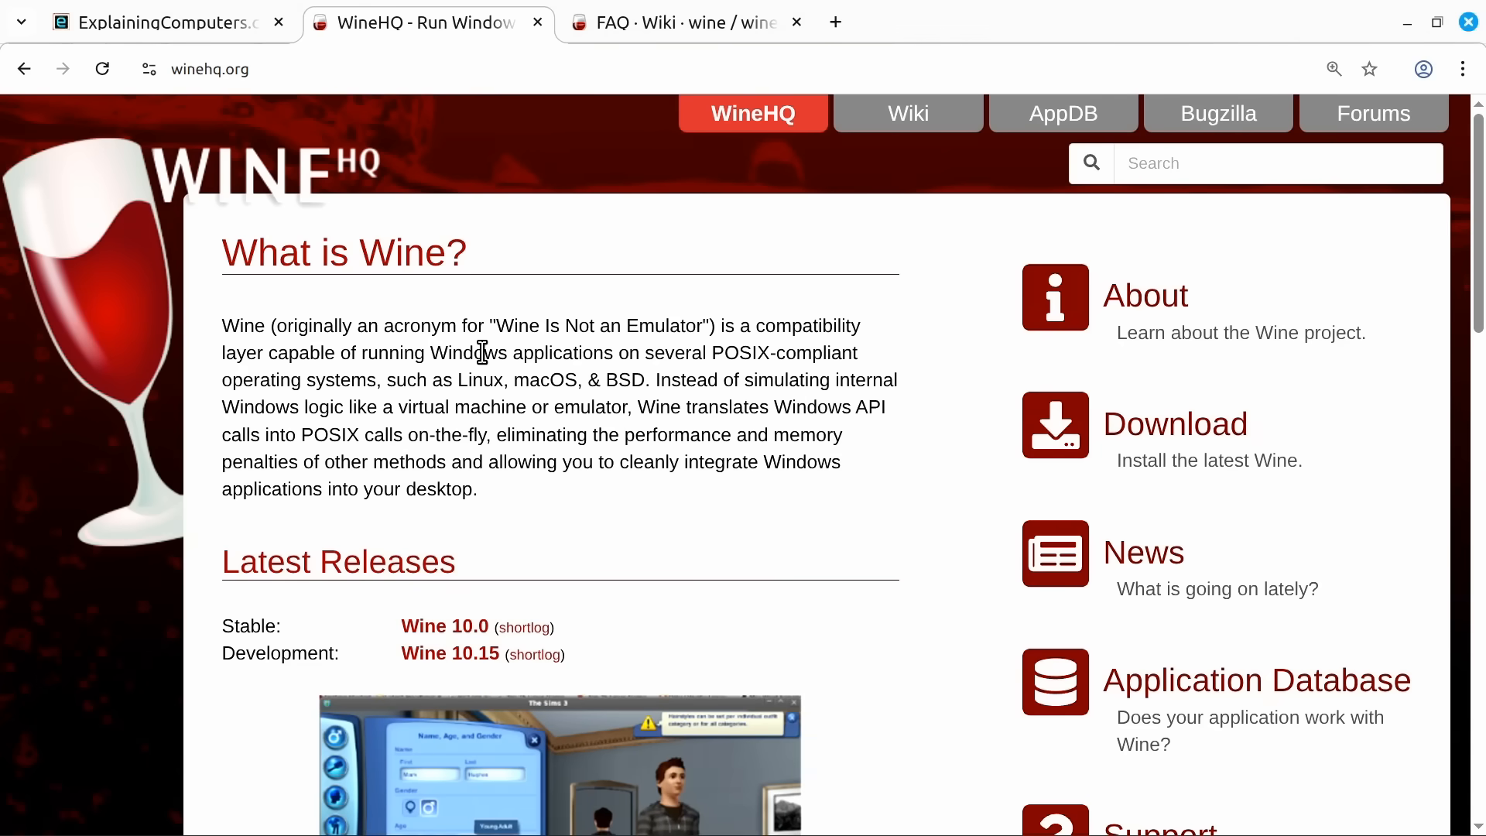
pyautogui.moveTo(631, 538)
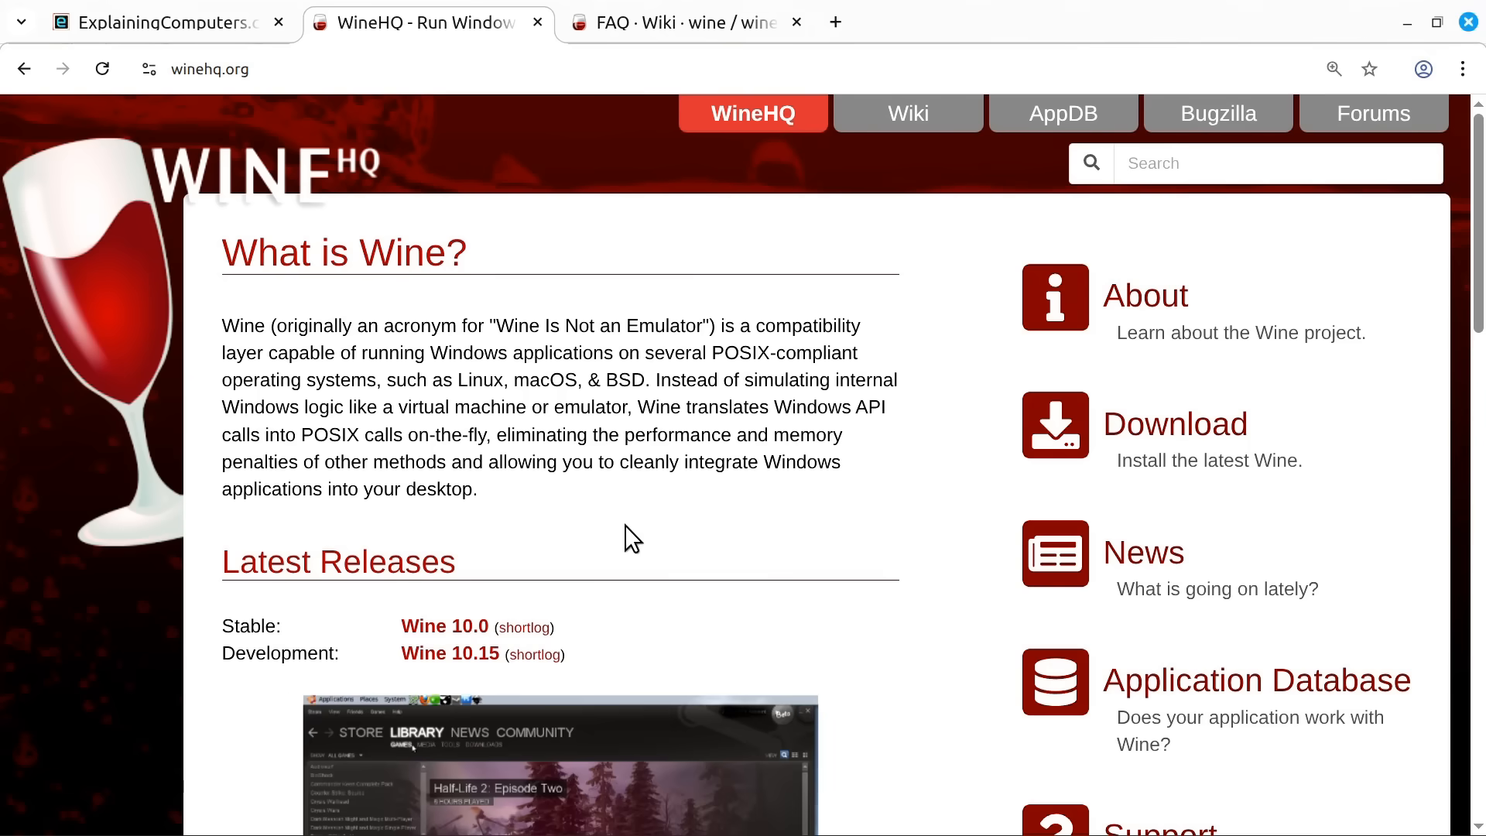
pyautogui.moveTo(1410, 31)
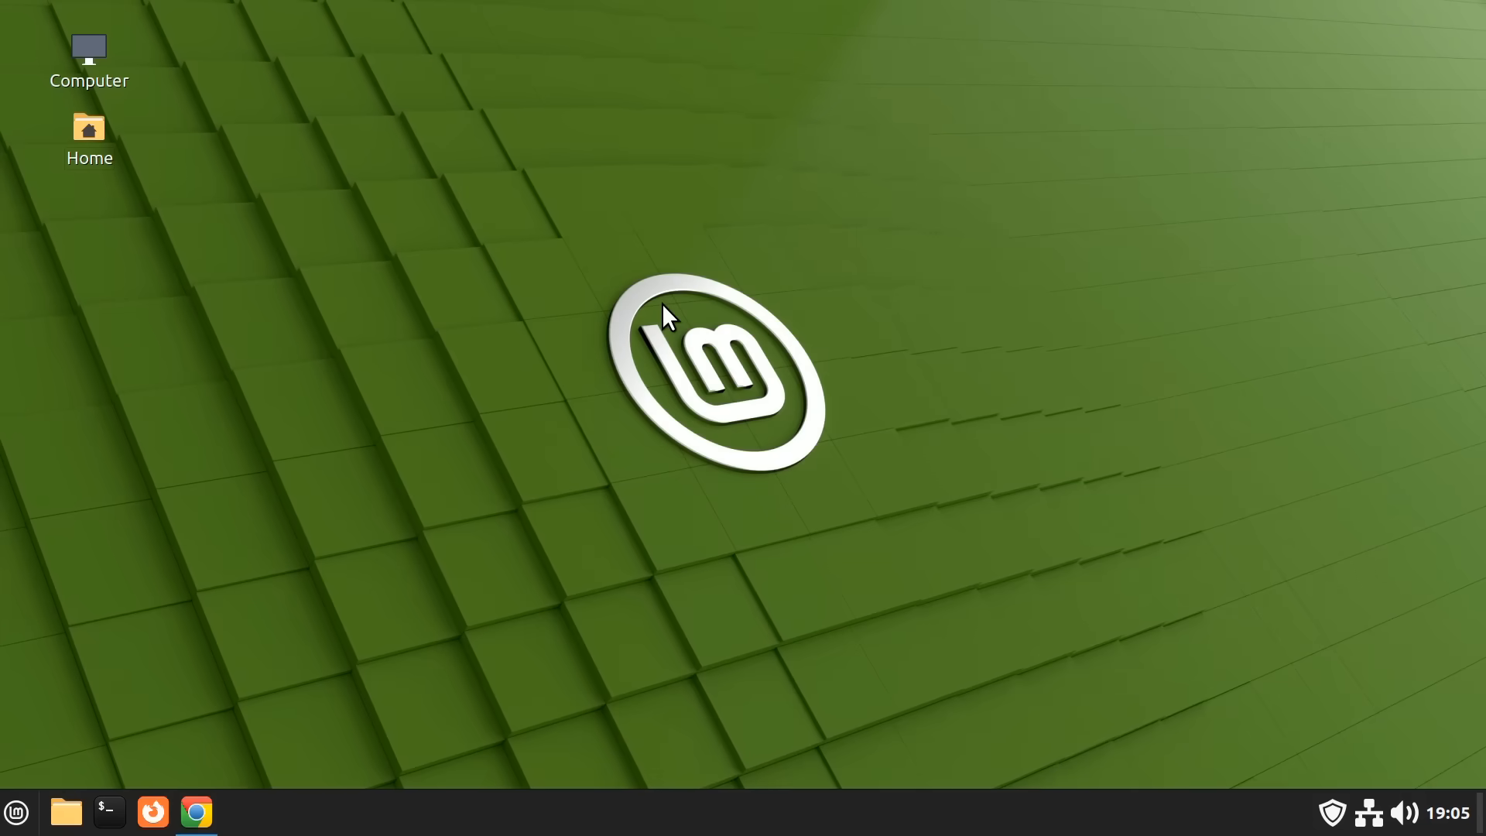
pyautogui.moveTo(334, 794)
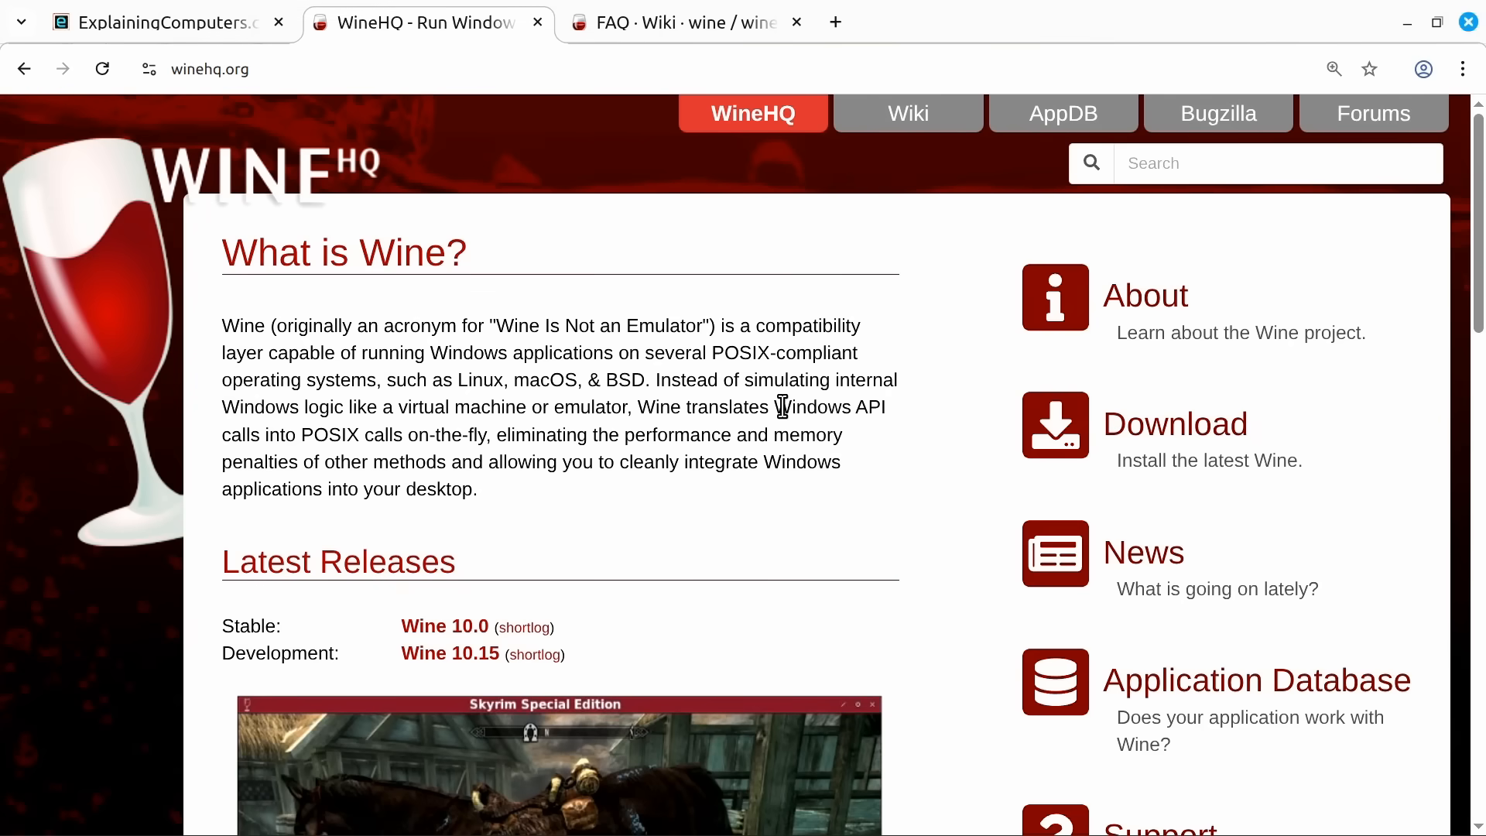
# View the Wine FAQ tab on version choice, then return to the WineHQ home page tab.
pyautogui.click(678, 22)
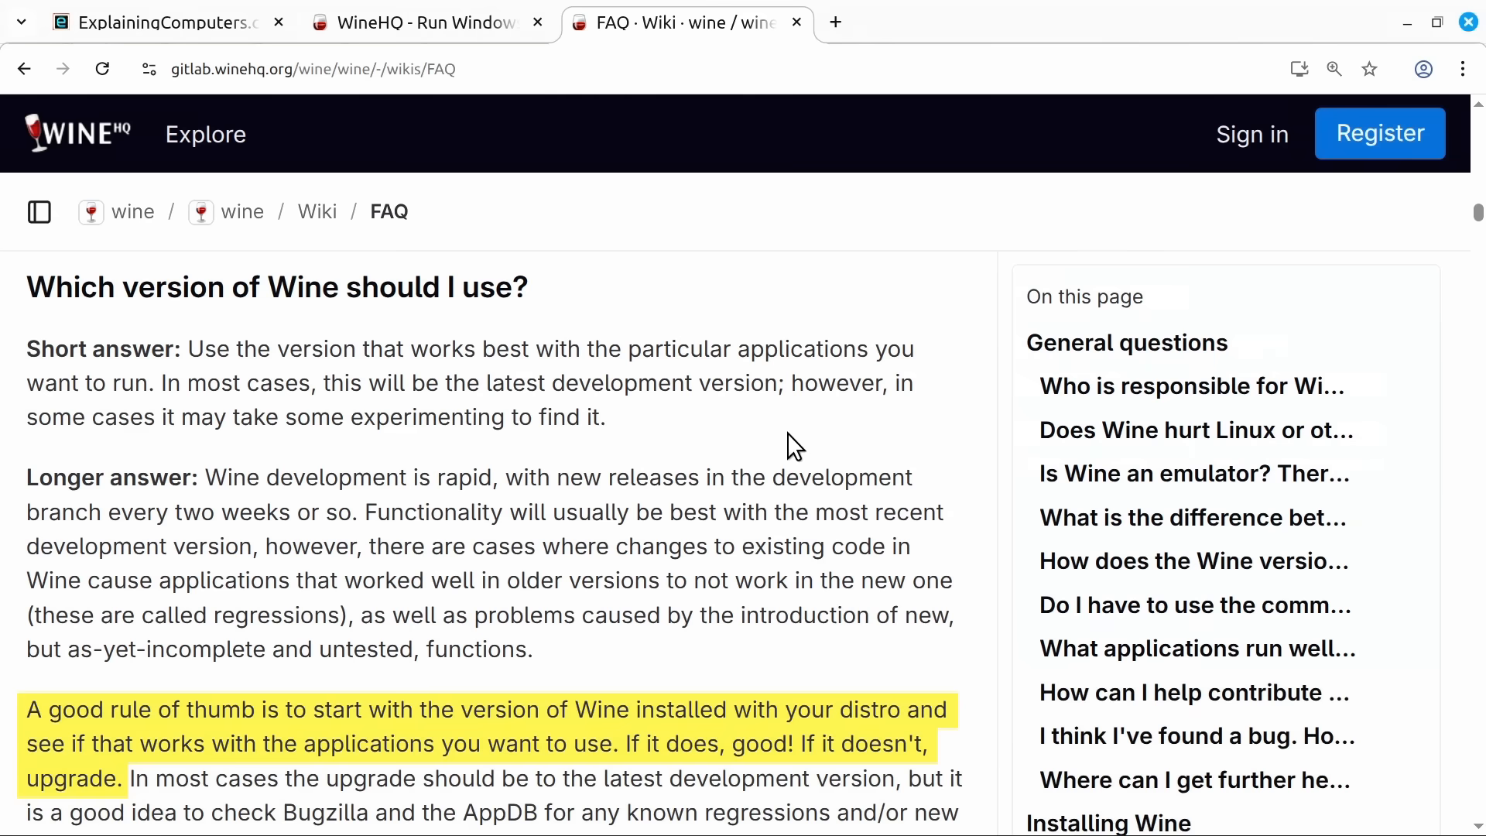
pyautogui.click(427, 22)
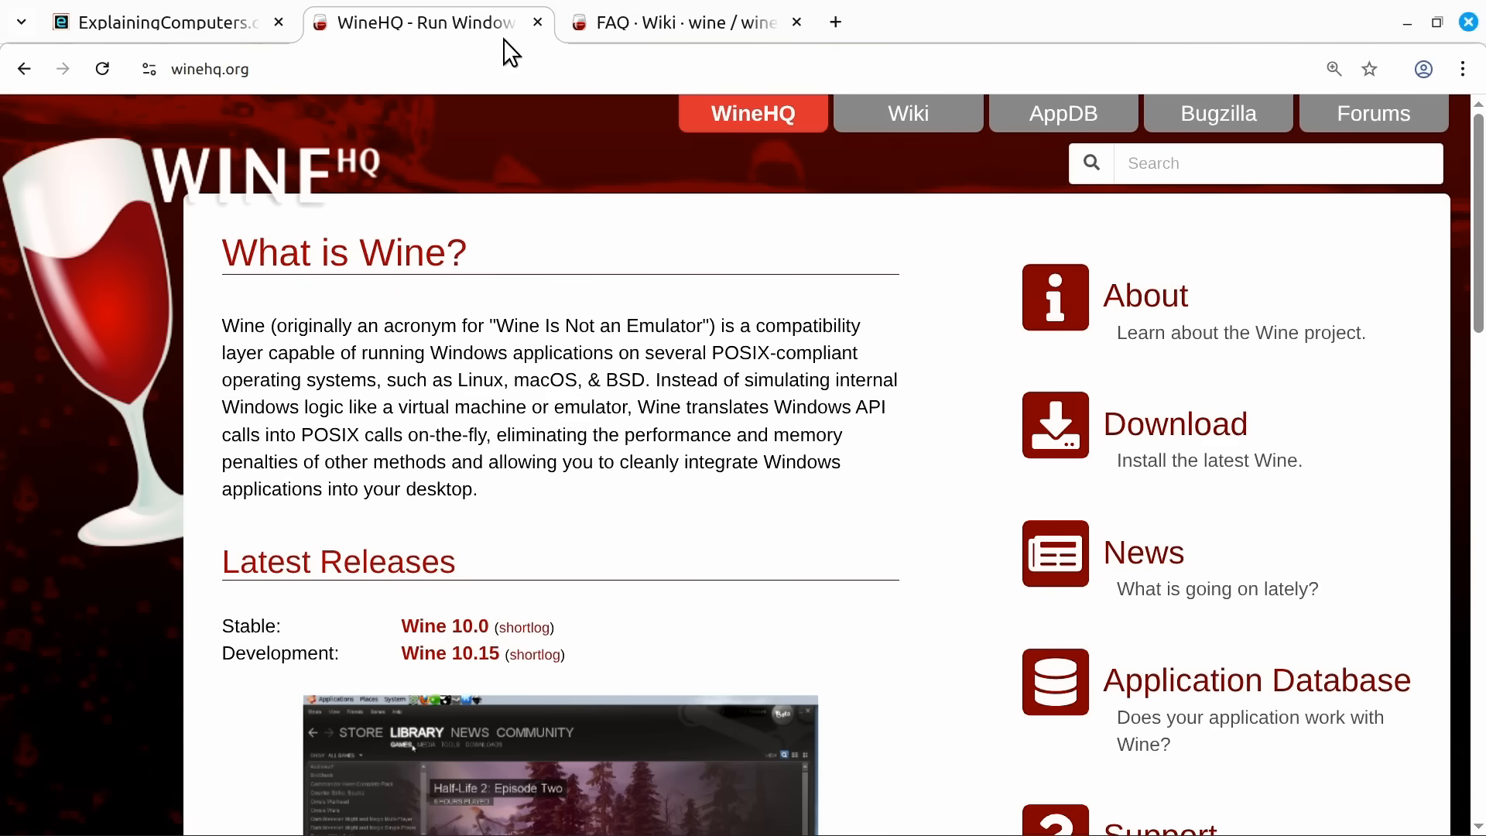
pyautogui.moveTo(444, 627)
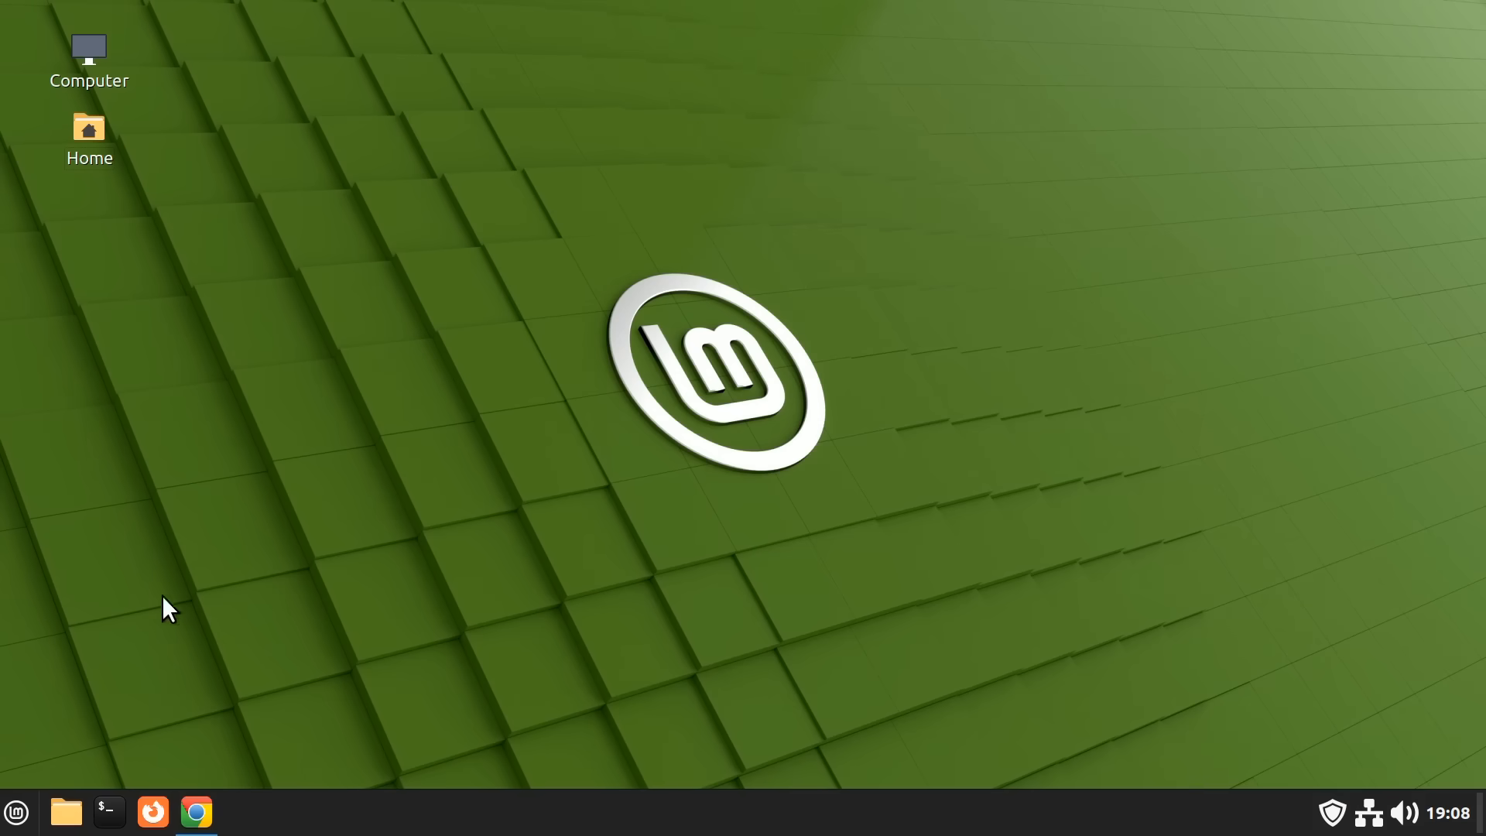
# Launch Software Manager, search 'wine', view the Microsoft Windows Compatibility Layer listing and go back to results.
pyautogui.click(16, 812)
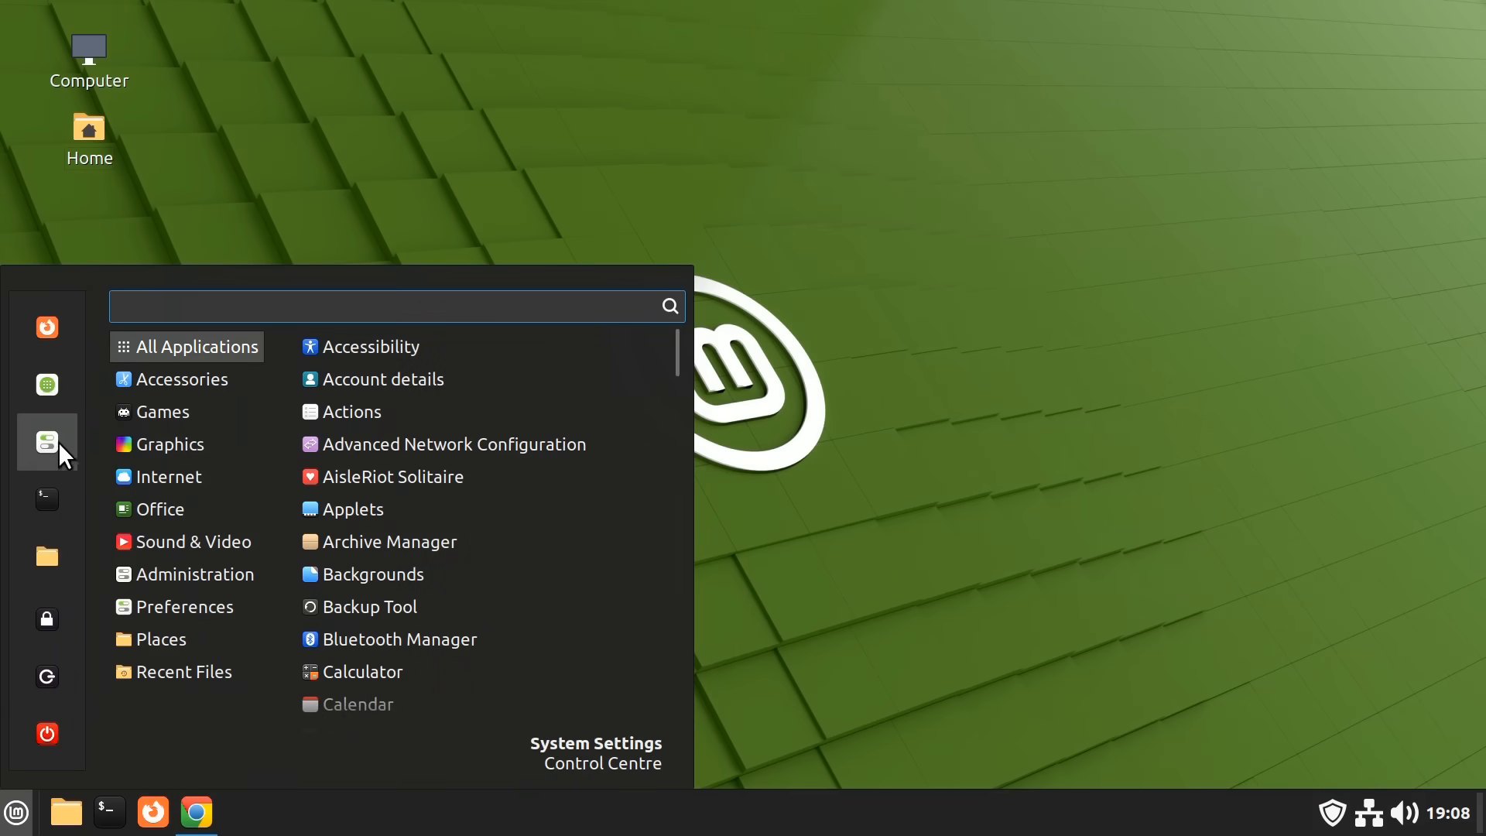
pyautogui.click(46, 441)
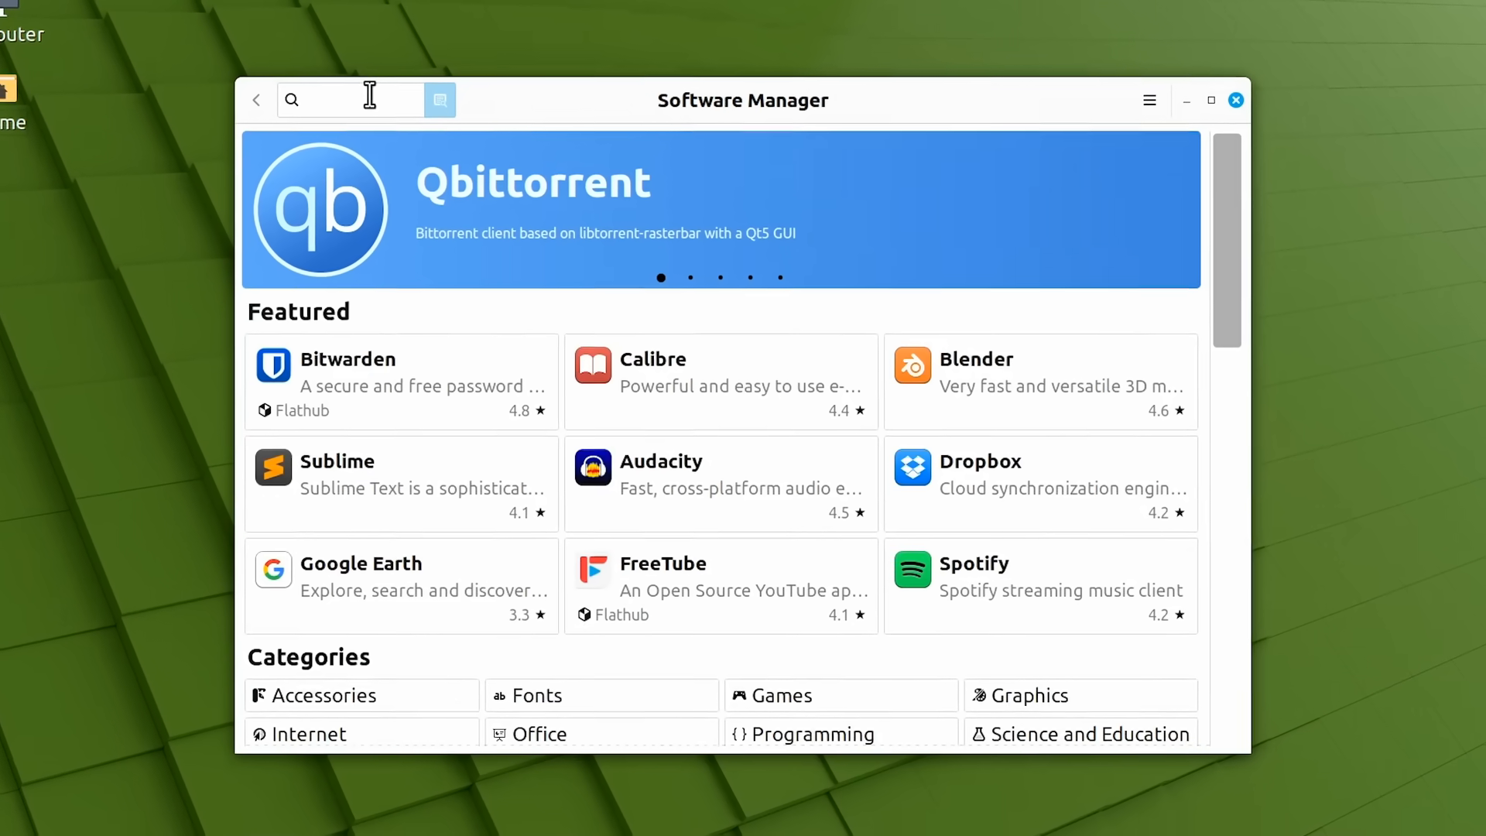
pyautogui.write('wine')
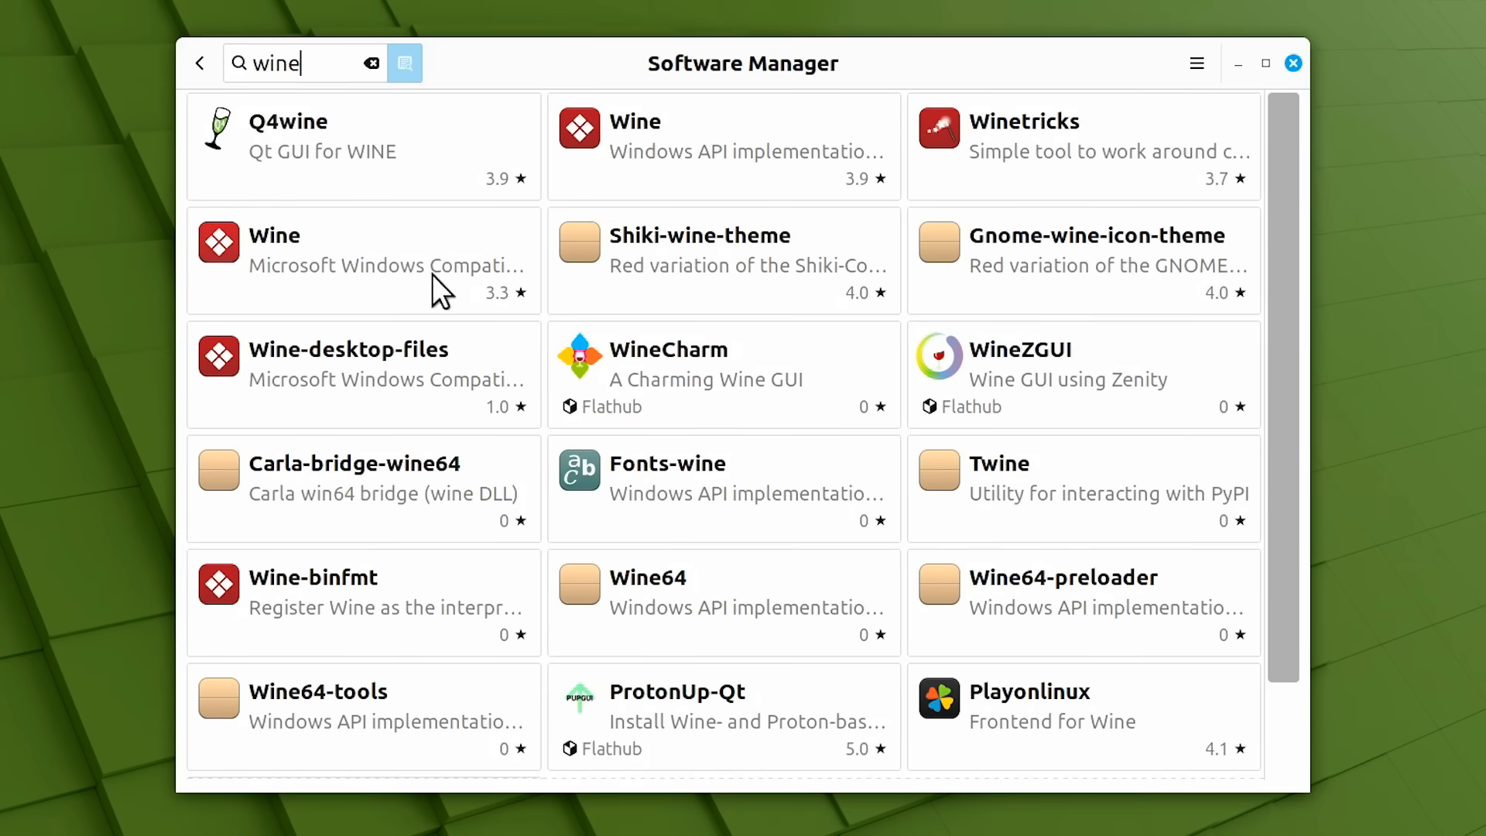
pyautogui.moveTo(356, 285)
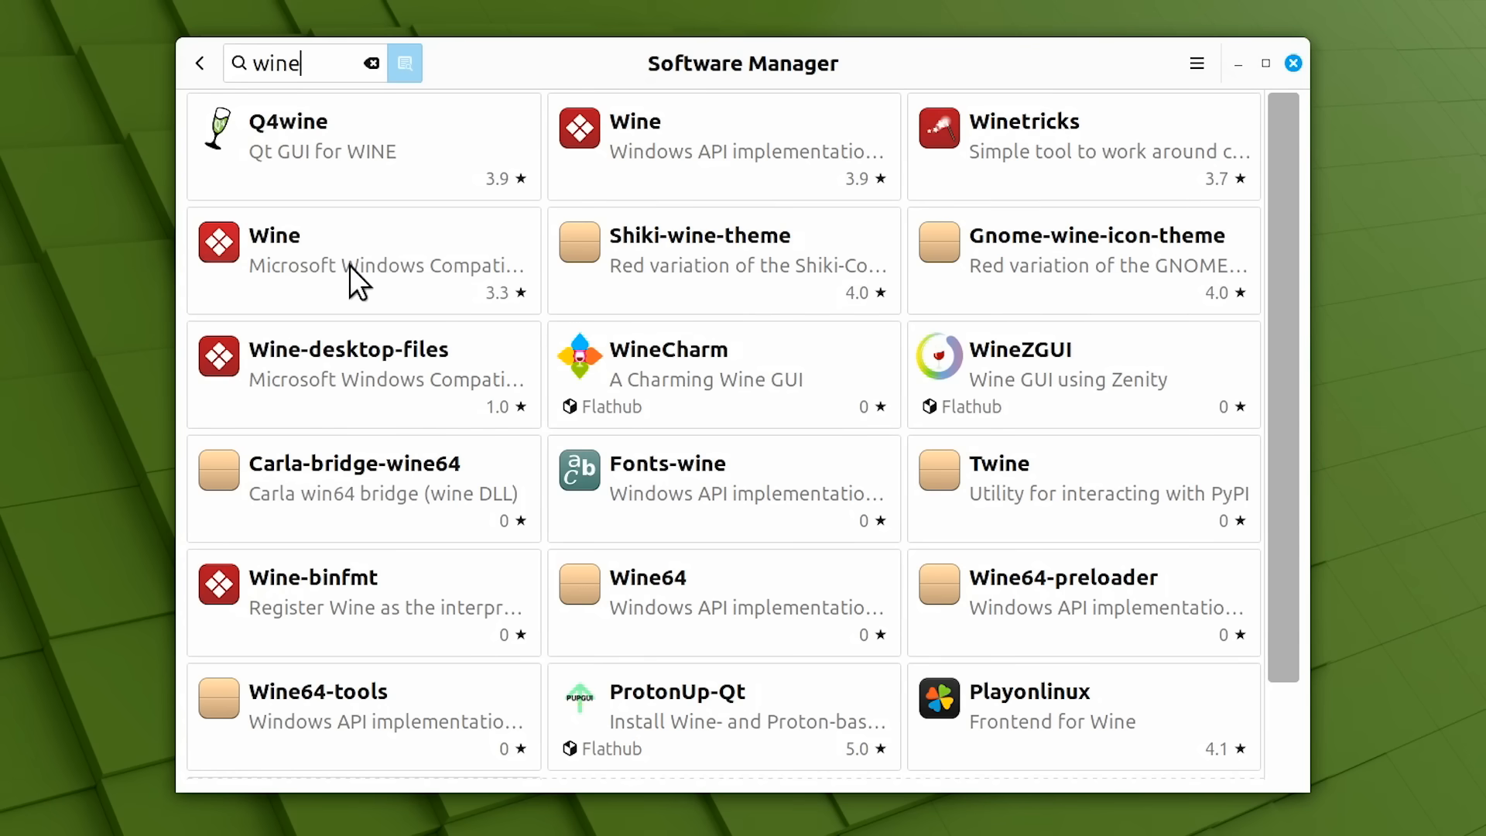
pyautogui.click(362, 260)
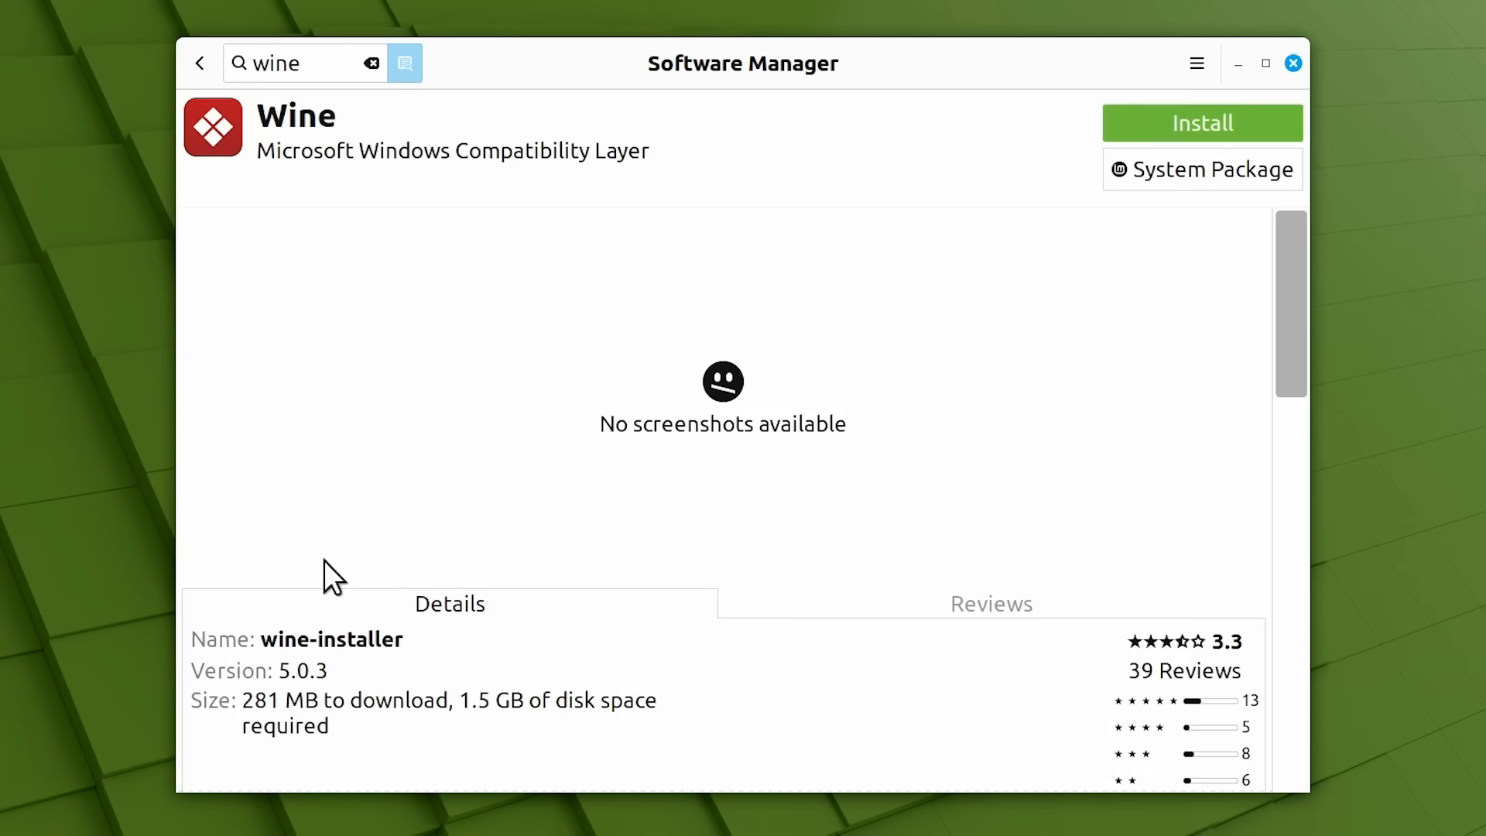
pyautogui.moveTo(199, 63)
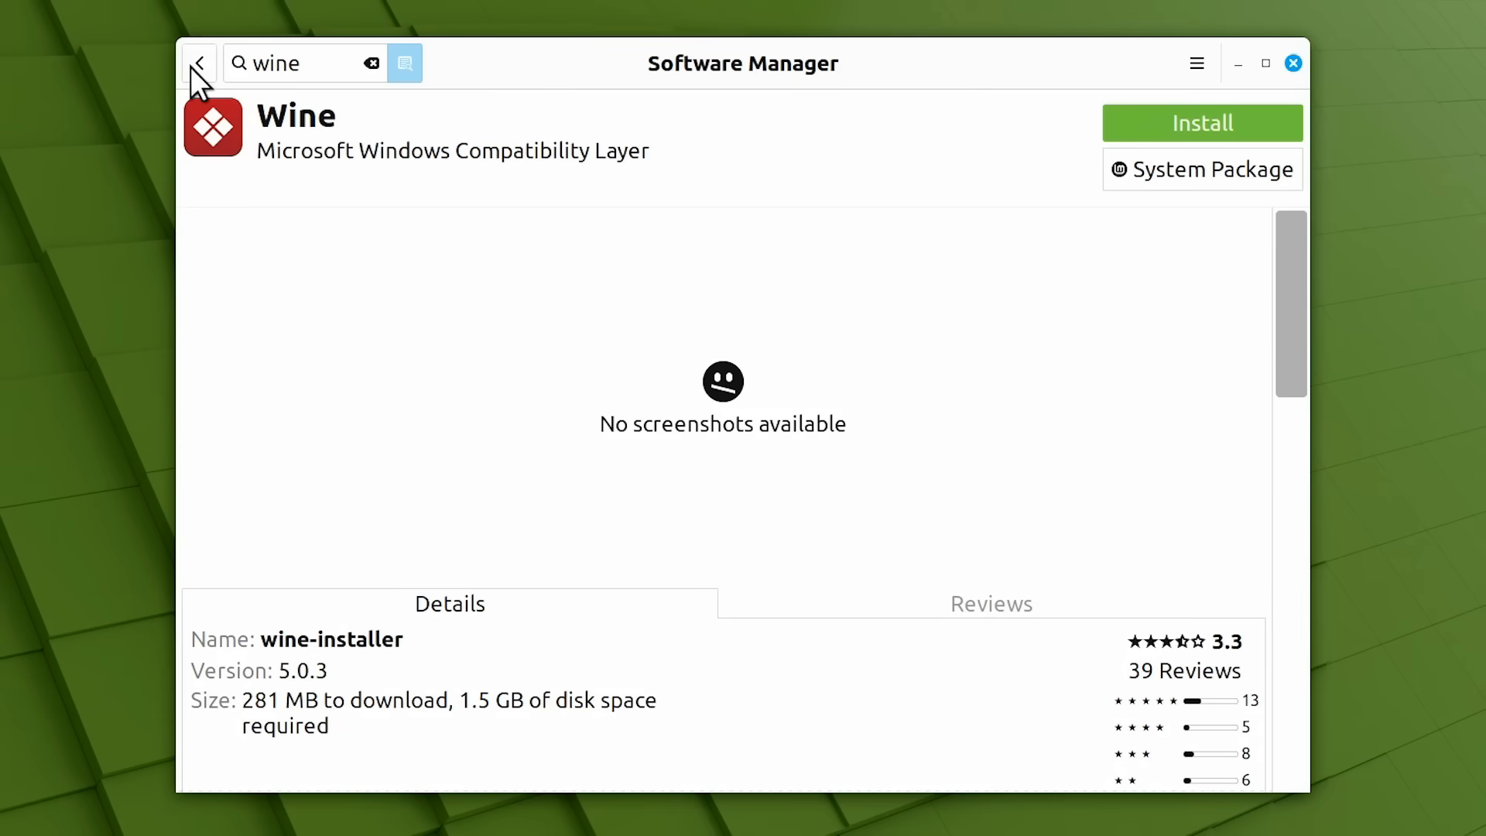
pyautogui.click(200, 62)
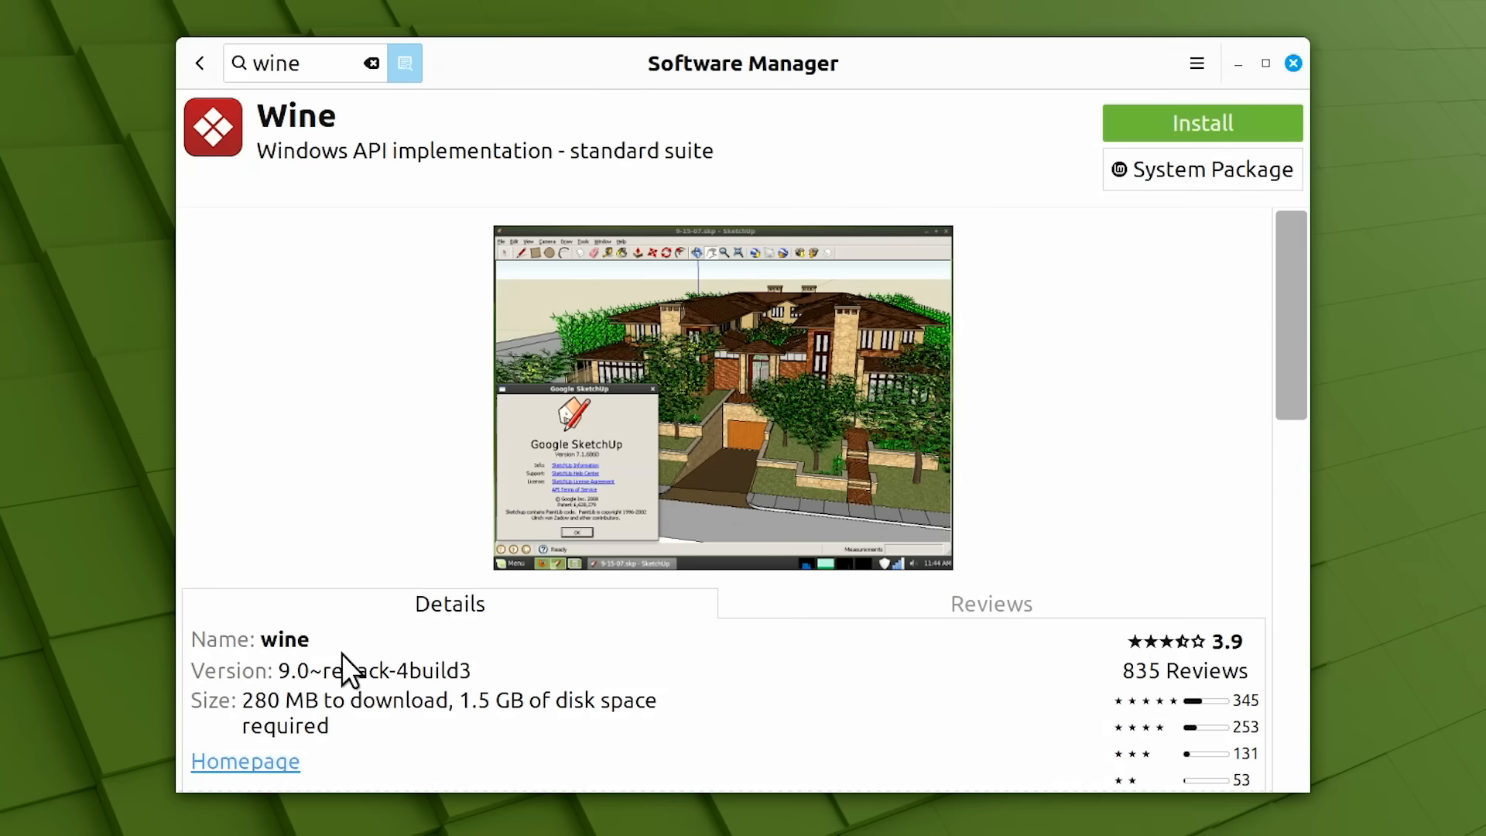
pyautogui.moveTo(392, 463)
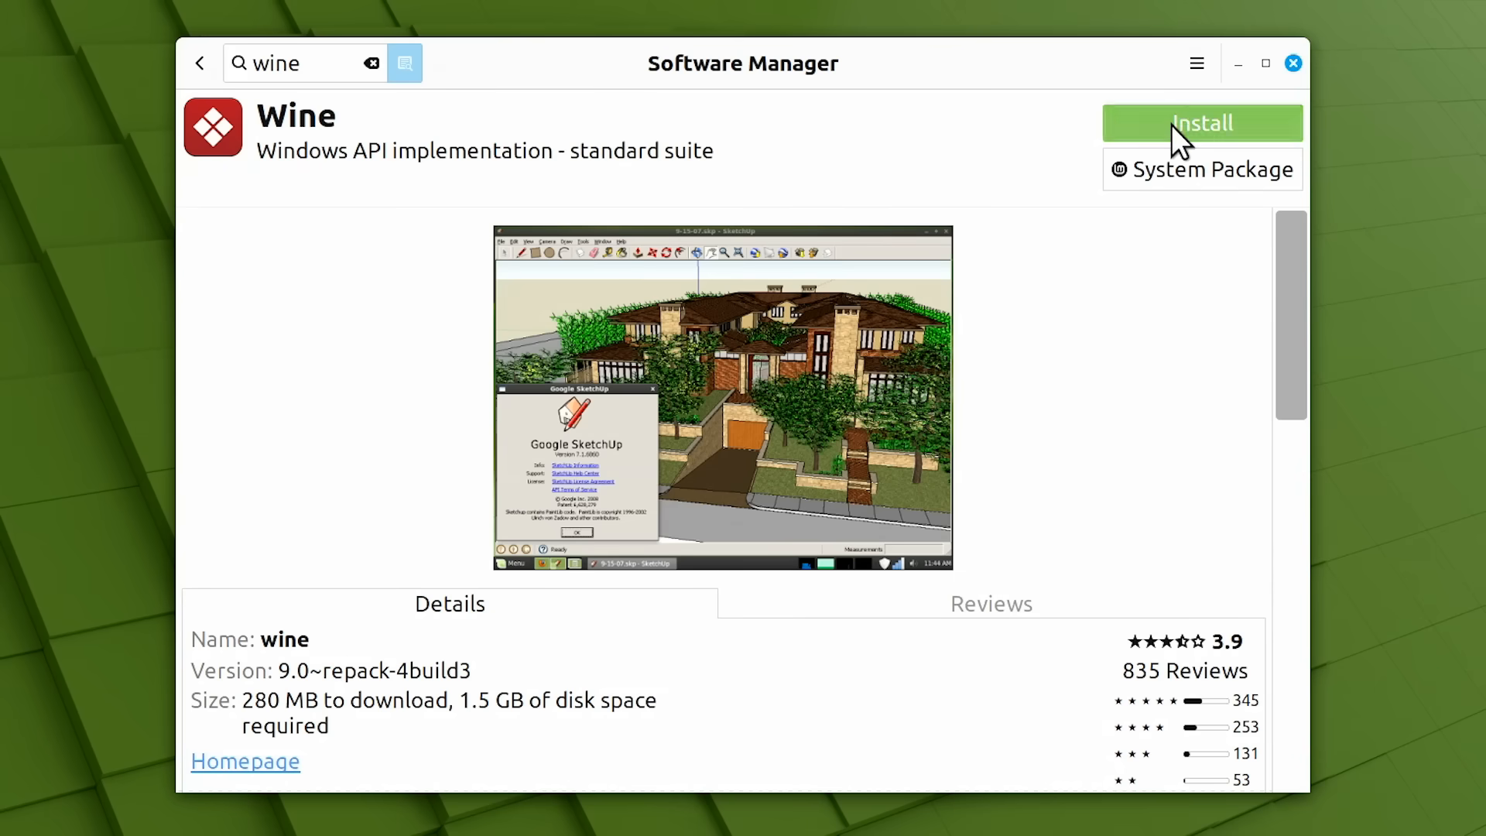
# Install the Wine 9.0 standard suite, accepting extra packages and authenticating, then close Software Manager.
pyautogui.click(1201, 122)
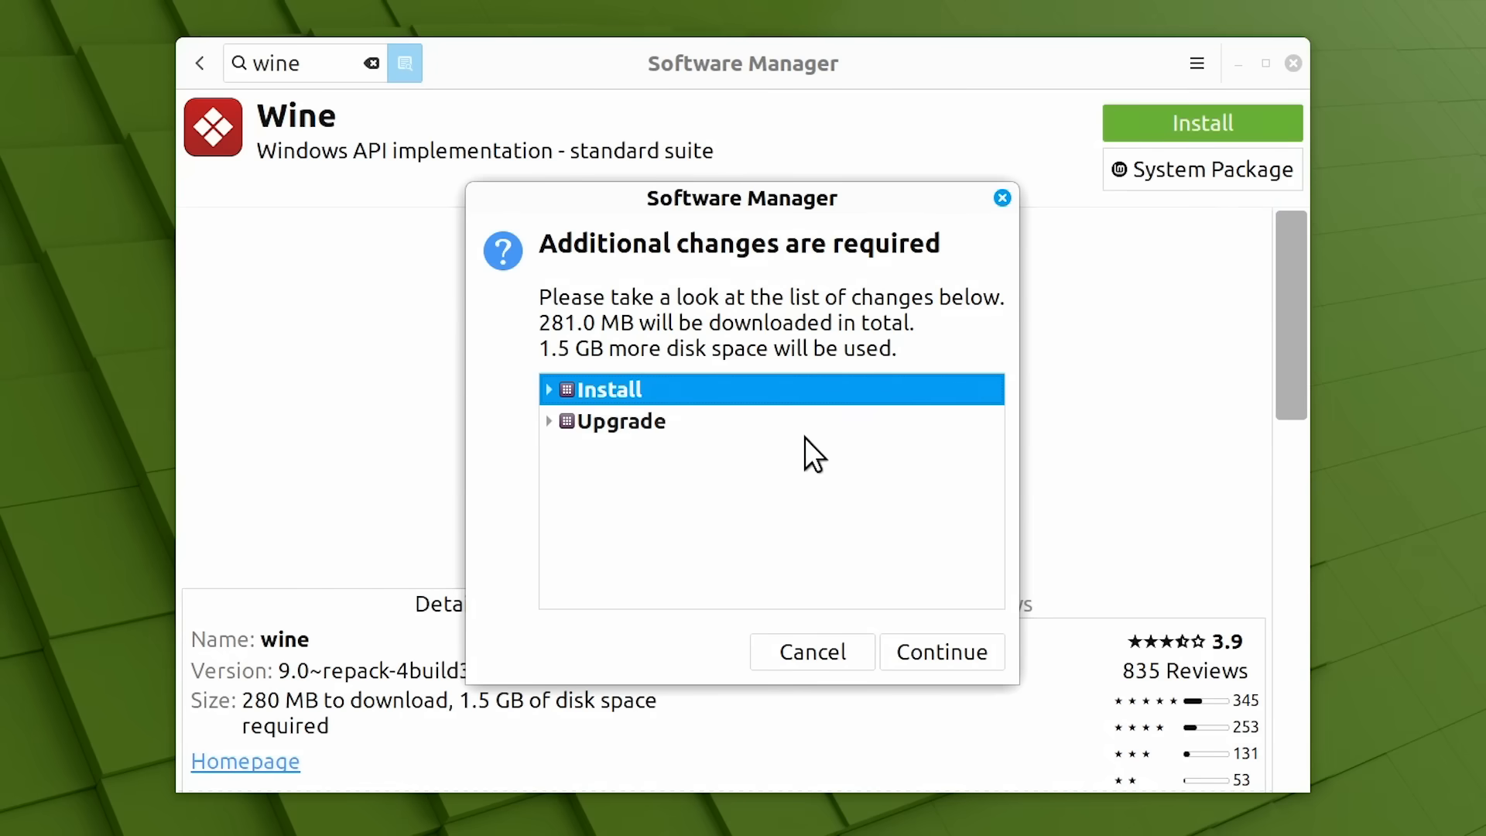
pyautogui.click(941, 652)
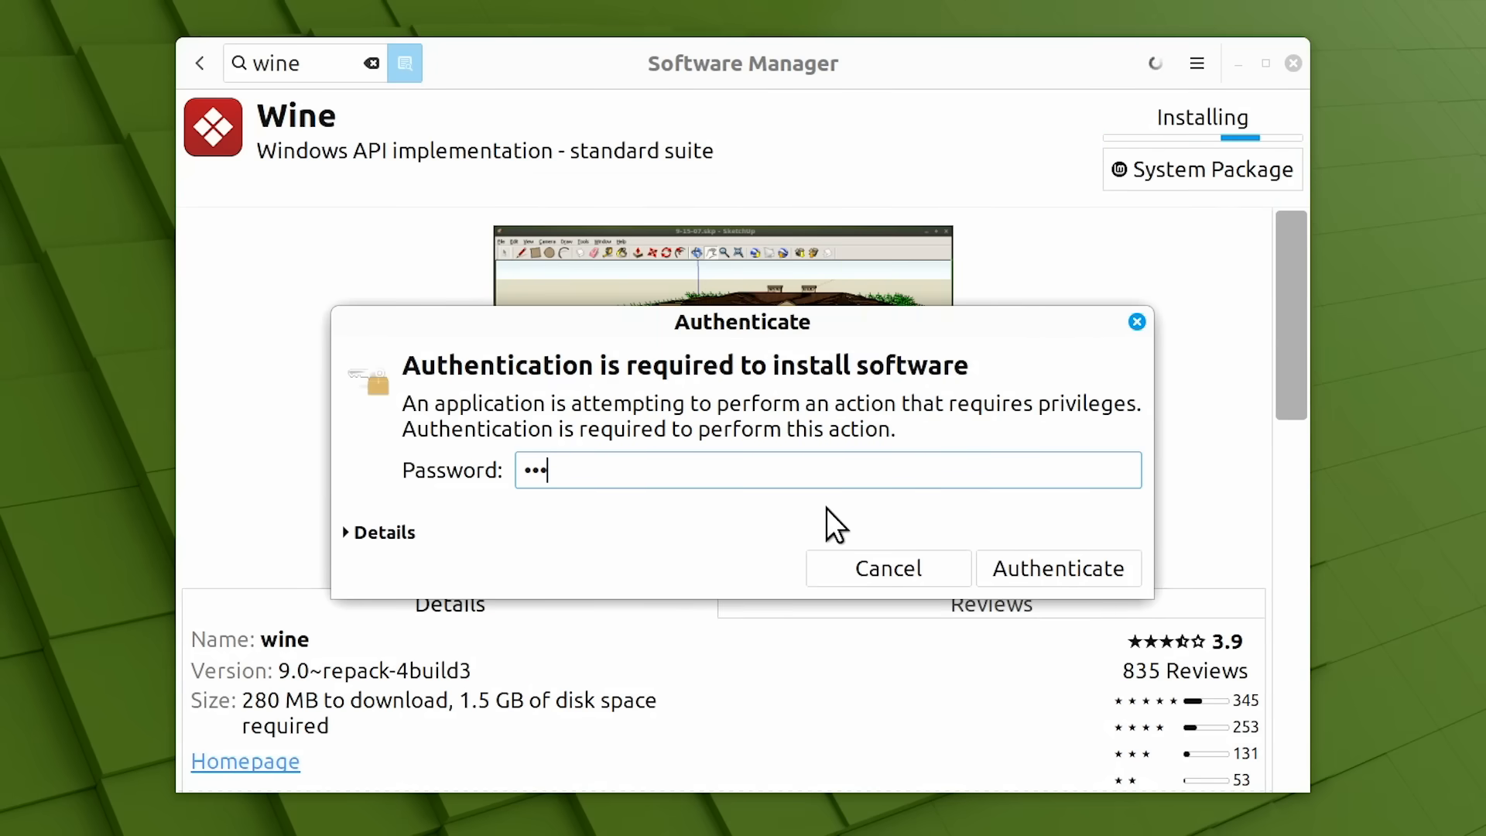
pyautogui.click(1057, 568)
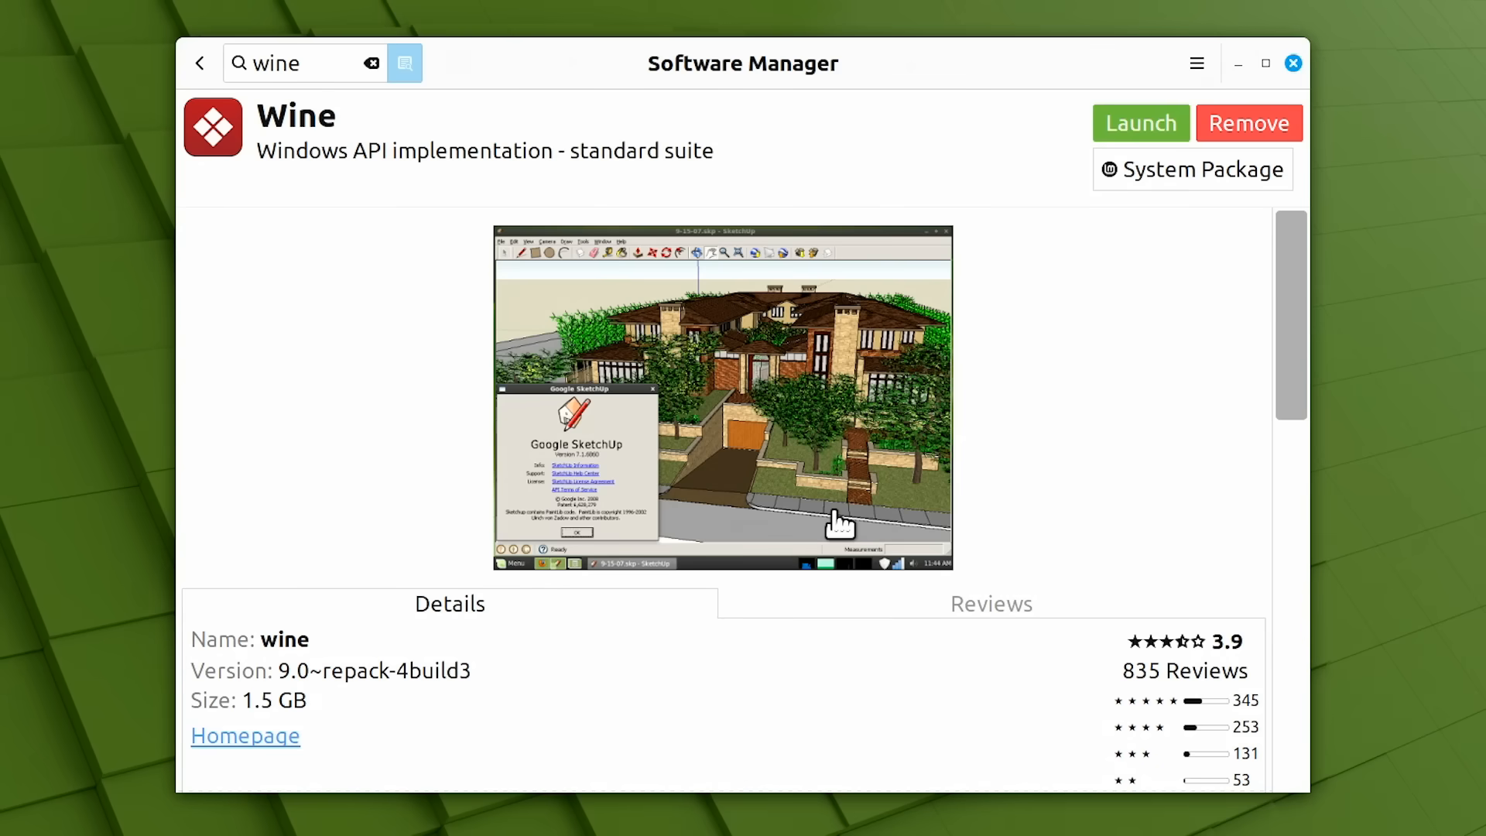
pyautogui.moveTo(1163, 326)
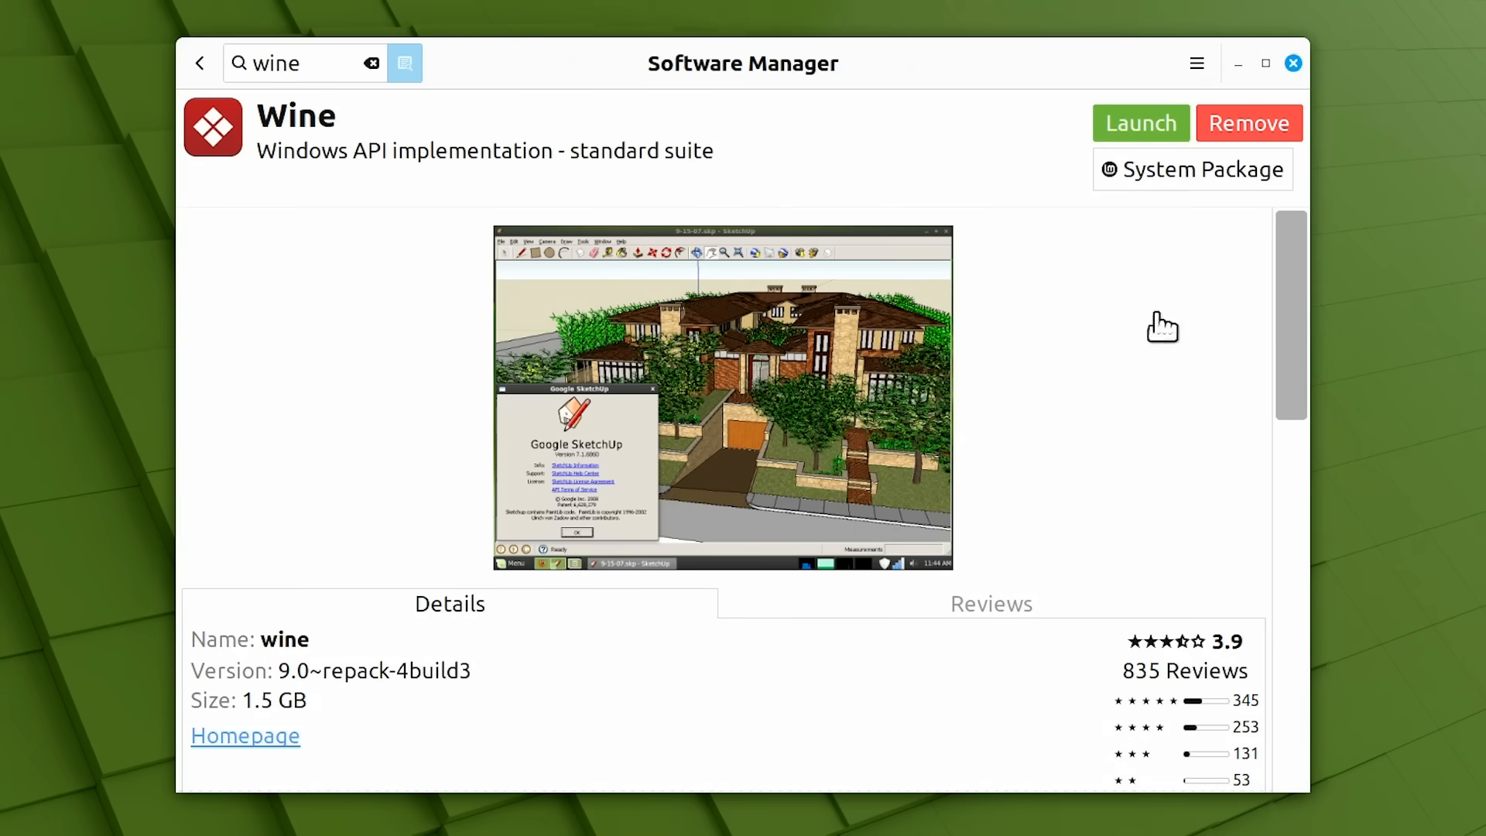
pyautogui.moveTo(1027, 428)
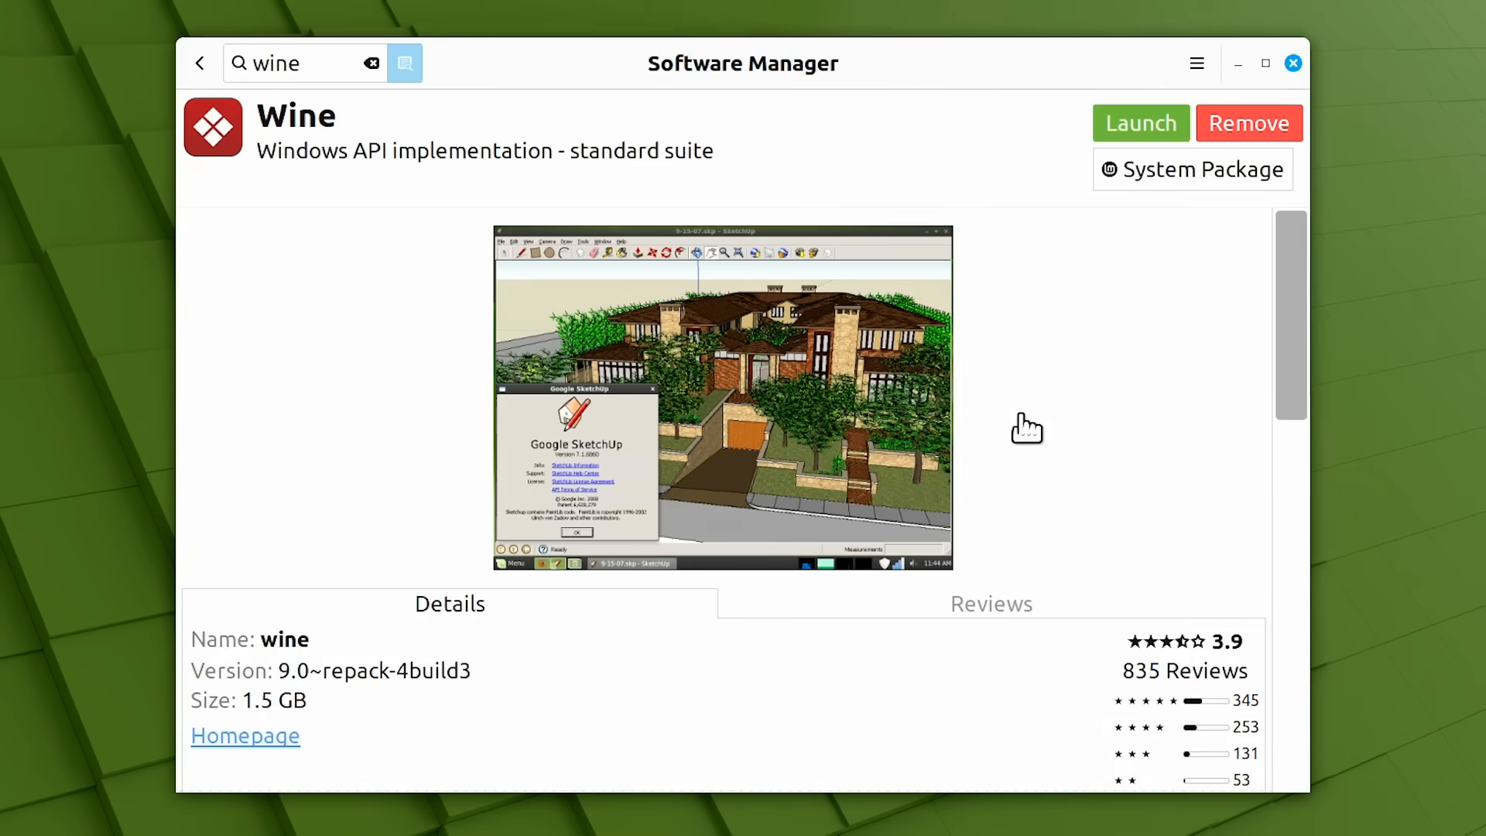
pyautogui.click(1291, 62)
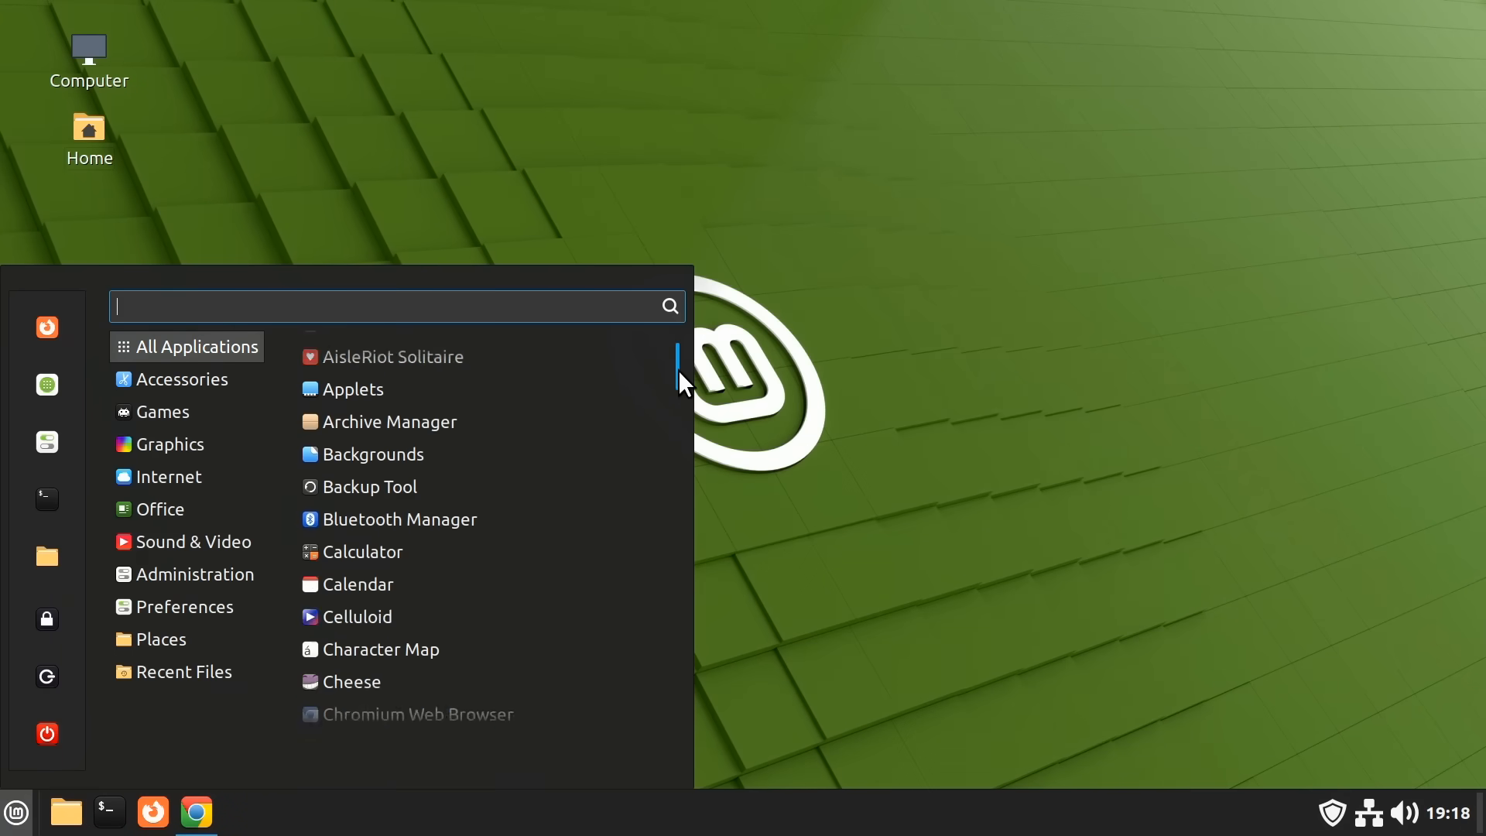
# Run 'wine' to show usage and 'wine --version' reporting wine-9.0 in the terminal.
pyautogui.scroll(-3)
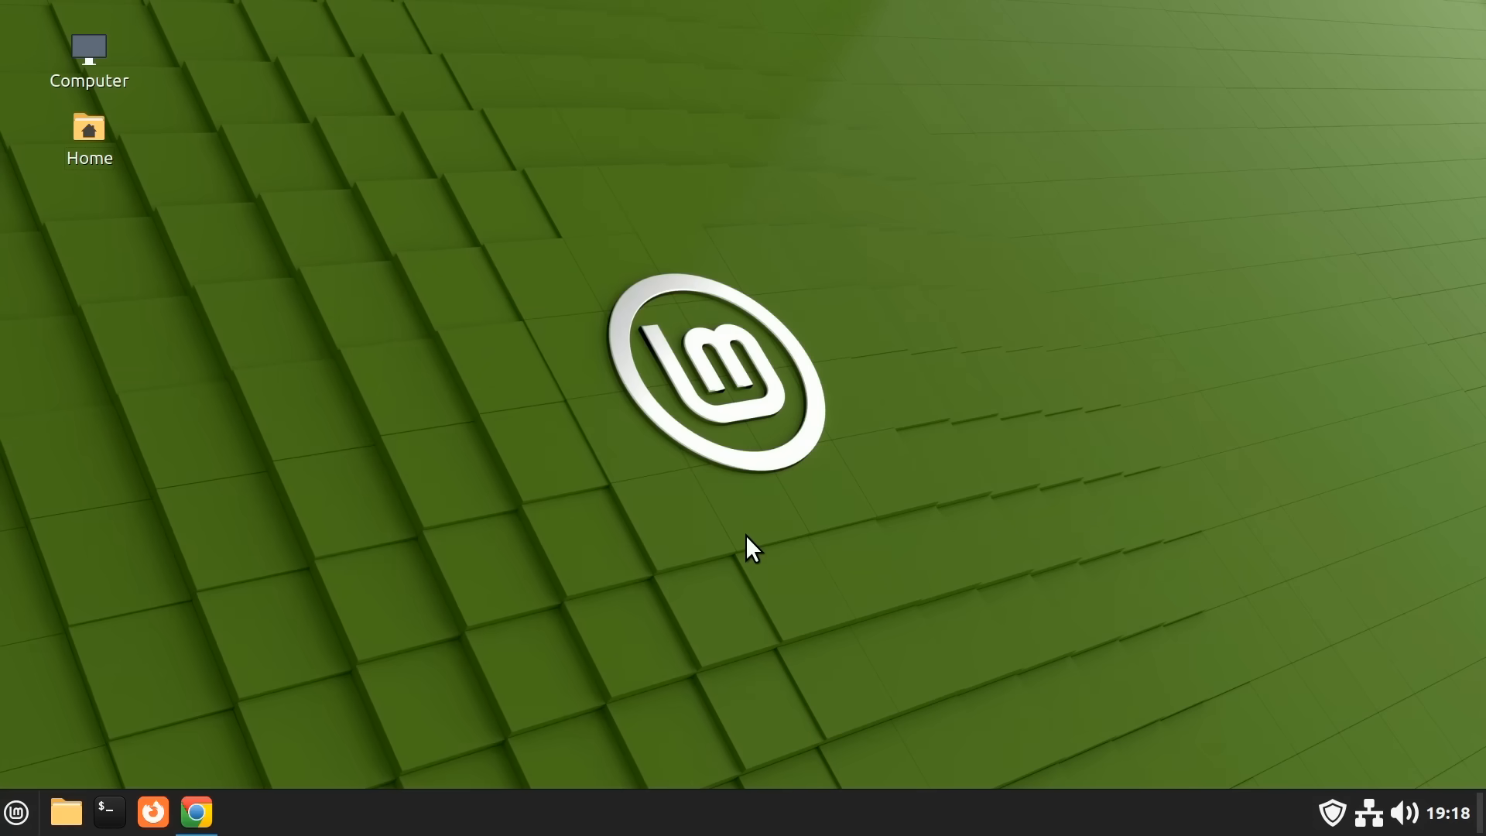
pyautogui.moveTo(144, 761)
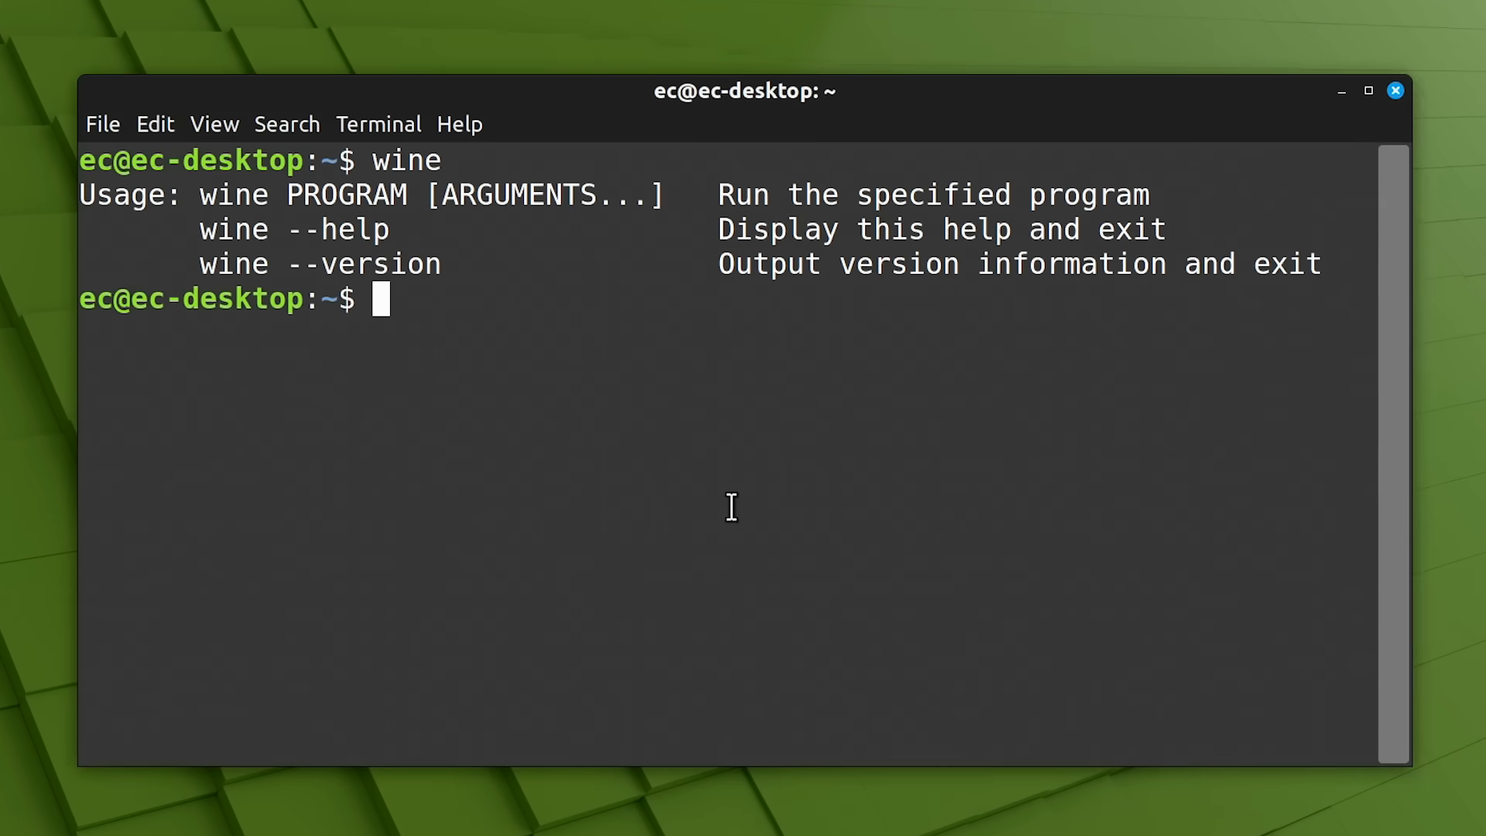
pyautogui.write('wine')
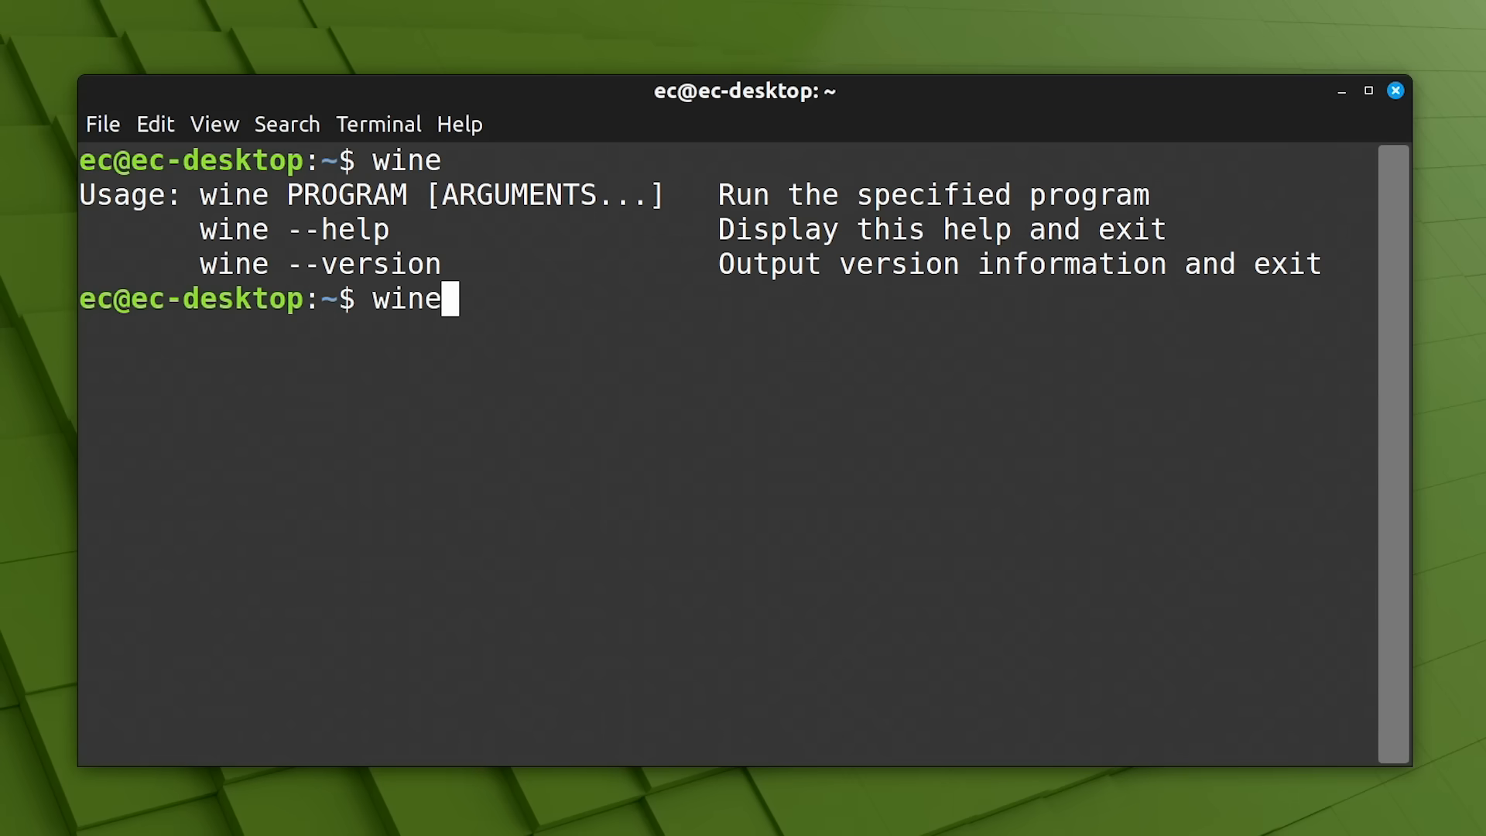
pyautogui.write('--version')
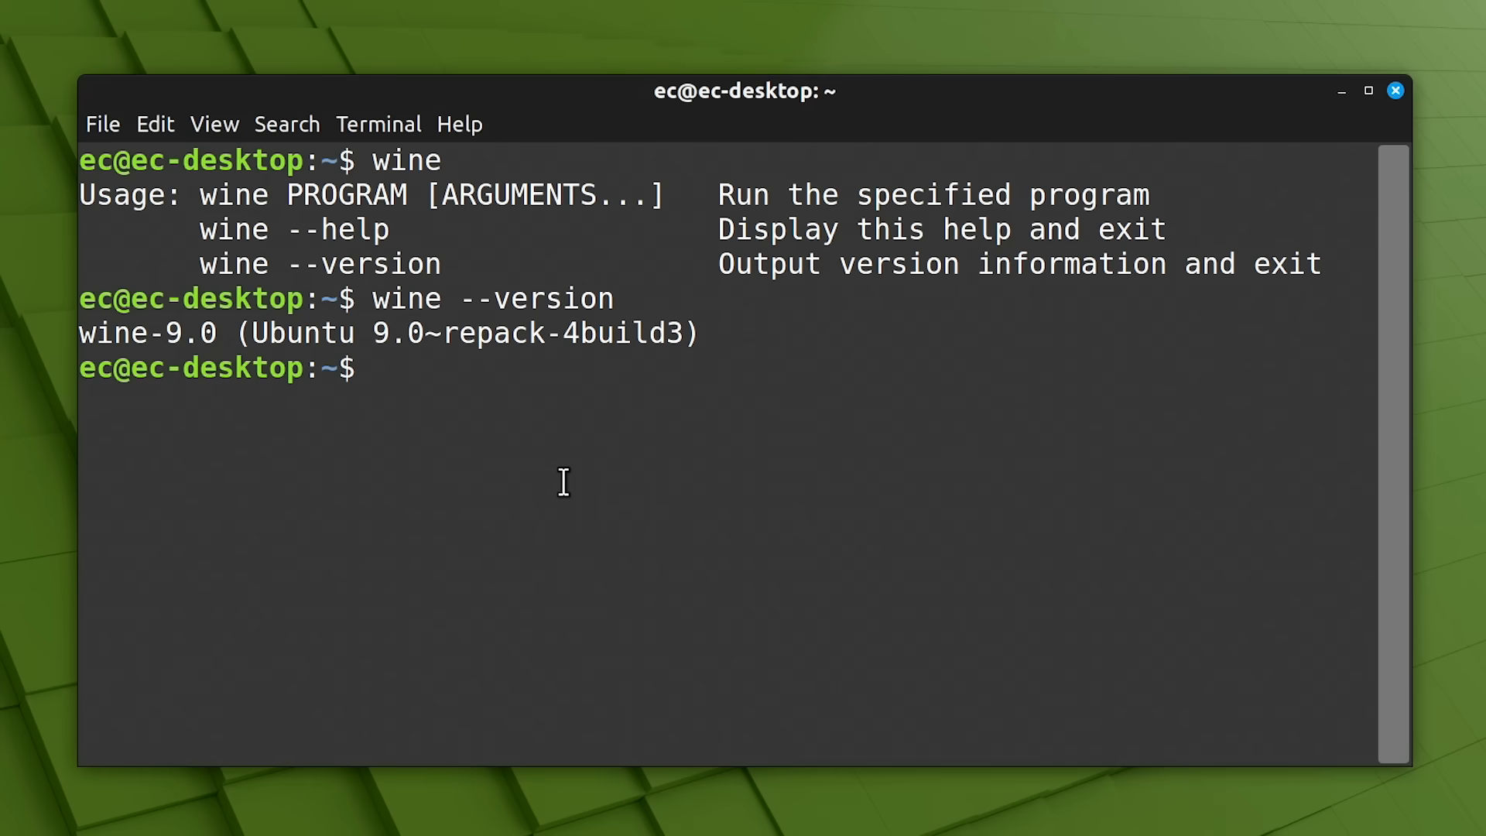
# Run winecfg, keep Windows 10 as emulated version, and review Graphics, Desktop Integration and Drives settings.
pyautogui.write('winecfg')
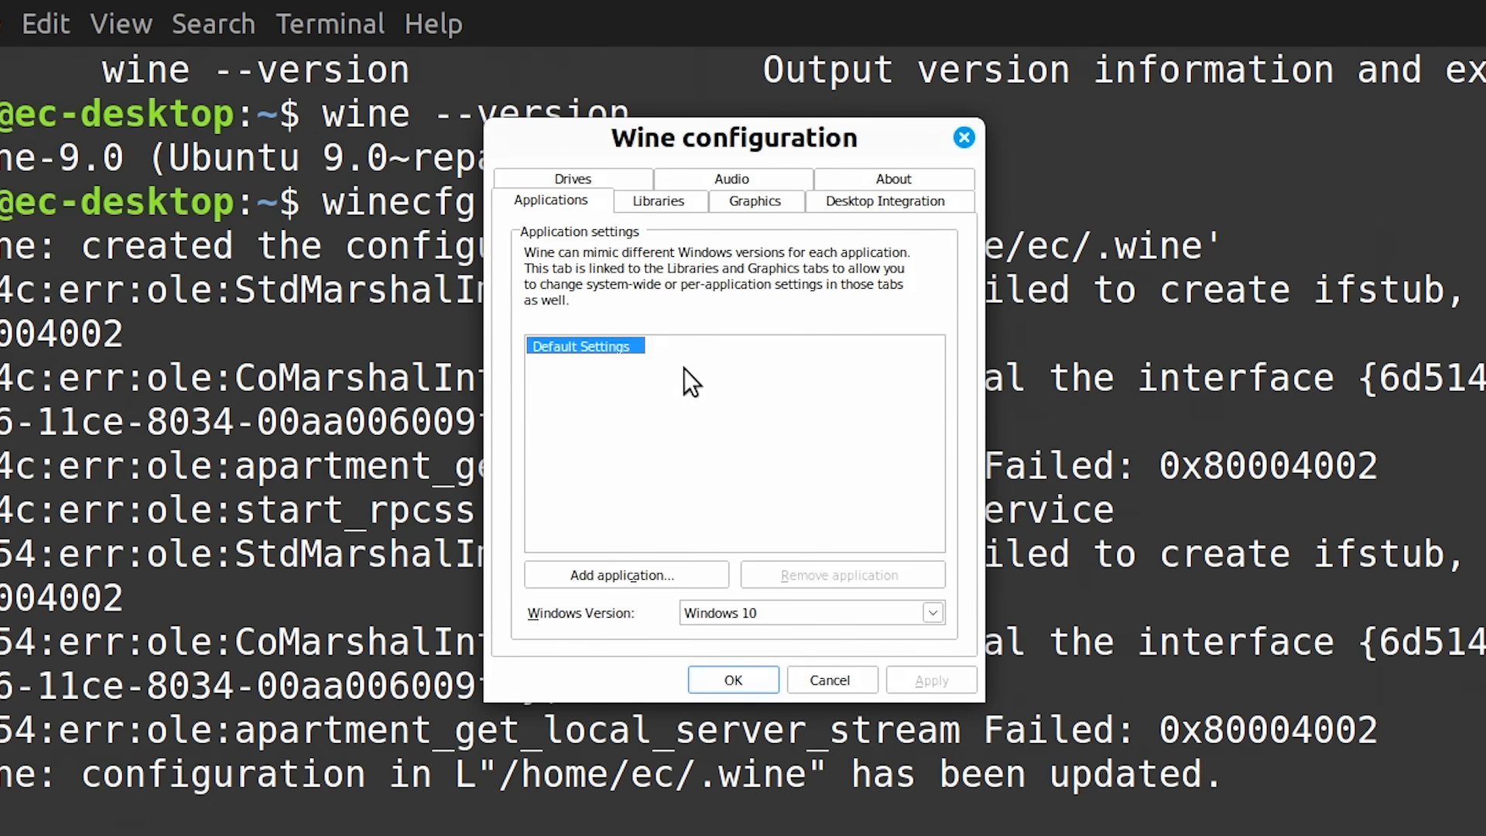
pyautogui.click(930, 613)
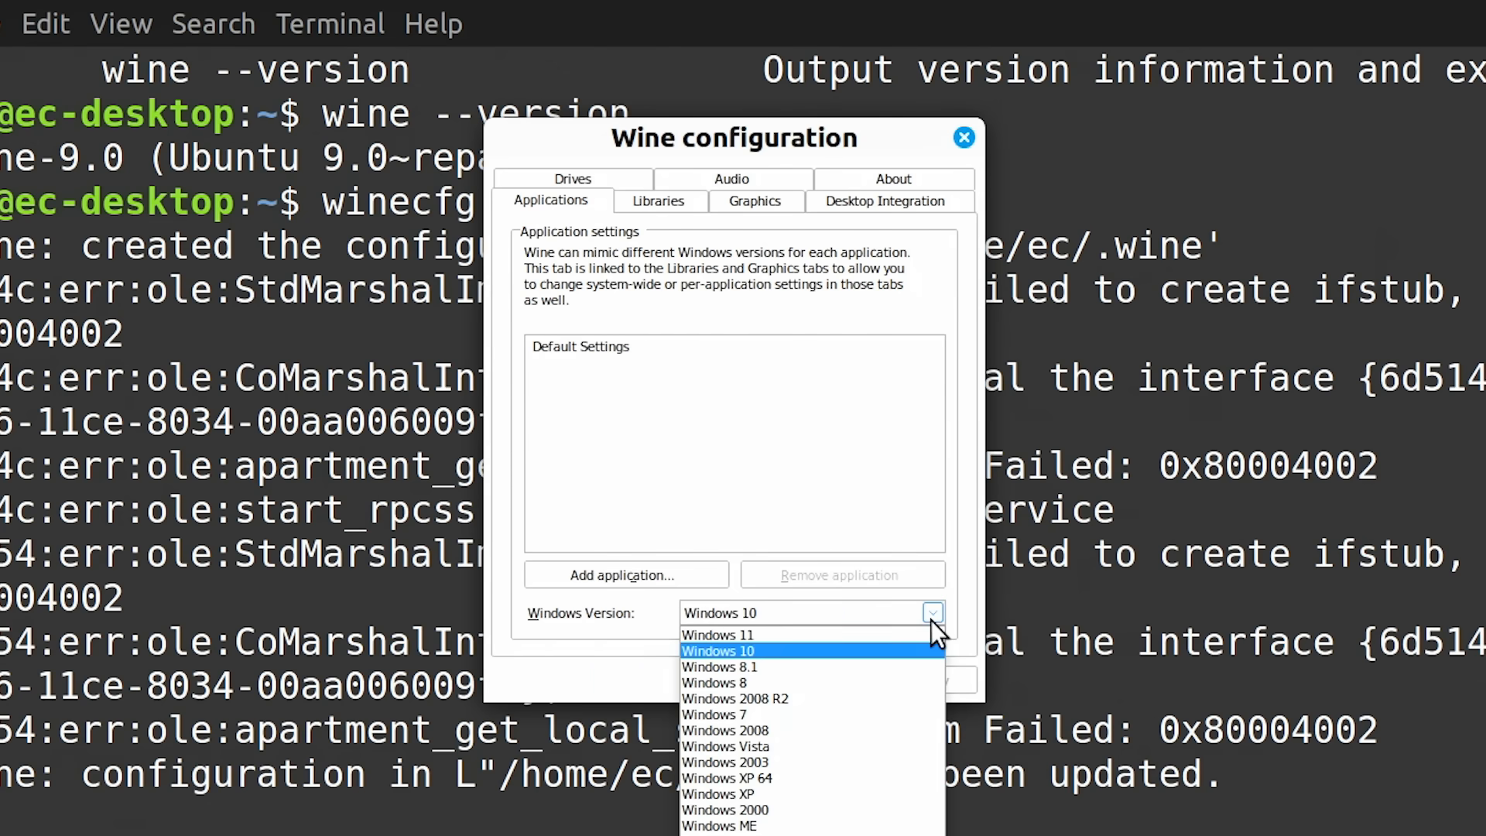
pyautogui.click(717, 650)
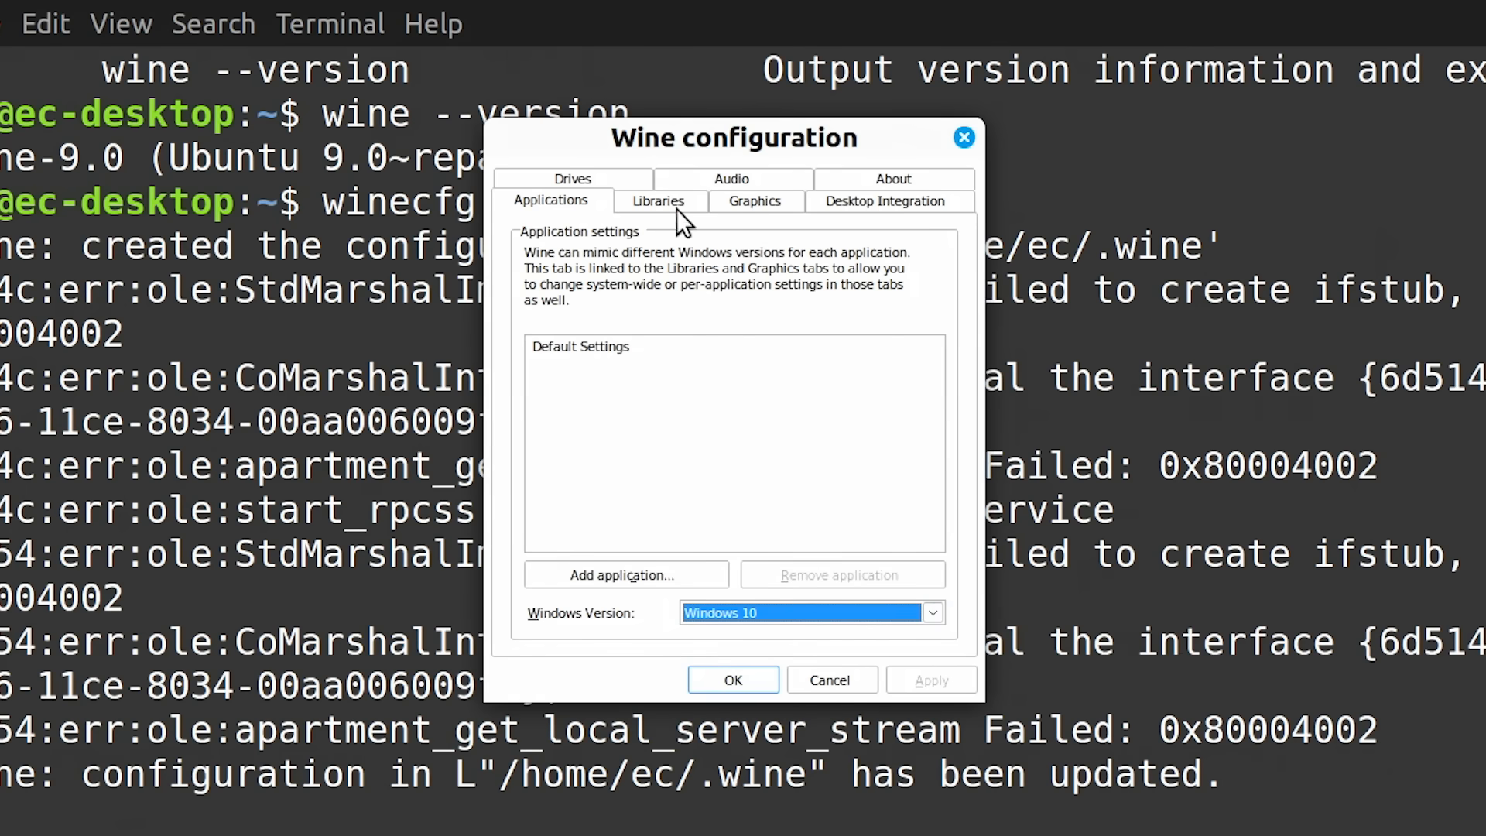
pyautogui.click(755, 201)
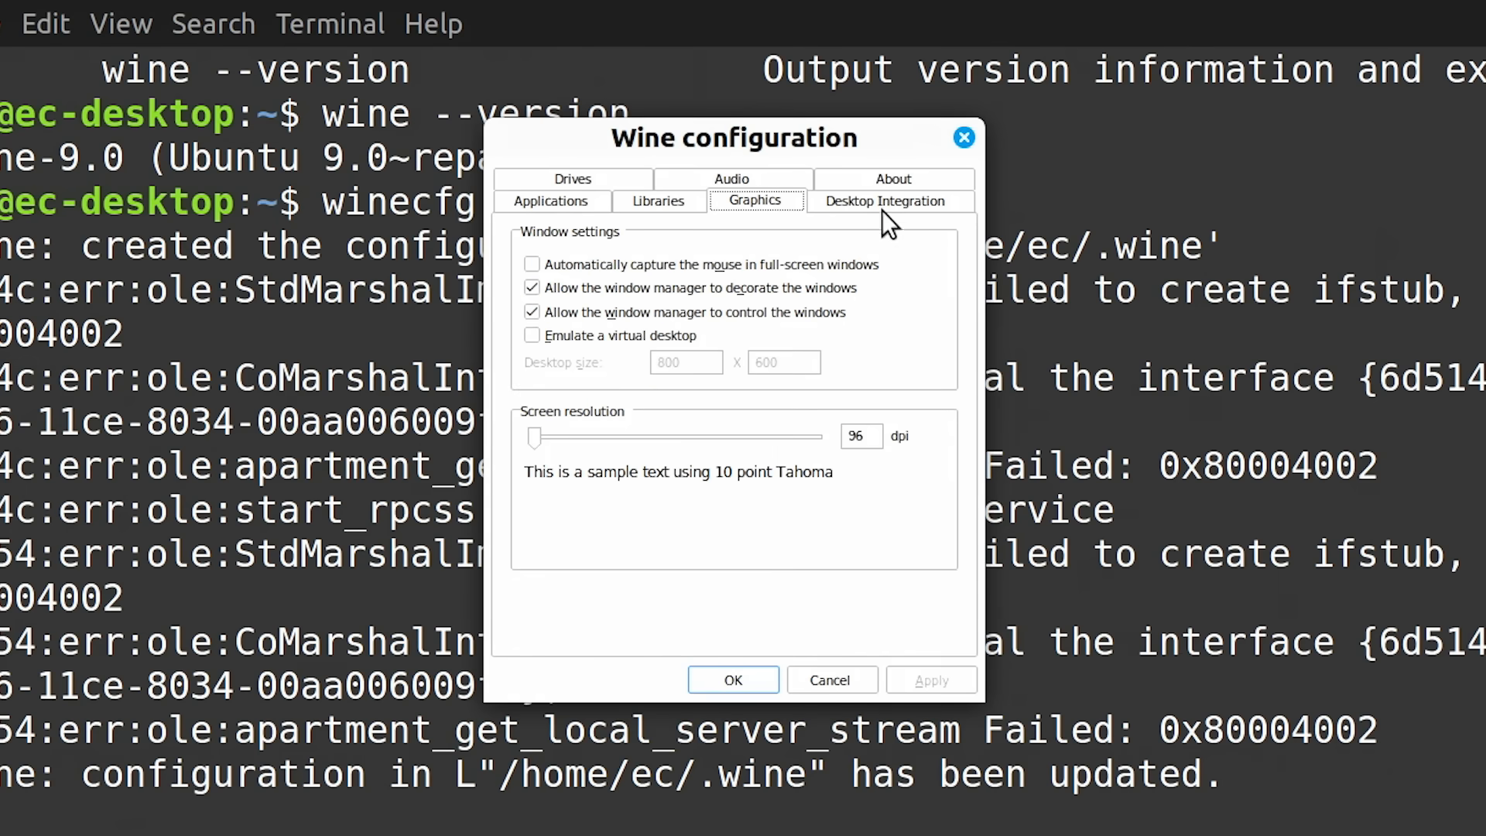
pyautogui.click(886, 200)
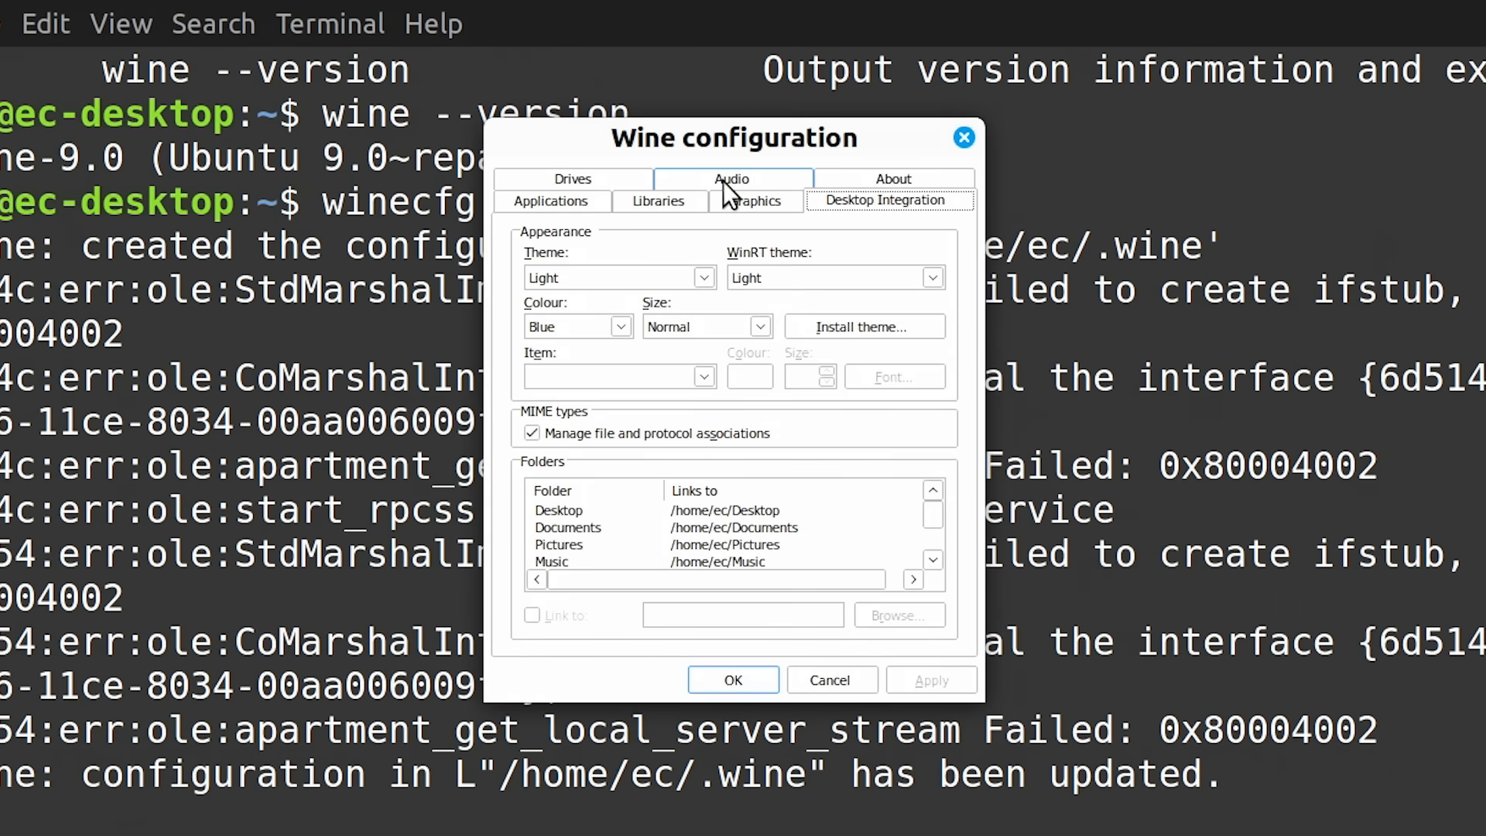
pyautogui.click(573, 179)
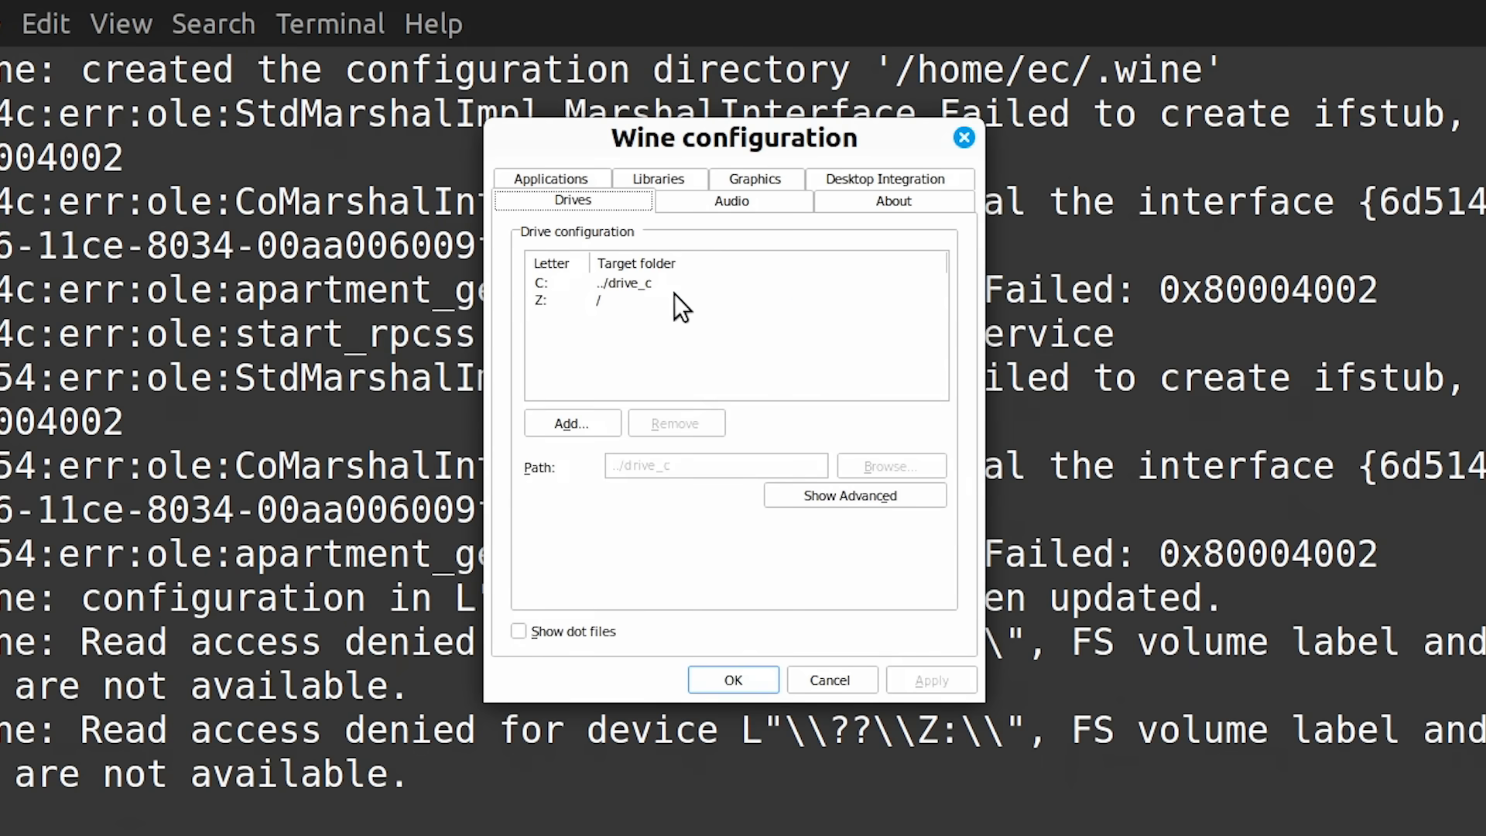
pyautogui.moveTo(657, 335)
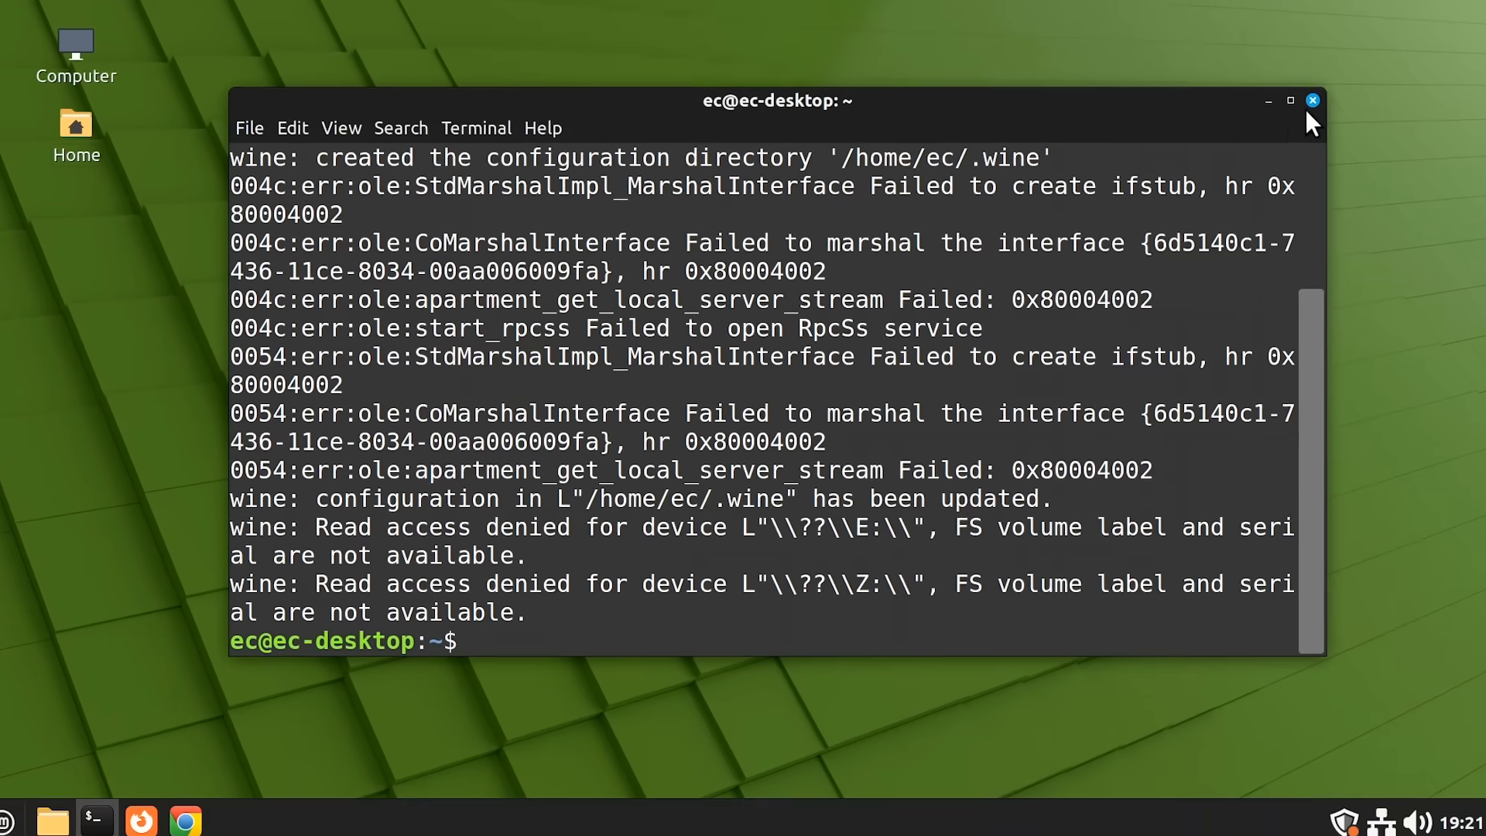
# Close the terminal, show hidden files in Home, and browse into .wine/drive_c.
pyautogui.click(1311, 101)
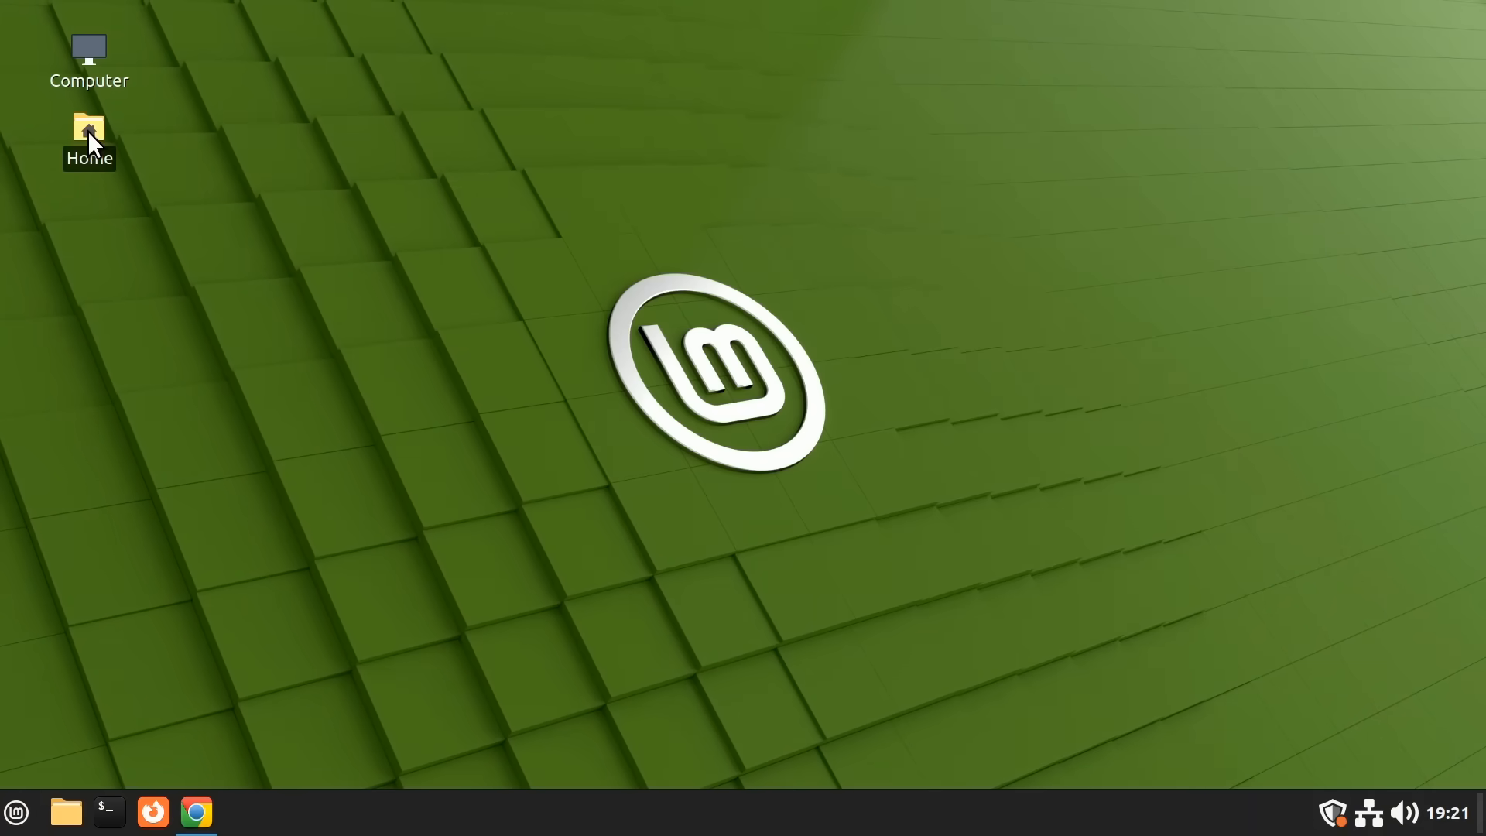
pyautogui.doubleClick(88, 129)
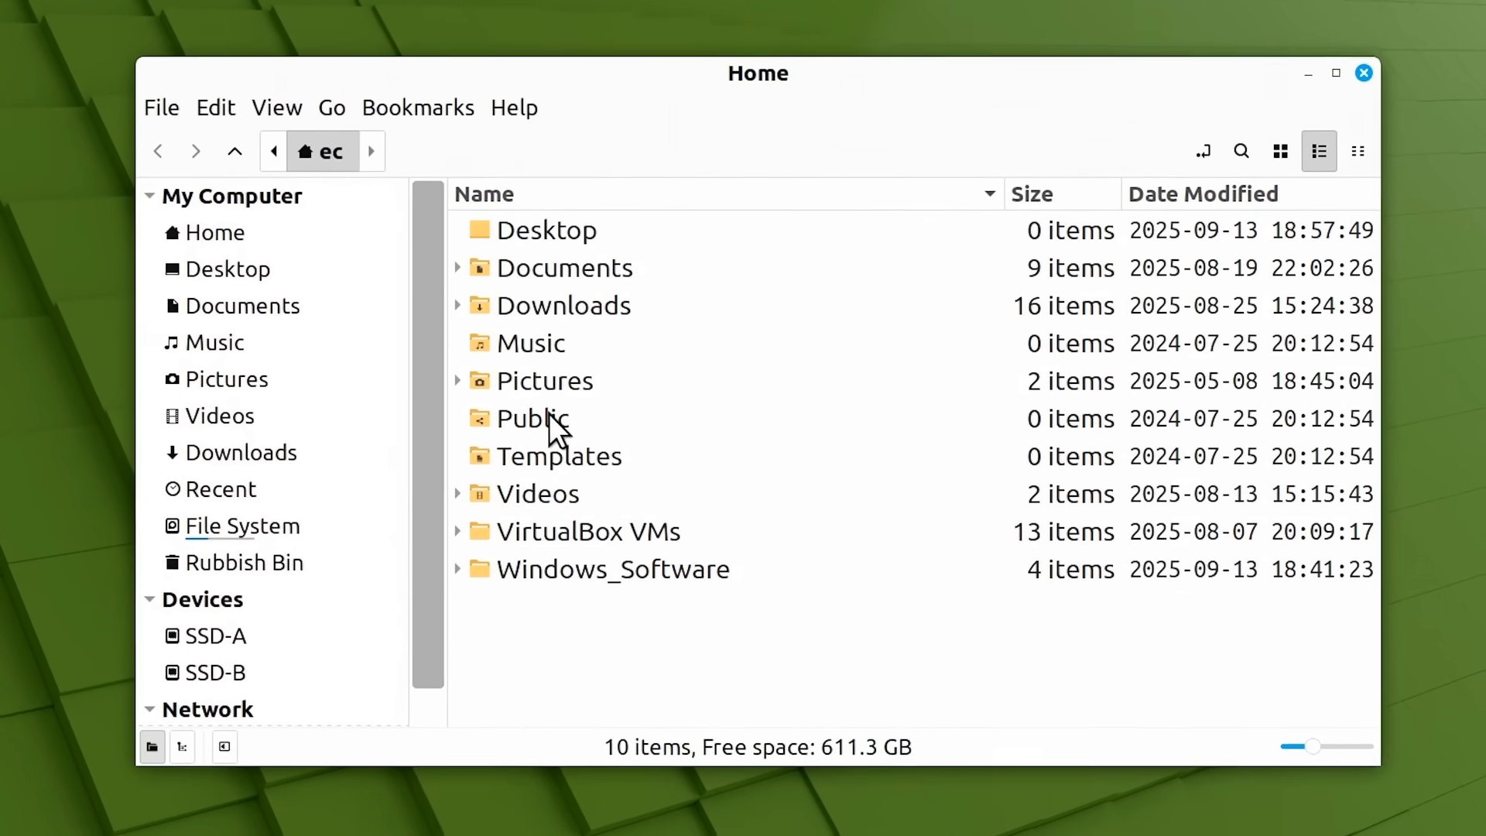
pyautogui.click(275, 107)
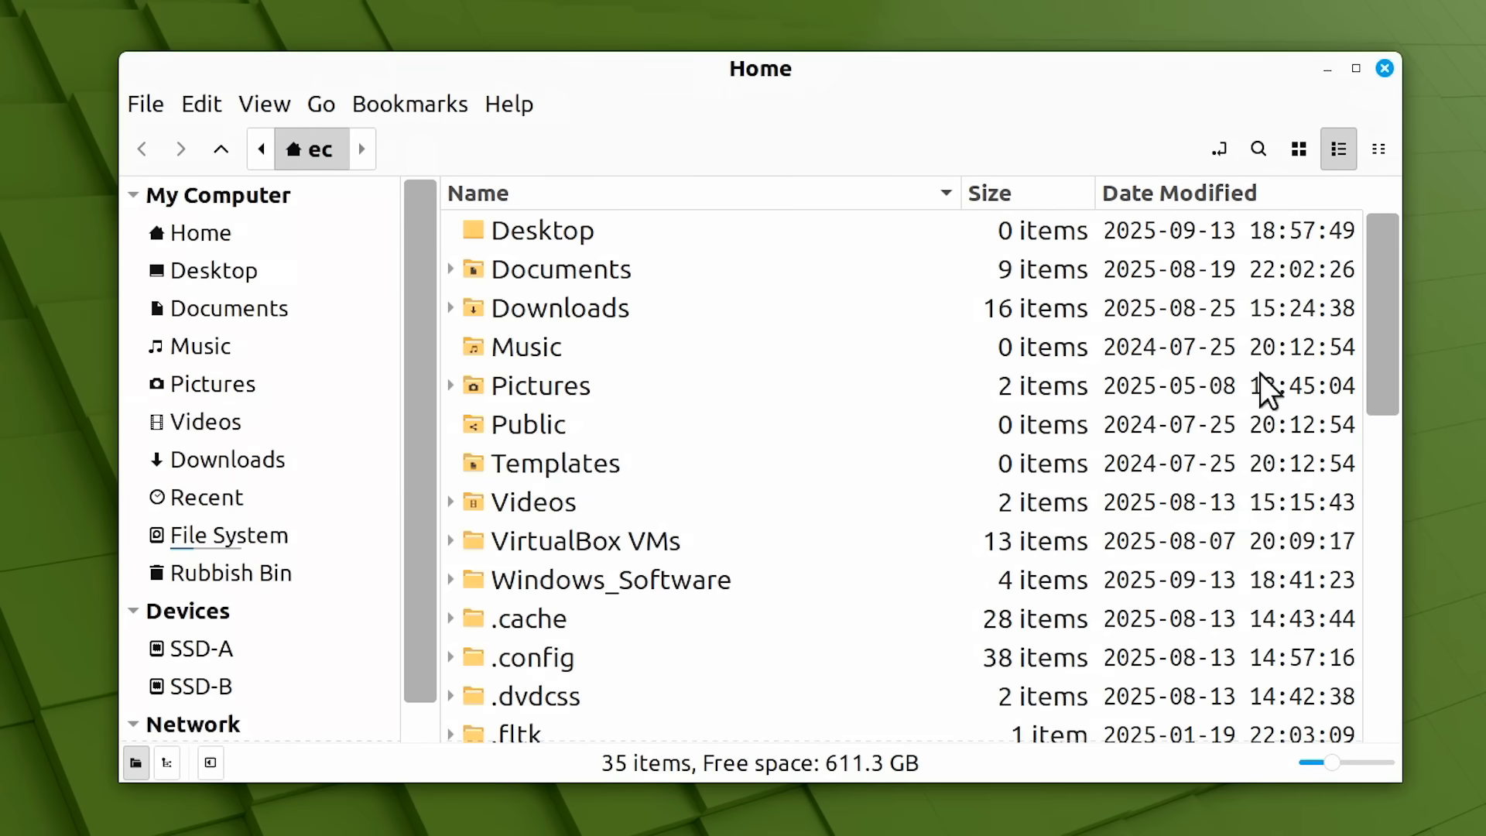
pyautogui.scroll(-3)
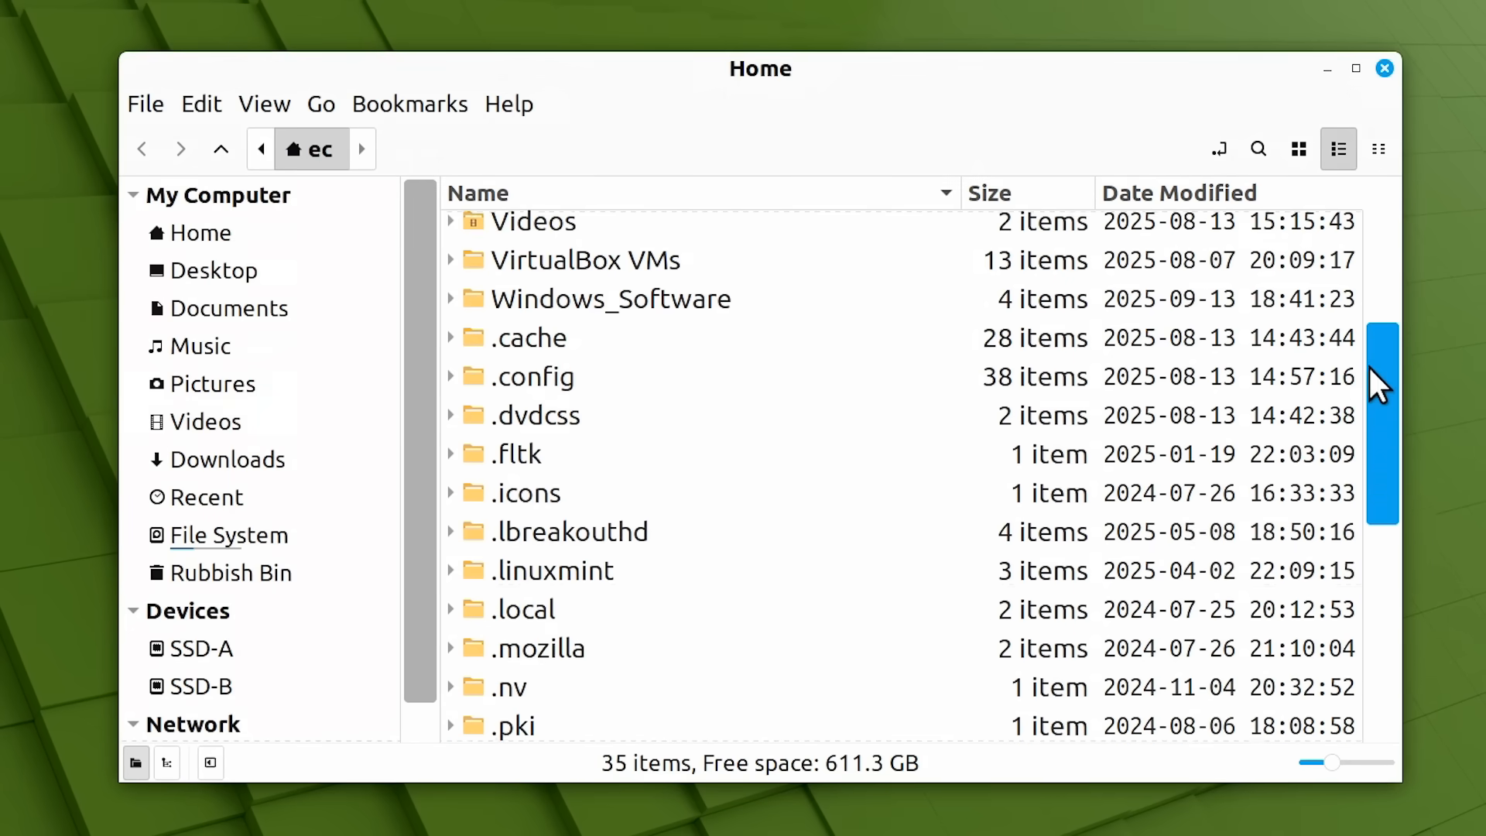
pyautogui.scroll(-3)
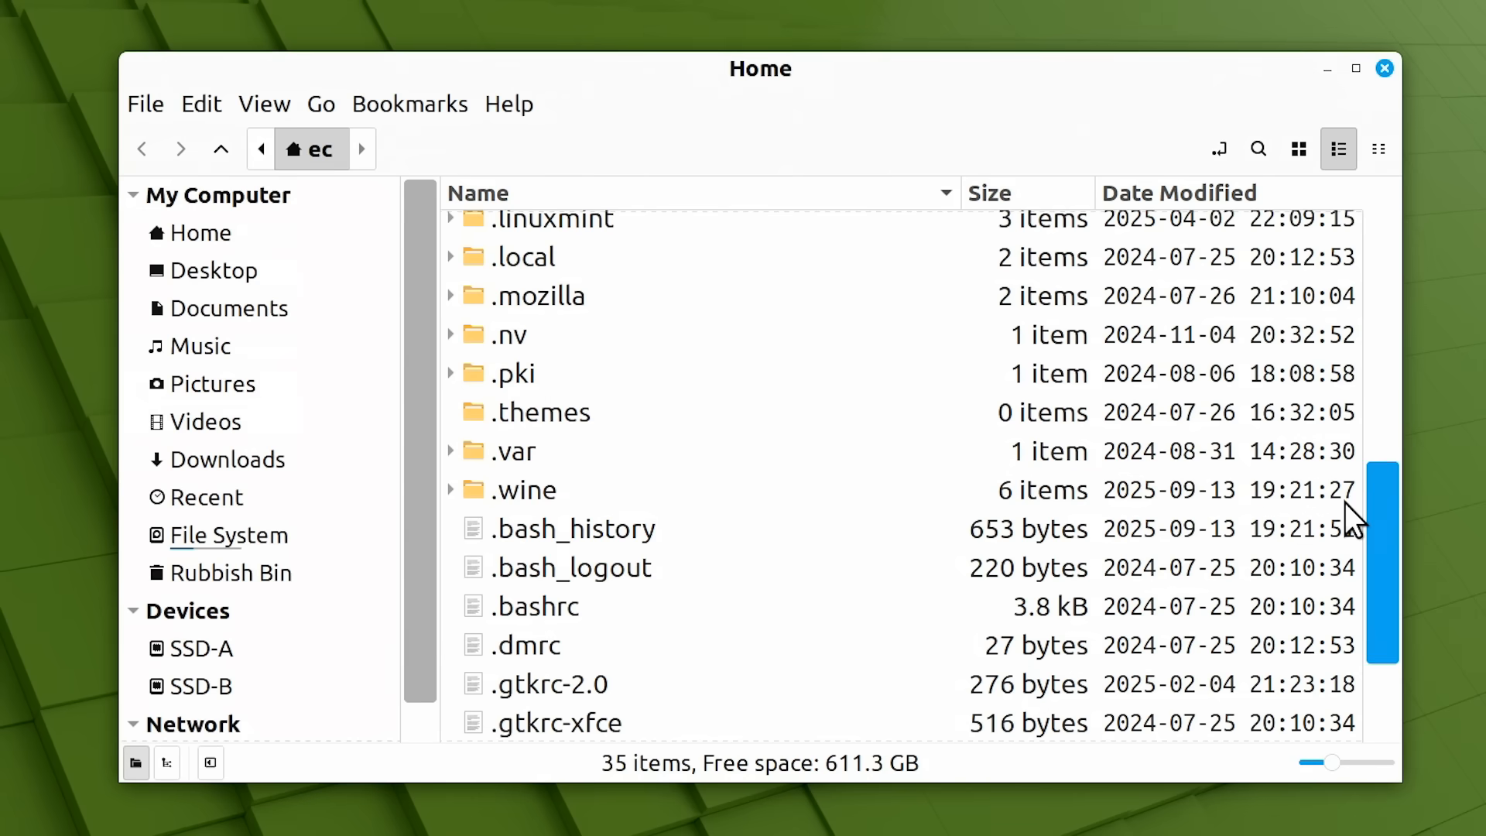
pyautogui.doubleClick(526, 491)
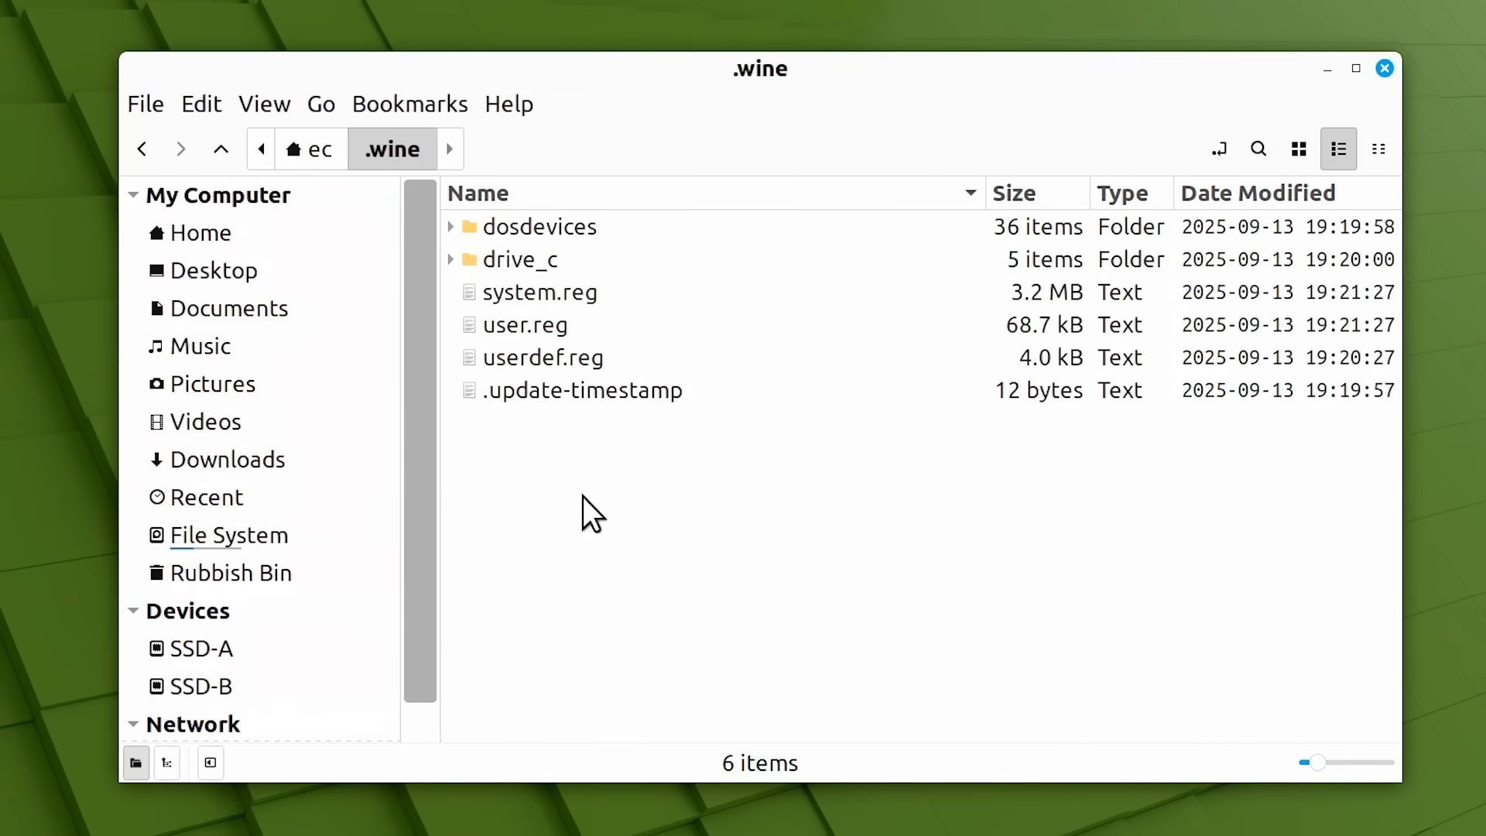
pyautogui.doubleClick(522, 258)
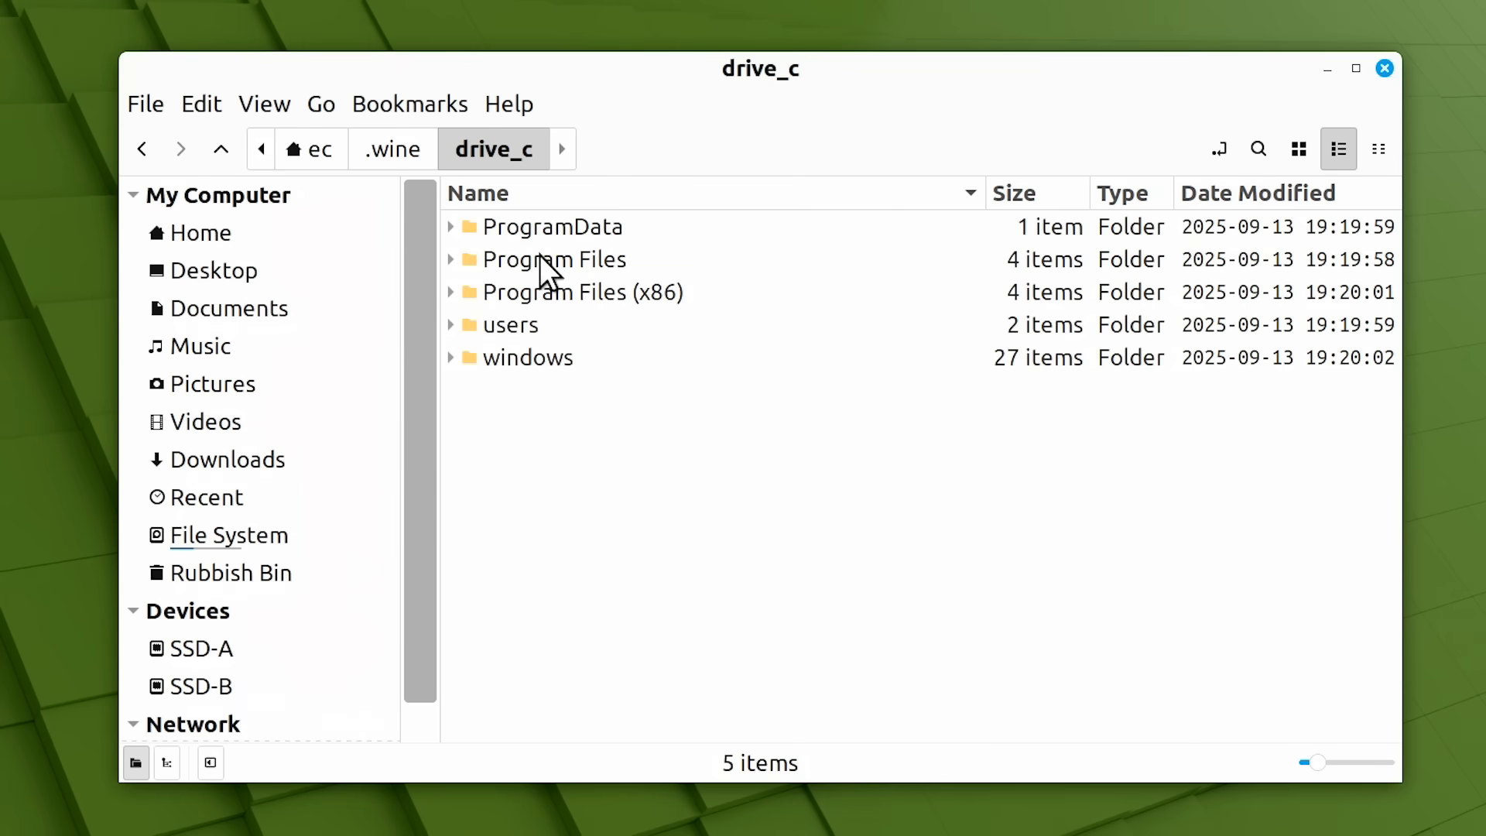
pyautogui.moveTo(717, 265)
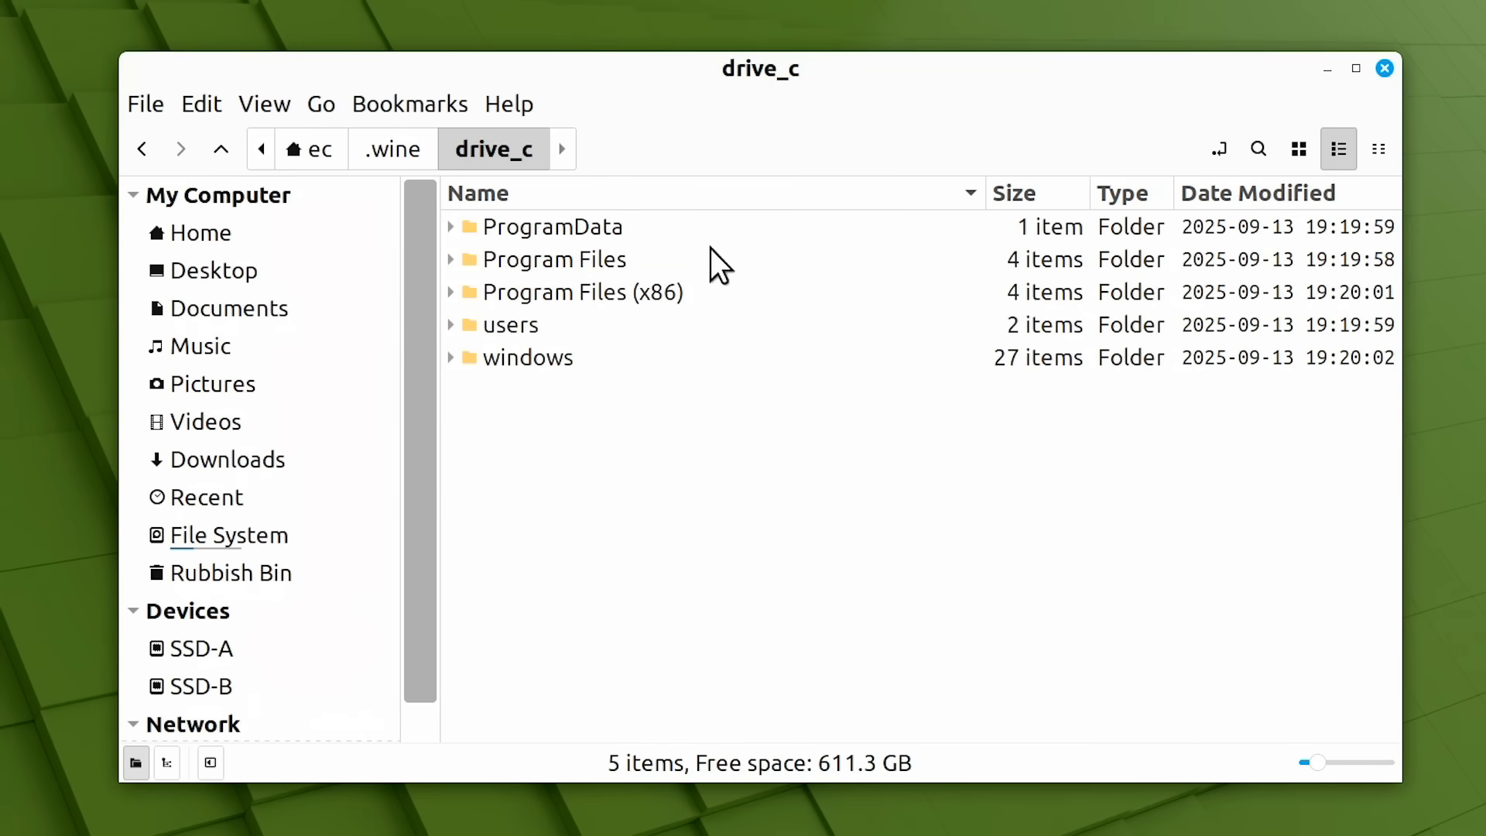
pyautogui.moveTo(701, 598)
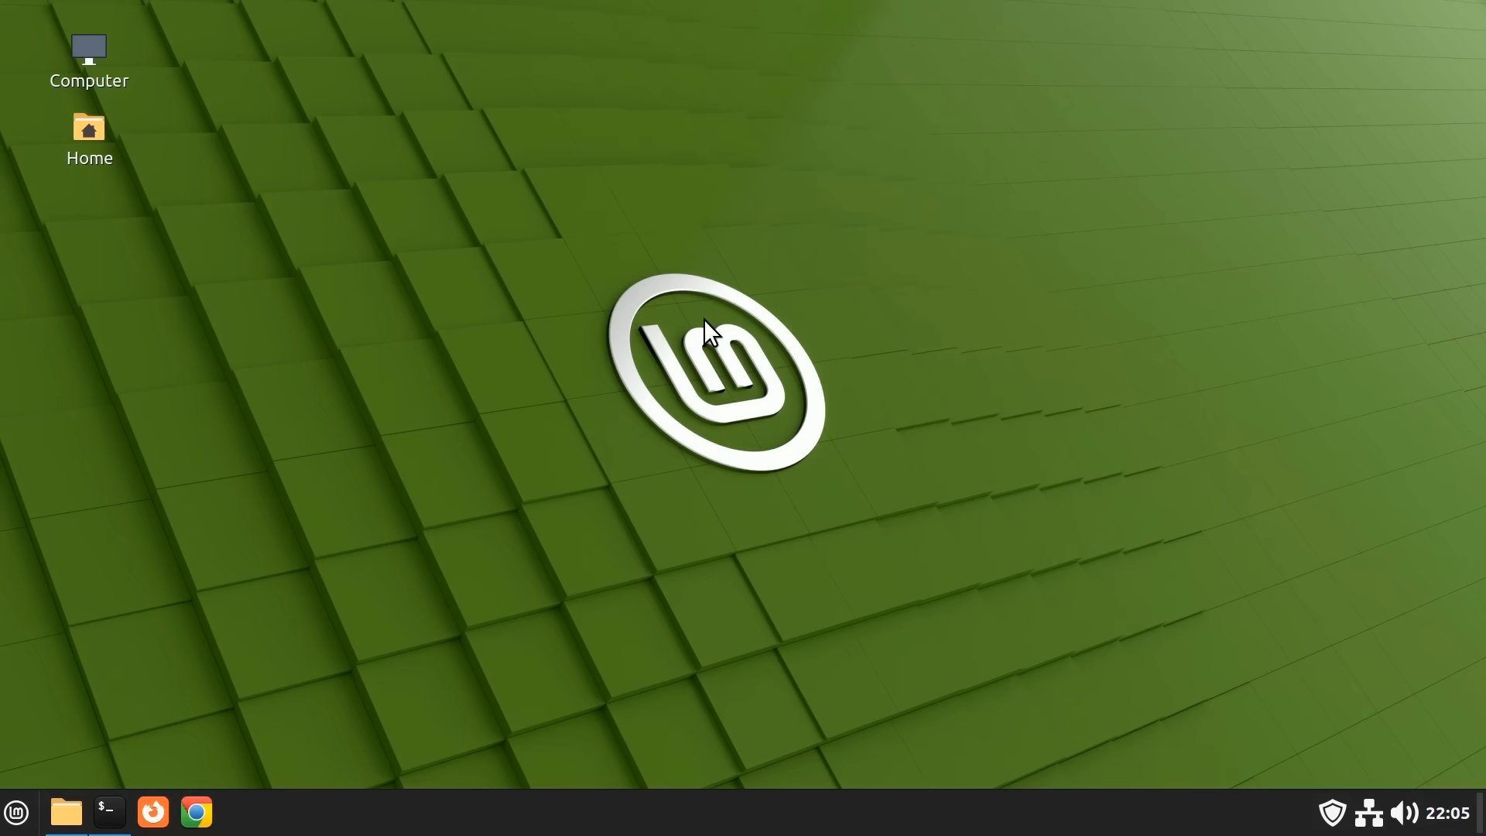
pyautogui.moveTo(424, 343)
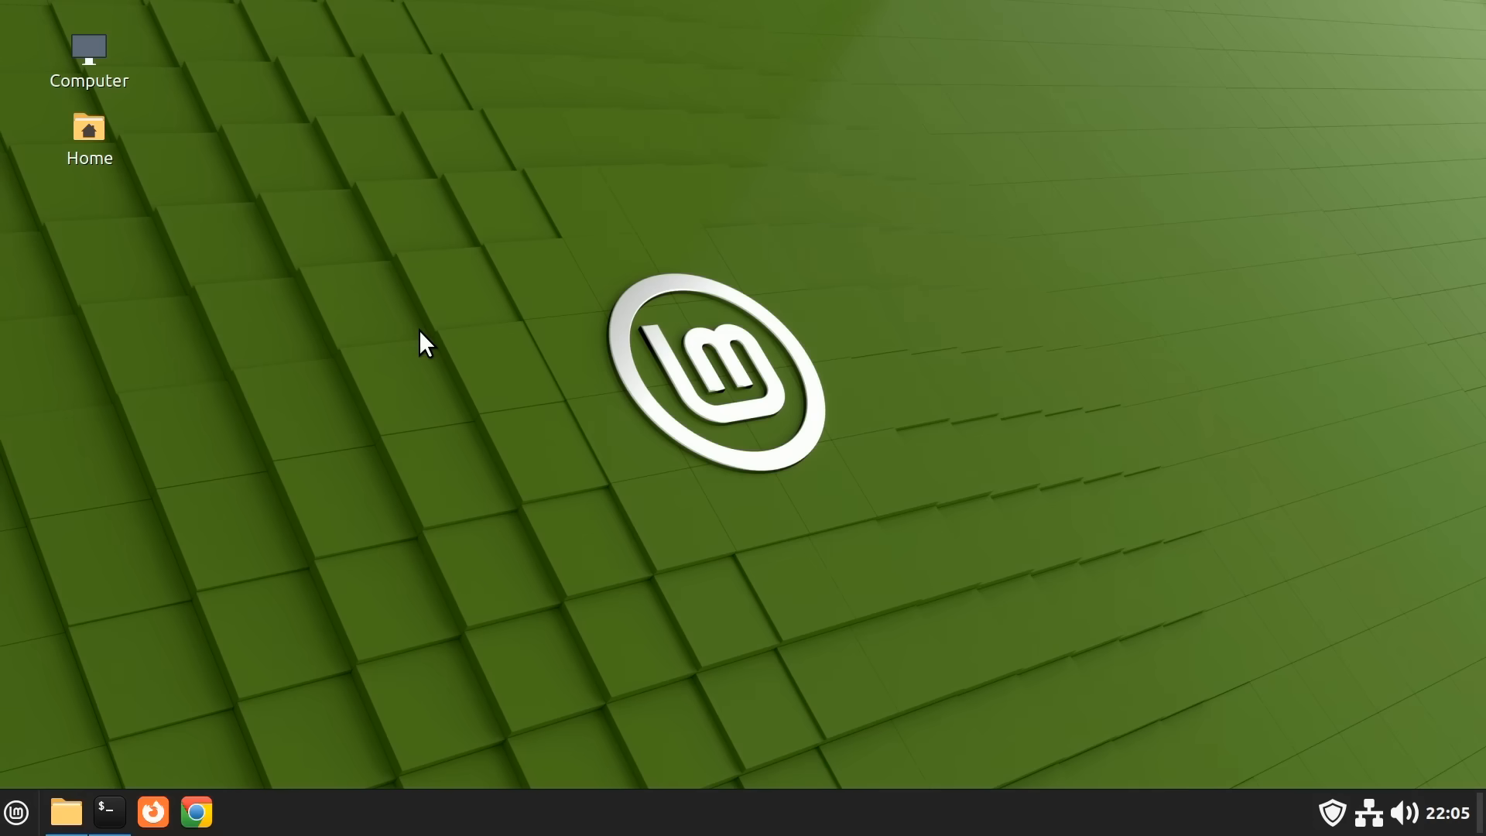
# Run 'wine ipscan221.exe' from the Angry_IP_Windows folder to launch Angry IP Scanner 2.21.
pyautogui.click(106, 813)
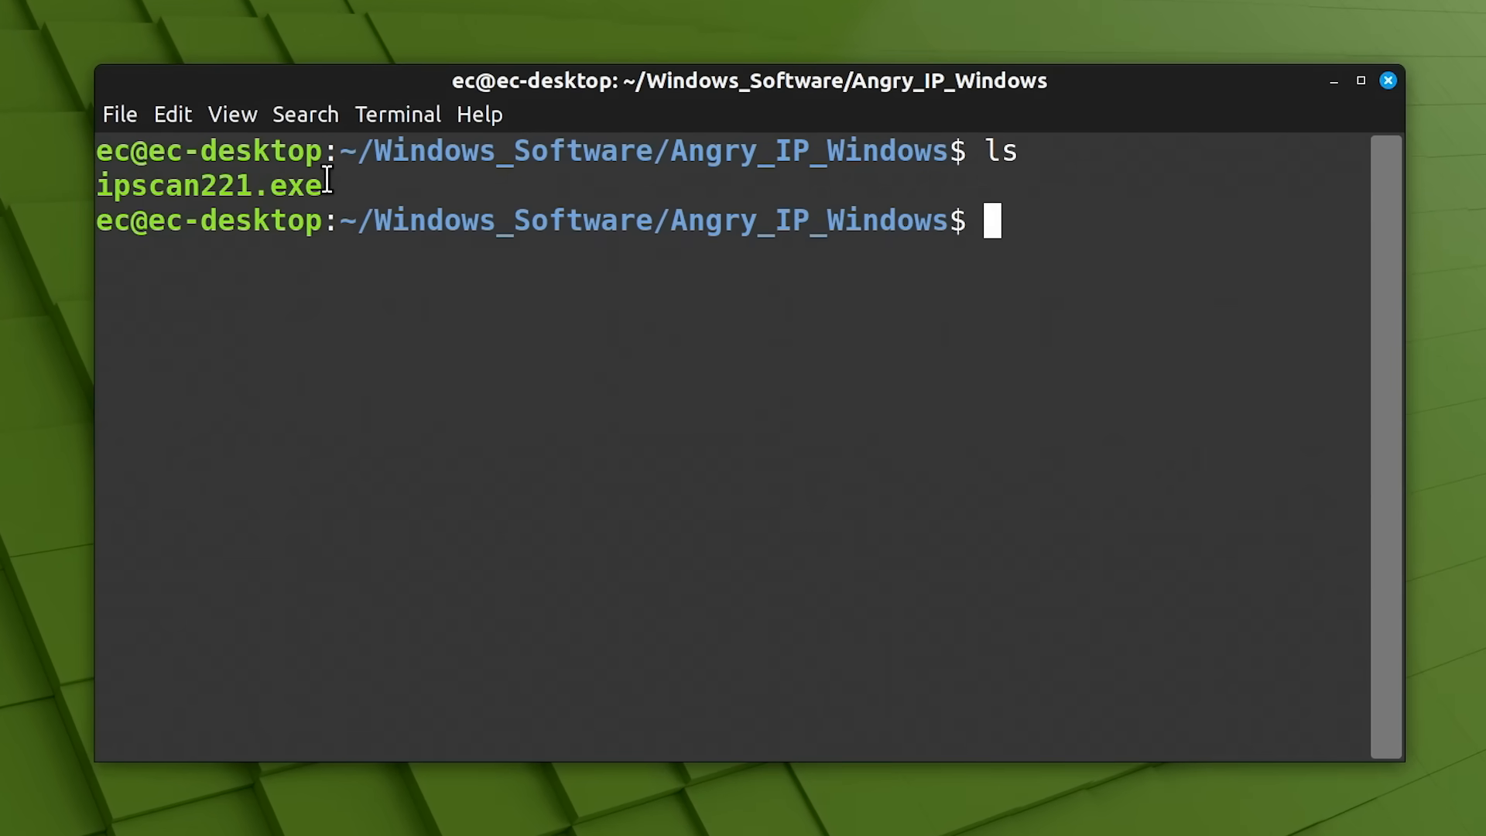
pyautogui.moveTo(398, 486)
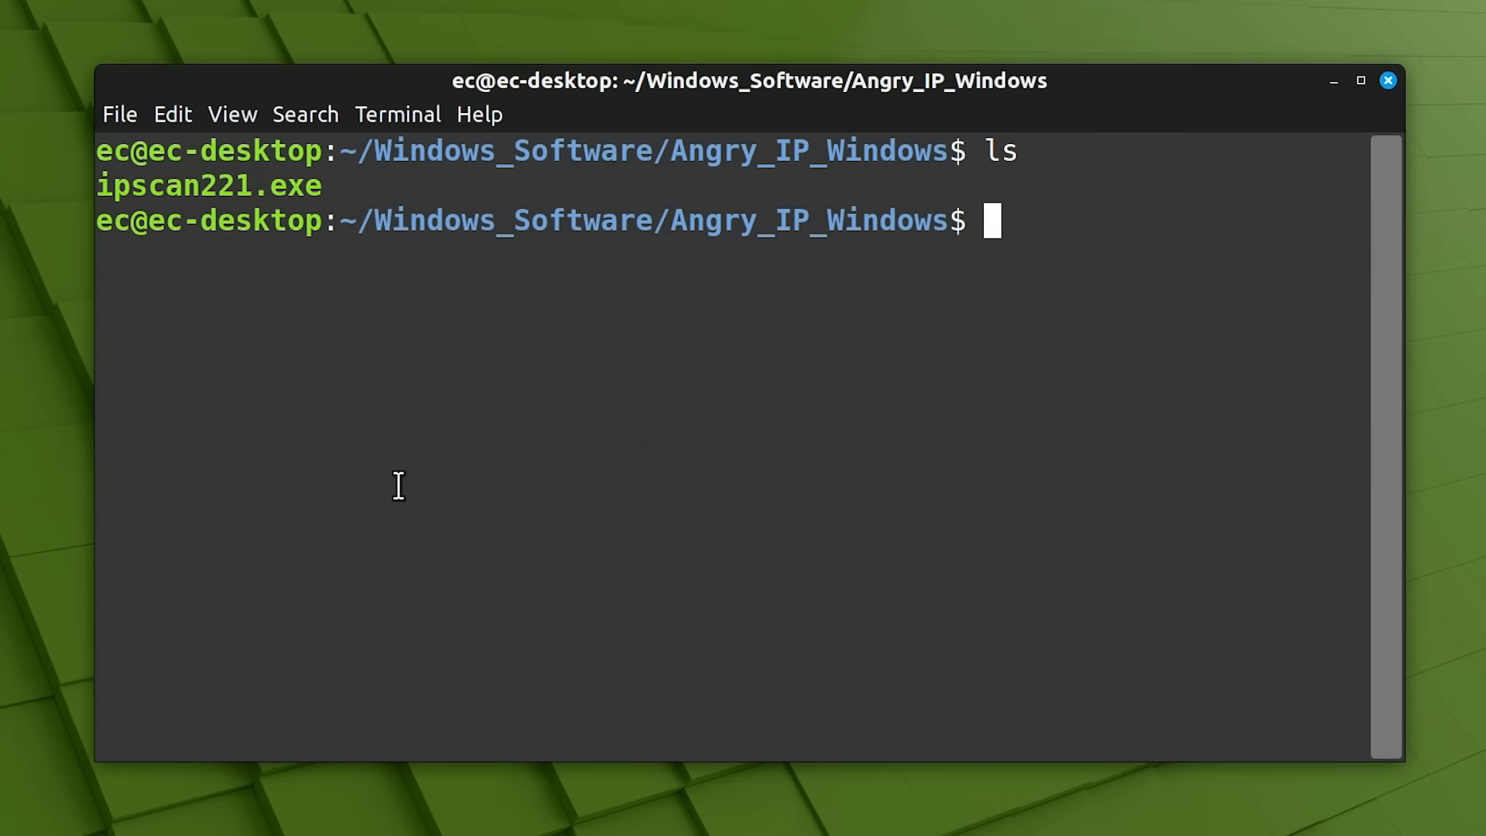
pyautogui.write('win')
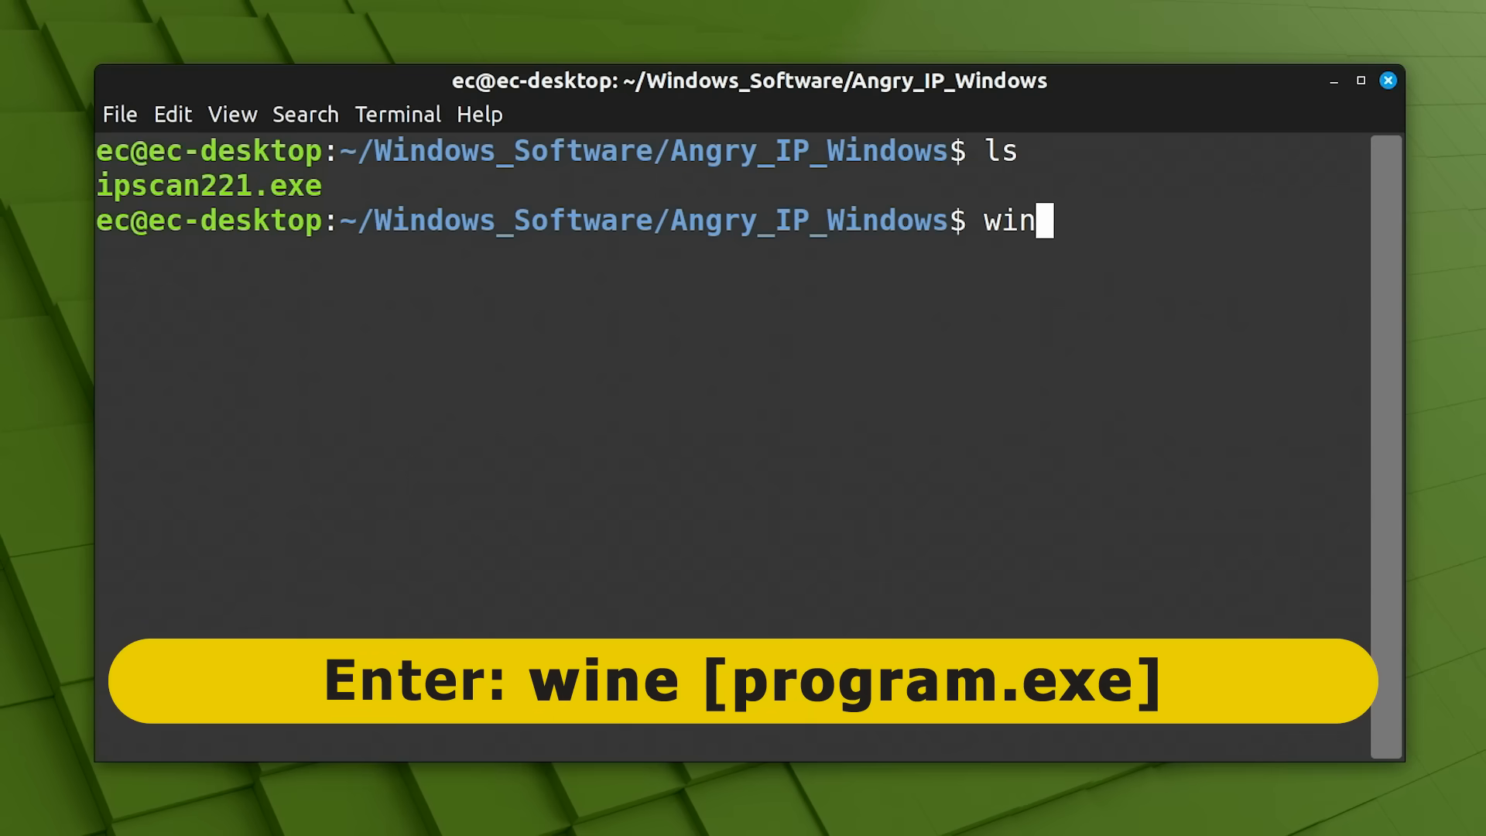
pyautogui.write('e ipscan221.exe')
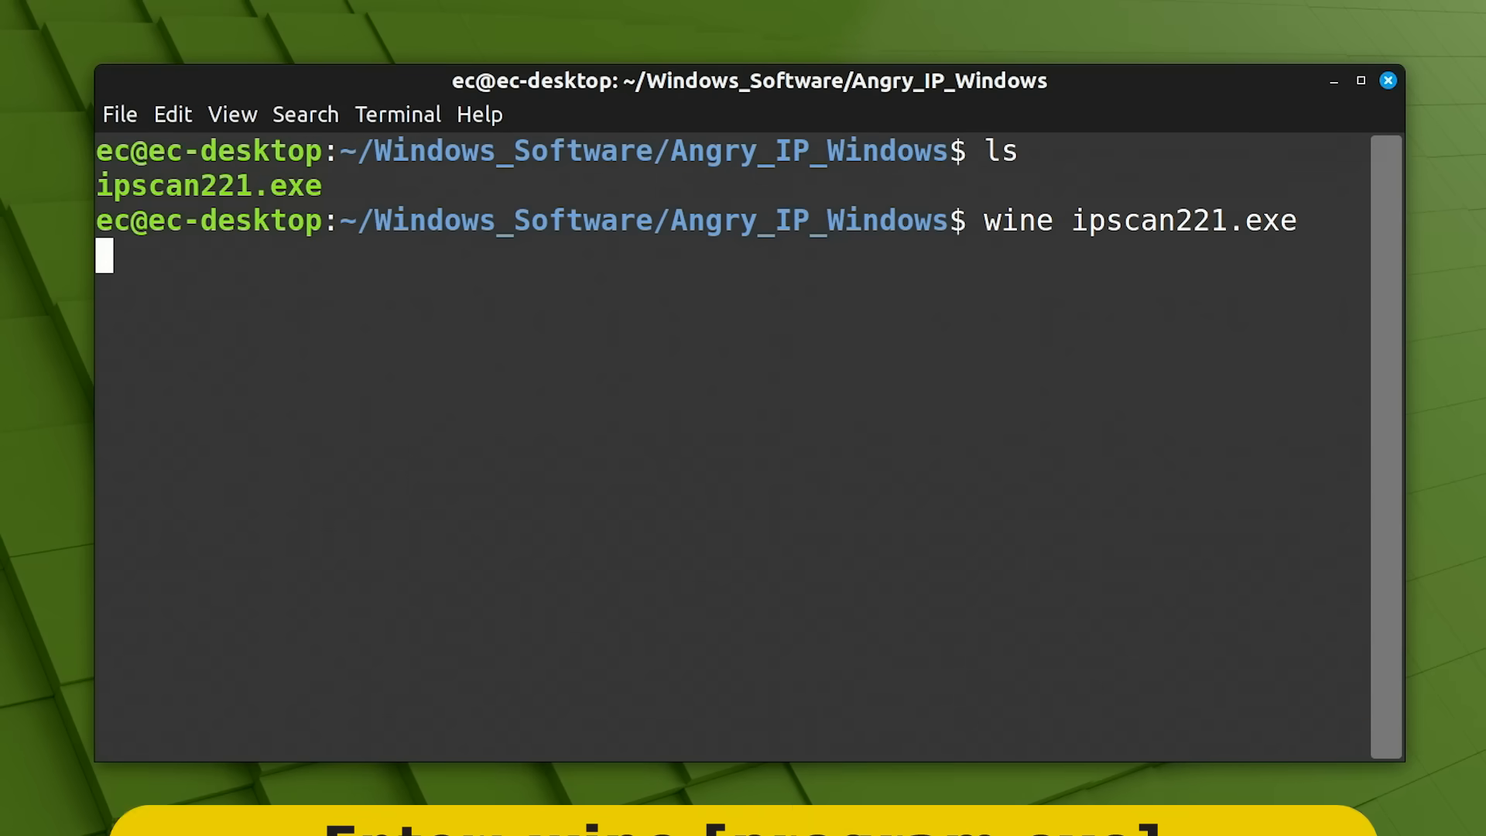
pyautogui.press('Return')
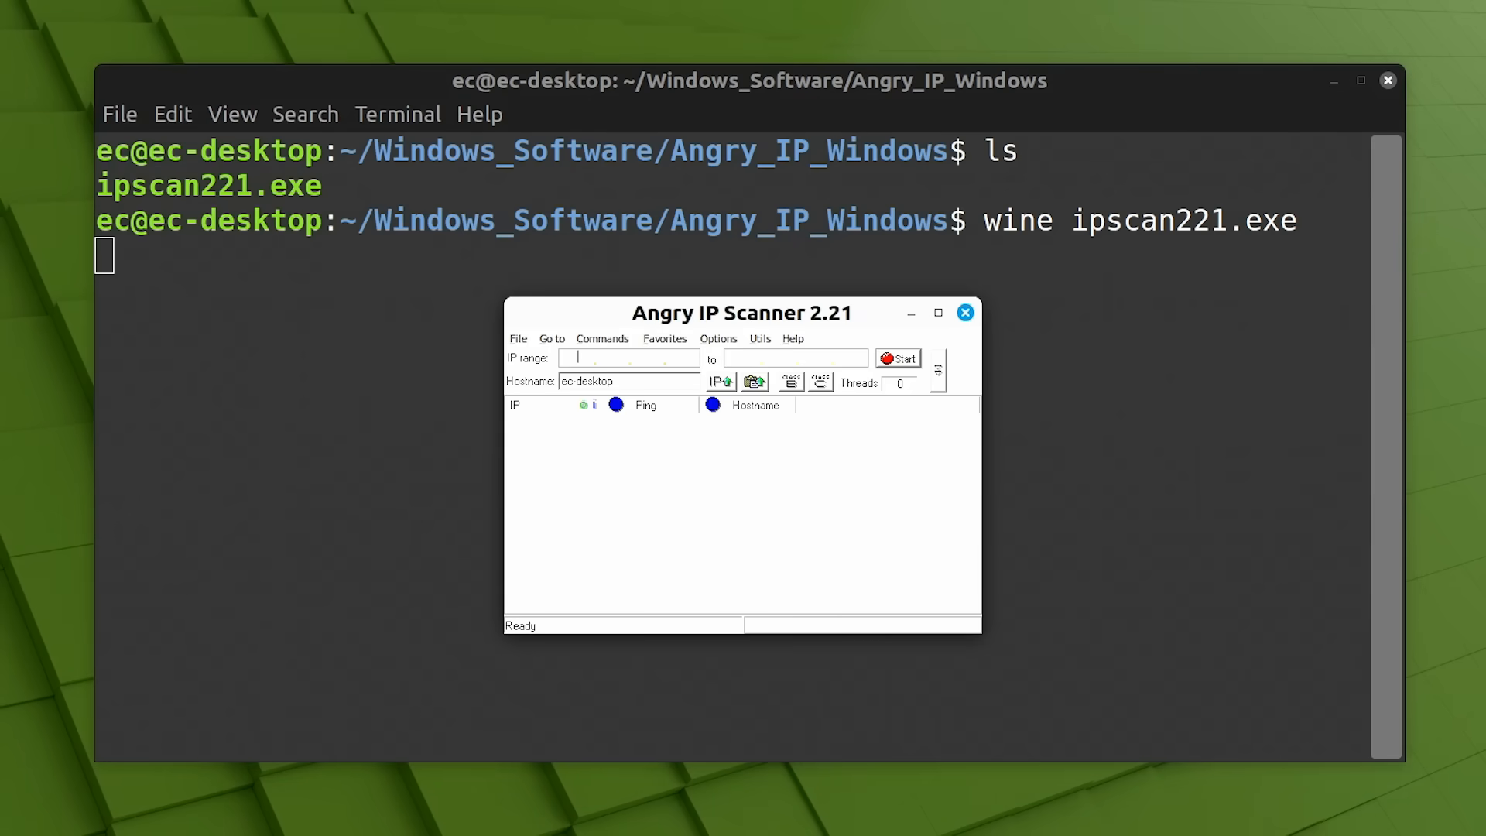
pyautogui.moveTo(712, 543)
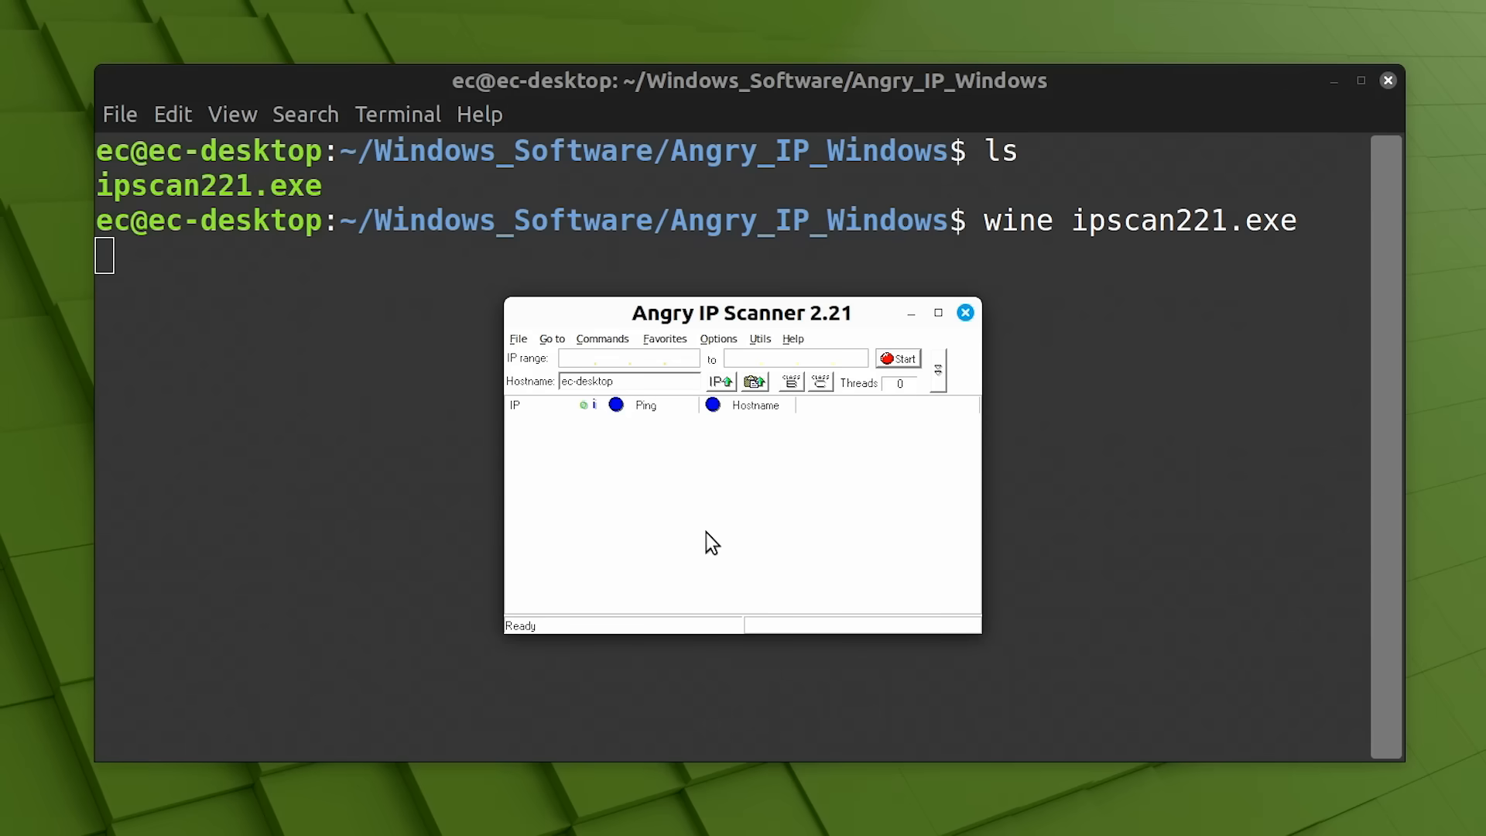
pyautogui.moveTo(965, 402)
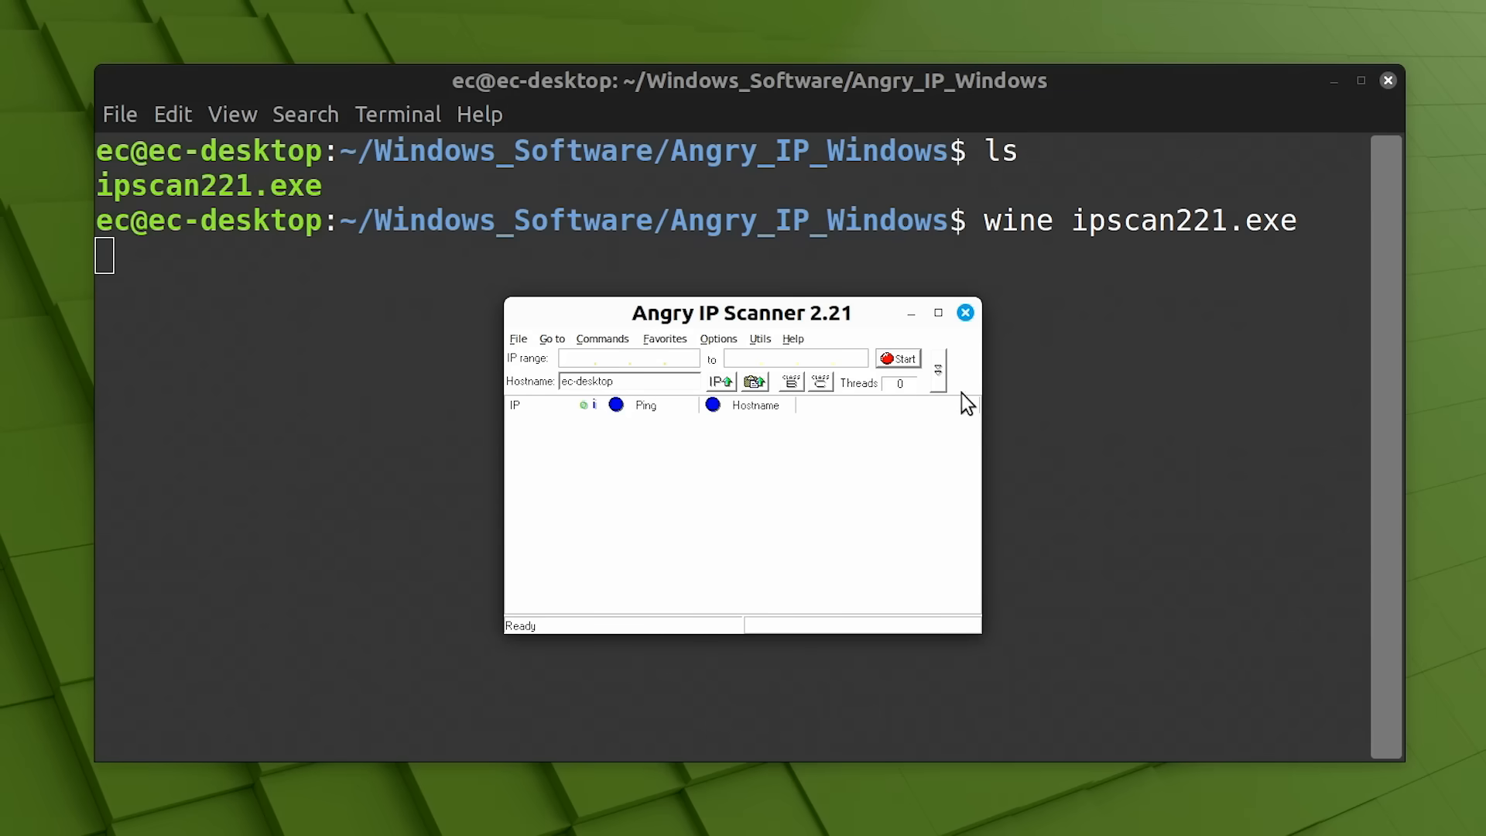
# Close the scanner and terminal, then show the context menu for ipscan221.exe in Nemo's Angry_IP_Windows folder.
pyautogui.click(964, 313)
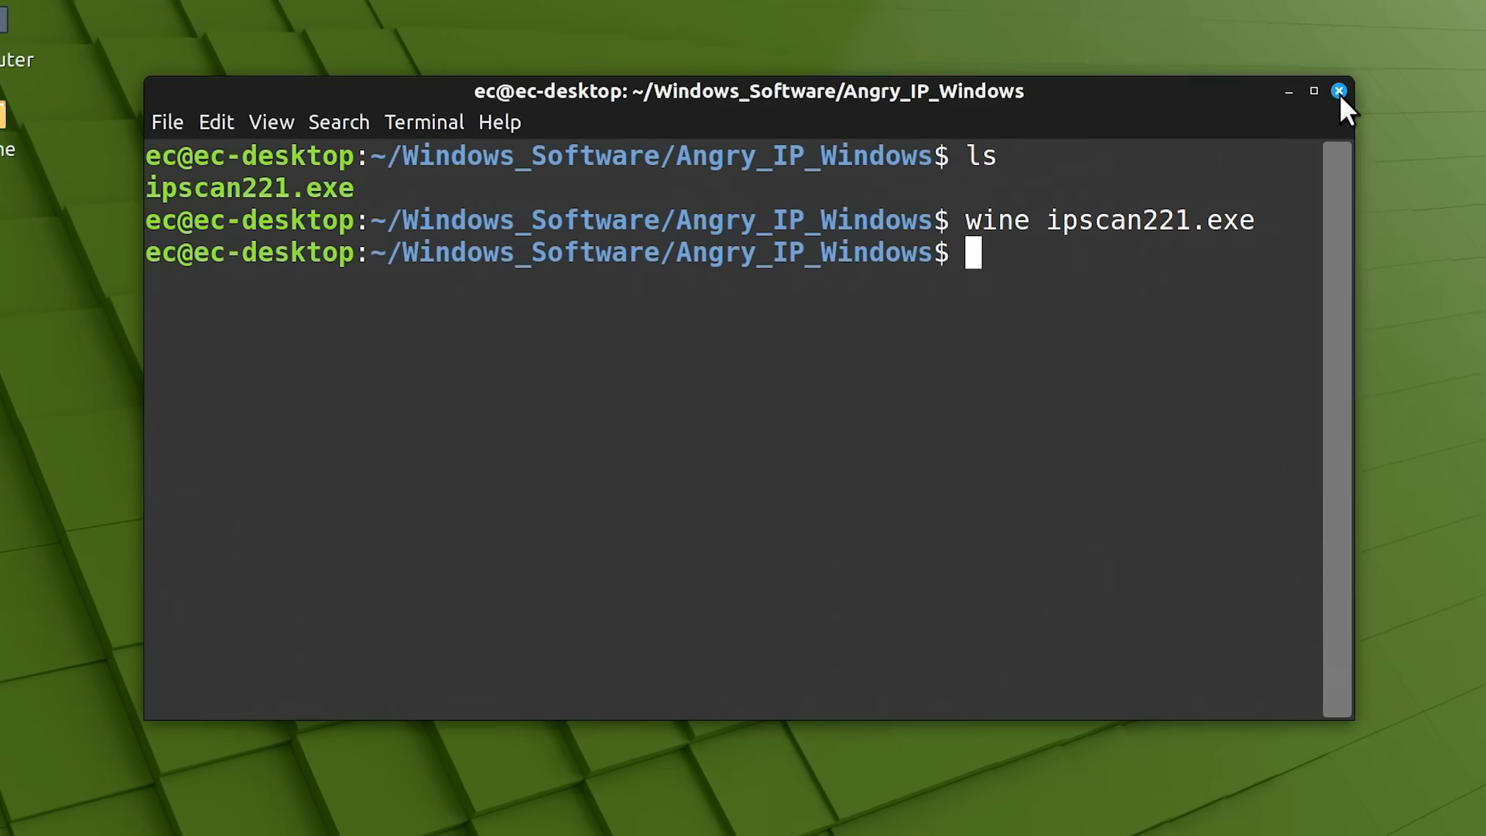
pyautogui.click(1339, 91)
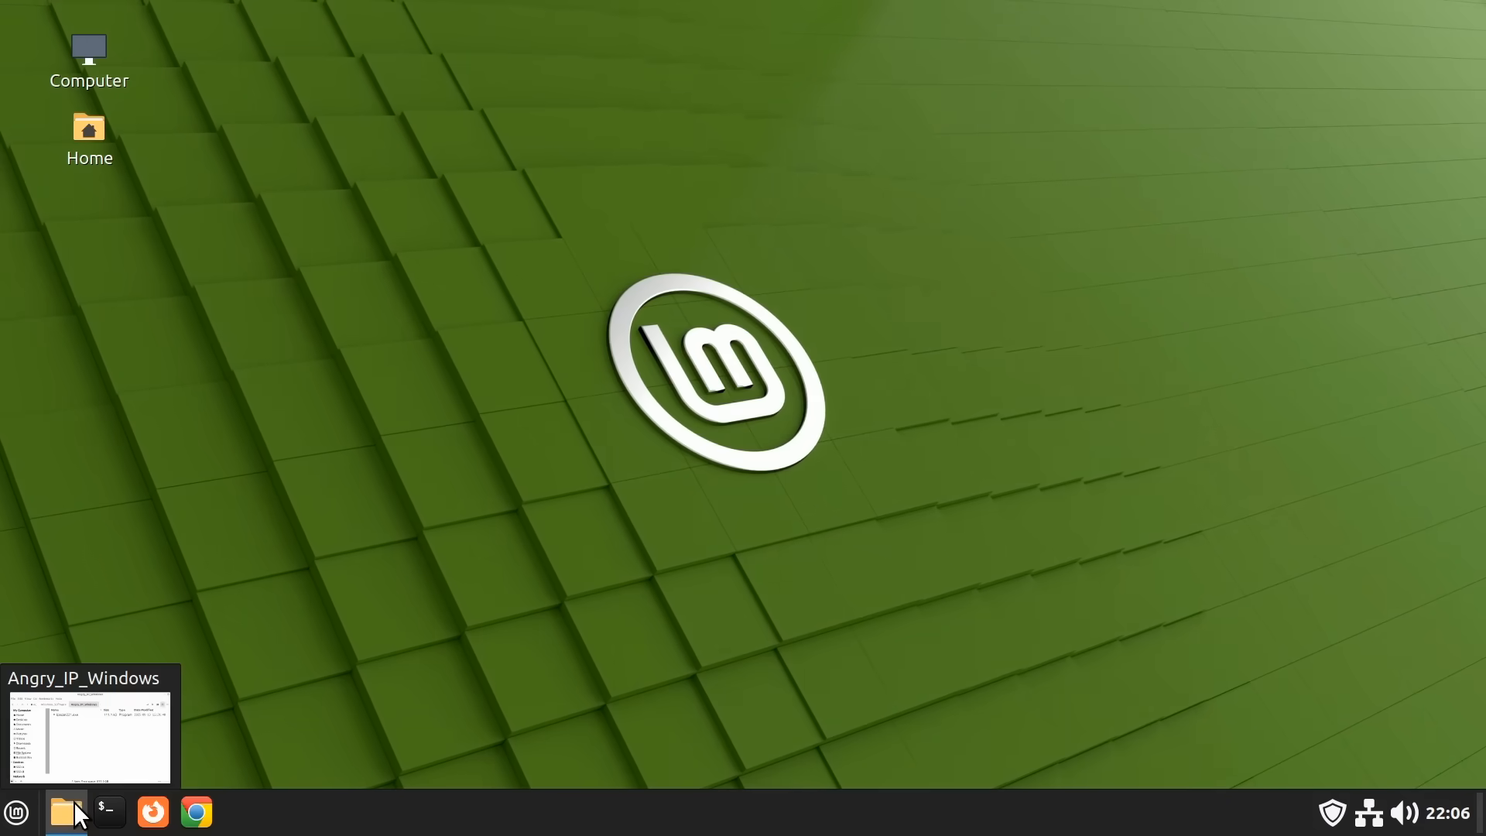
pyautogui.click(65, 811)
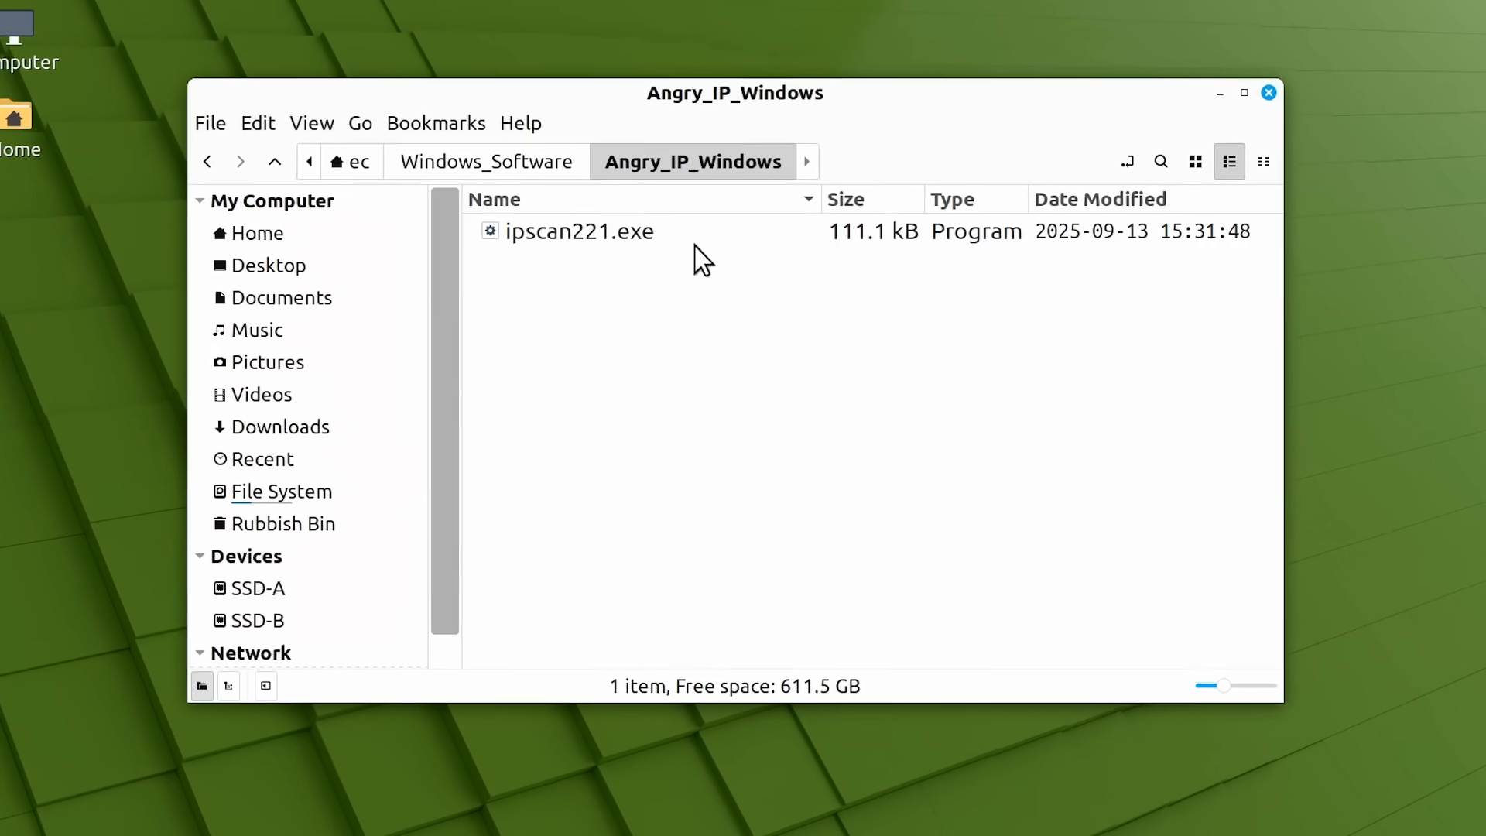
pyautogui.click(579, 230)
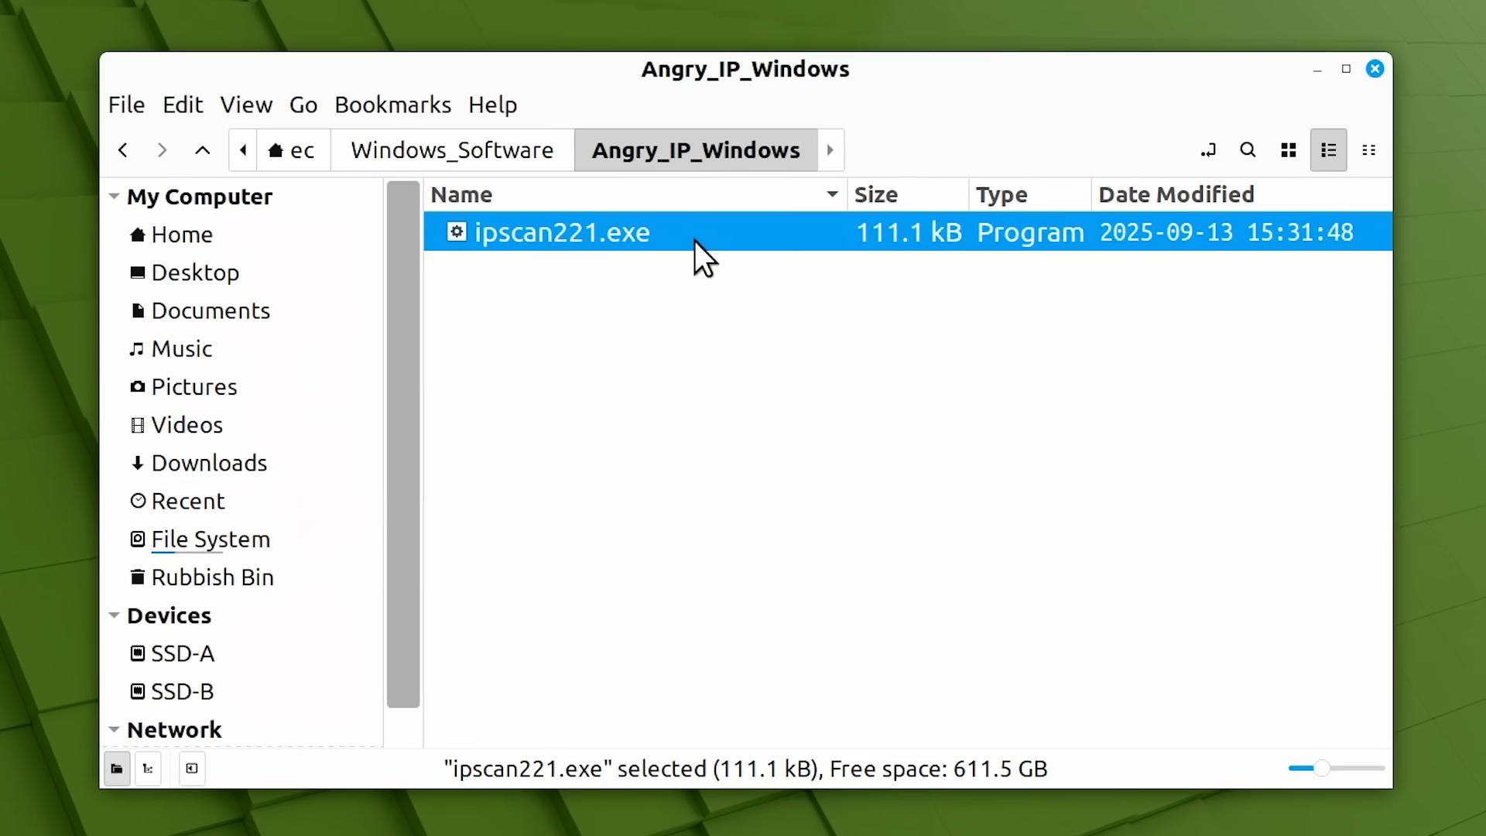
pyautogui.rightClick(561, 232)
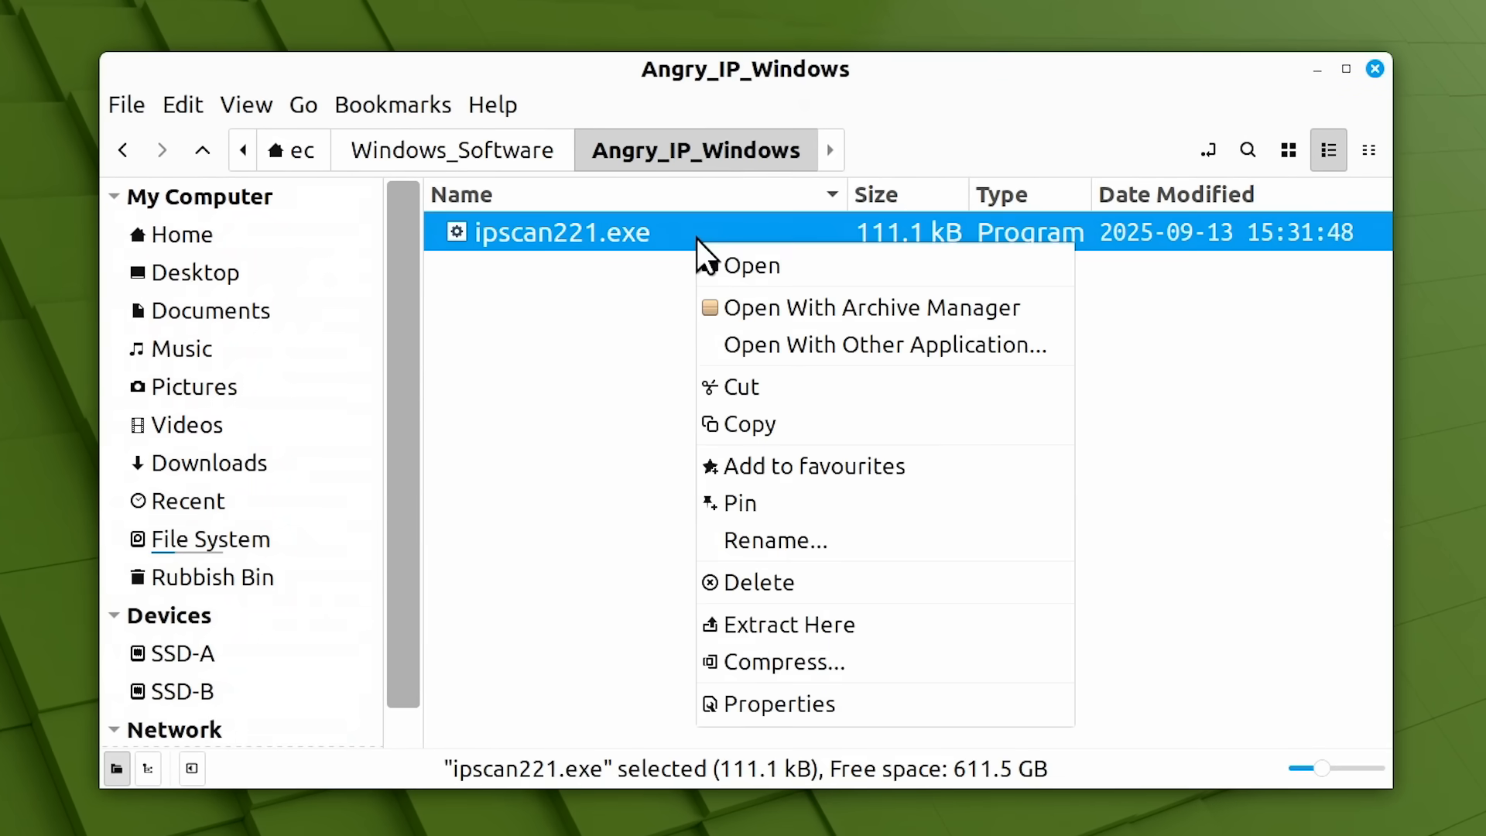
pyautogui.moveTo(842, 274)
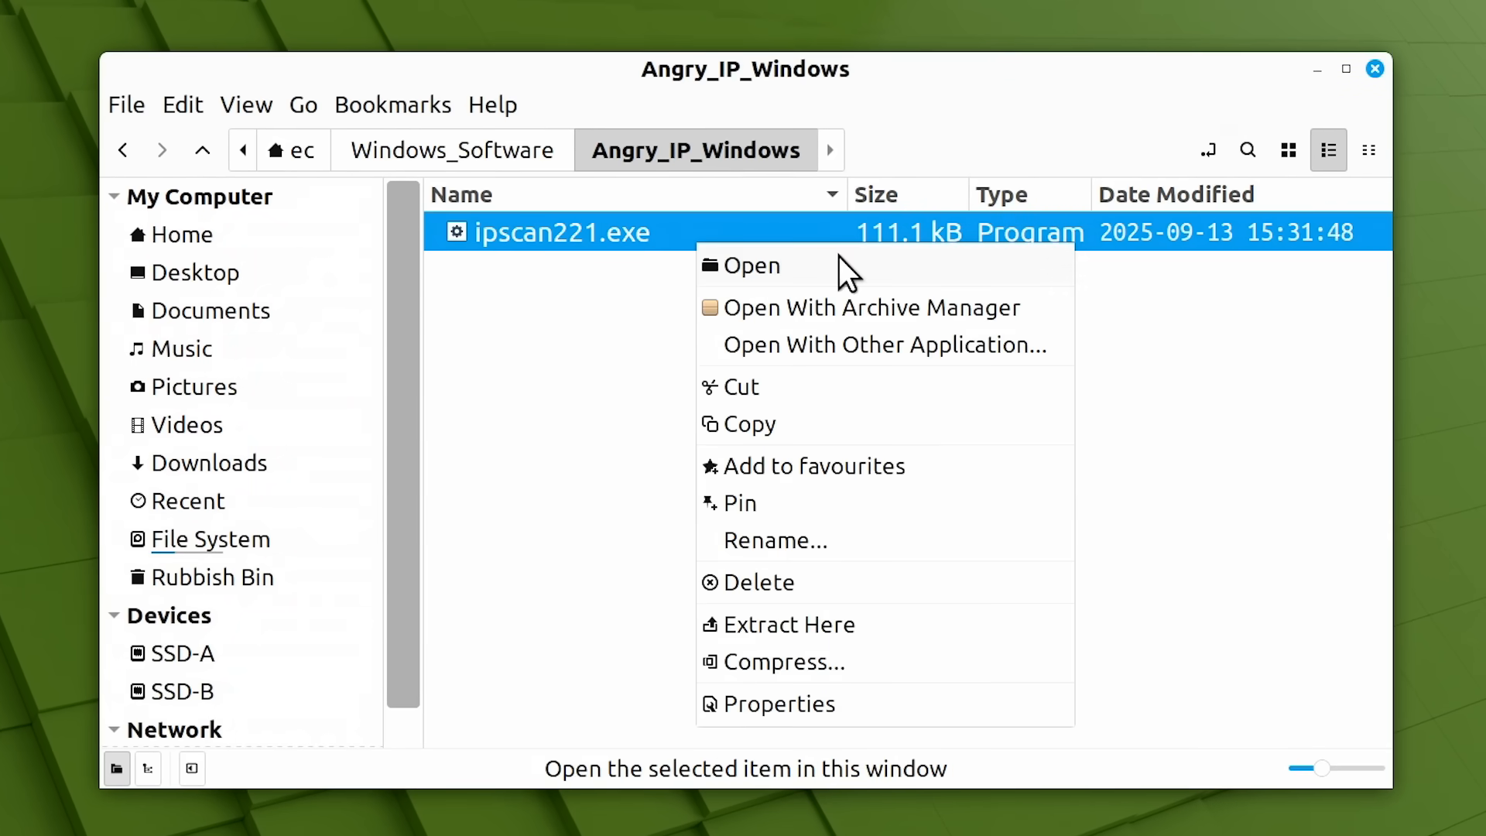
pyautogui.moveTo(857, 306)
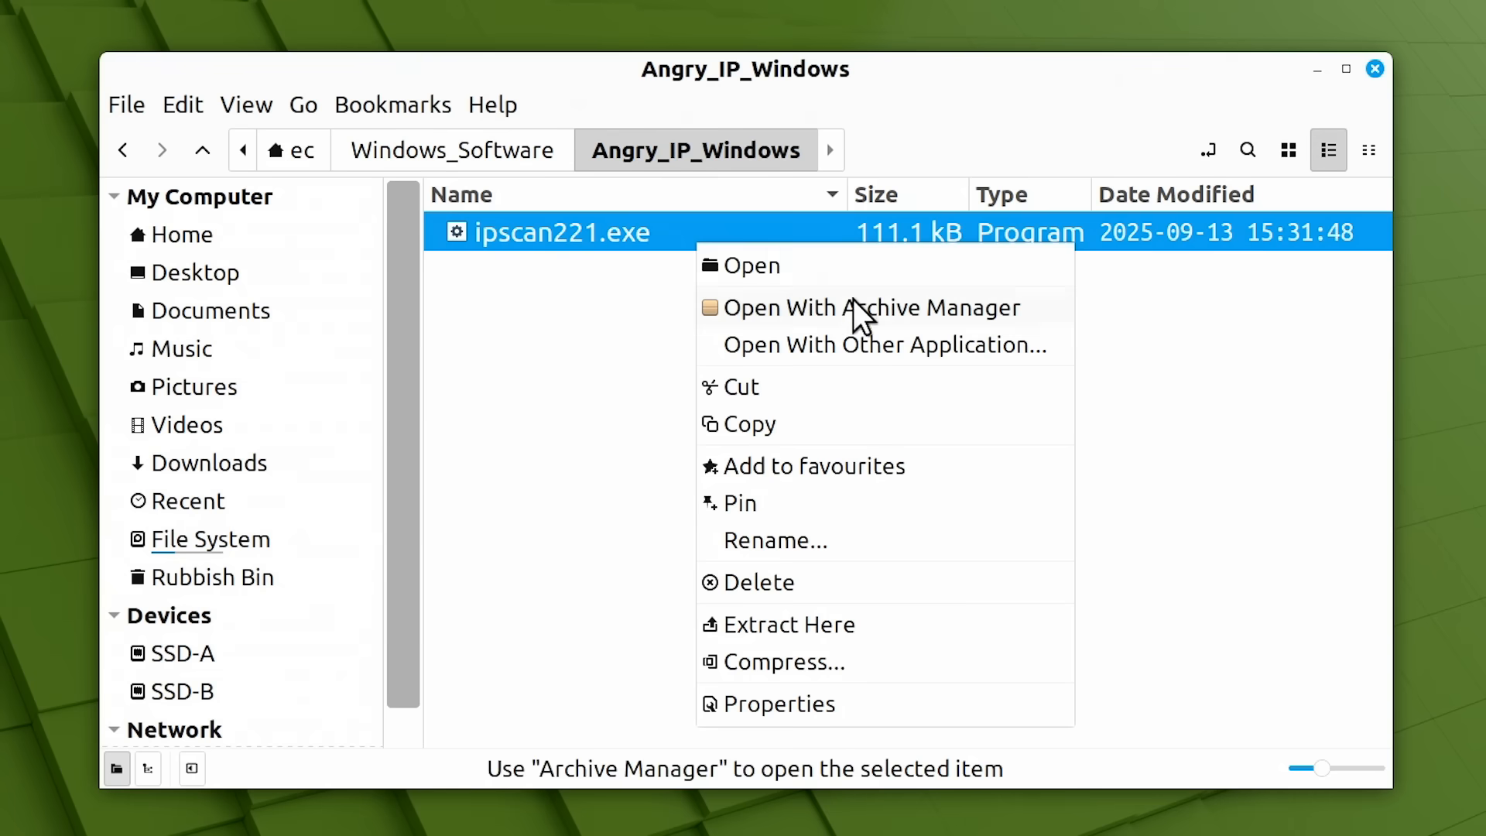
pyautogui.moveTo(866, 276)
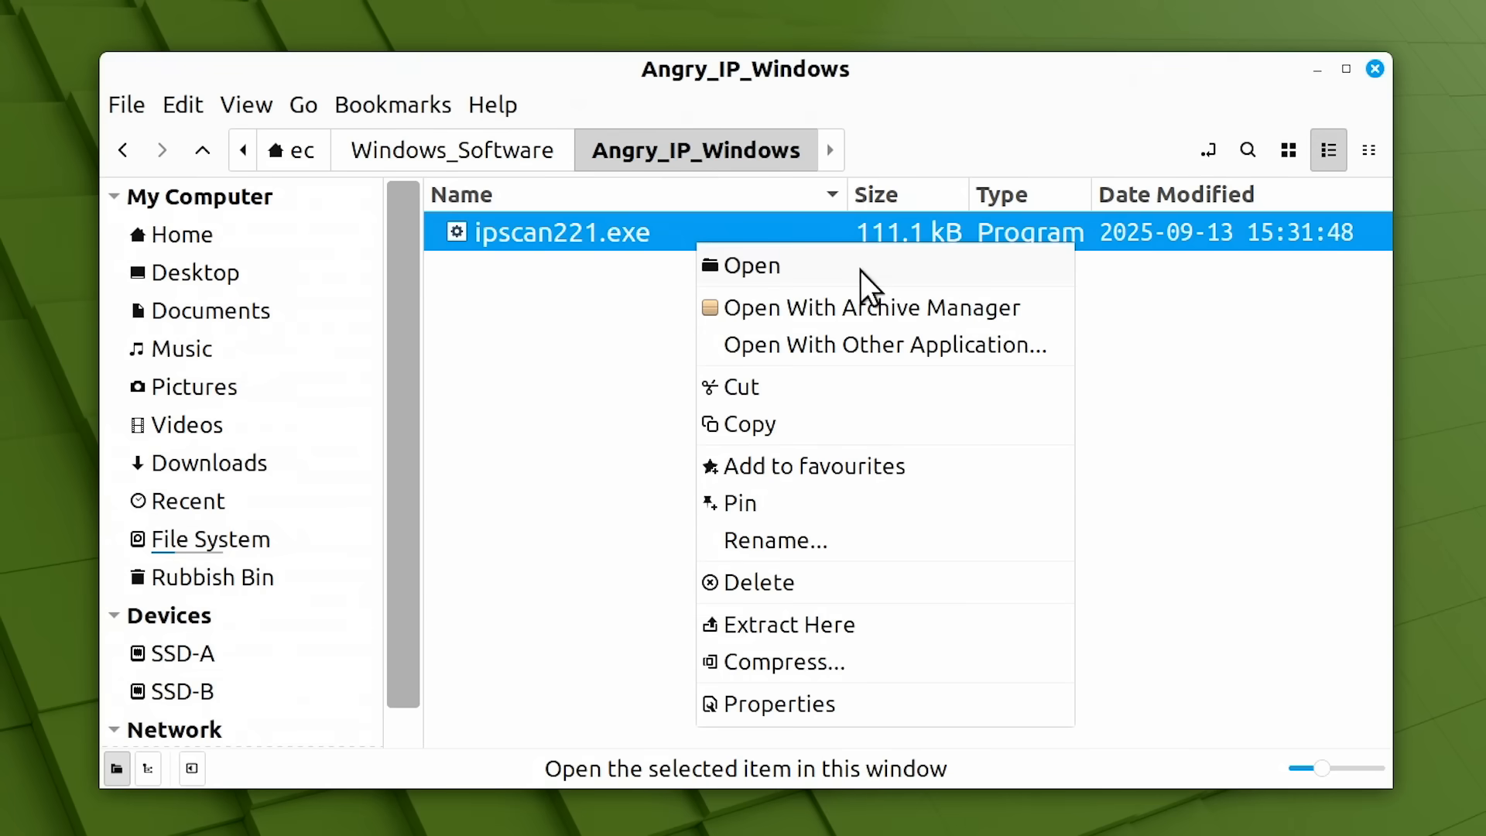
pyautogui.moveTo(876, 346)
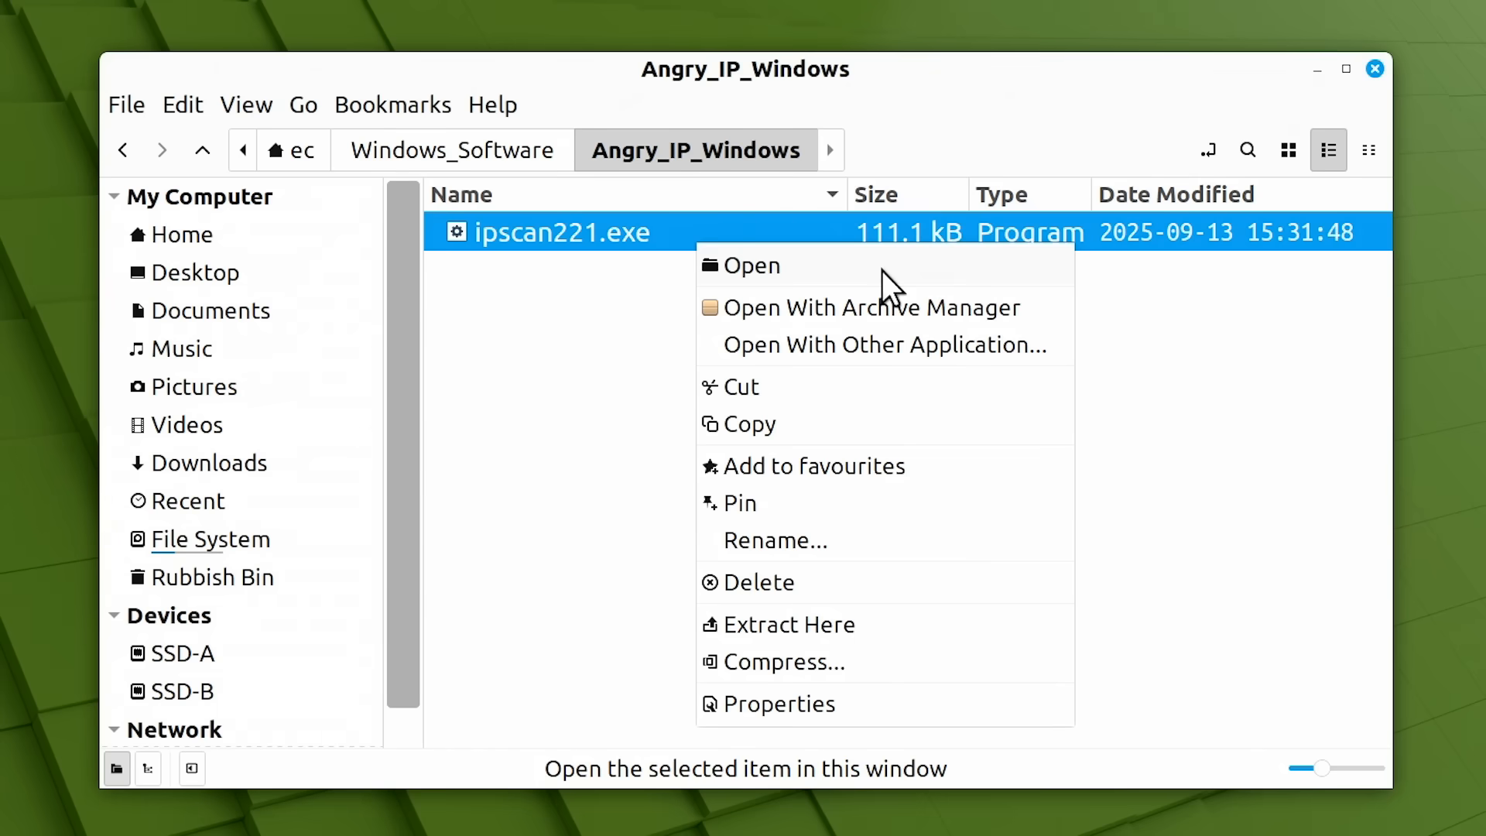
pyautogui.moveTo(906, 401)
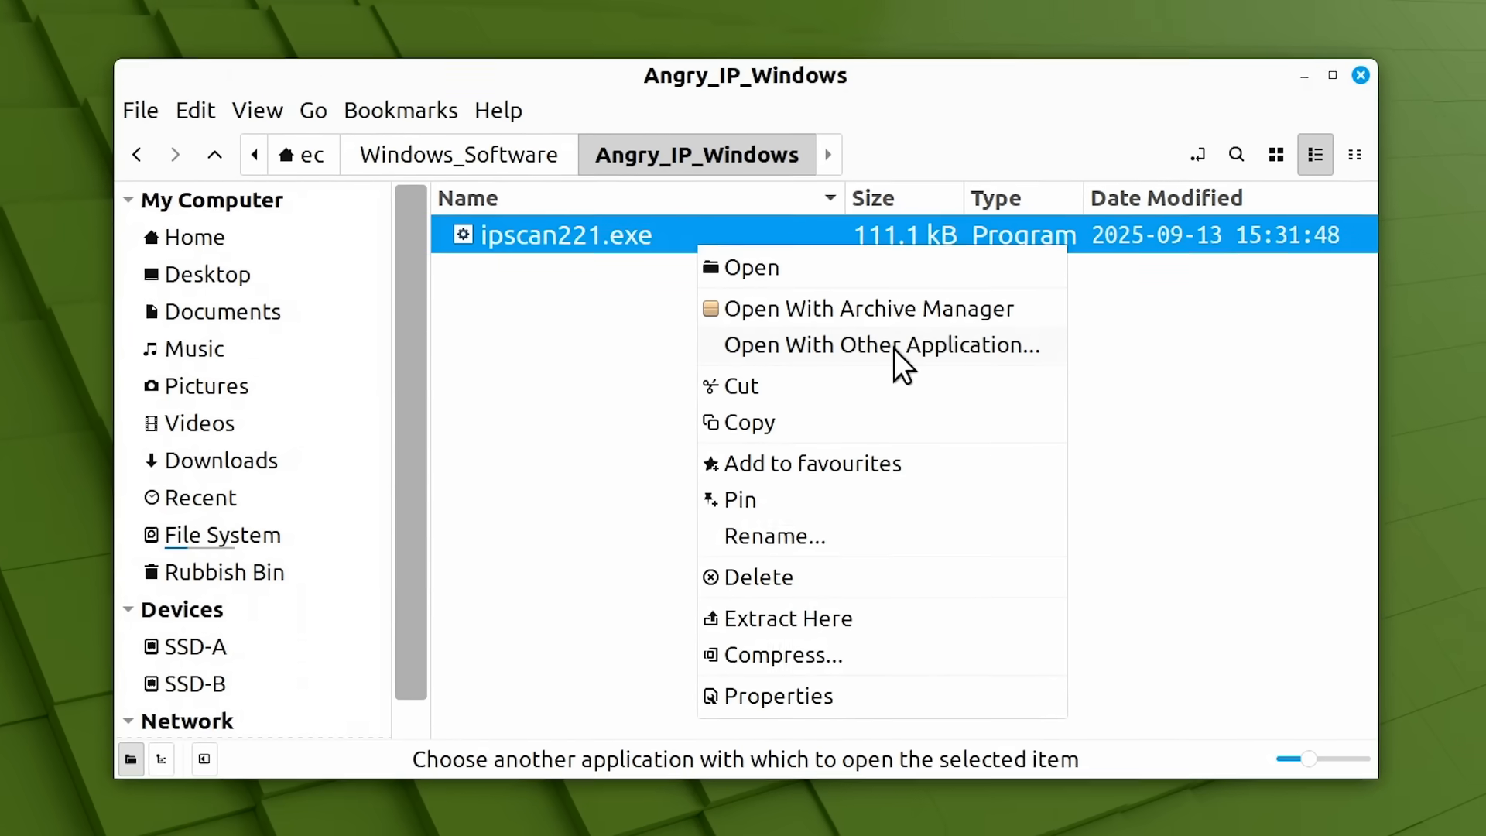
# In Open With, browse /usr/bin for a custom command, cancel it, and keep wine as ipscan221.exe's default.
pyautogui.click(881, 345)
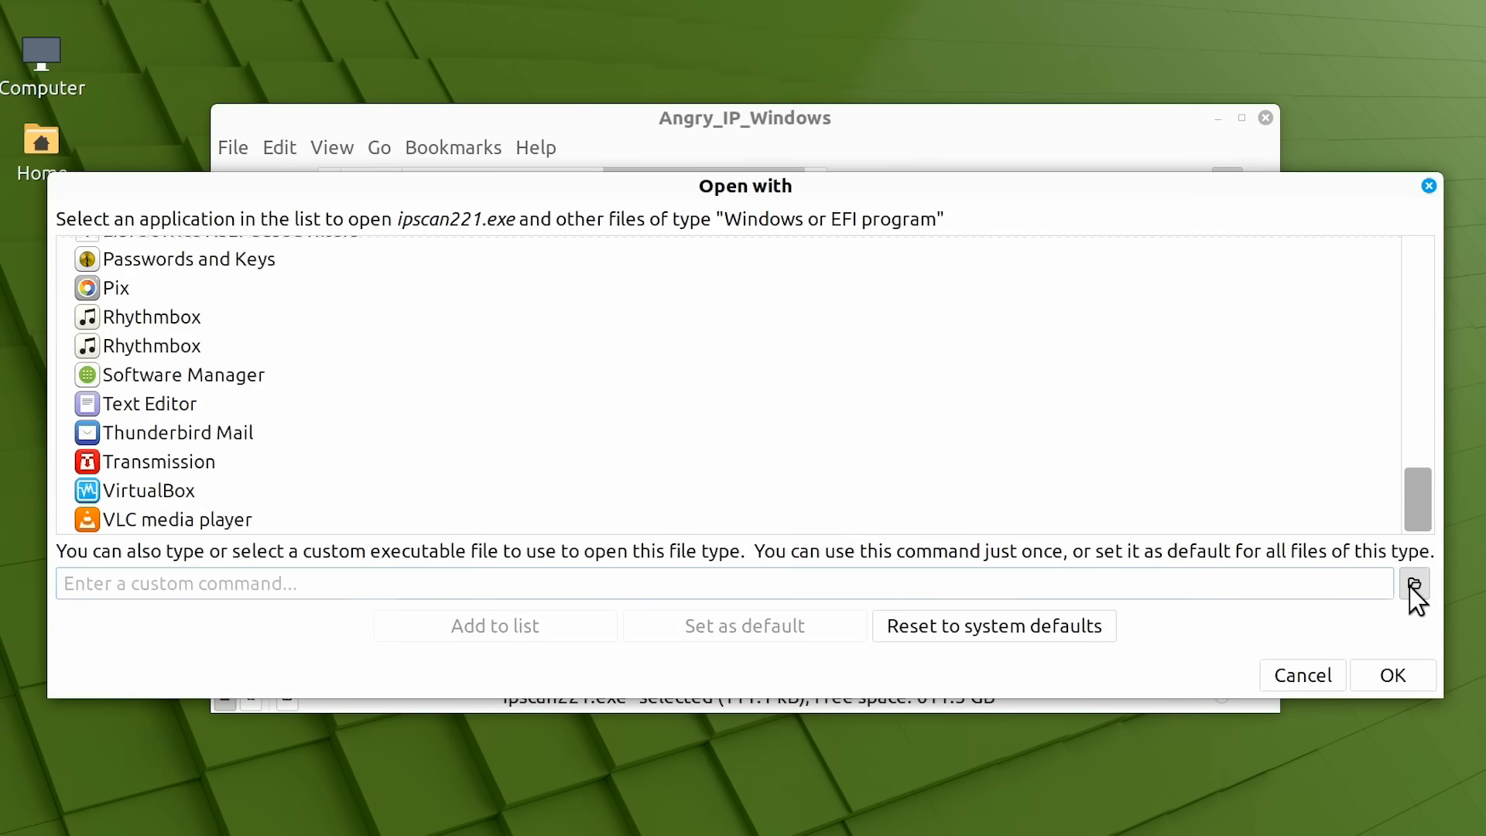
pyautogui.click(1413, 584)
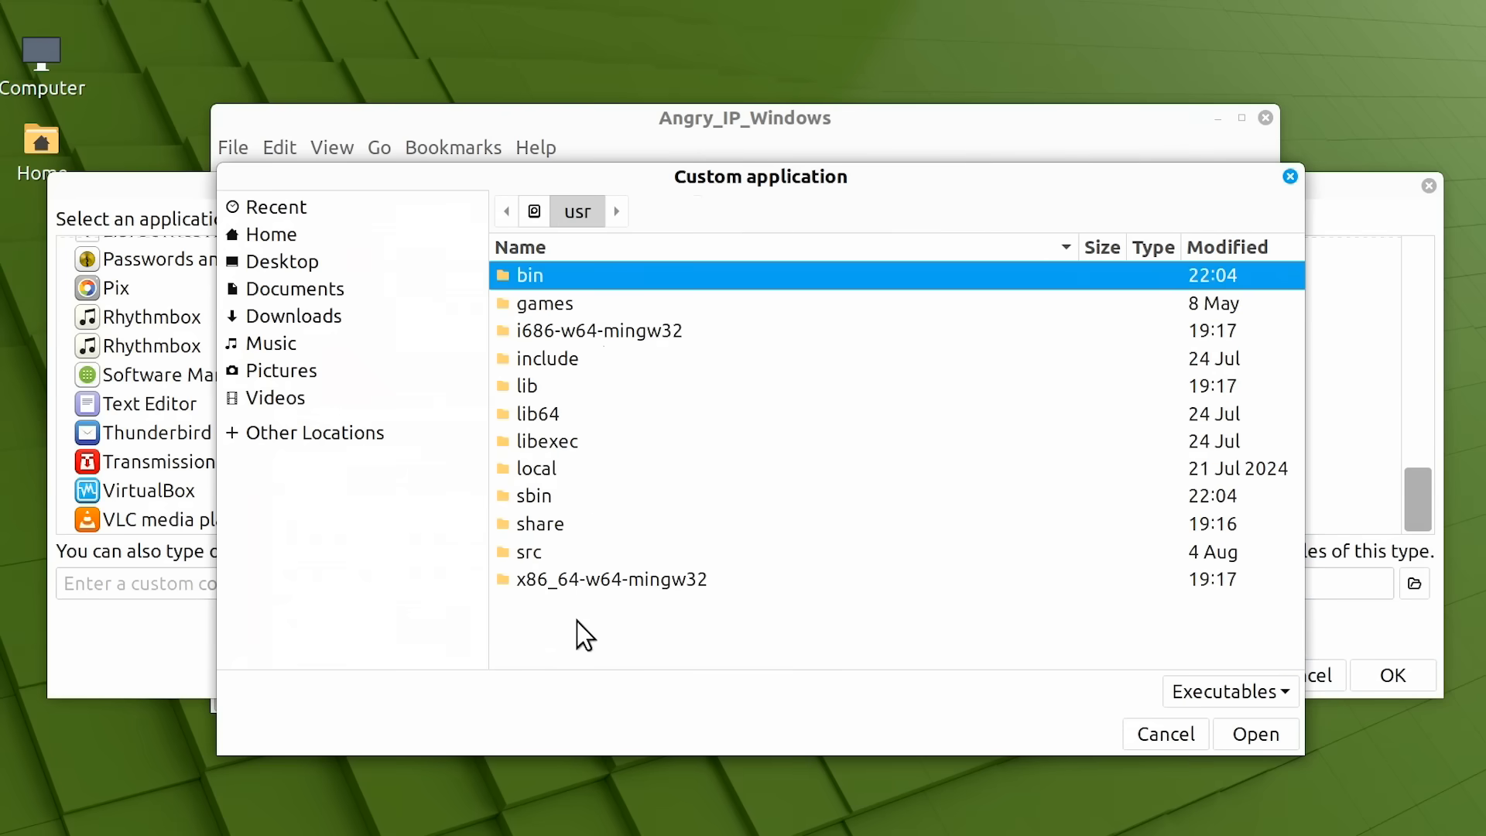
pyautogui.doubleClick(529, 275)
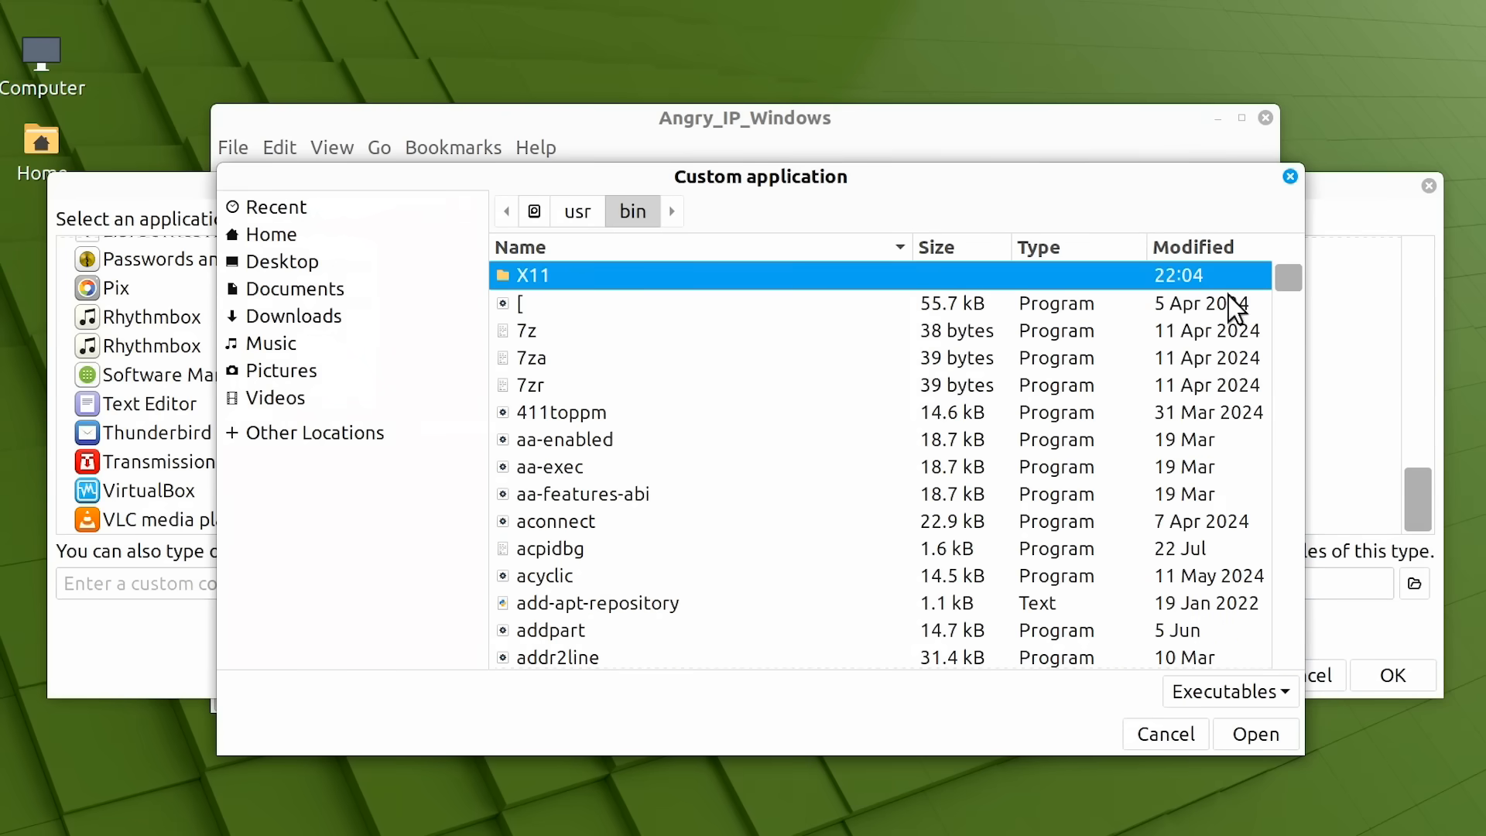
pyautogui.scroll(-3)
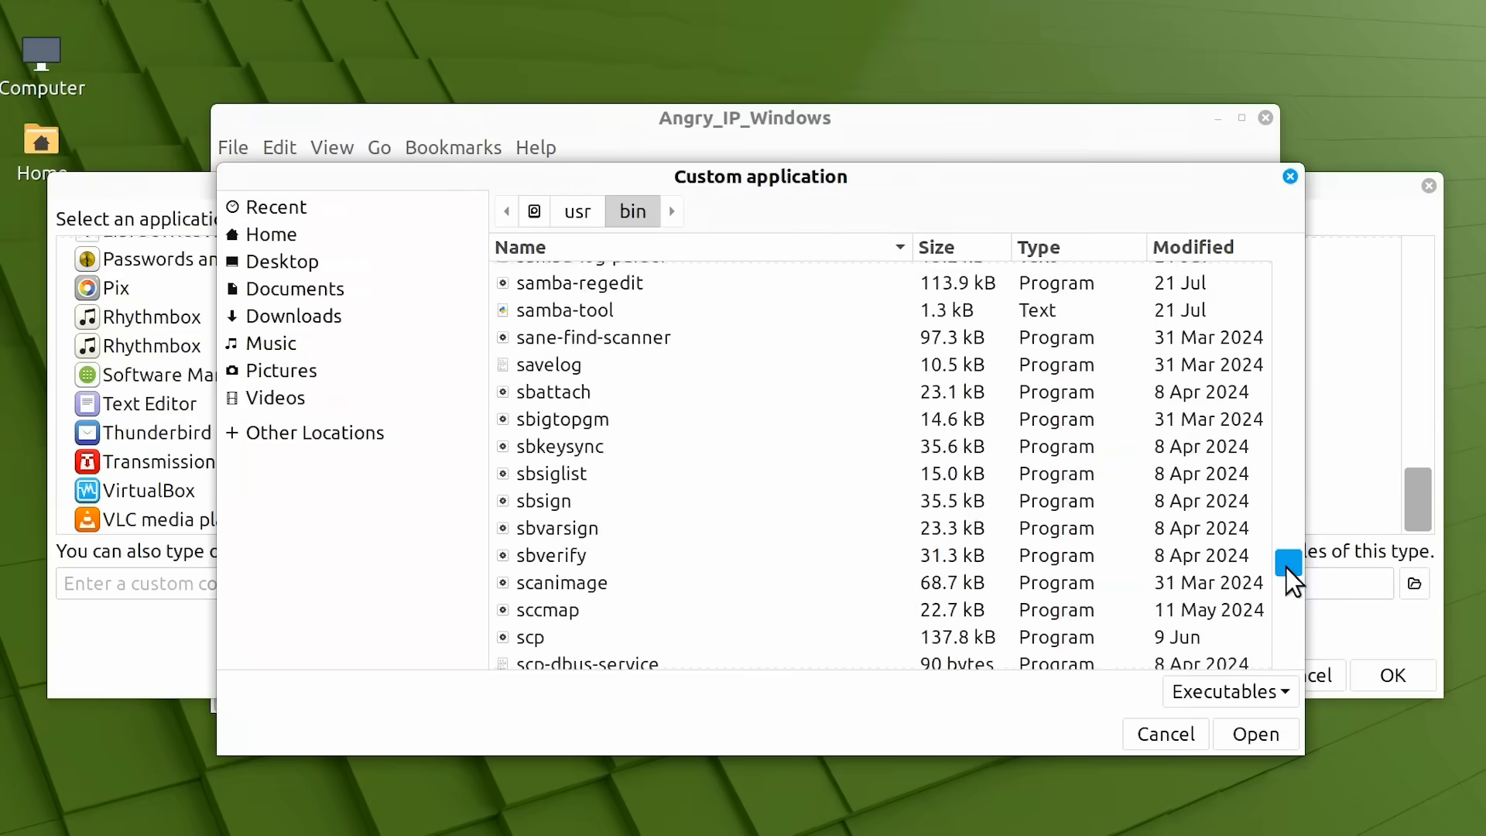
pyautogui.scroll(-3)
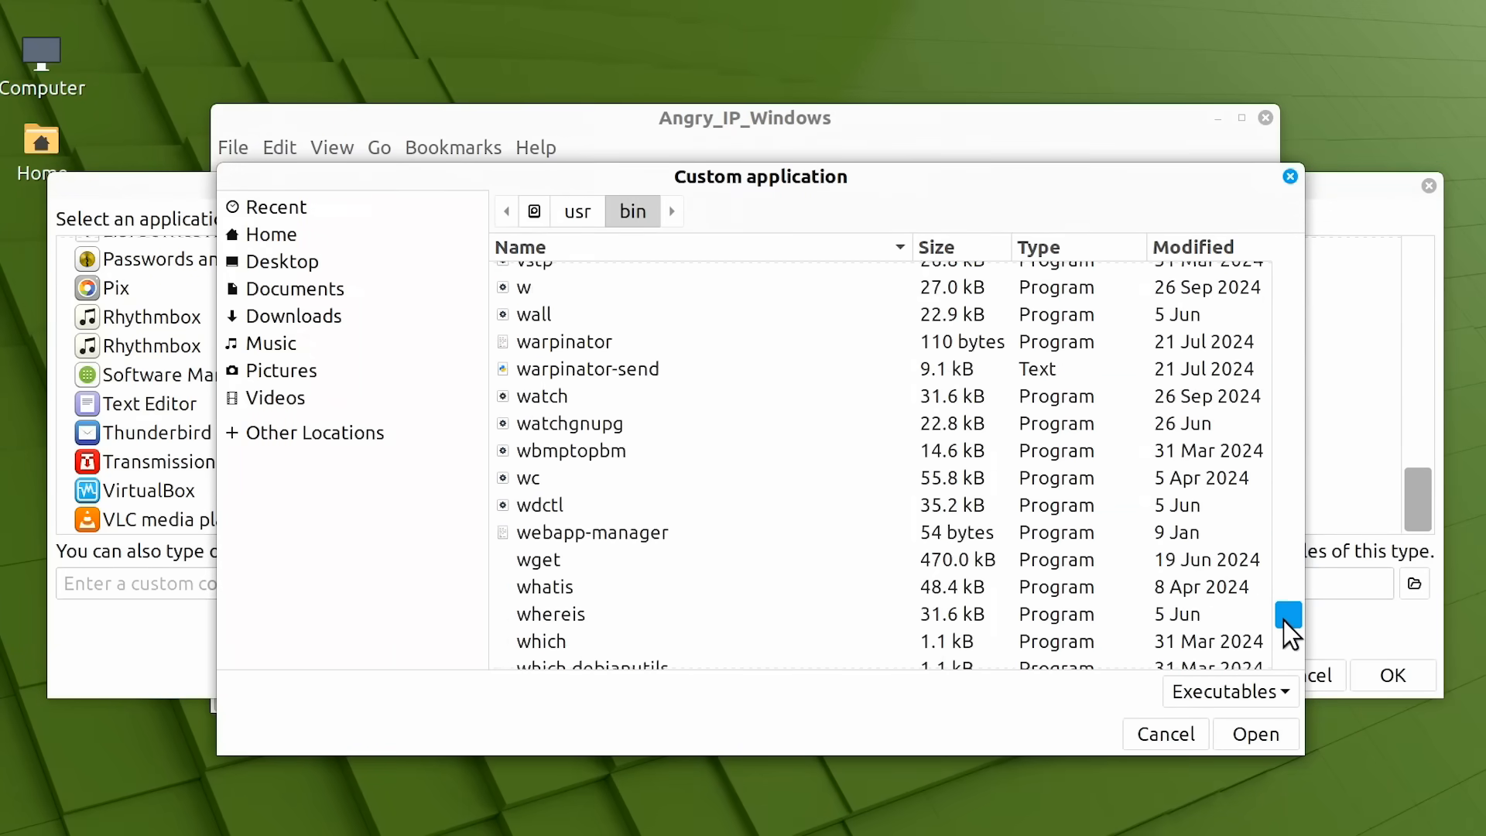
pyautogui.click(535, 480)
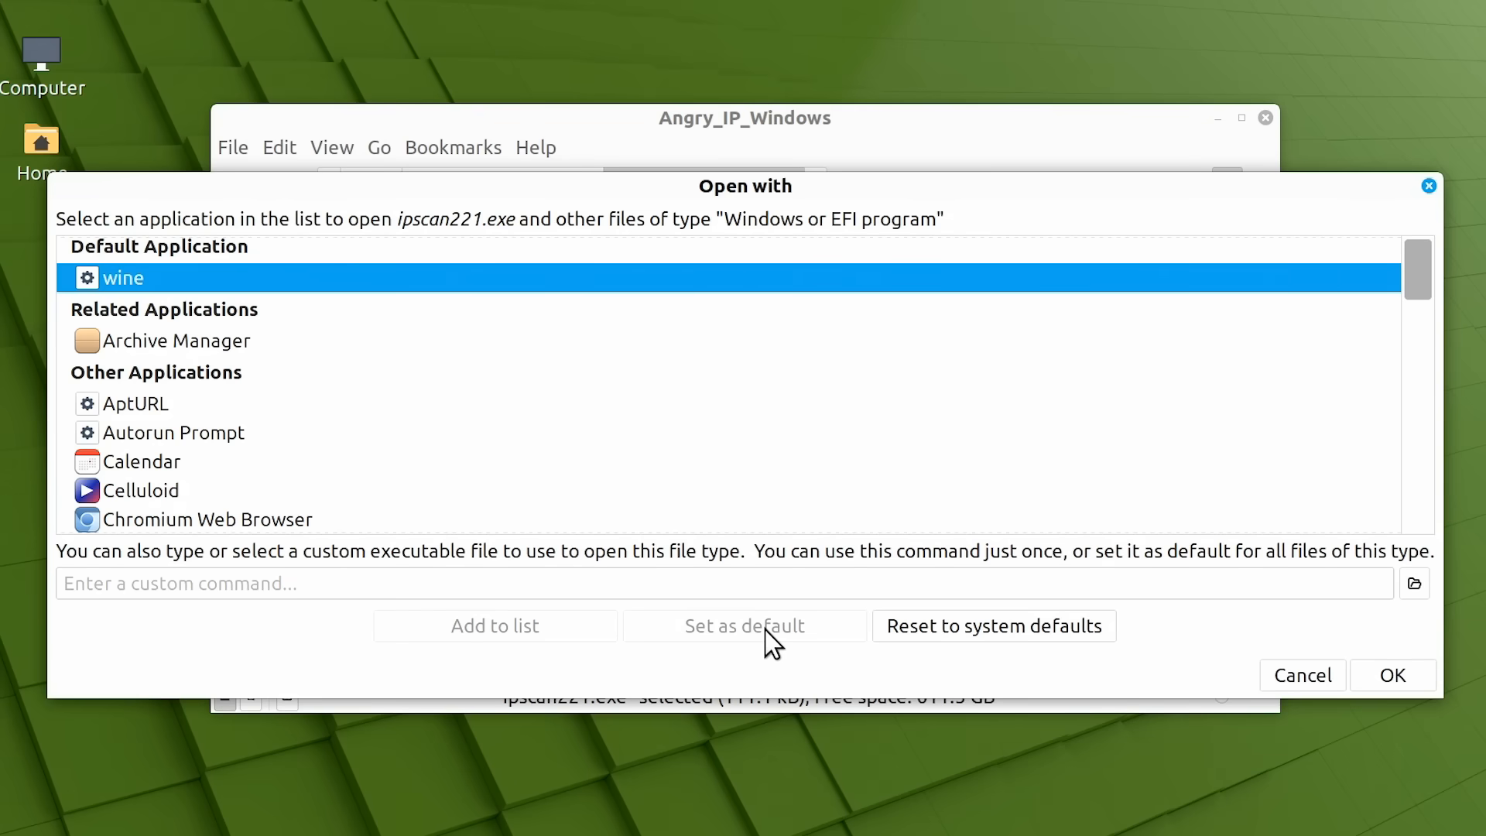
pyautogui.moveTo(1314, 706)
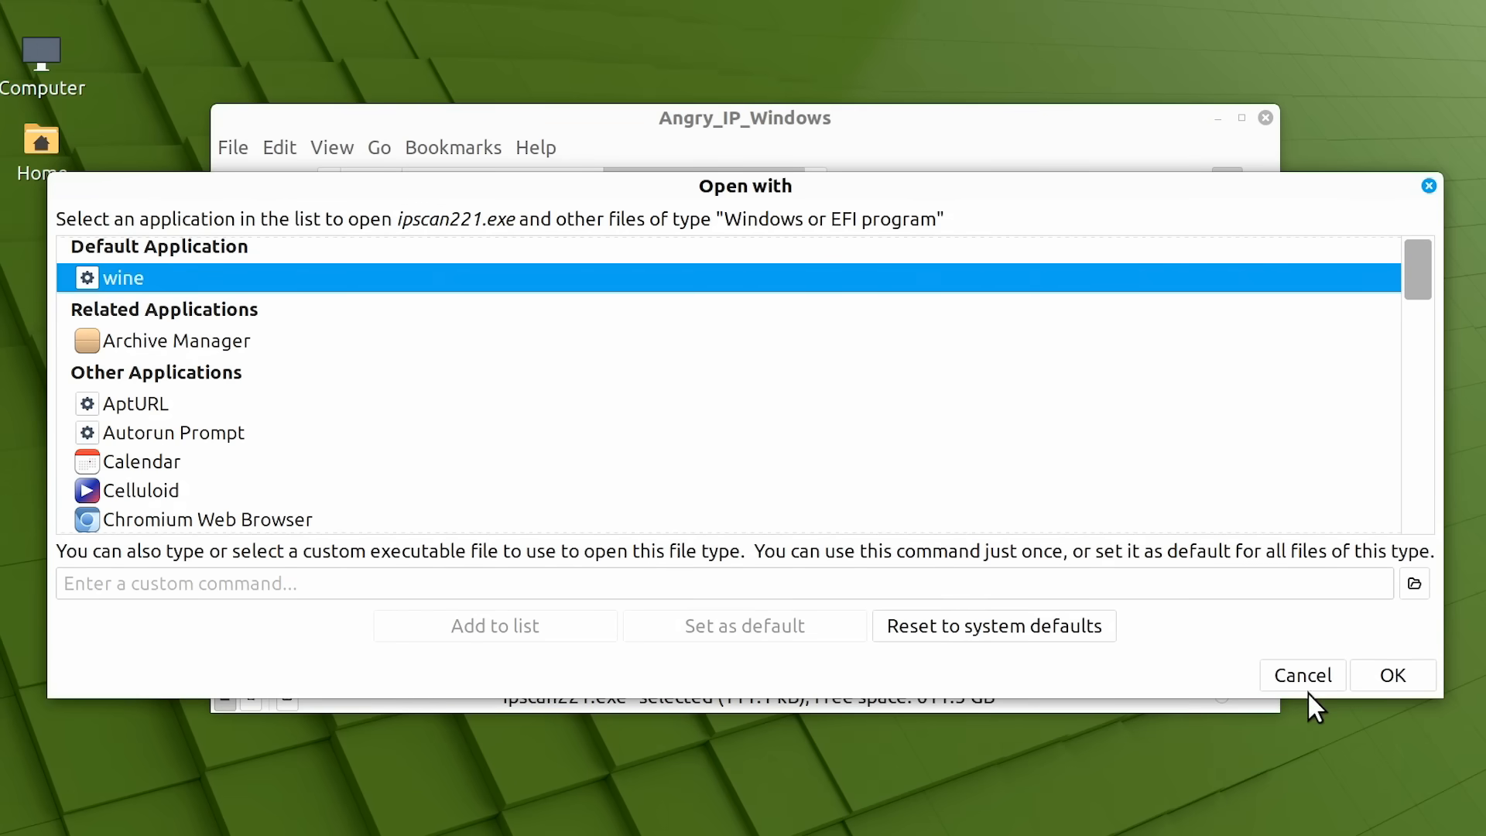
pyautogui.click(1302, 675)
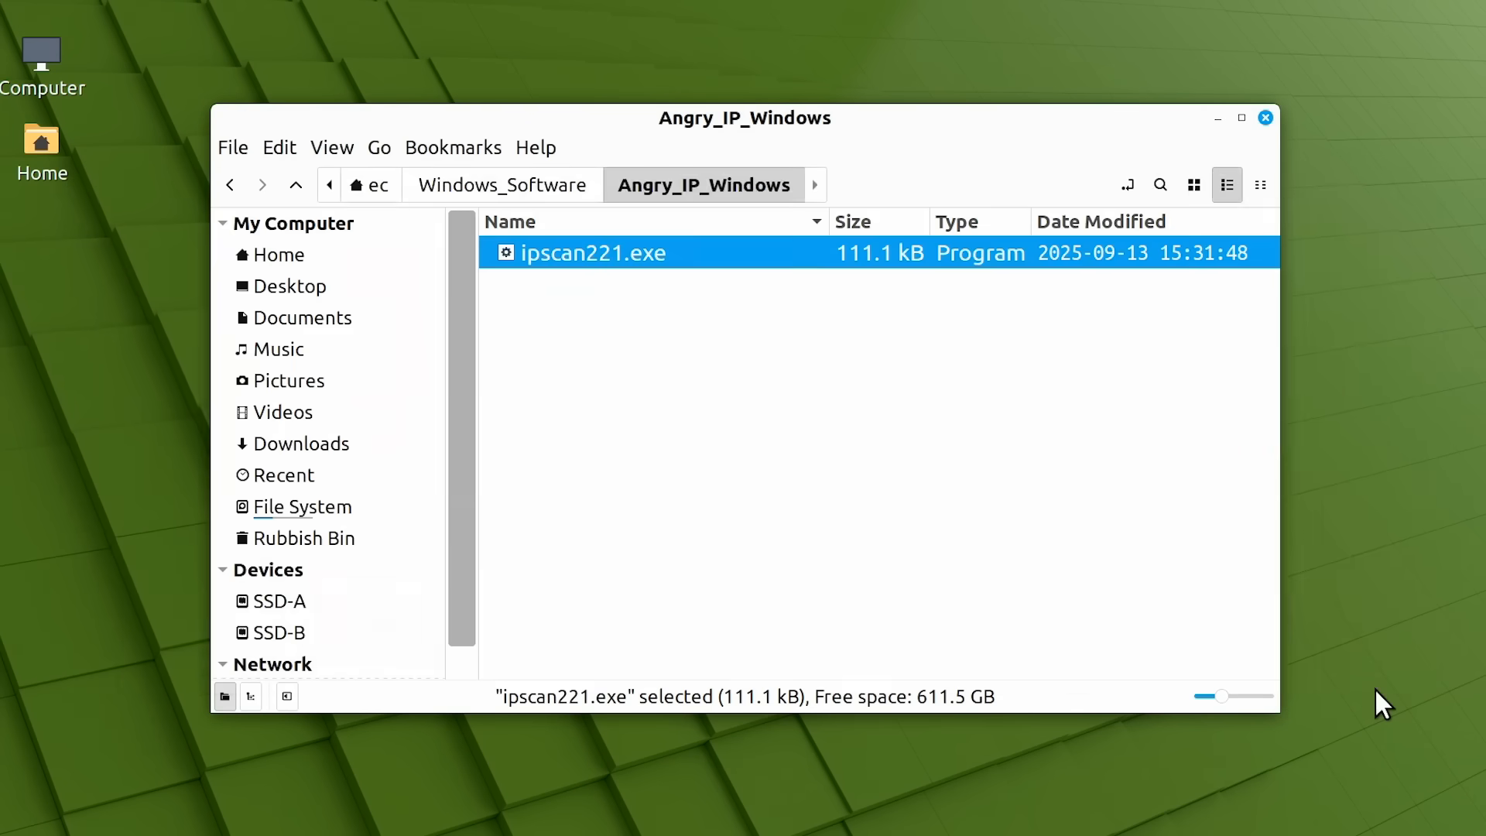
# Run ipscan221.exe via Wine from Nemo, close the scanner, and select Office_XP_Pro.iso in Windows_Software.
pyautogui.doubleClick(593, 252)
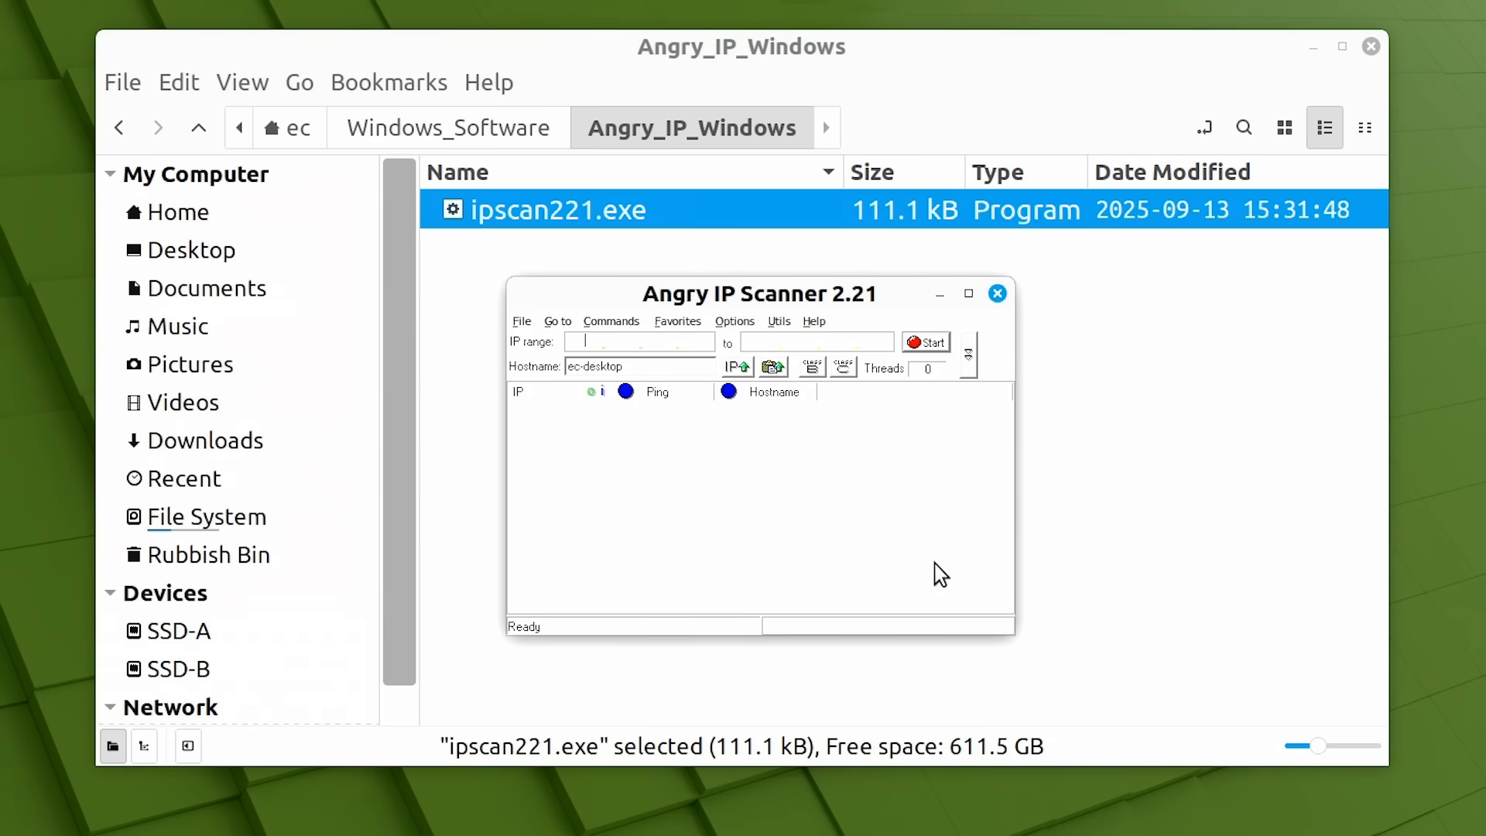
pyautogui.moveTo(996, 294)
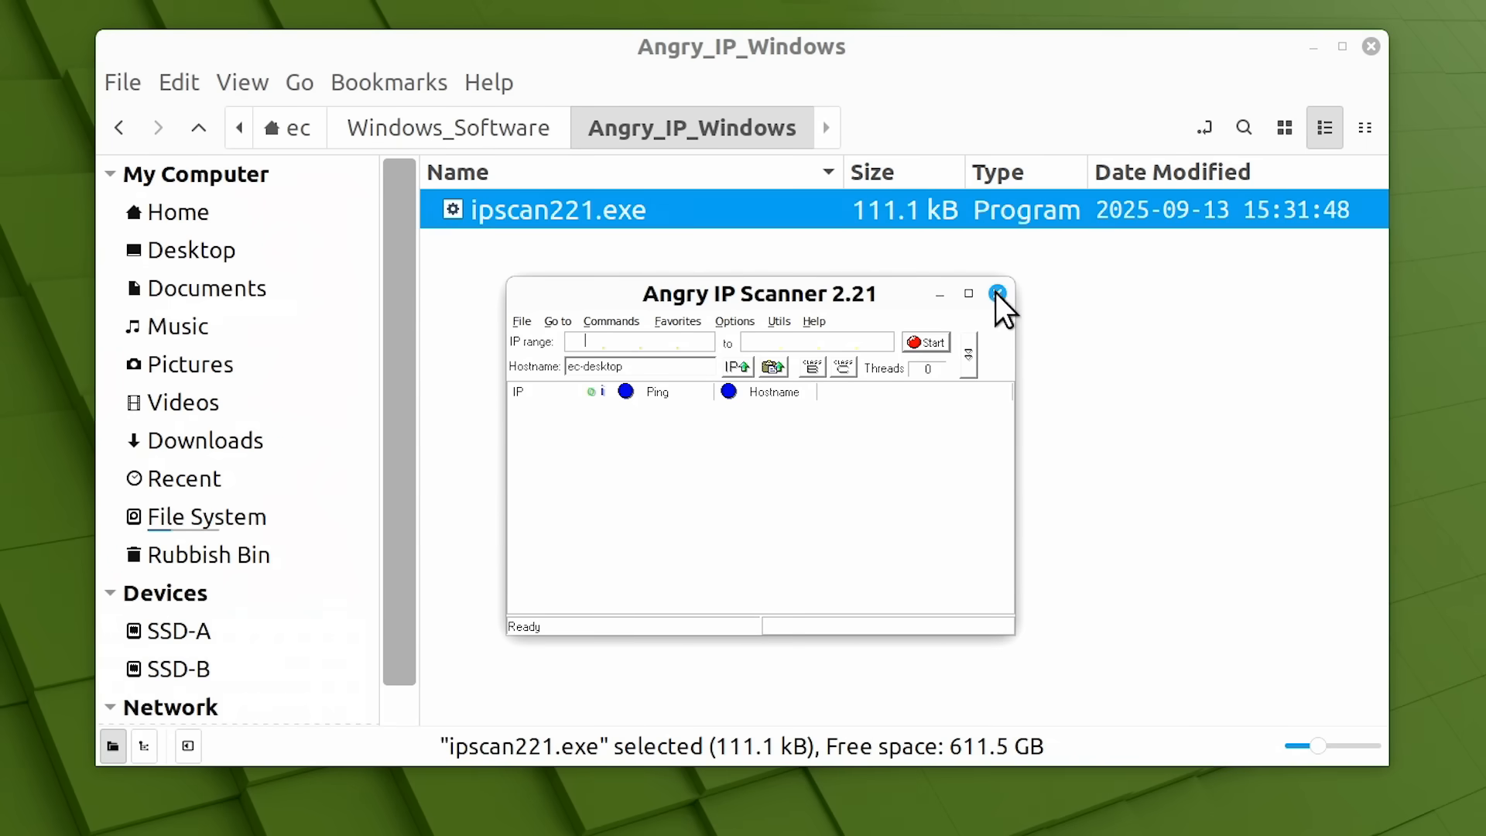
pyautogui.click(995, 294)
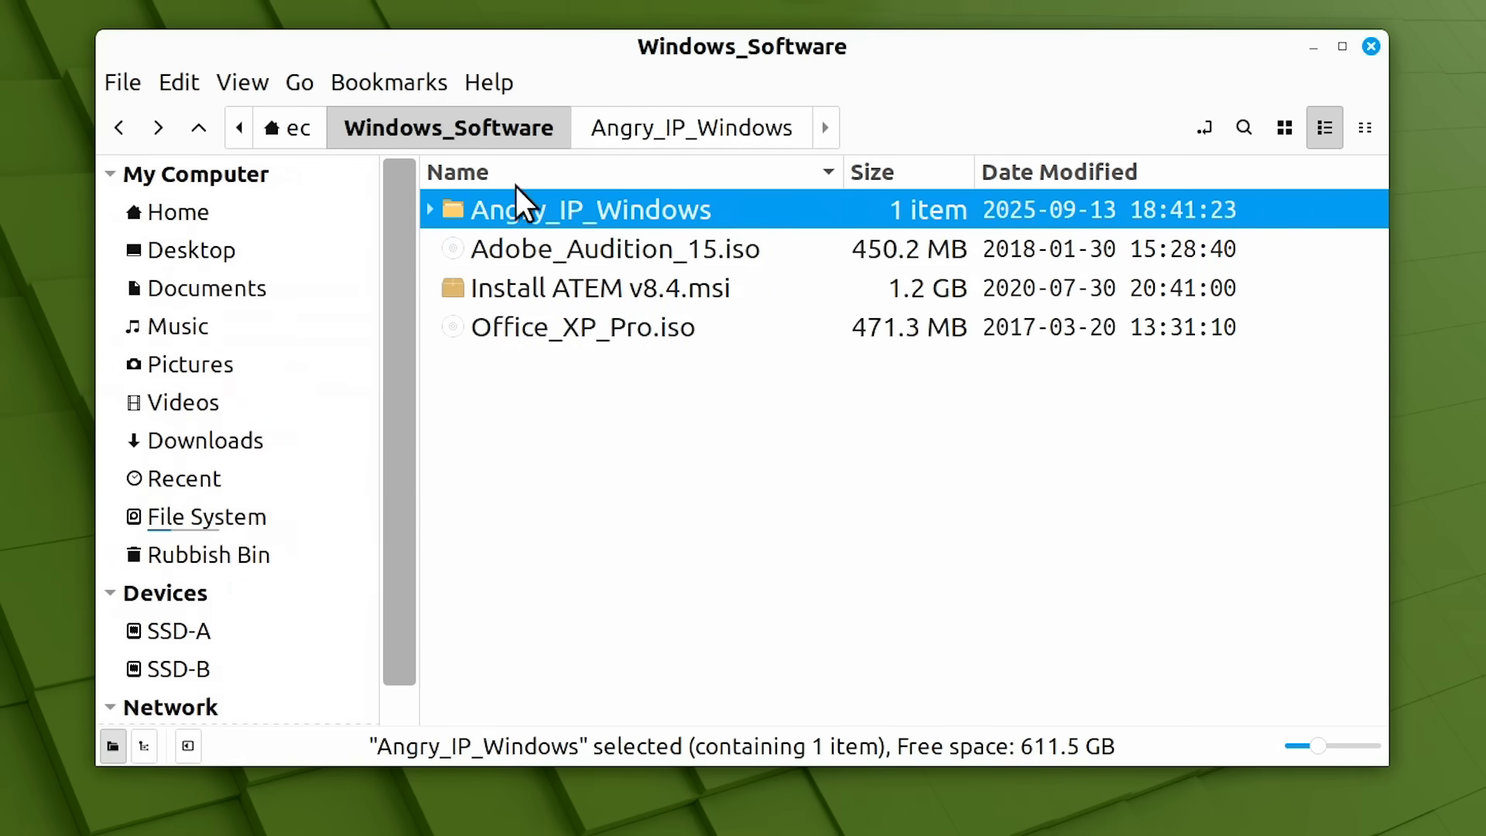
pyautogui.click(584, 326)
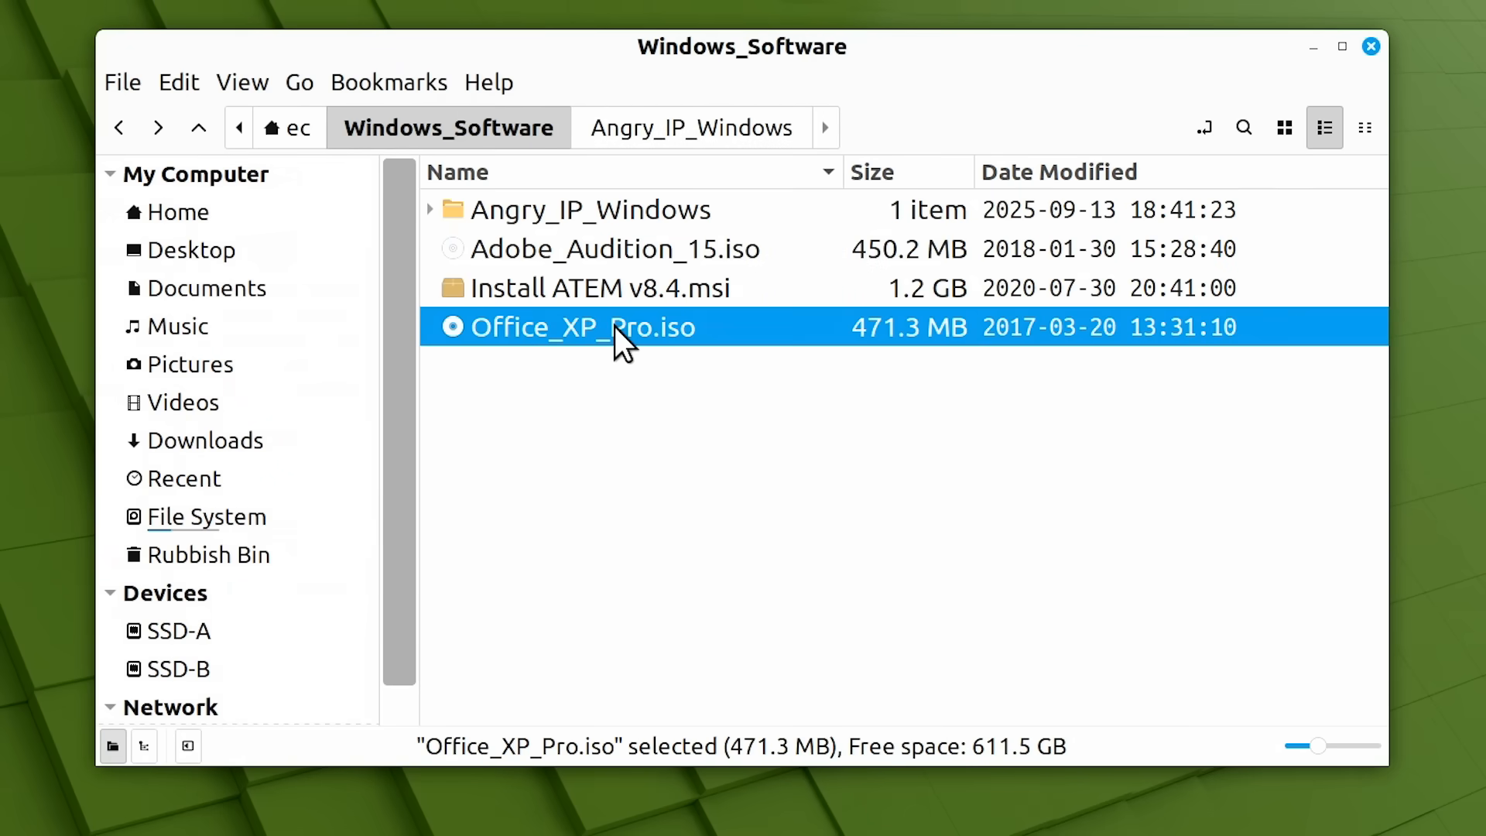
pyautogui.moveTo(763, 358)
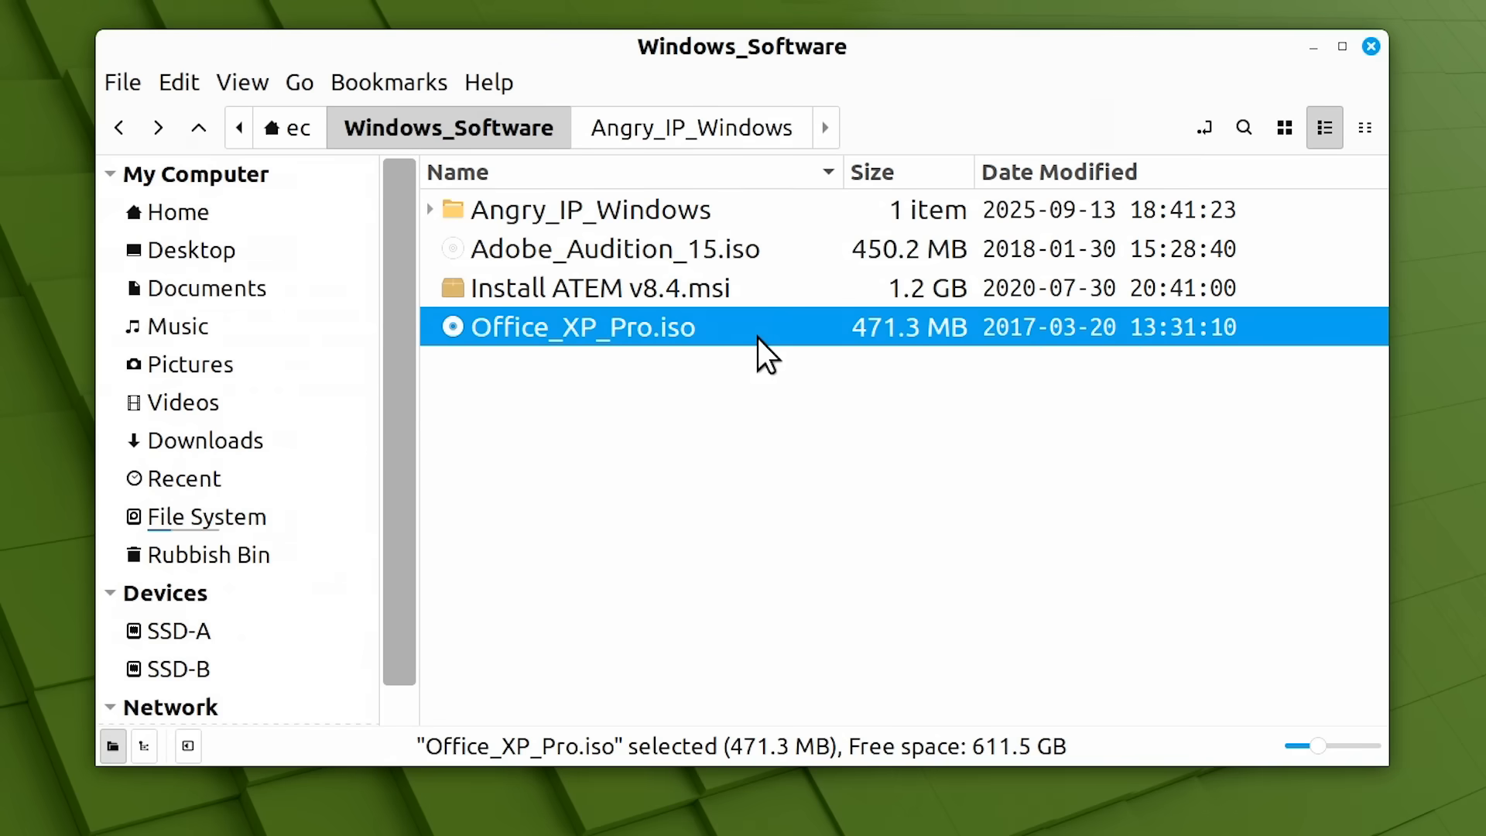
# Mount Office_XP_Pro.iso and run Setuppro.exe from the mounted 010907_1050 disc.
pyautogui.rightClick(584, 327)
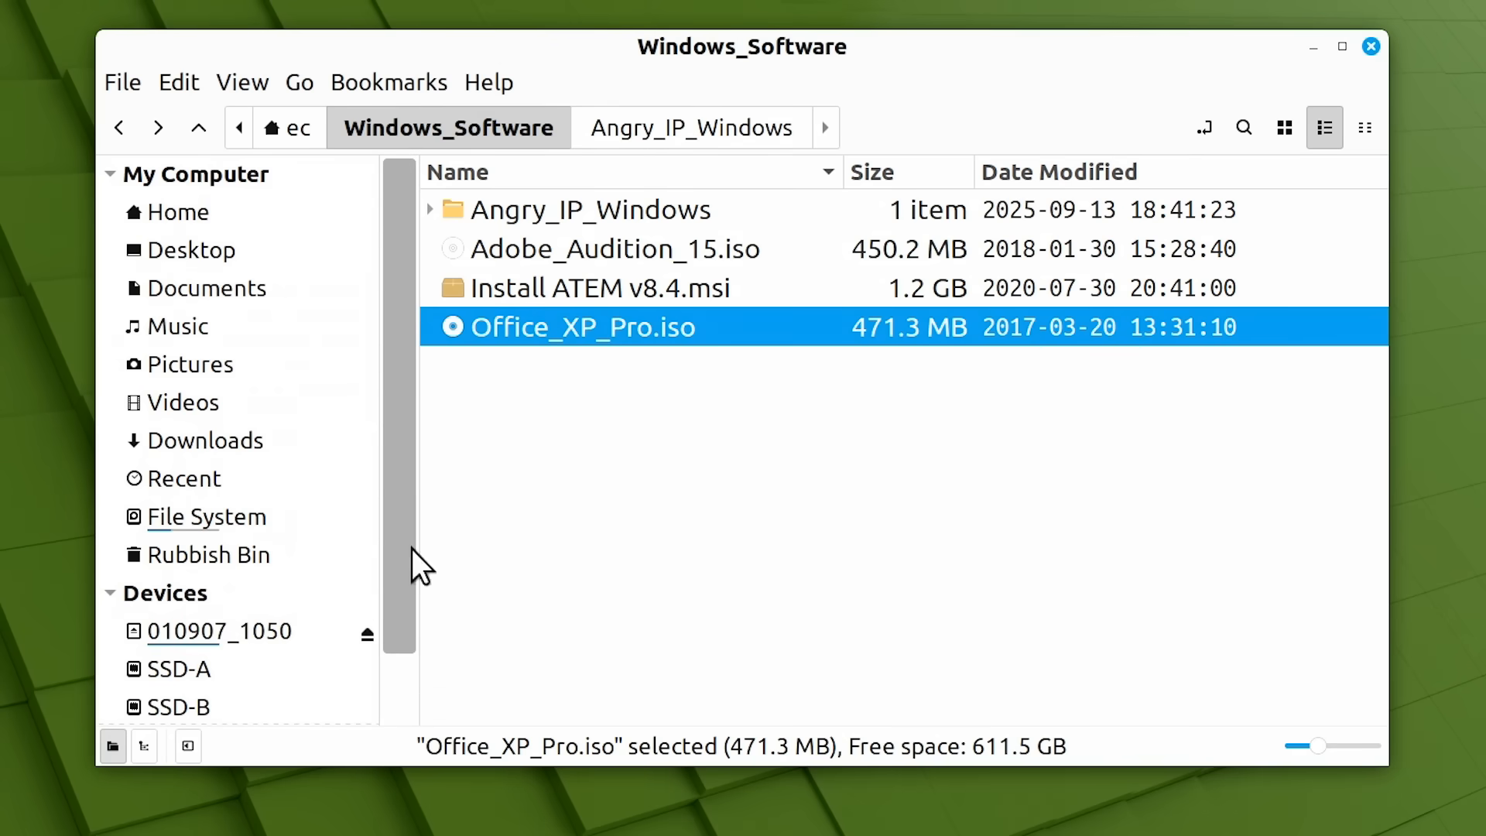
pyautogui.click(220, 631)
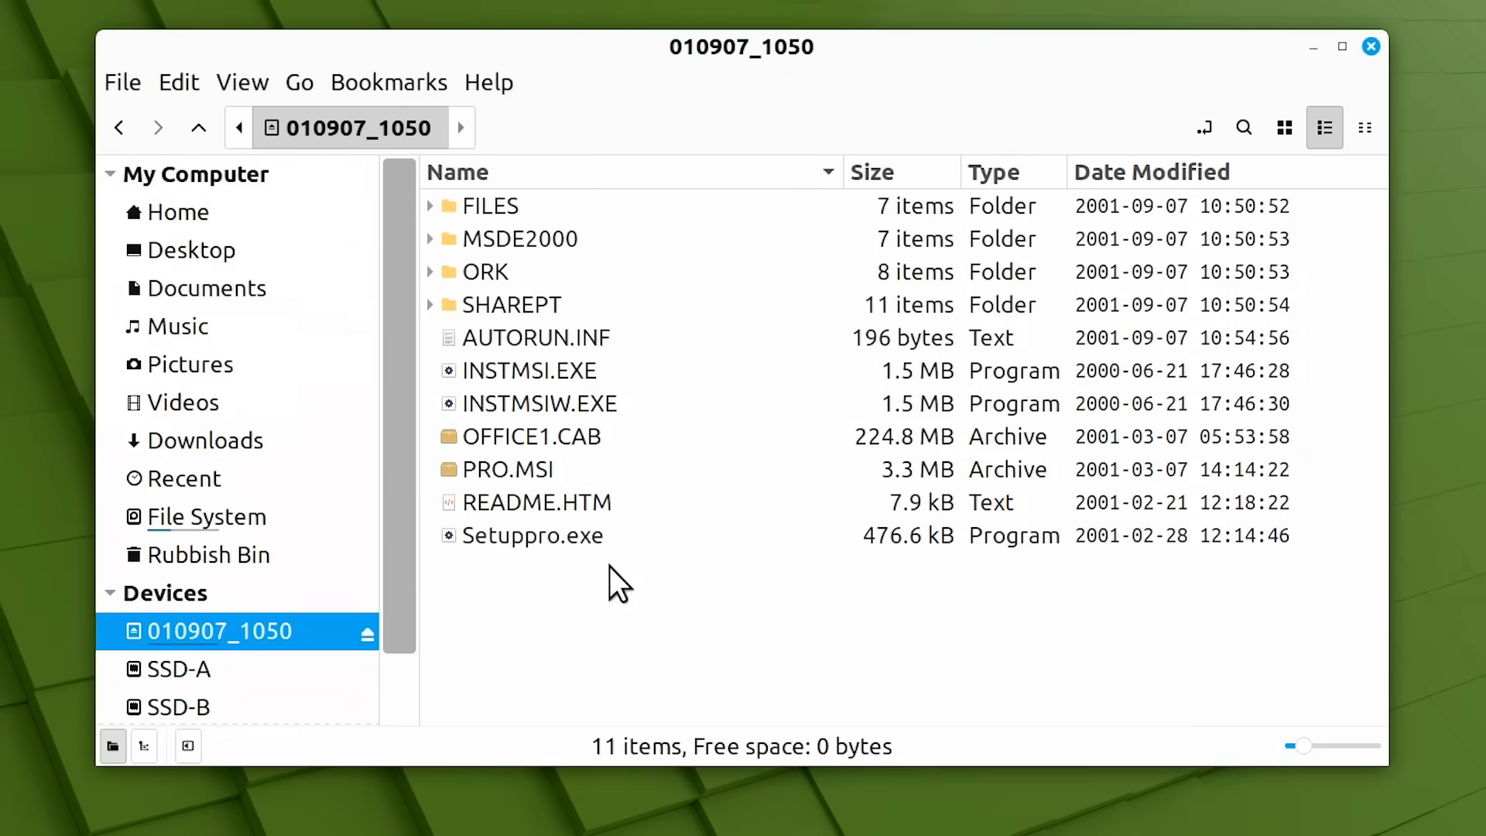
pyautogui.click(532, 536)
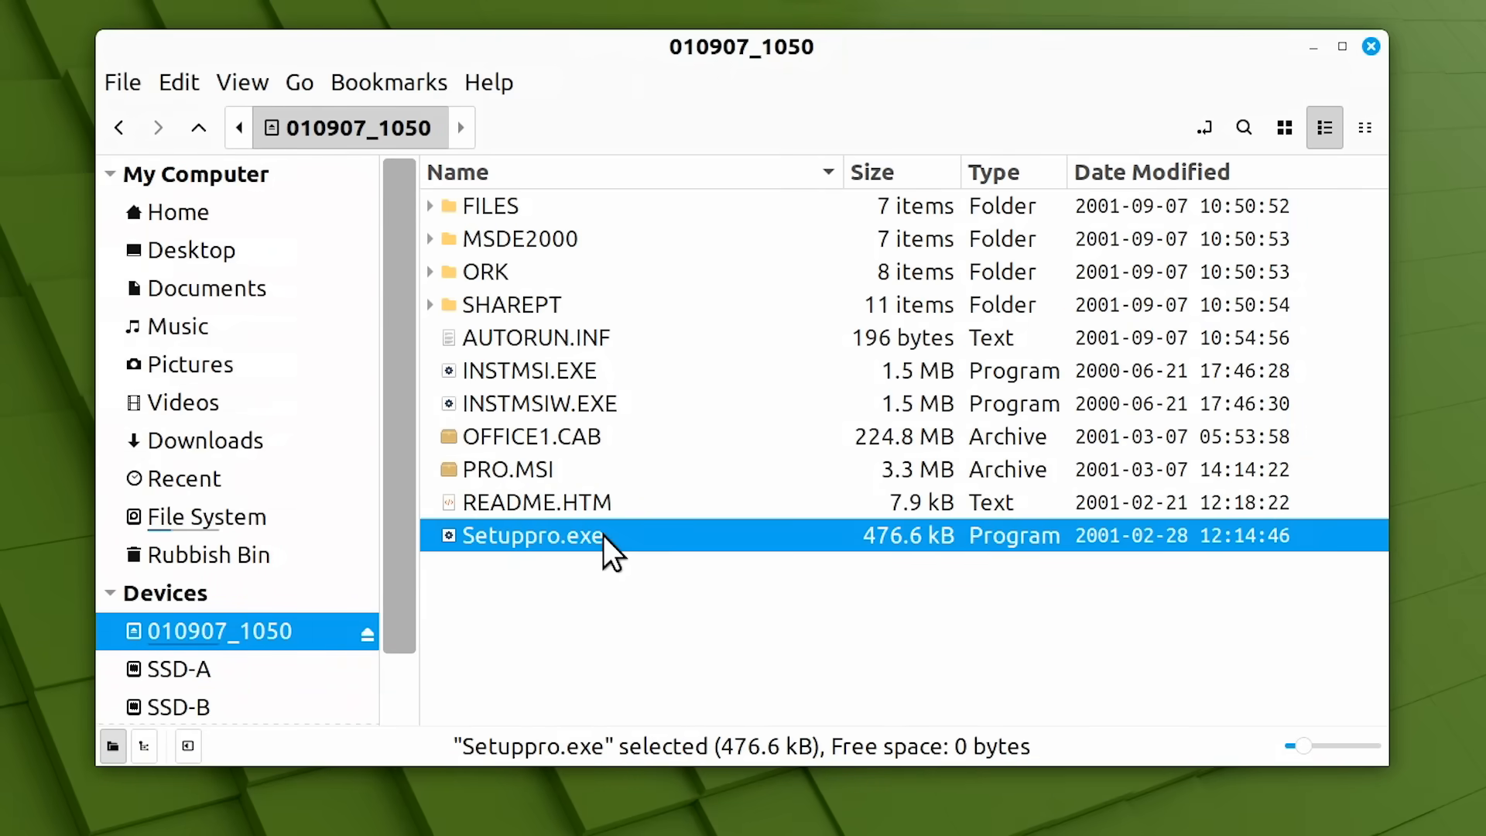
pyautogui.doubleClick(531, 535)
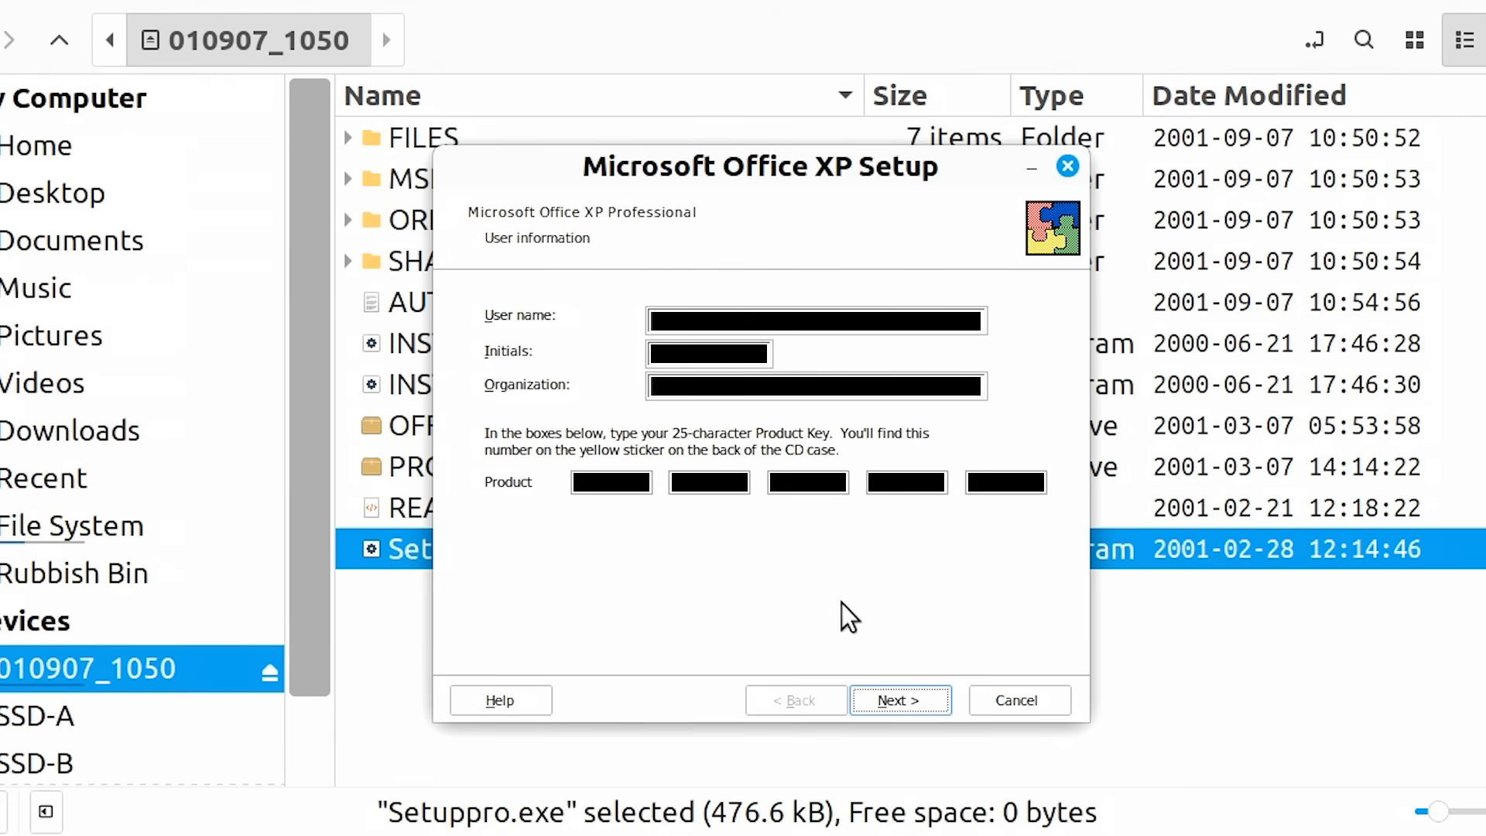
# Run the default Install Now, dismissing the SpeechFiles, ExcelTTS and TranslationFiles errors, until setup completes.
pyautogui.click(898, 699)
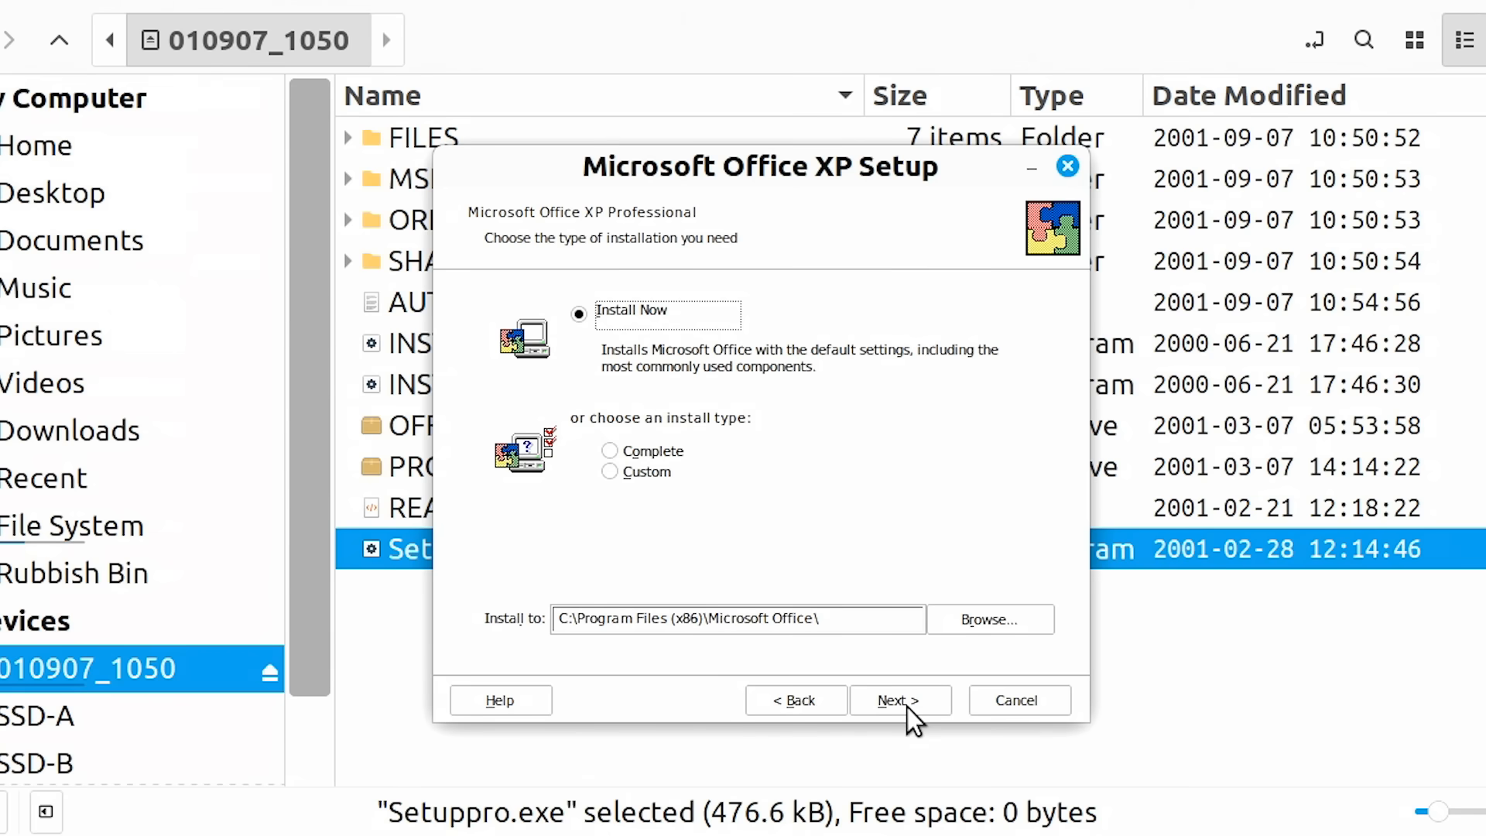
pyautogui.moveTo(635, 661)
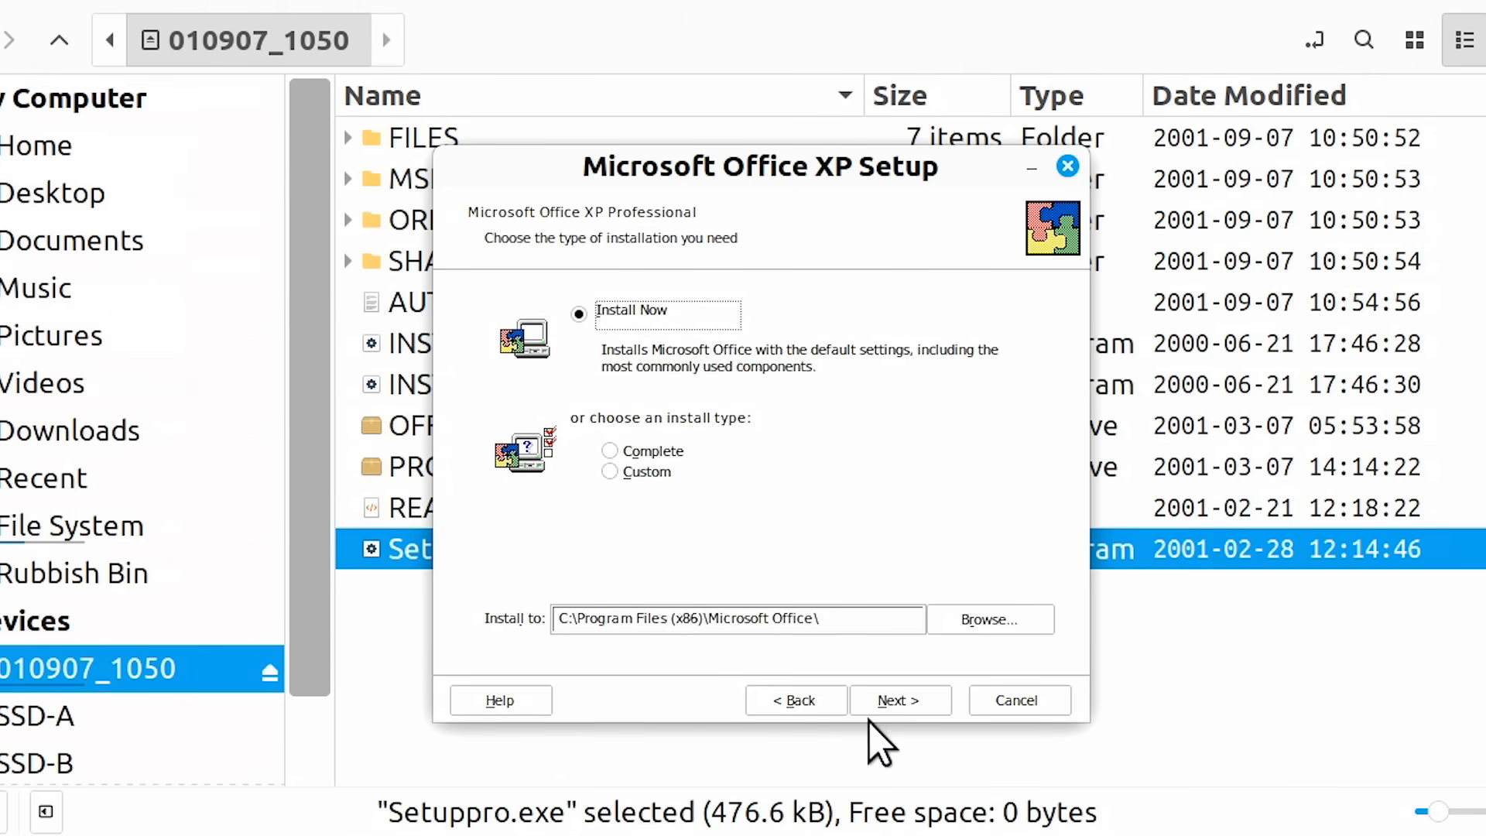
pyautogui.click(897, 700)
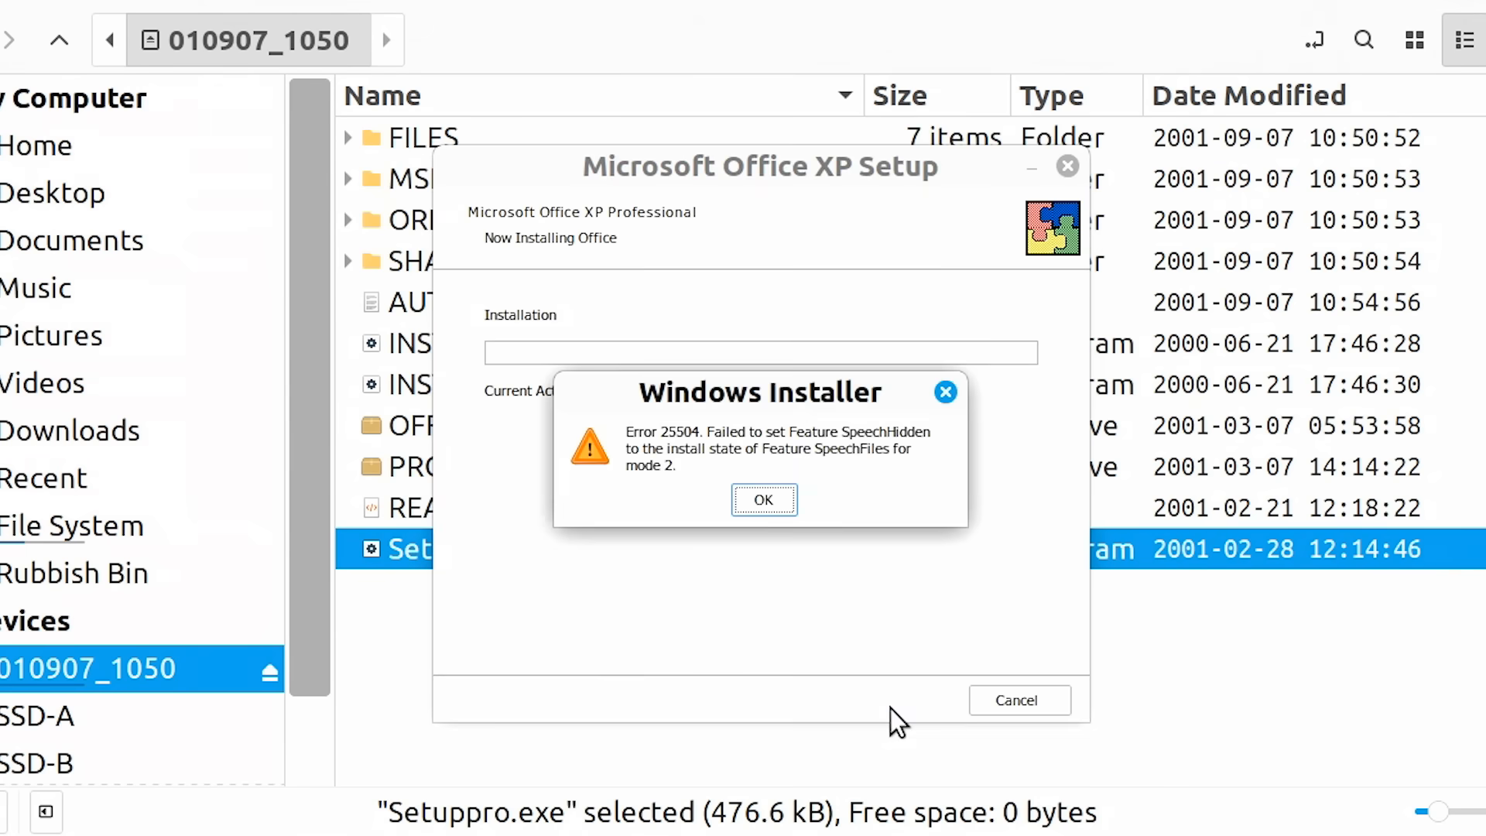
pyautogui.moveTo(853, 687)
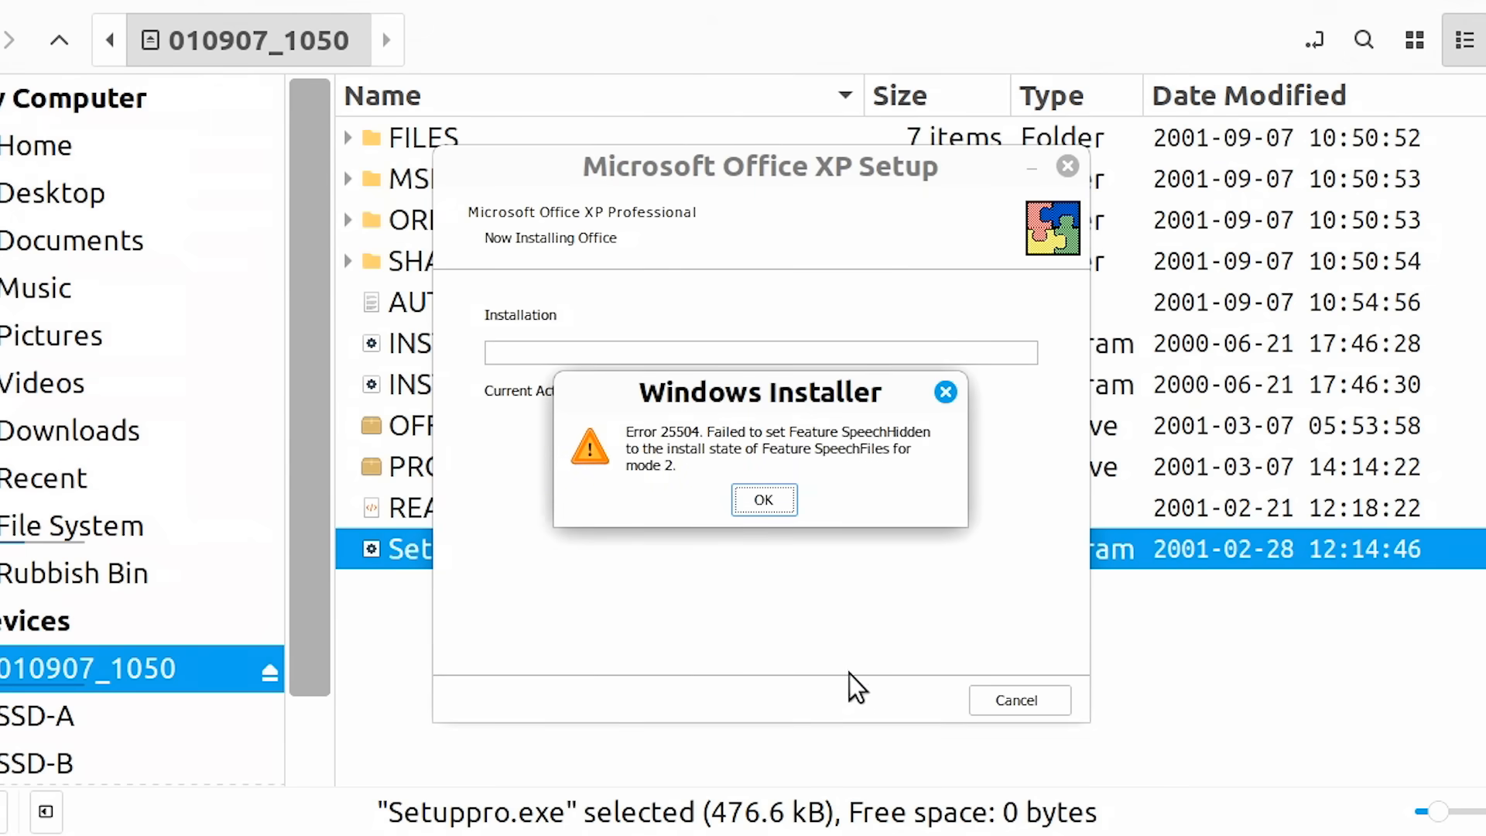
pyautogui.click(763, 500)
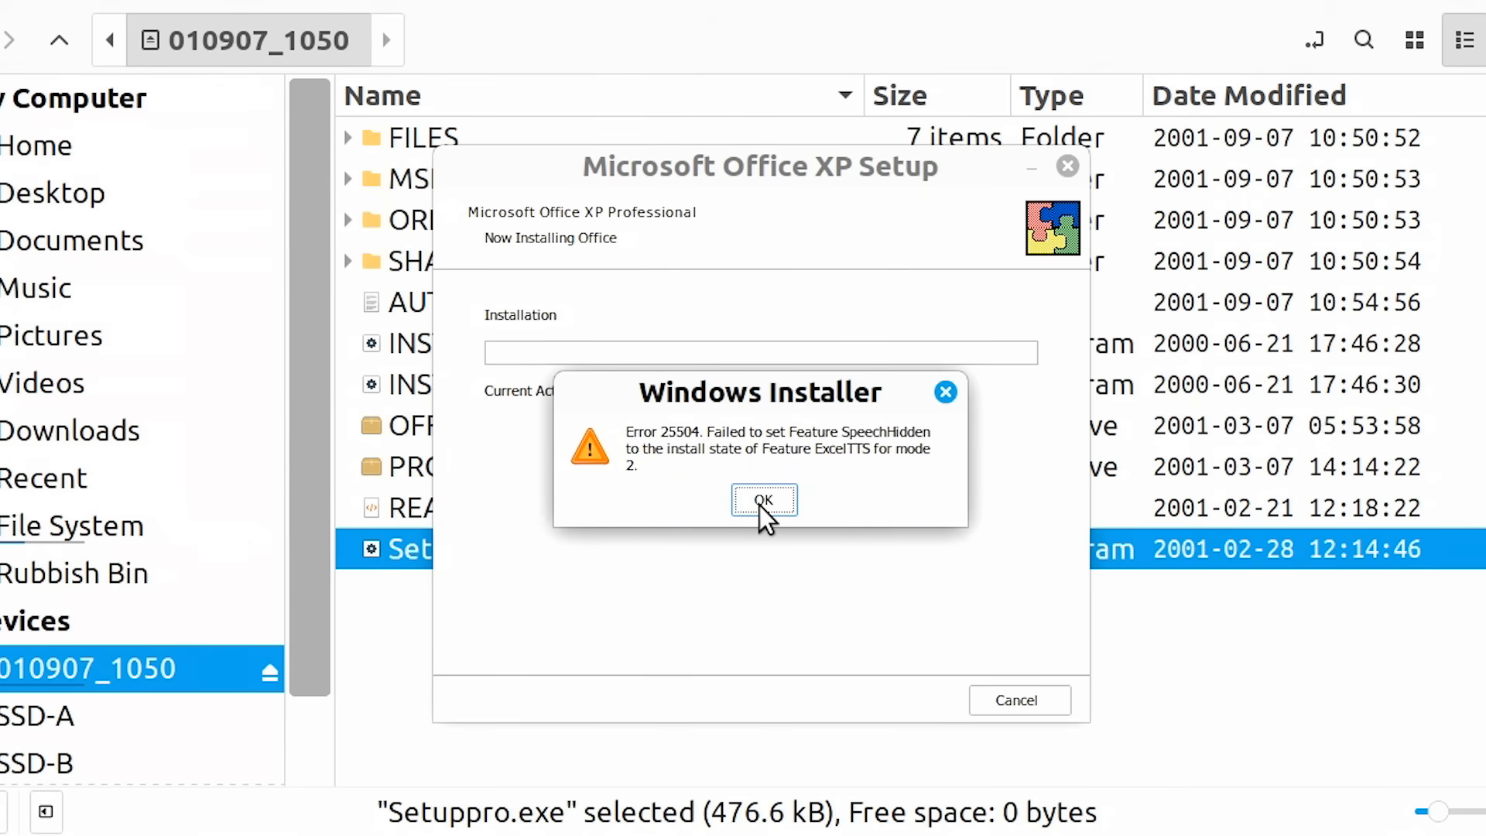
pyautogui.click(764, 500)
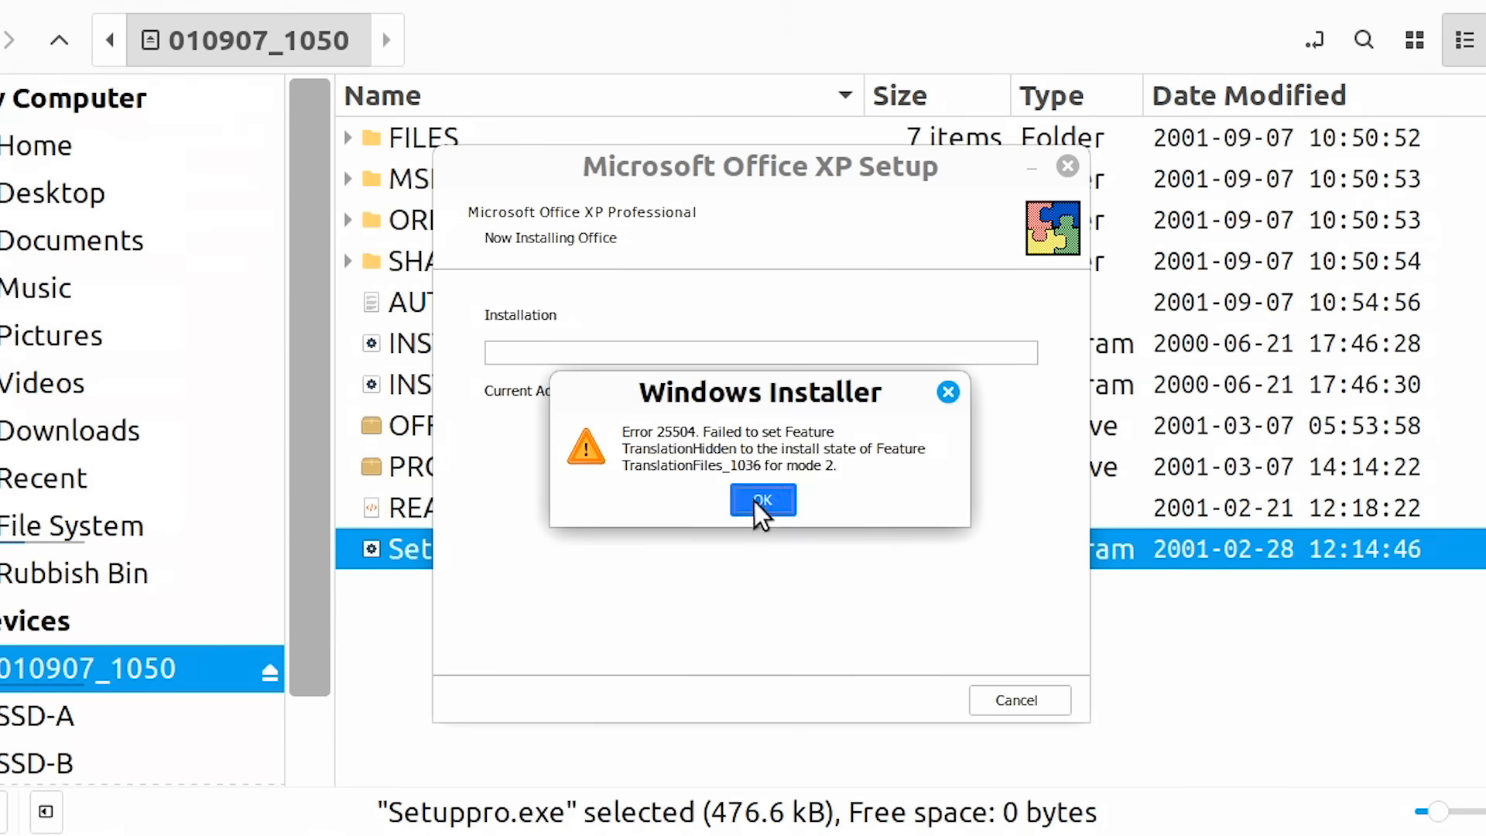
pyautogui.click(762, 500)
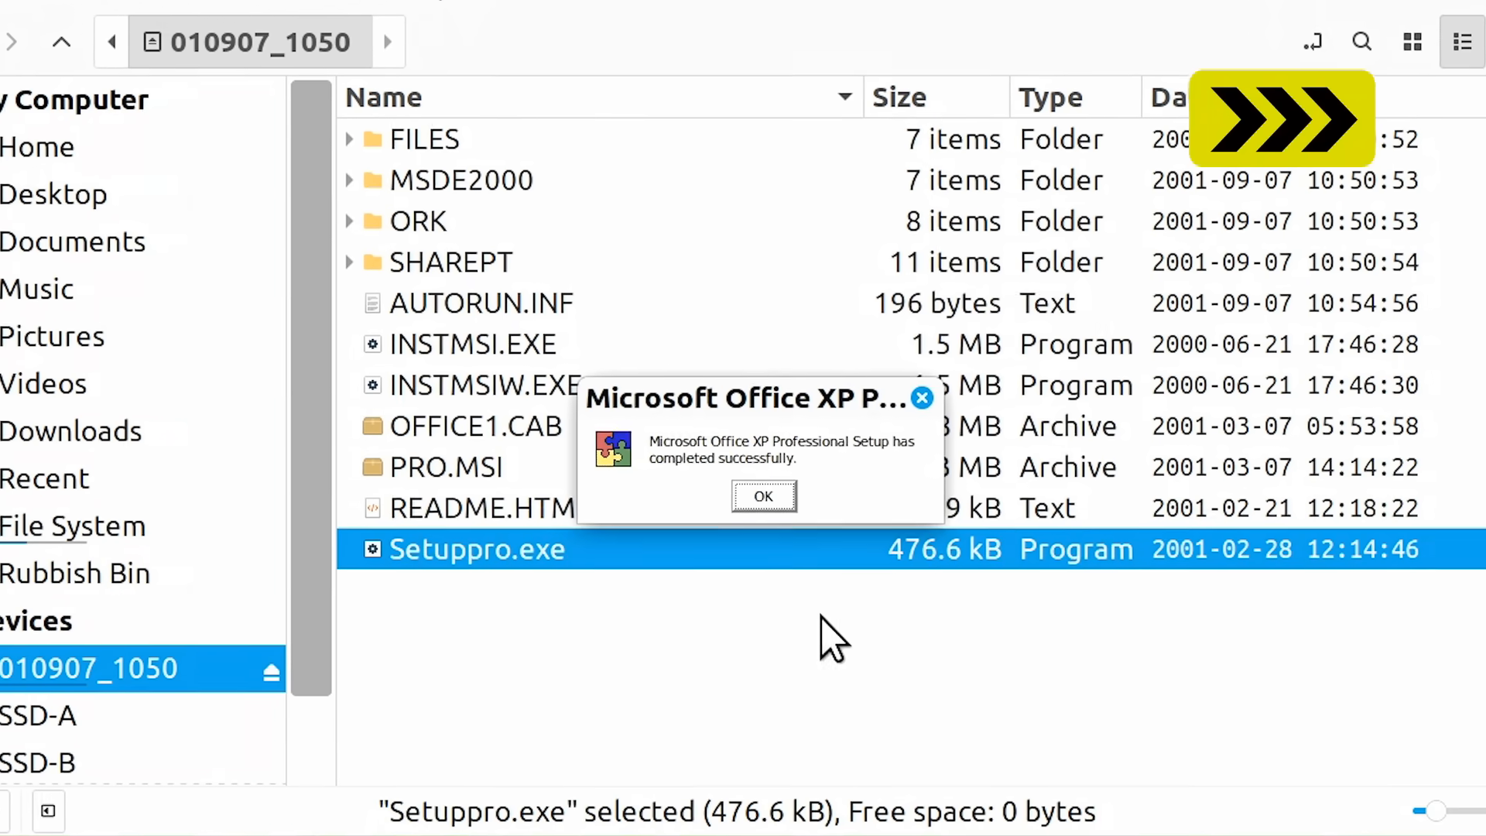
pyautogui.click(763, 495)
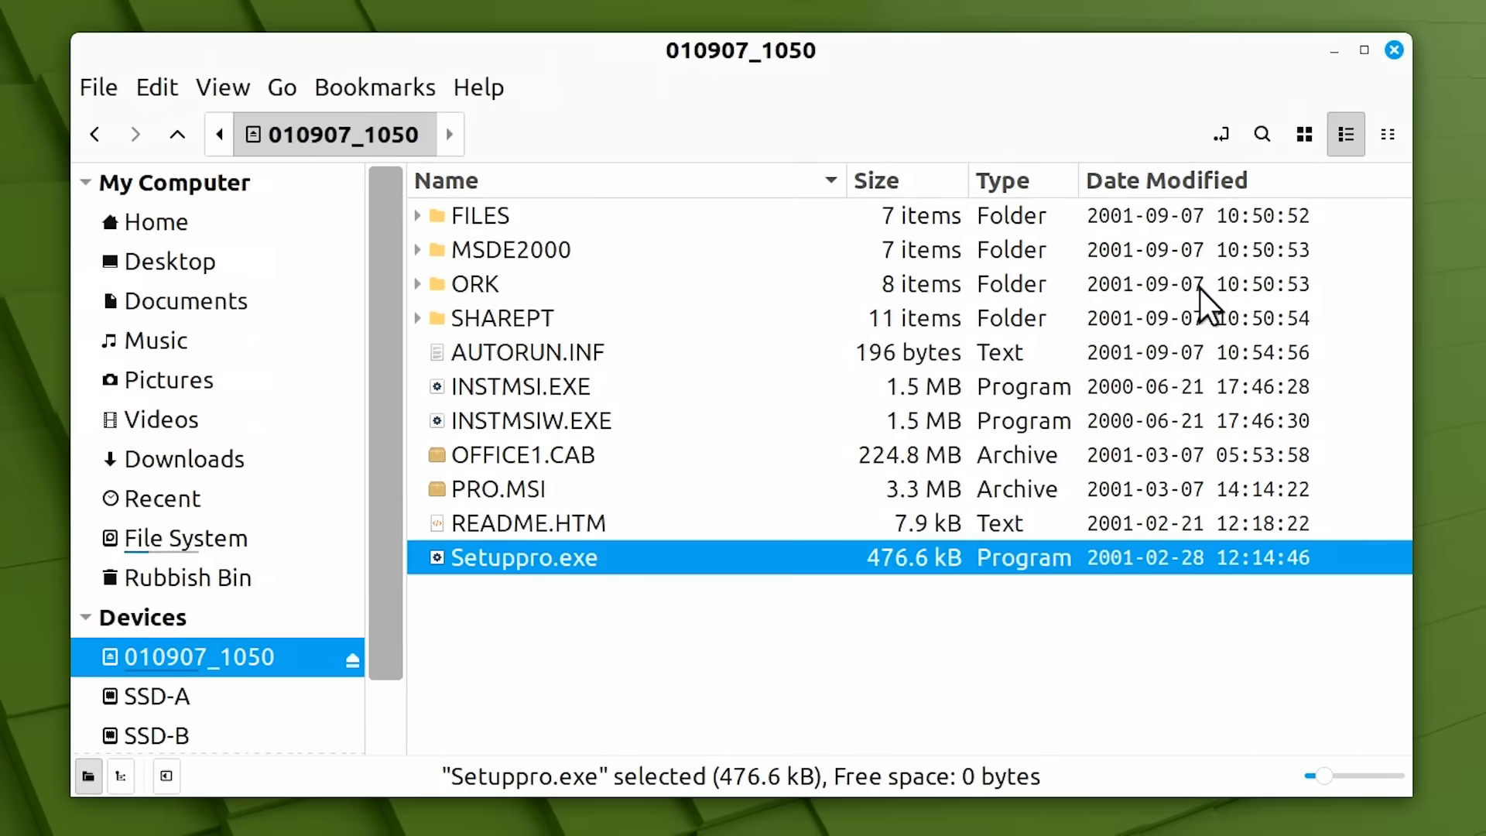
# Close Nemo and launch Word, Excel and PowerPoint from the Menu's Wine category.
pyautogui.click(1393, 50)
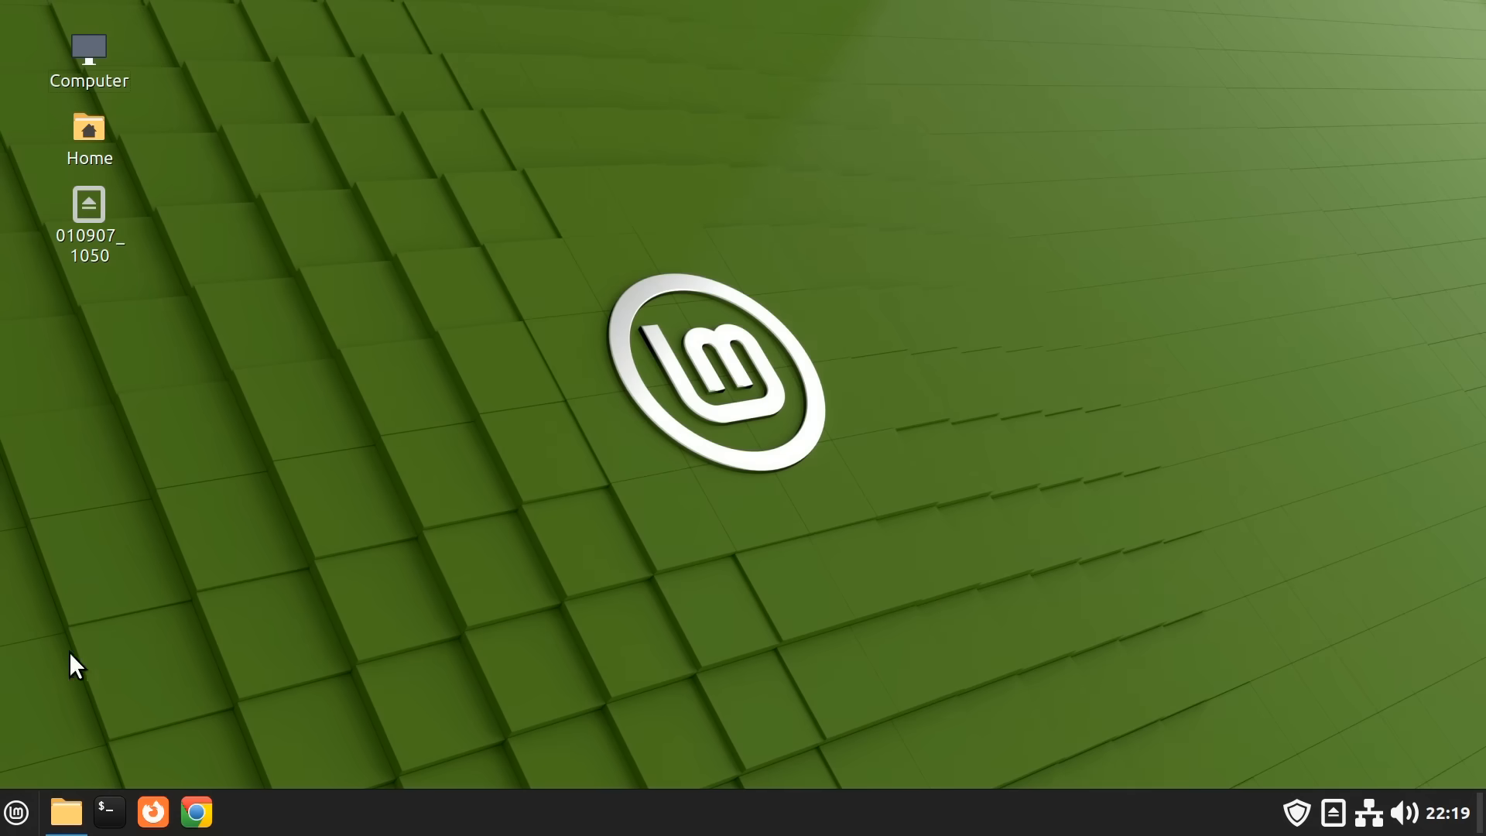
pyautogui.click(15, 811)
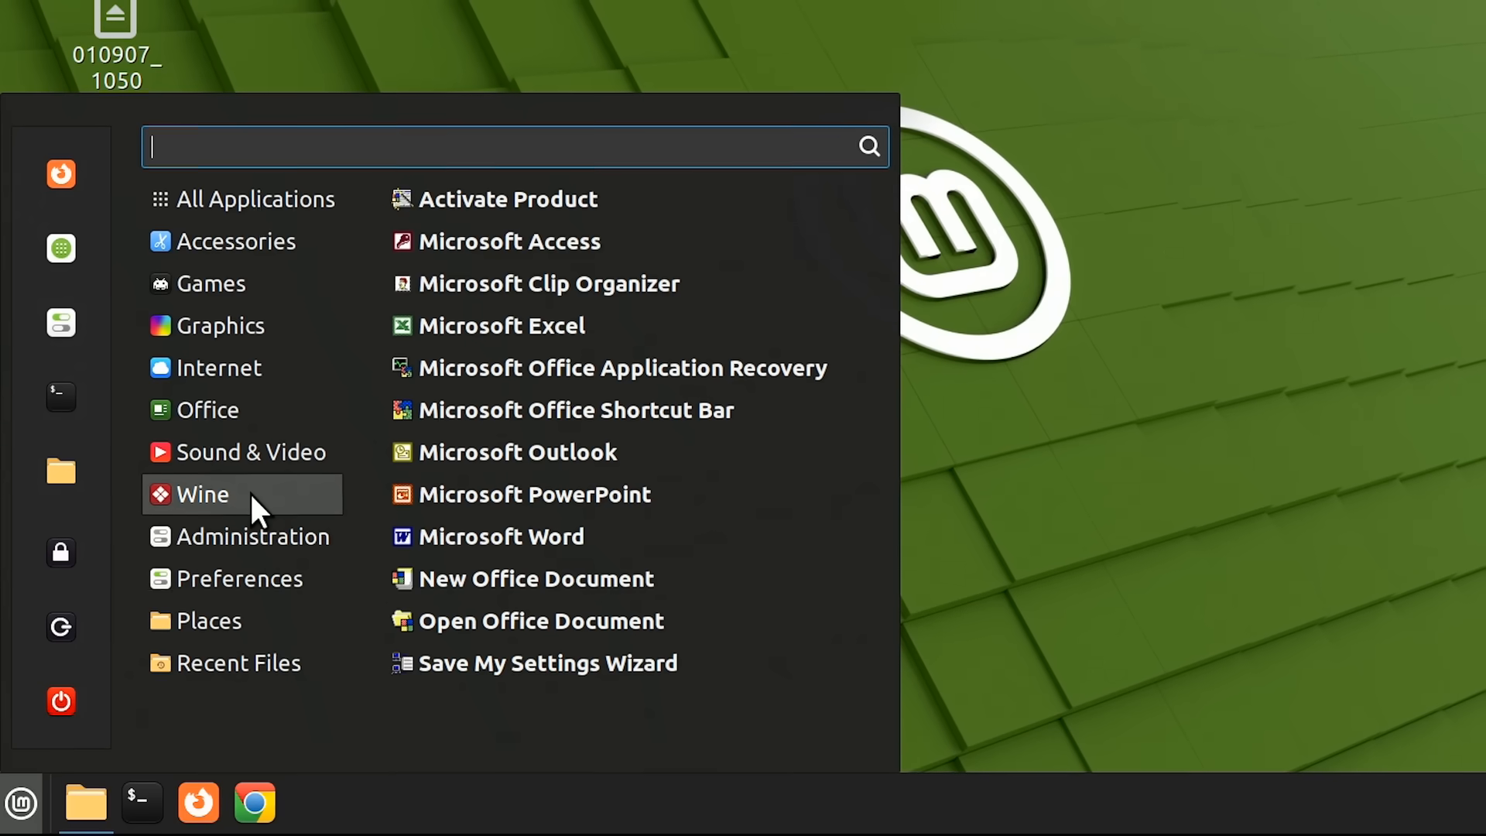
pyautogui.moveTo(659, 240)
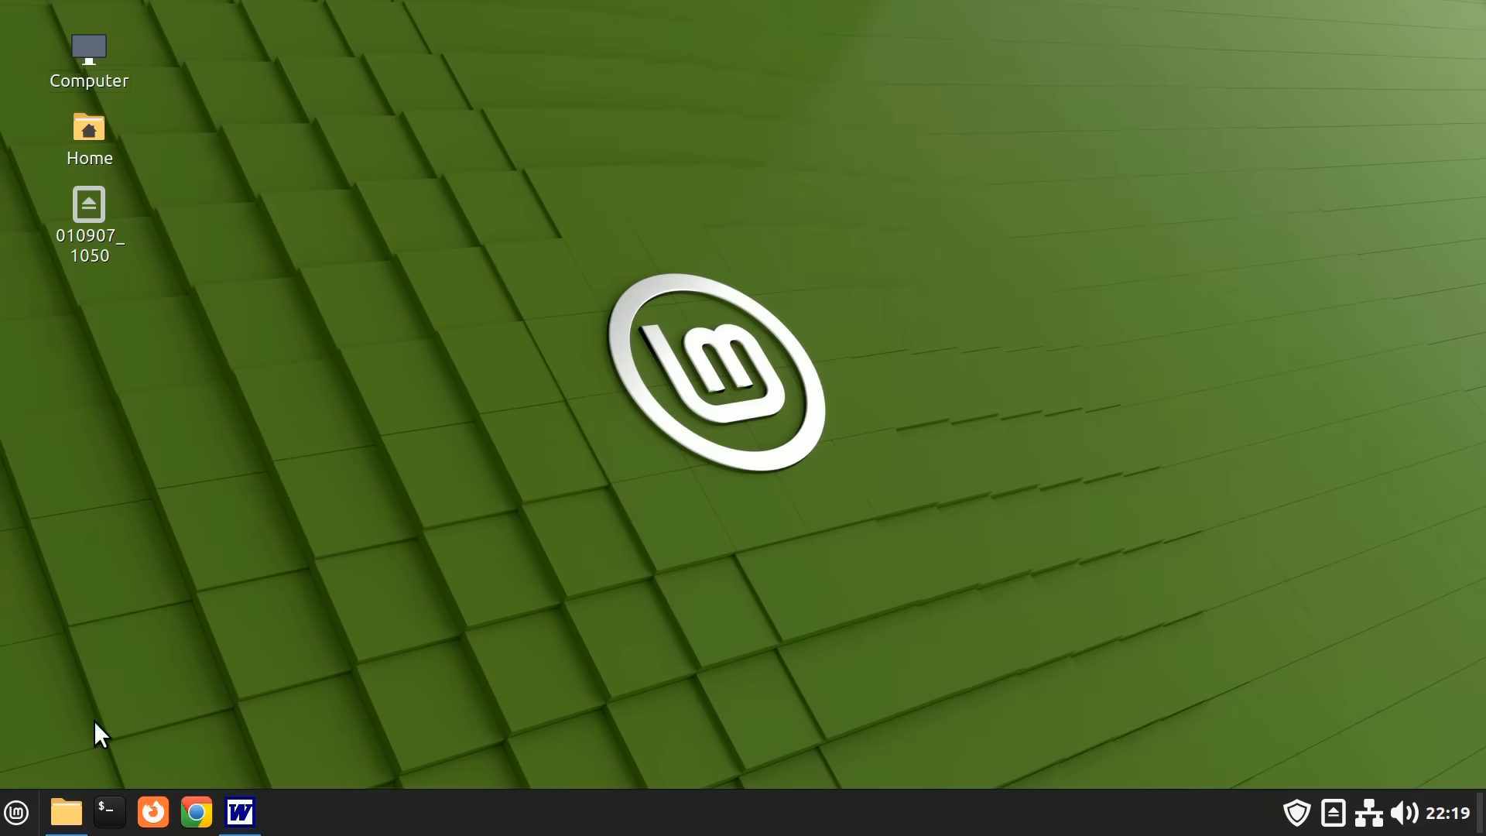
pyautogui.click(16, 813)
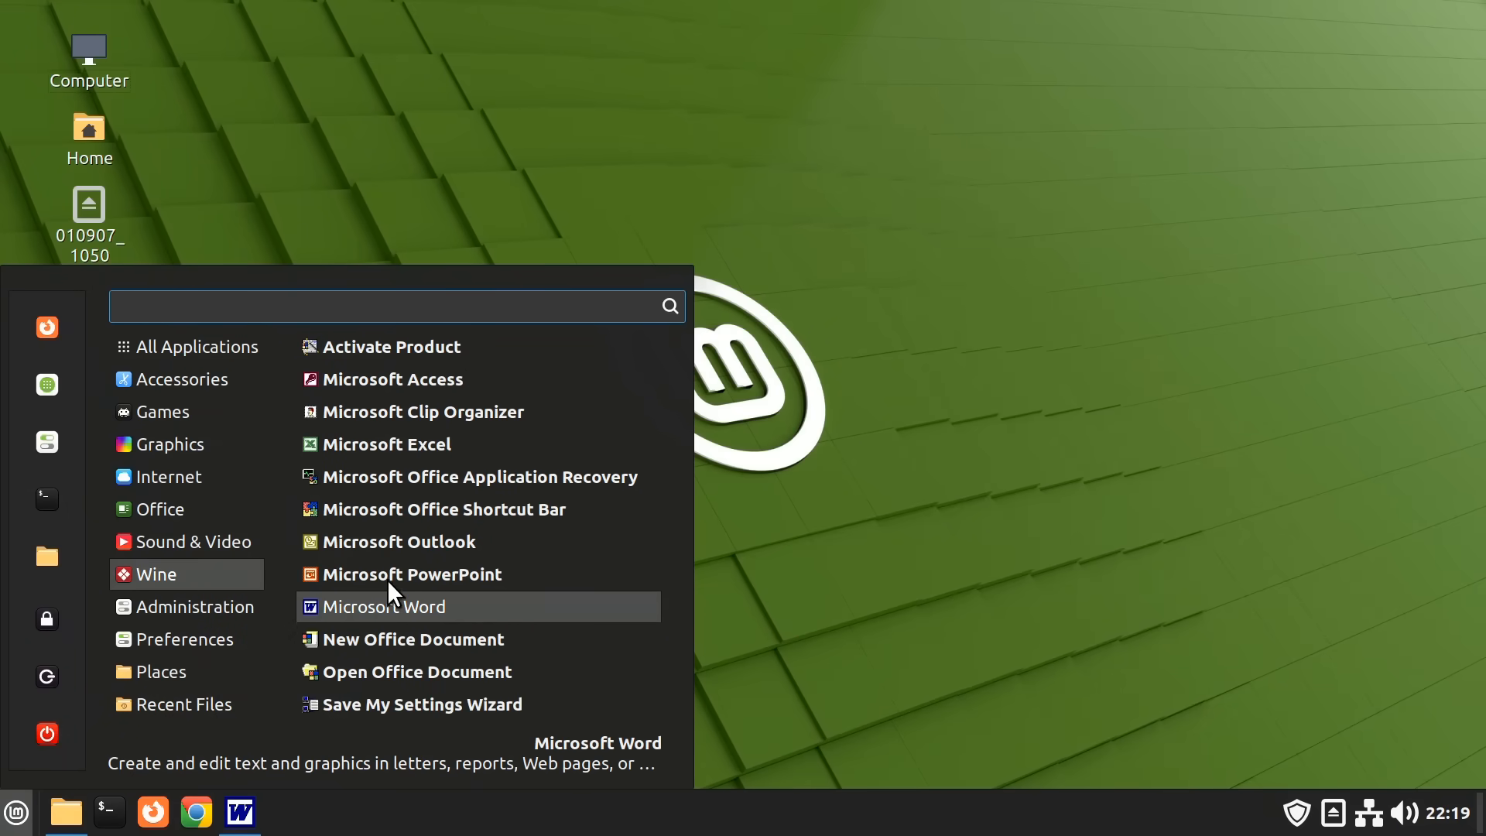
pyautogui.click(386, 444)
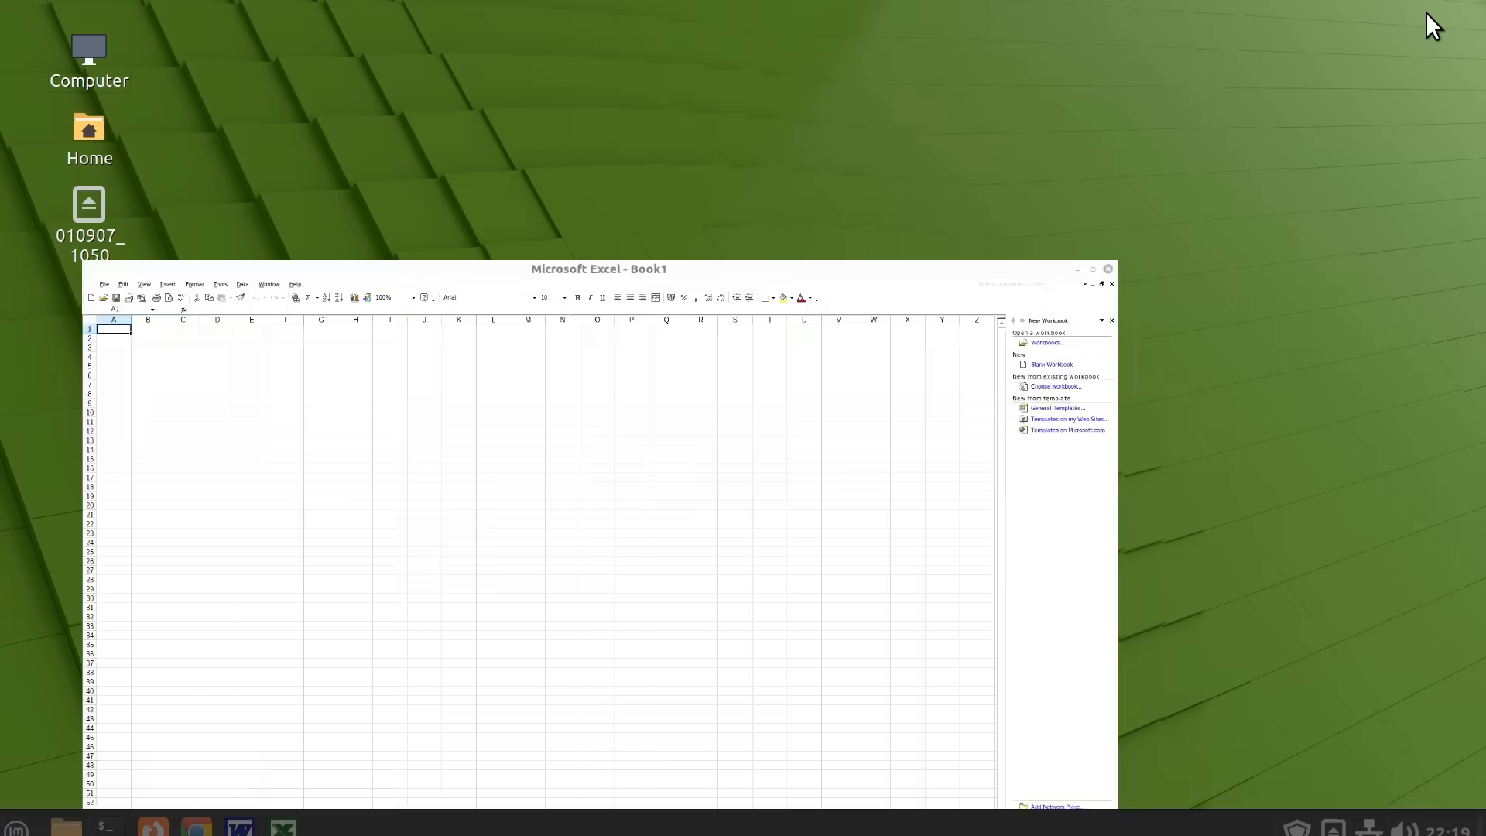
pyautogui.click(15, 813)
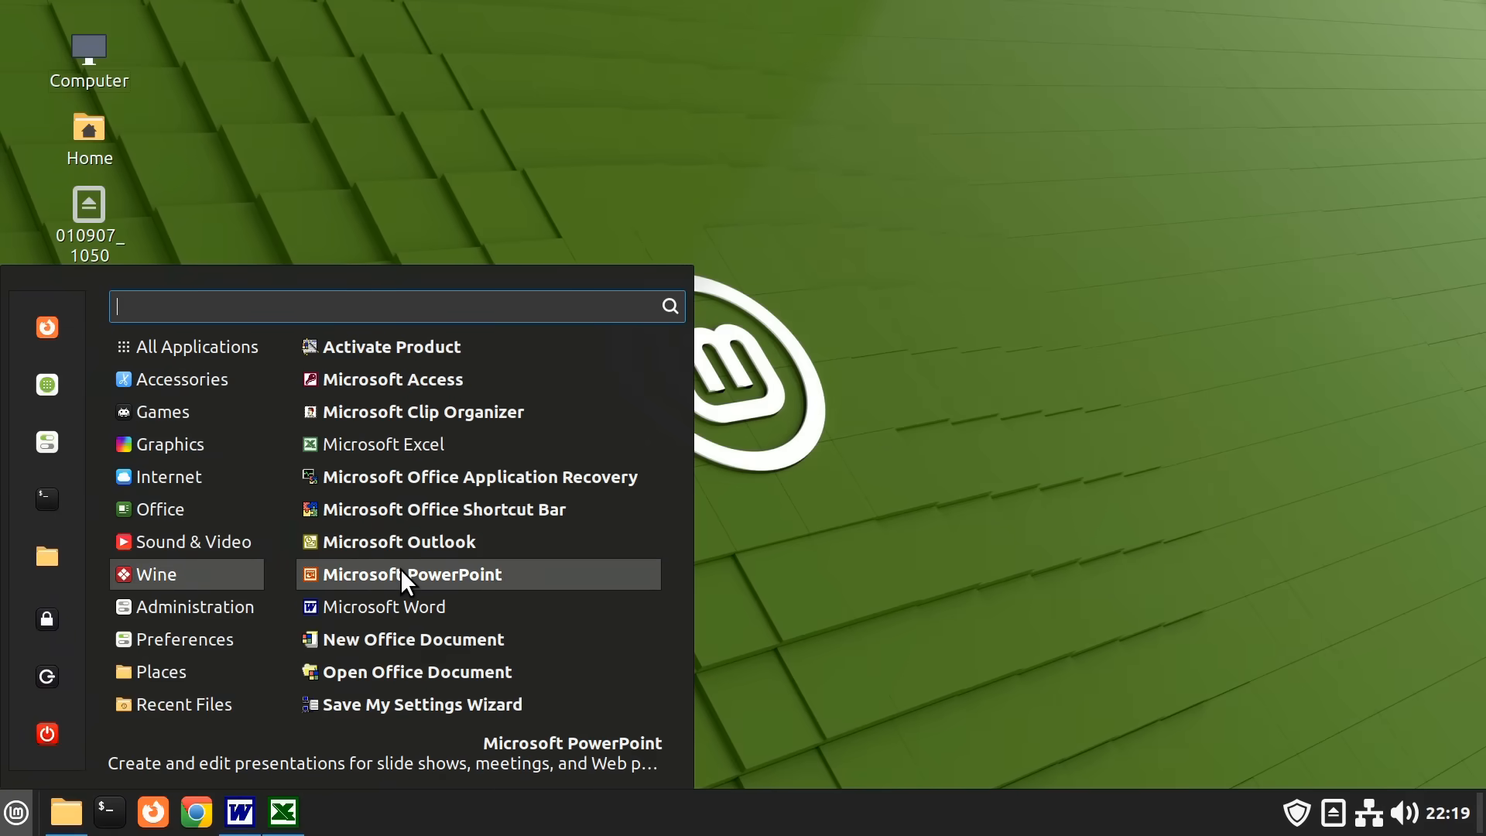
pyautogui.click(411, 573)
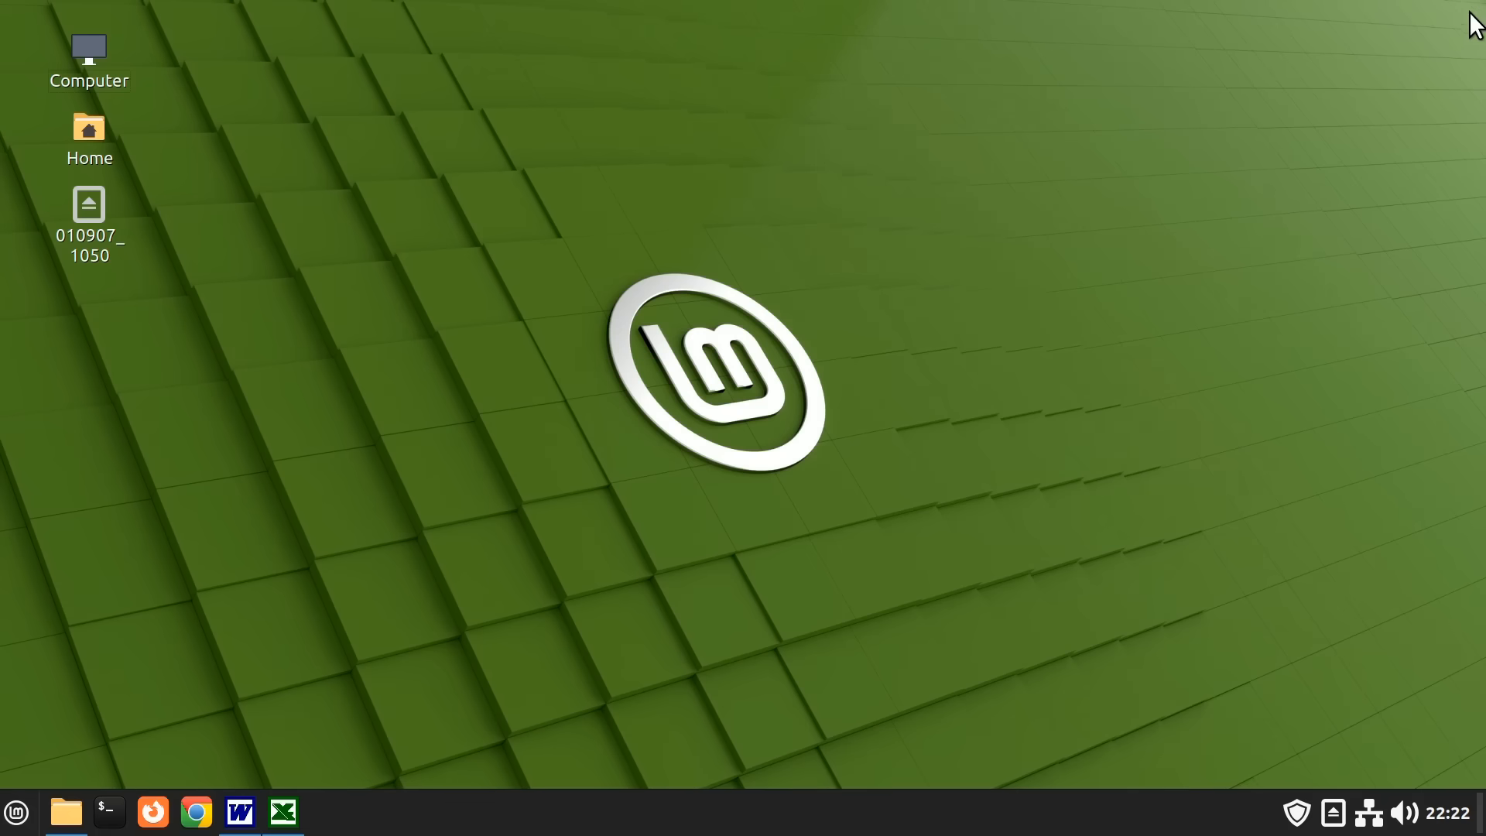
# Close the leftover Microsoft Word program from the taskbar.
pyautogui.click(280, 811)
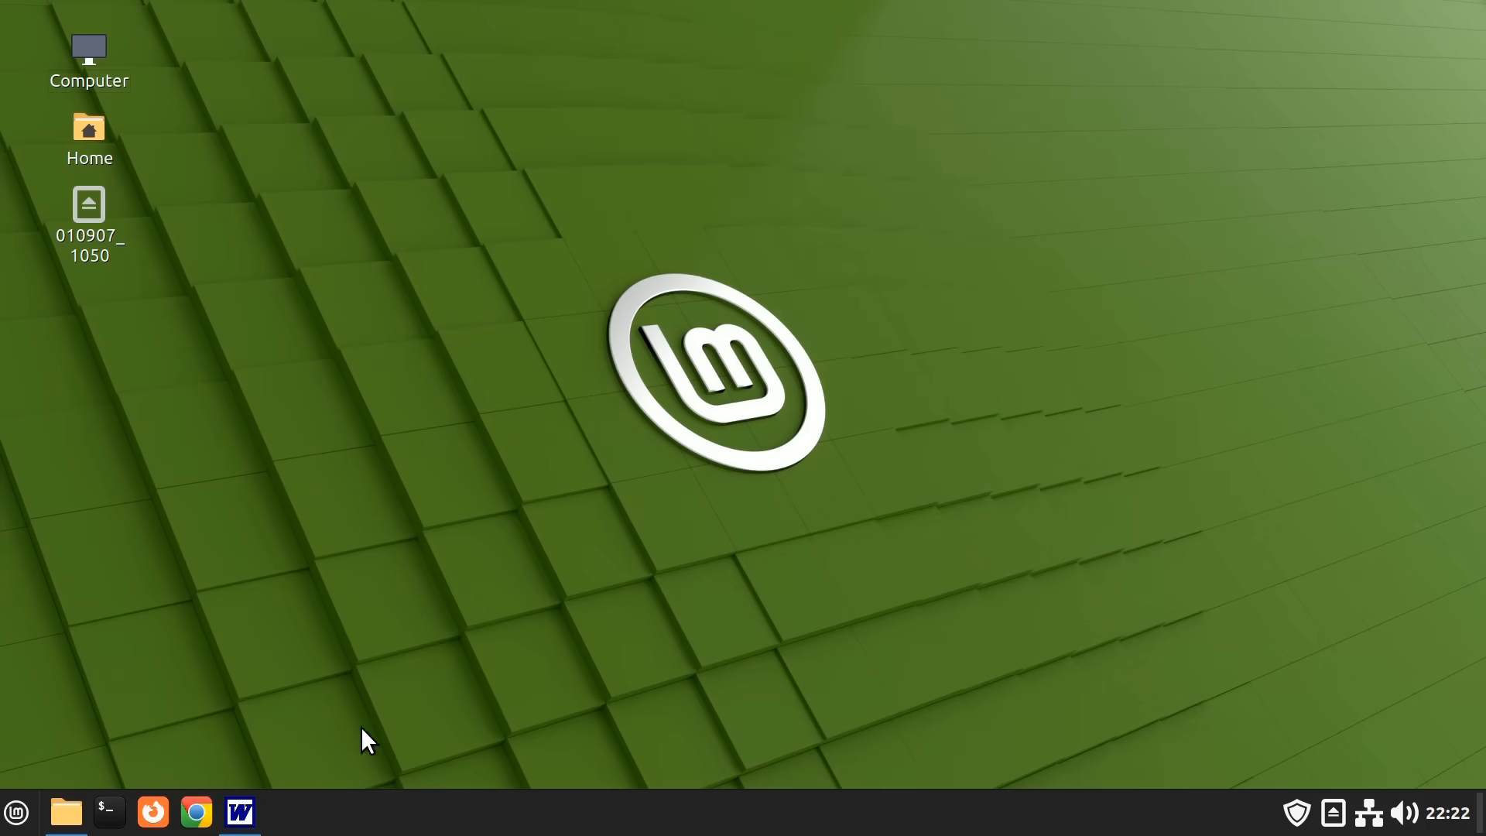
pyautogui.click(240, 812)
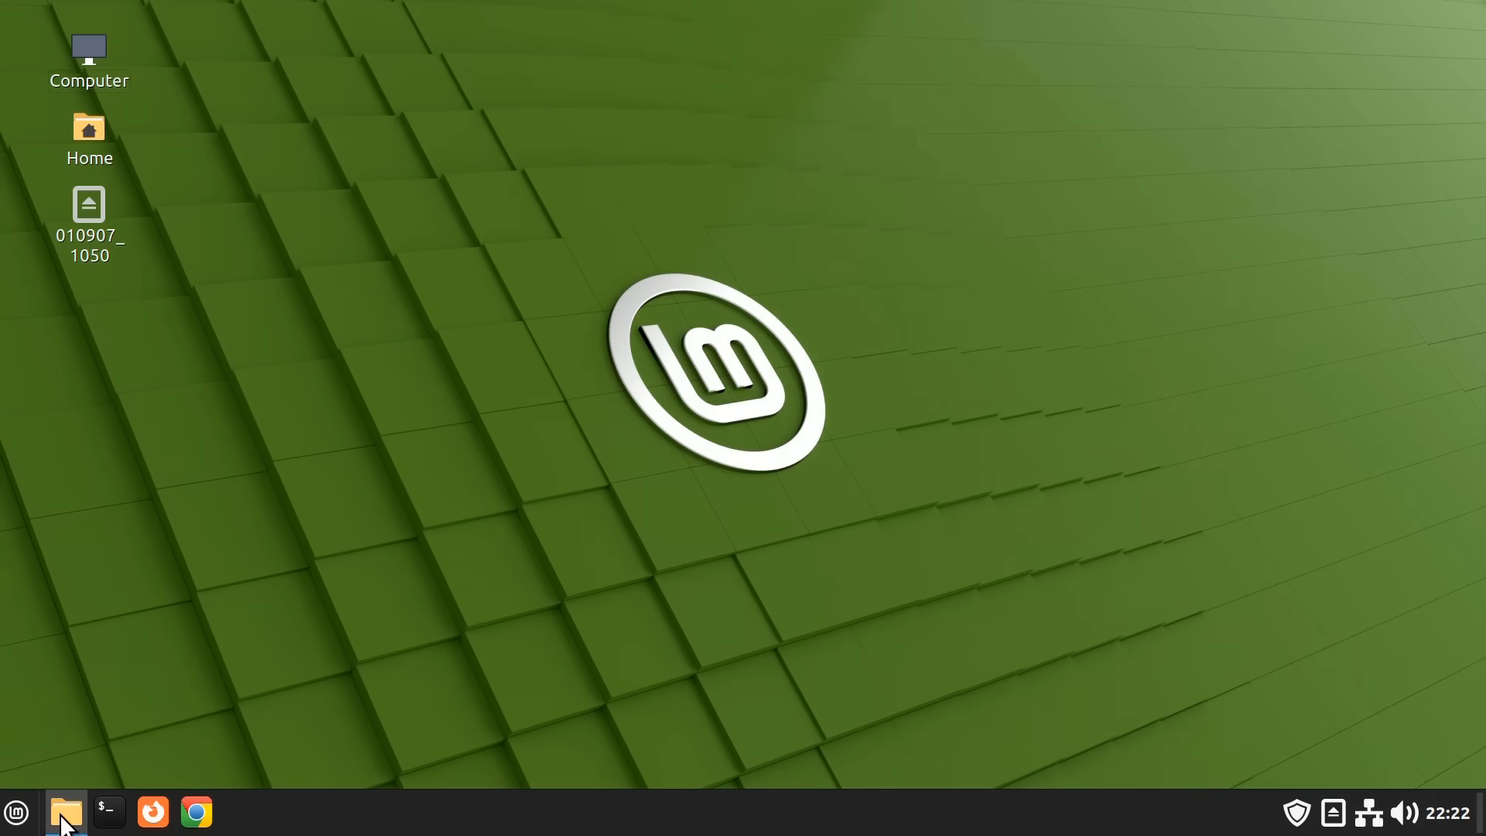
# Mount Adobe_Audition_15.iso from Windows_Software and open its Adobe Audition 1.5 folder.
pyautogui.click(65, 813)
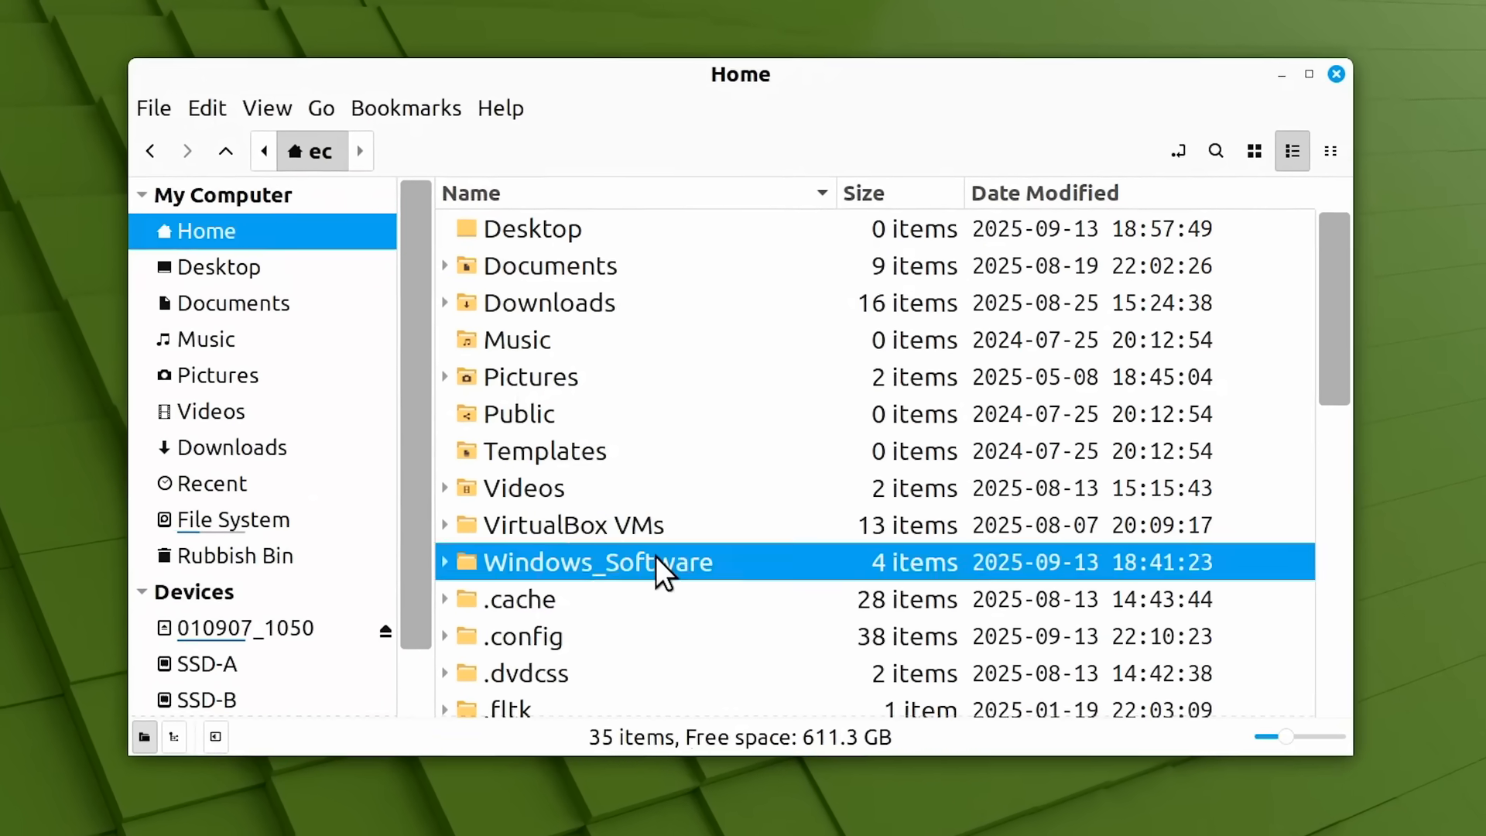
pyautogui.doubleClick(597, 562)
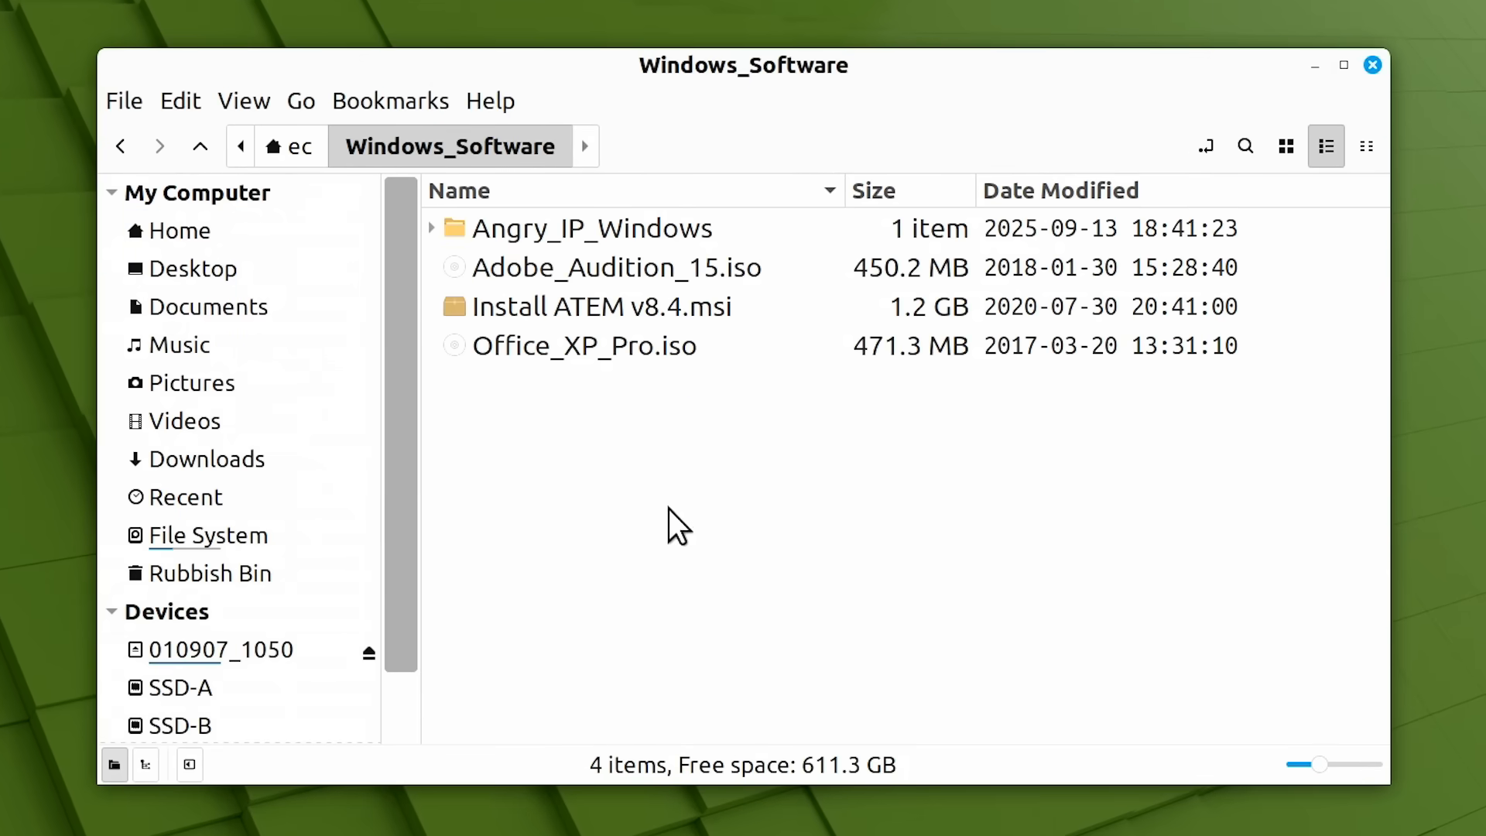
pyautogui.click(616, 267)
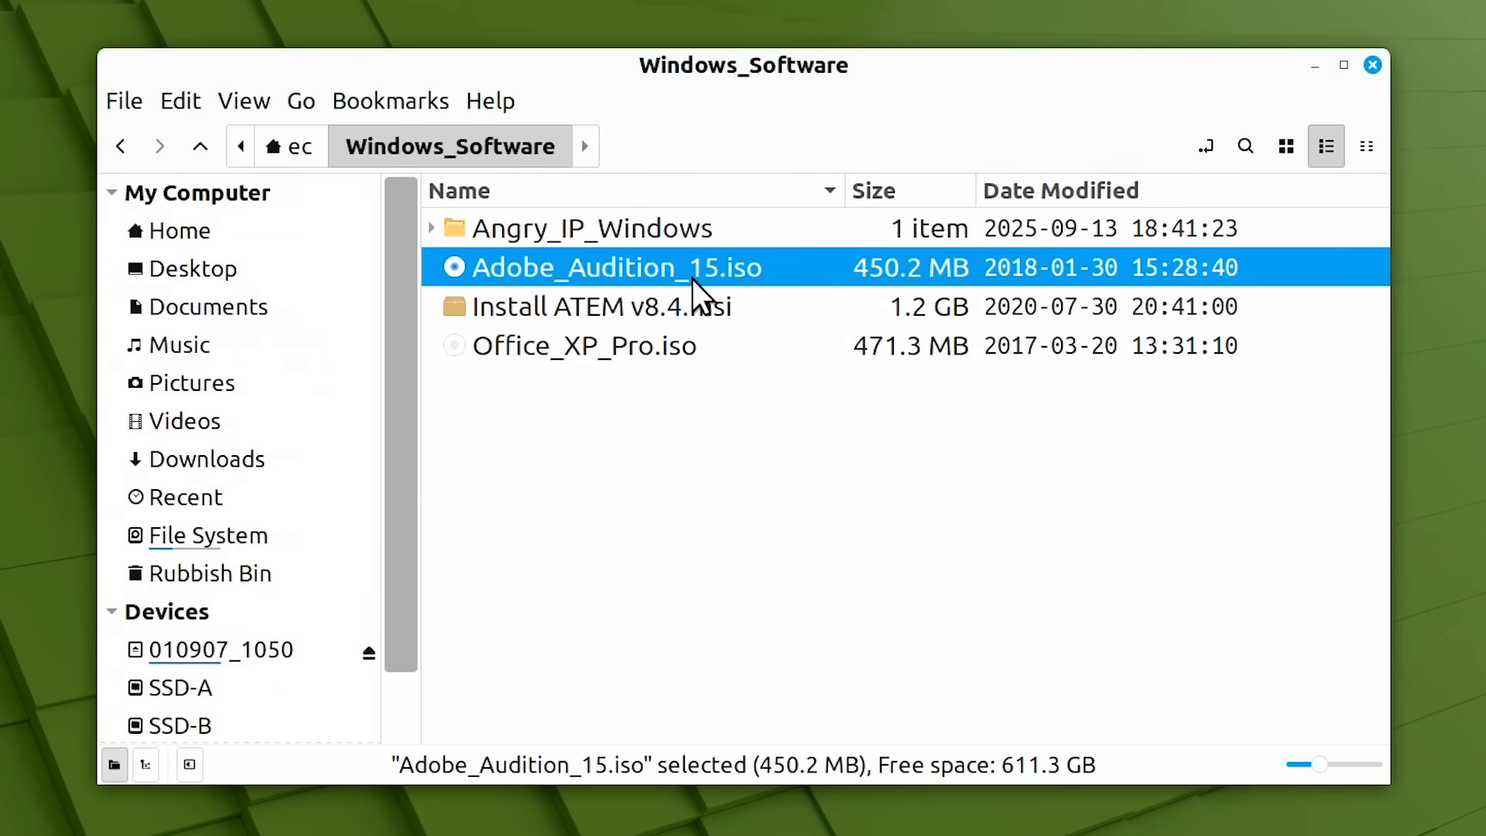
pyautogui.moveTo(706, 285)
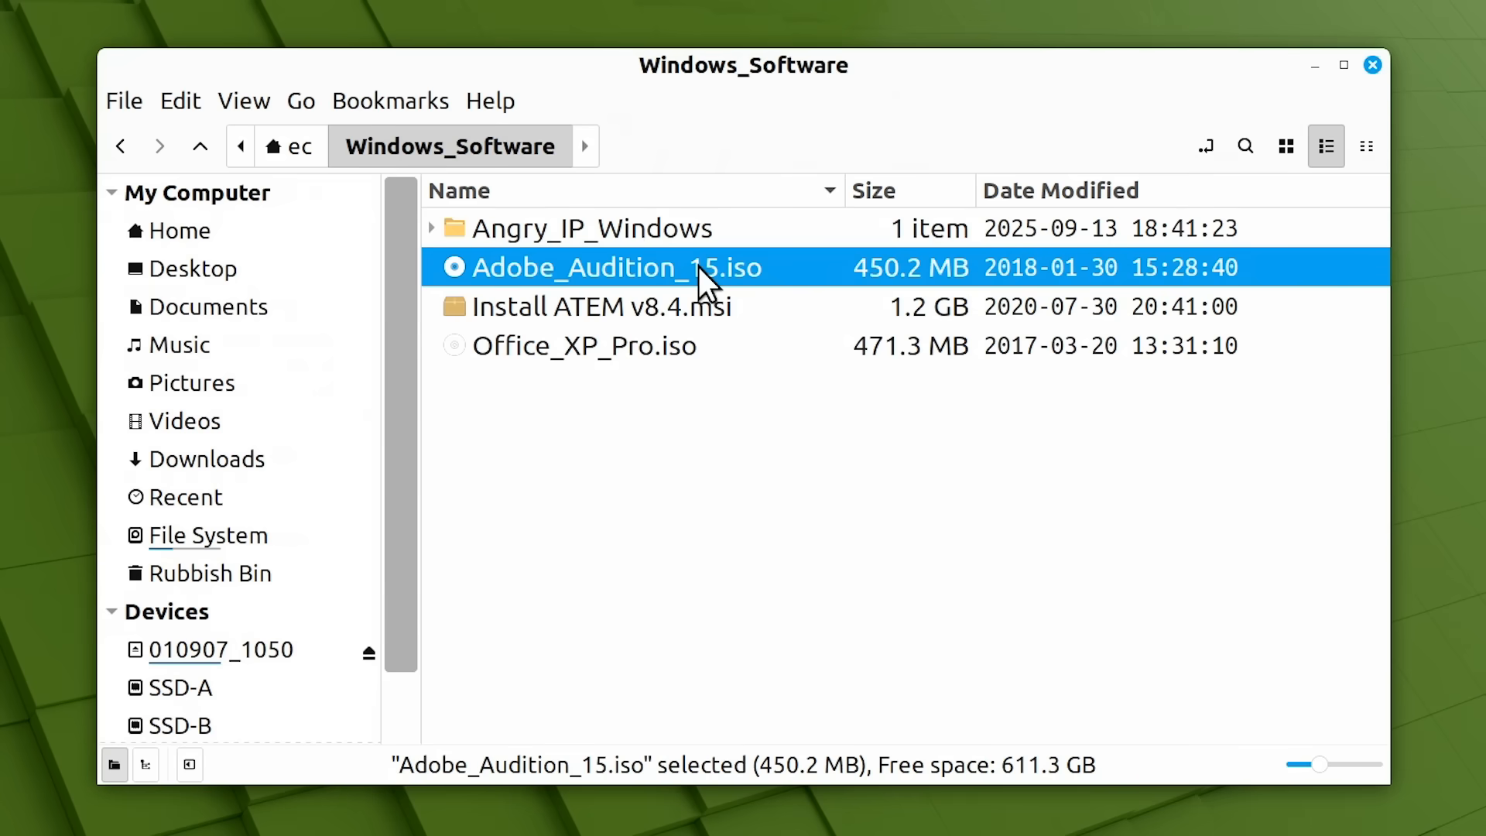
pyautogui.rightClick(700, 268)
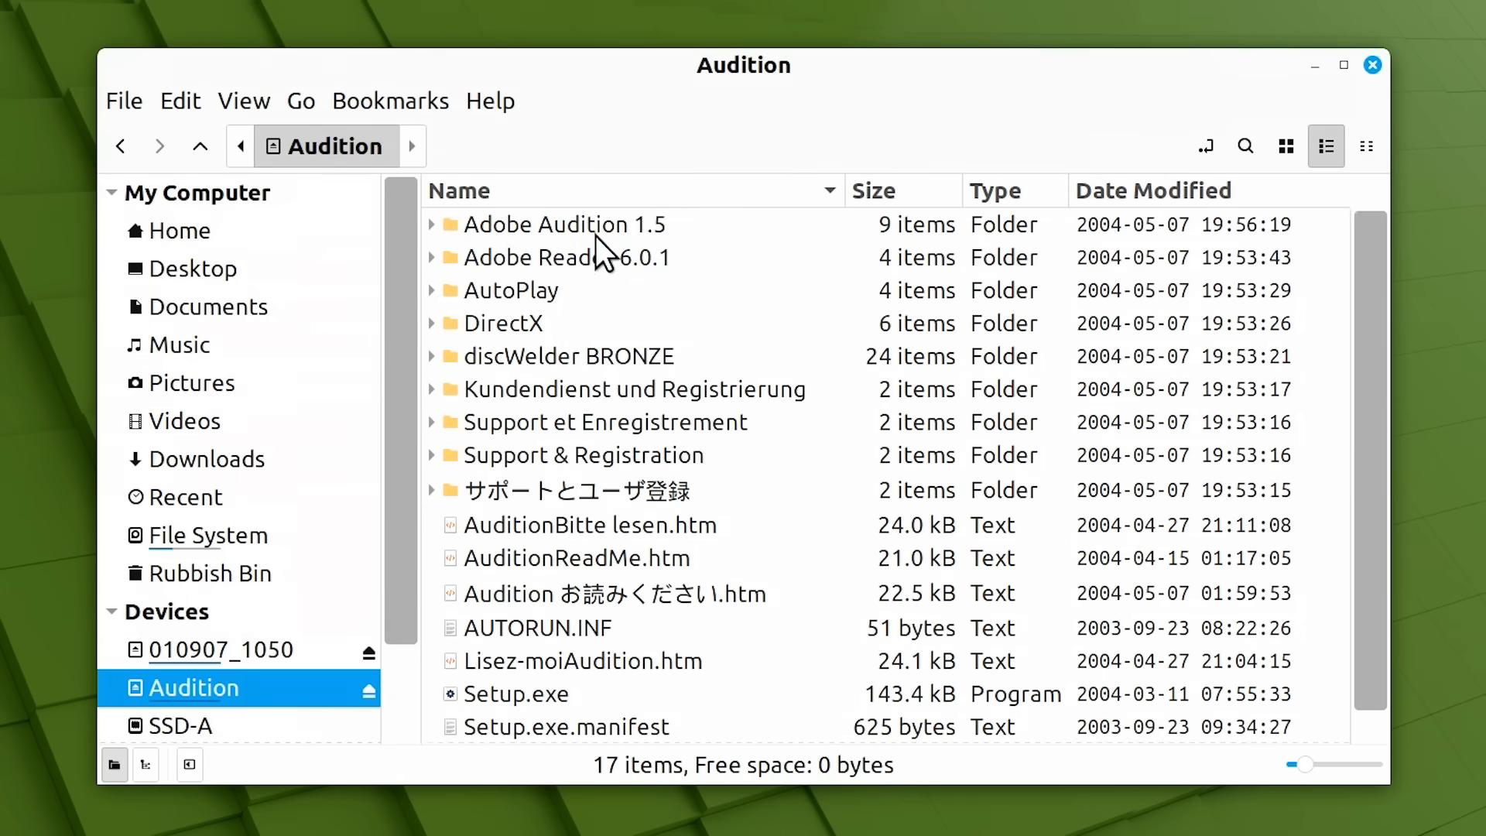
pyautogui.doubleClick(565, 223)
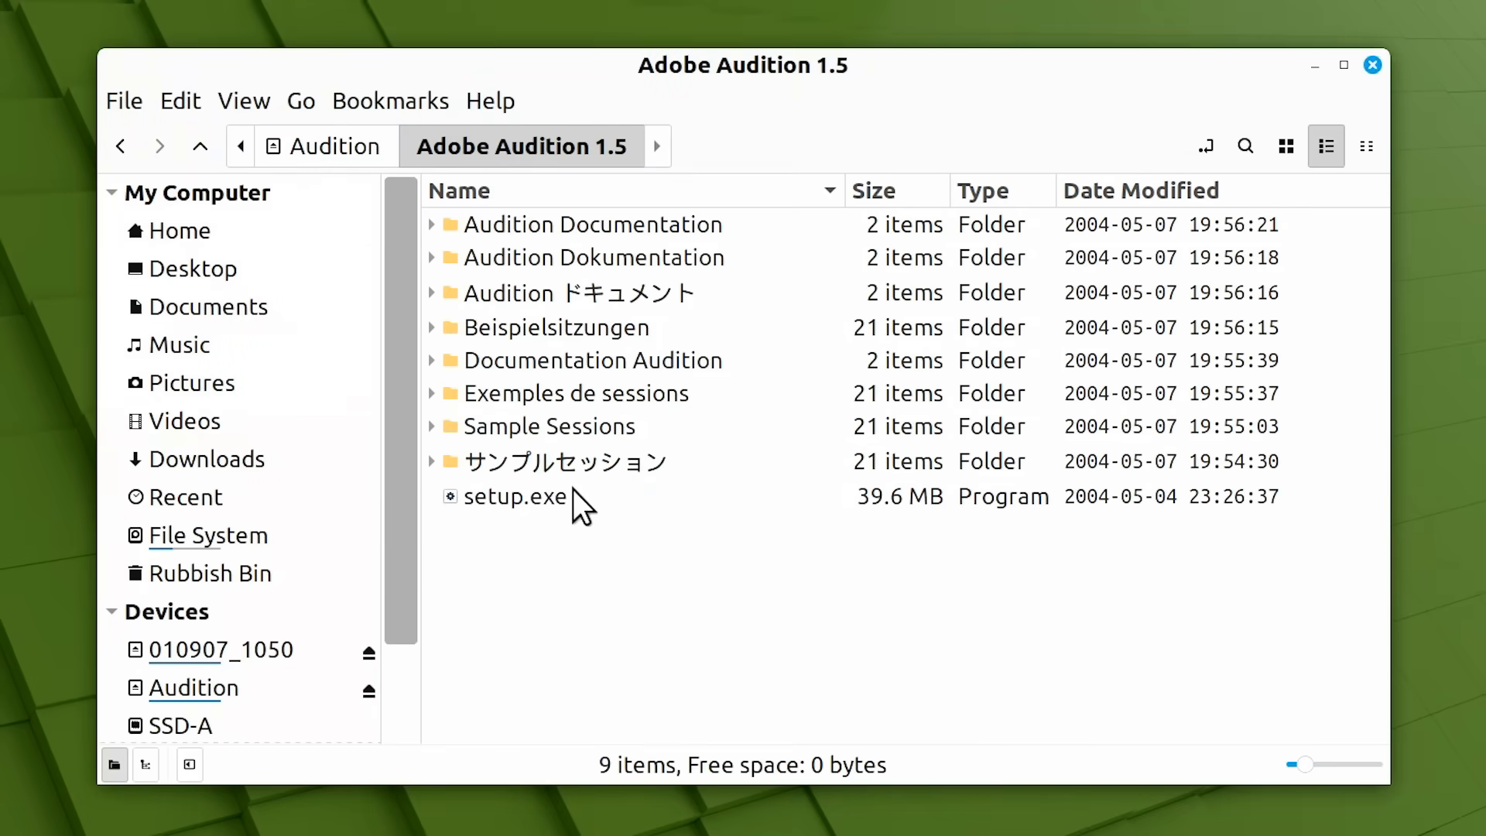
pyautogui.moveTo(568, 517)
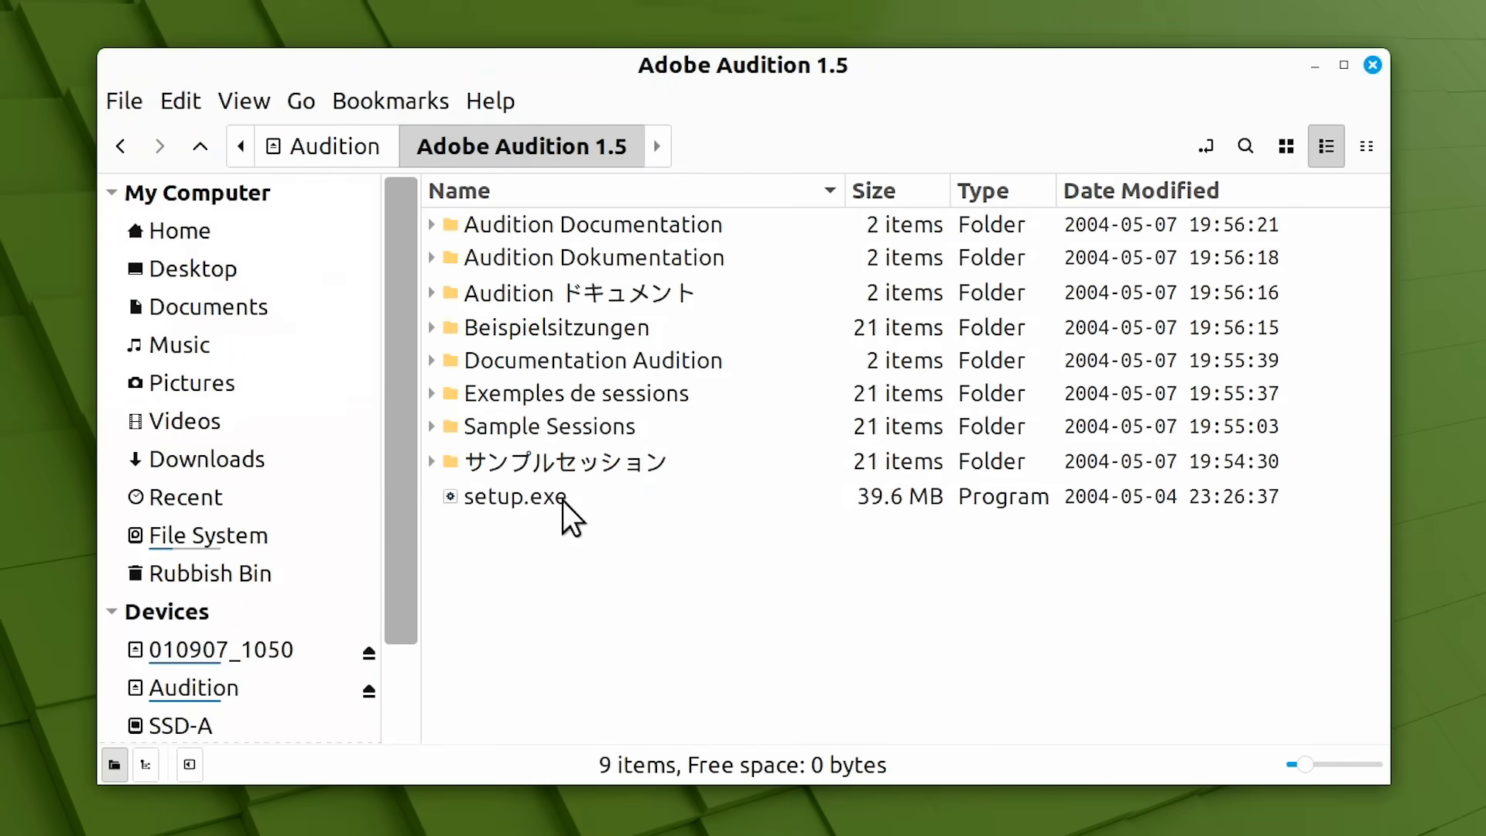
# Run setup.exe in English and continue past the customer information step.
pyautogui.click(514, 497)
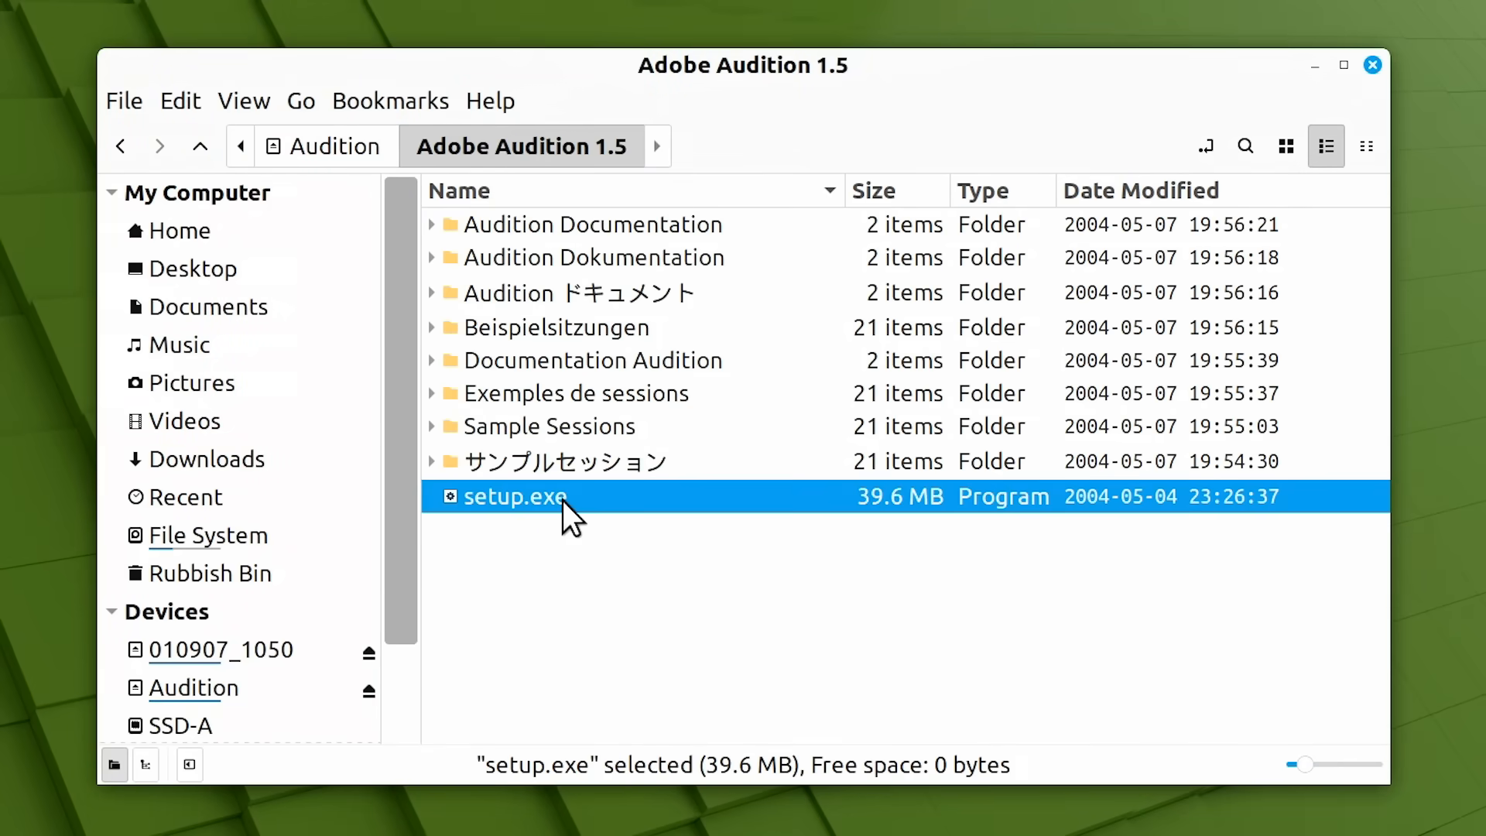
pyautogui.doubleClick(514, 497)
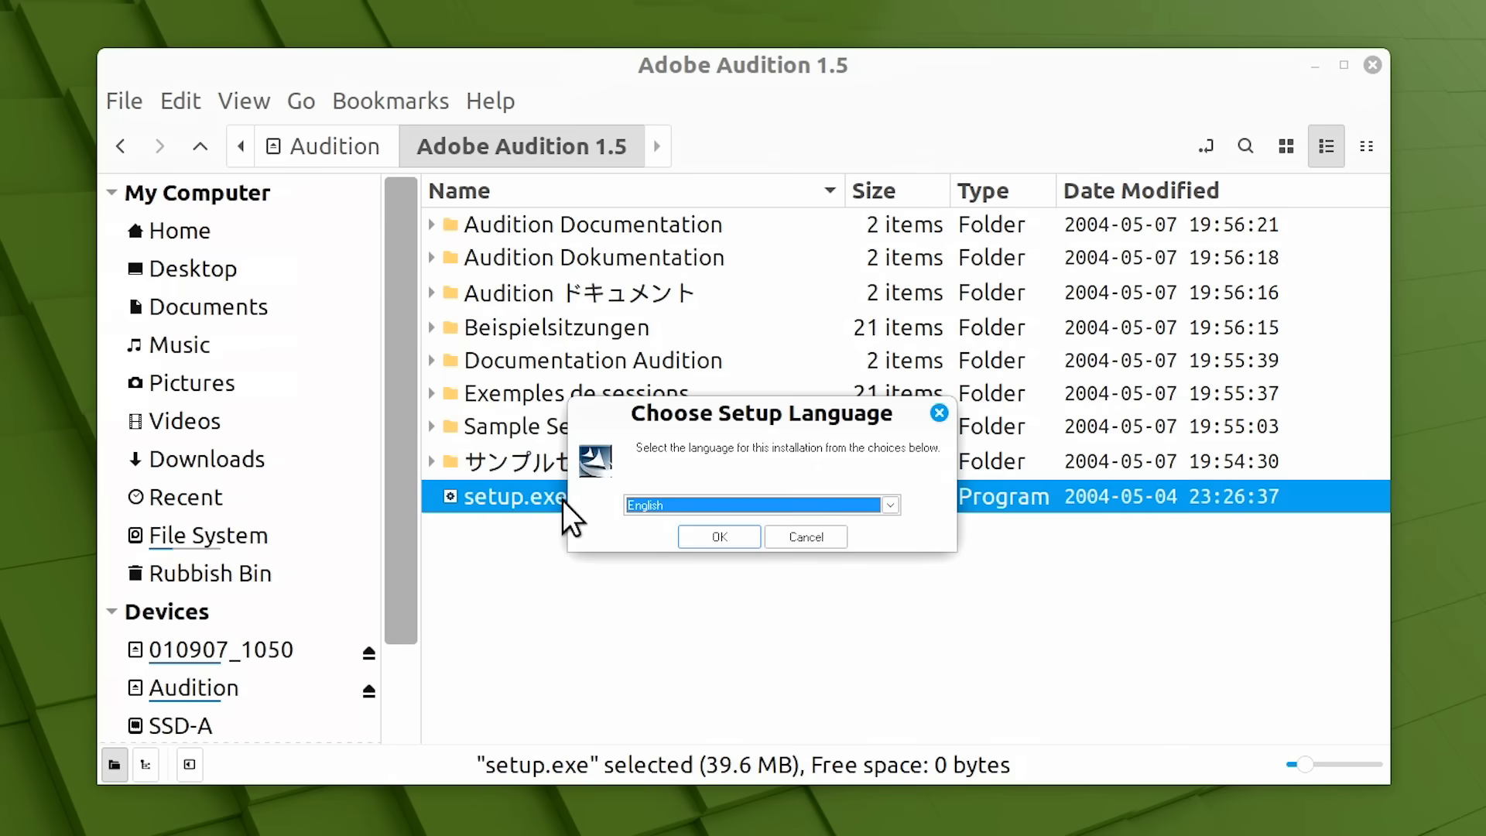
pyautogui.click(717, 537)
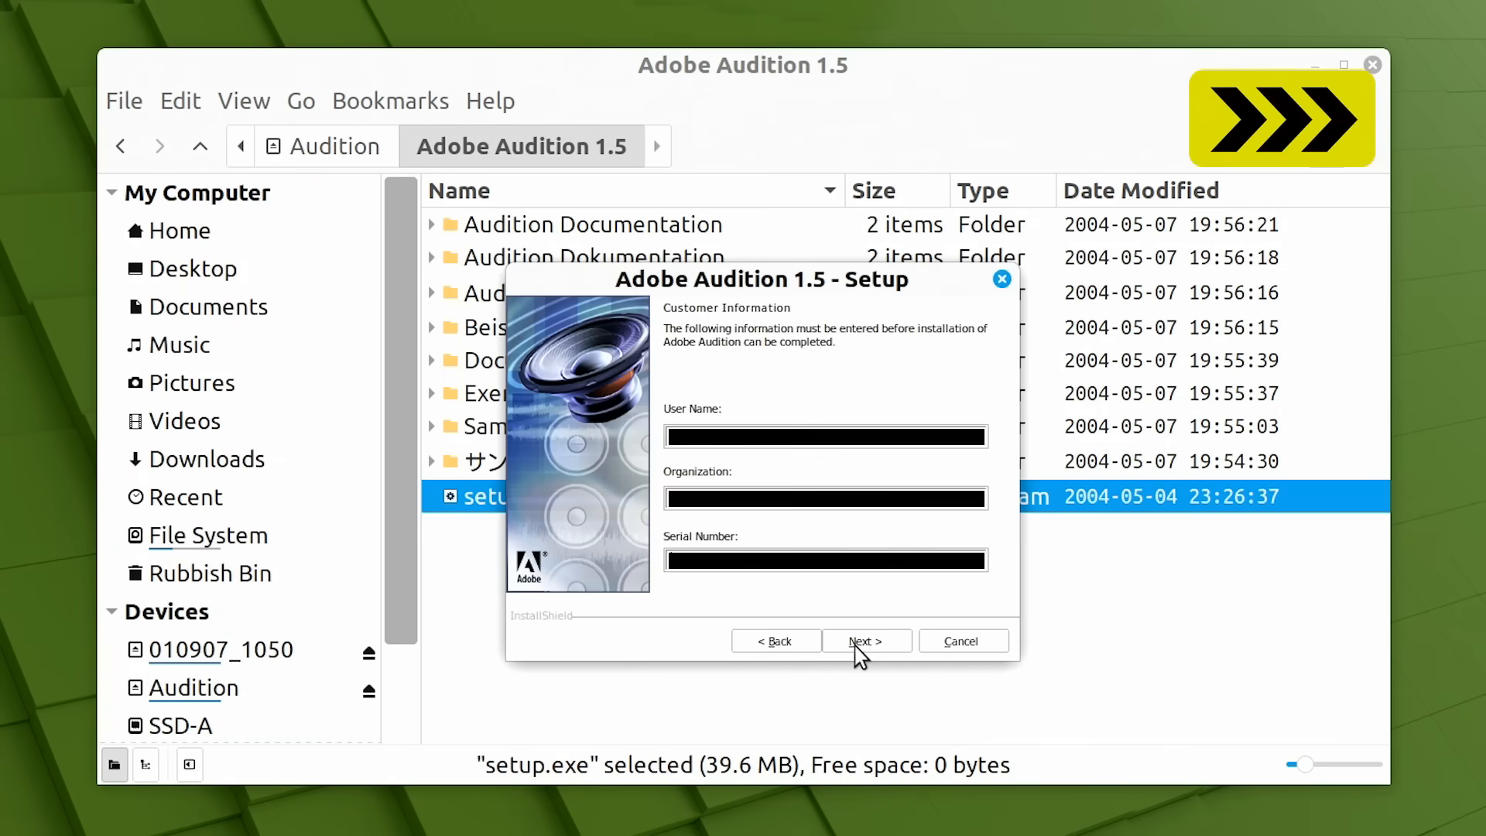
pyautogui.click(863, 641)
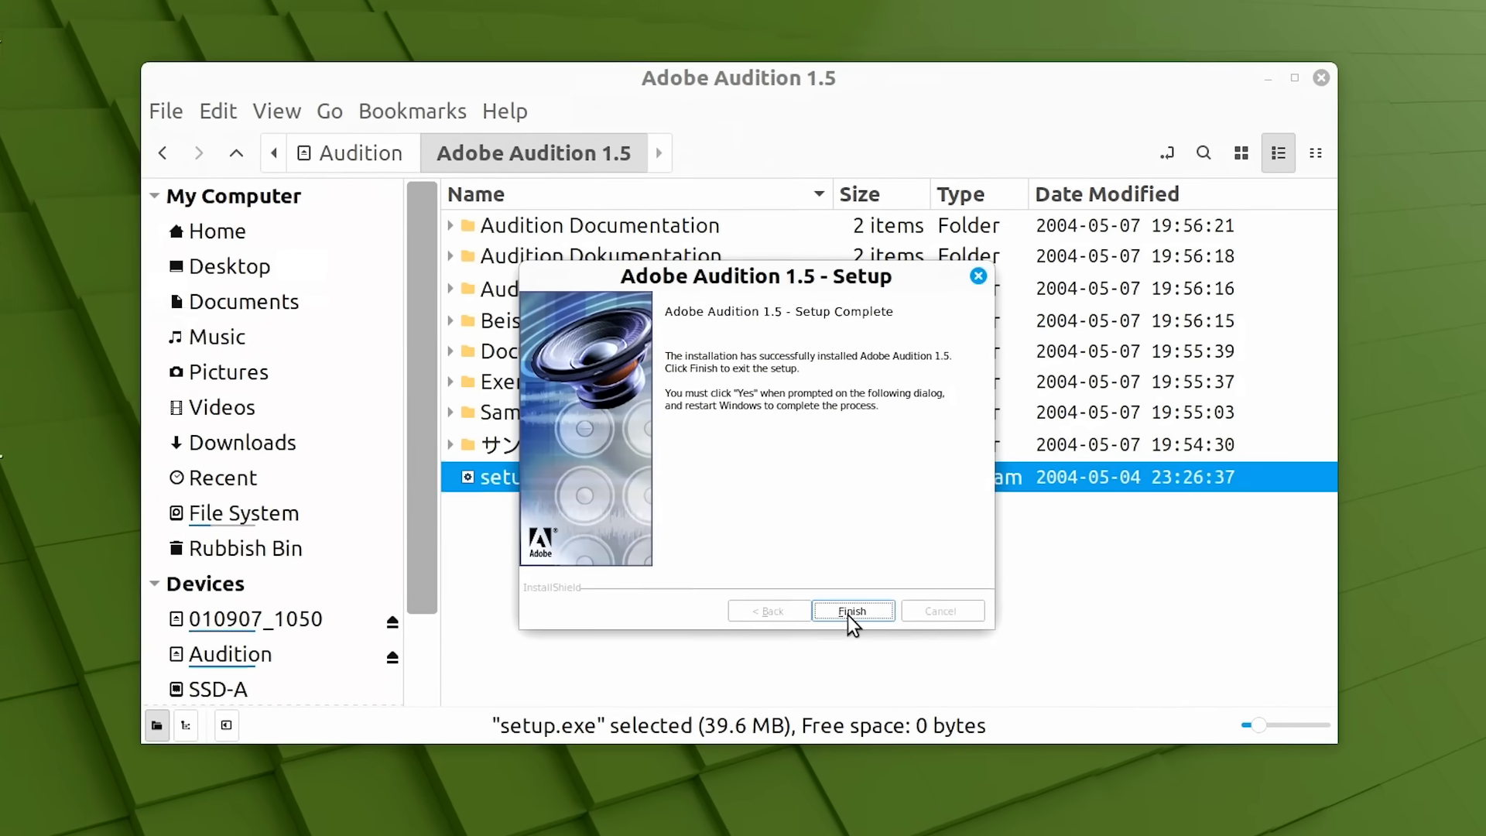
# Finish the install, check Audition's menu entry and launch Adobe Audition 1.5 from the desktop.
pyautogui.click(852, 610)
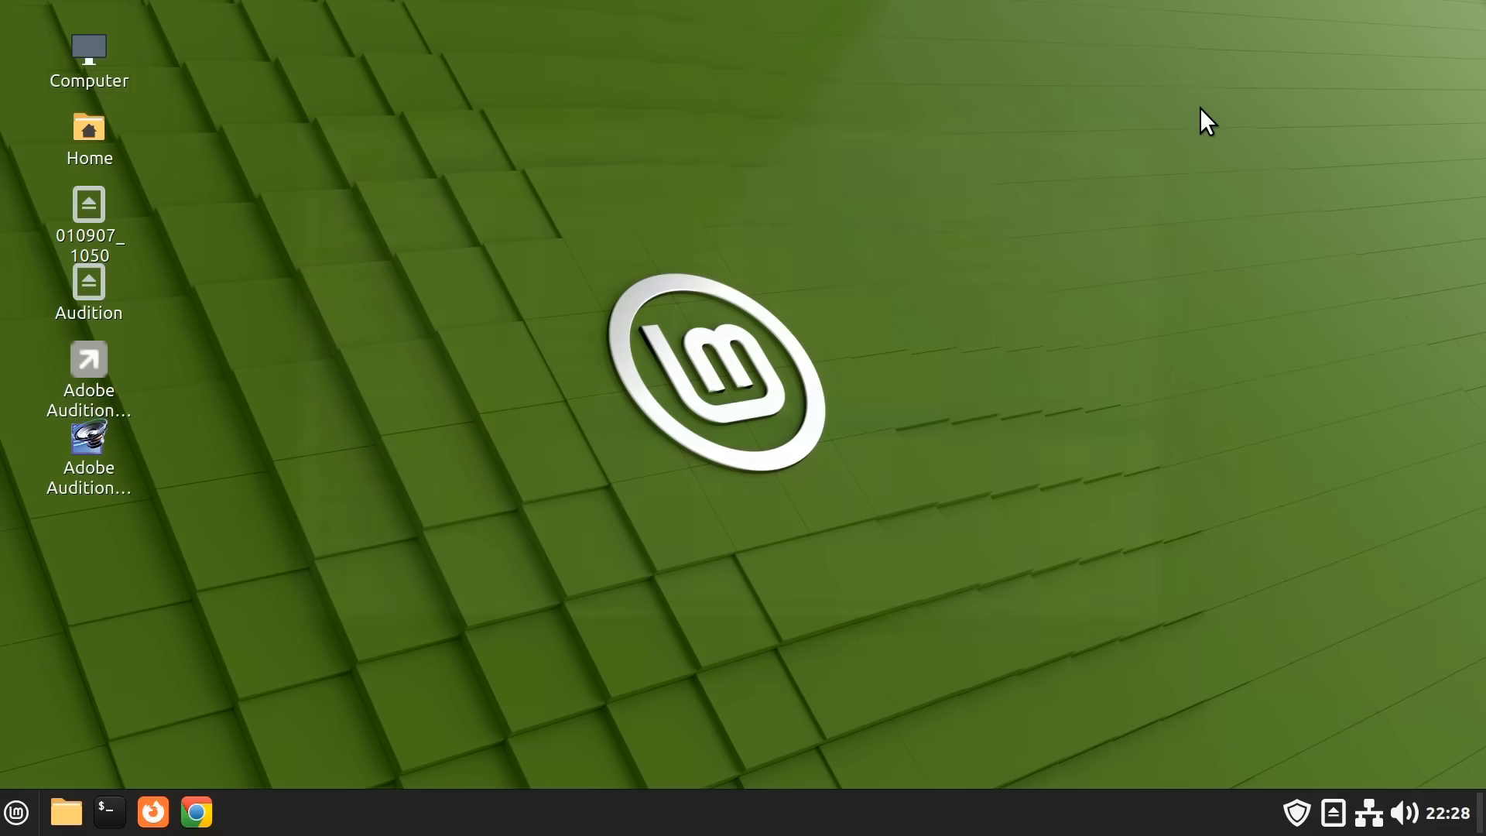
pyautogui.moveTo(413, 408)
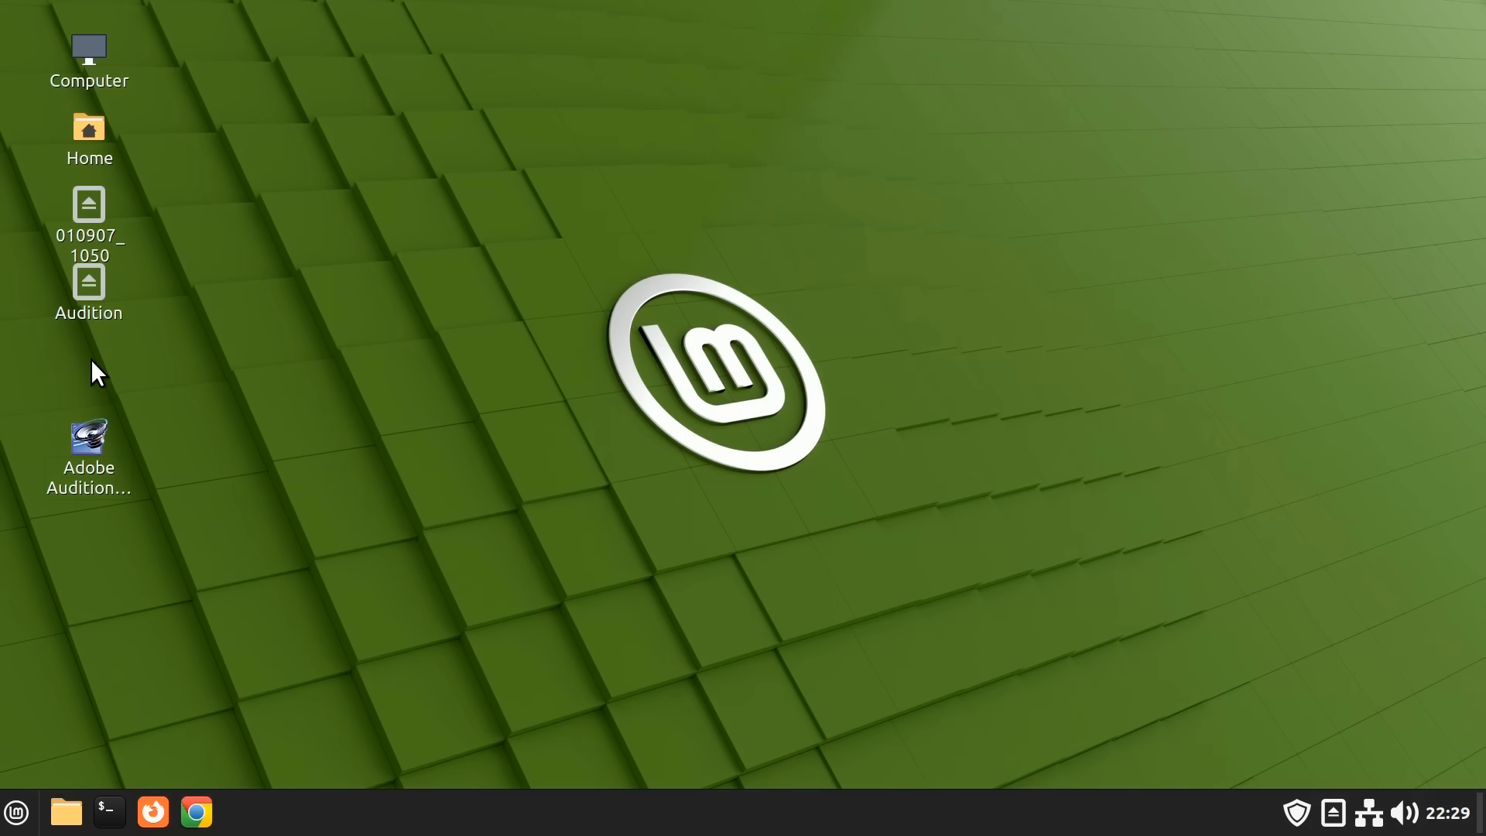
pyautogui.click(87, 437)
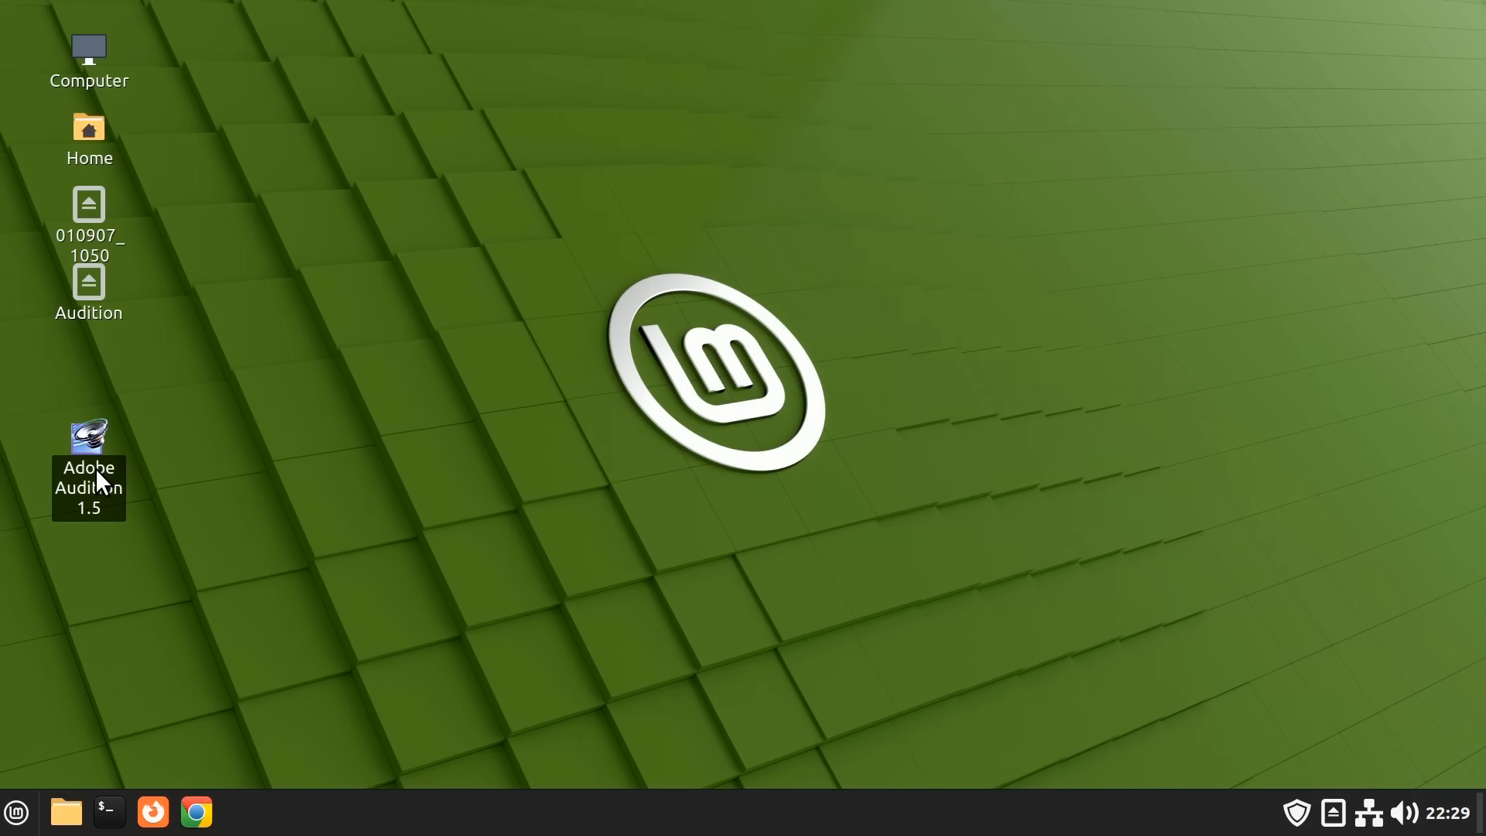
pyautogui.click(16, 813)
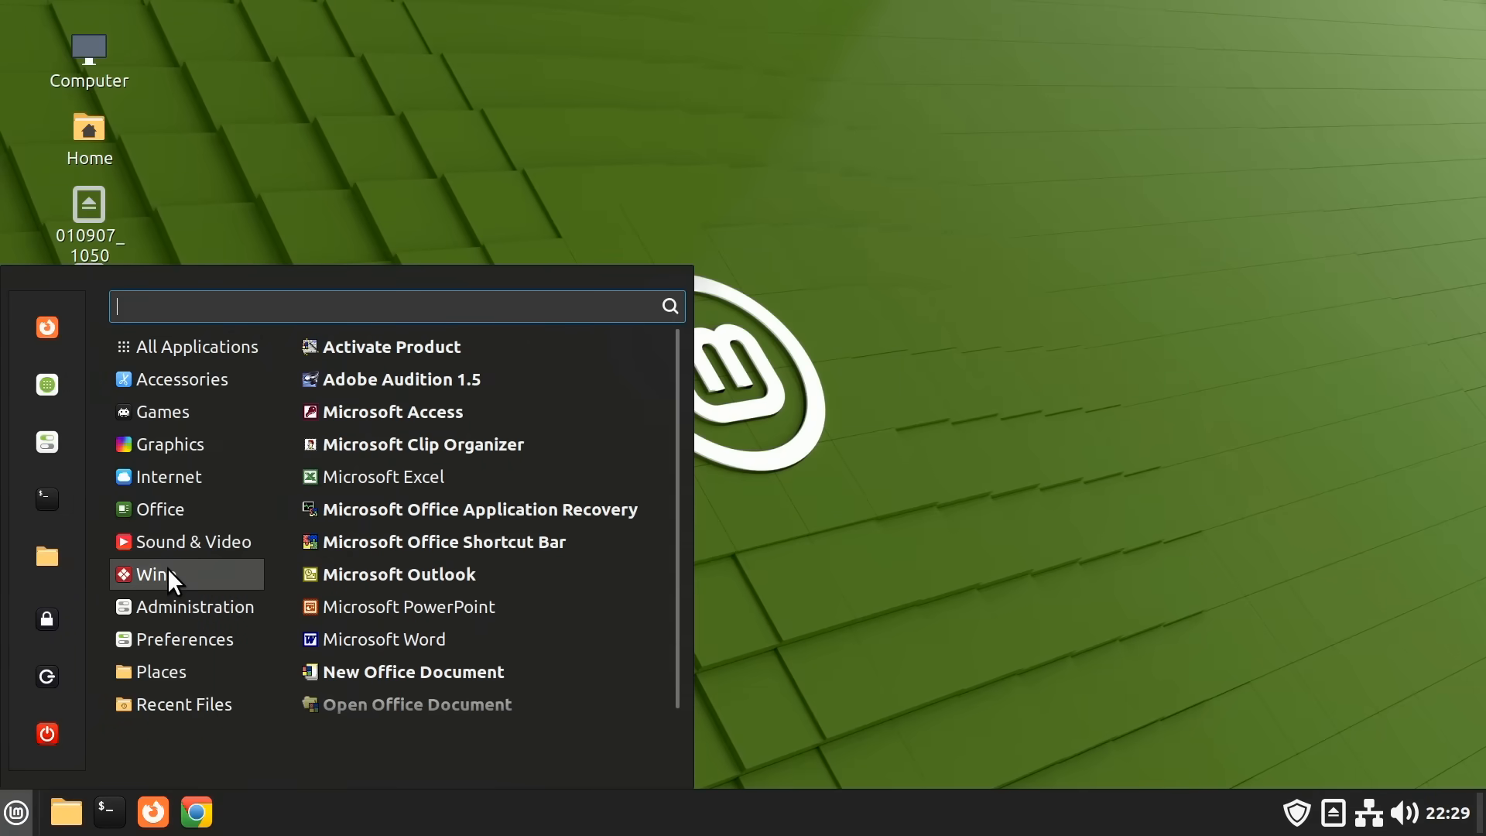
pyautogui.moveTo(549, 205)
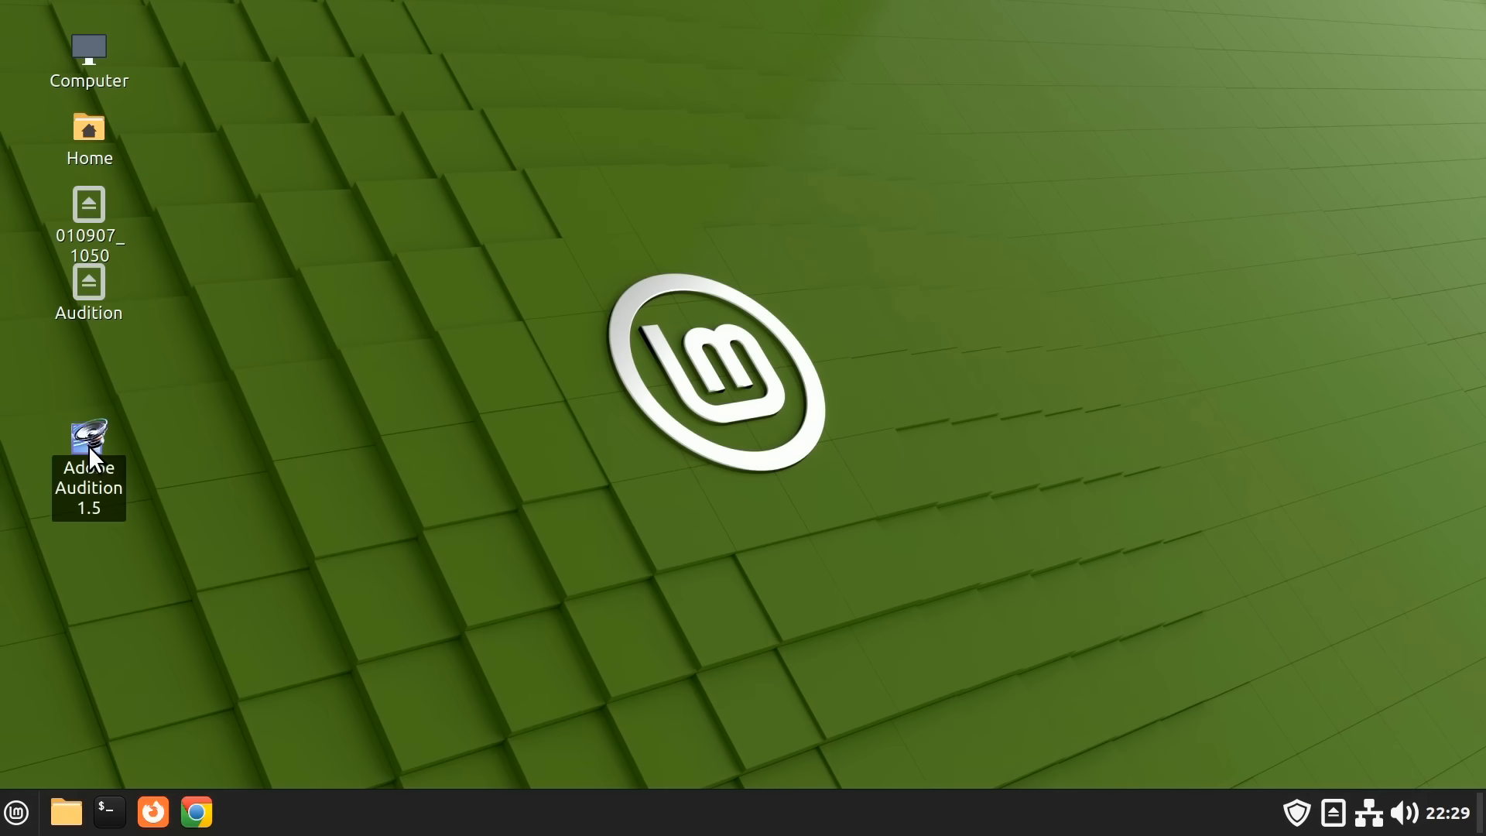
pyautogui.doubleClick(87, 437)
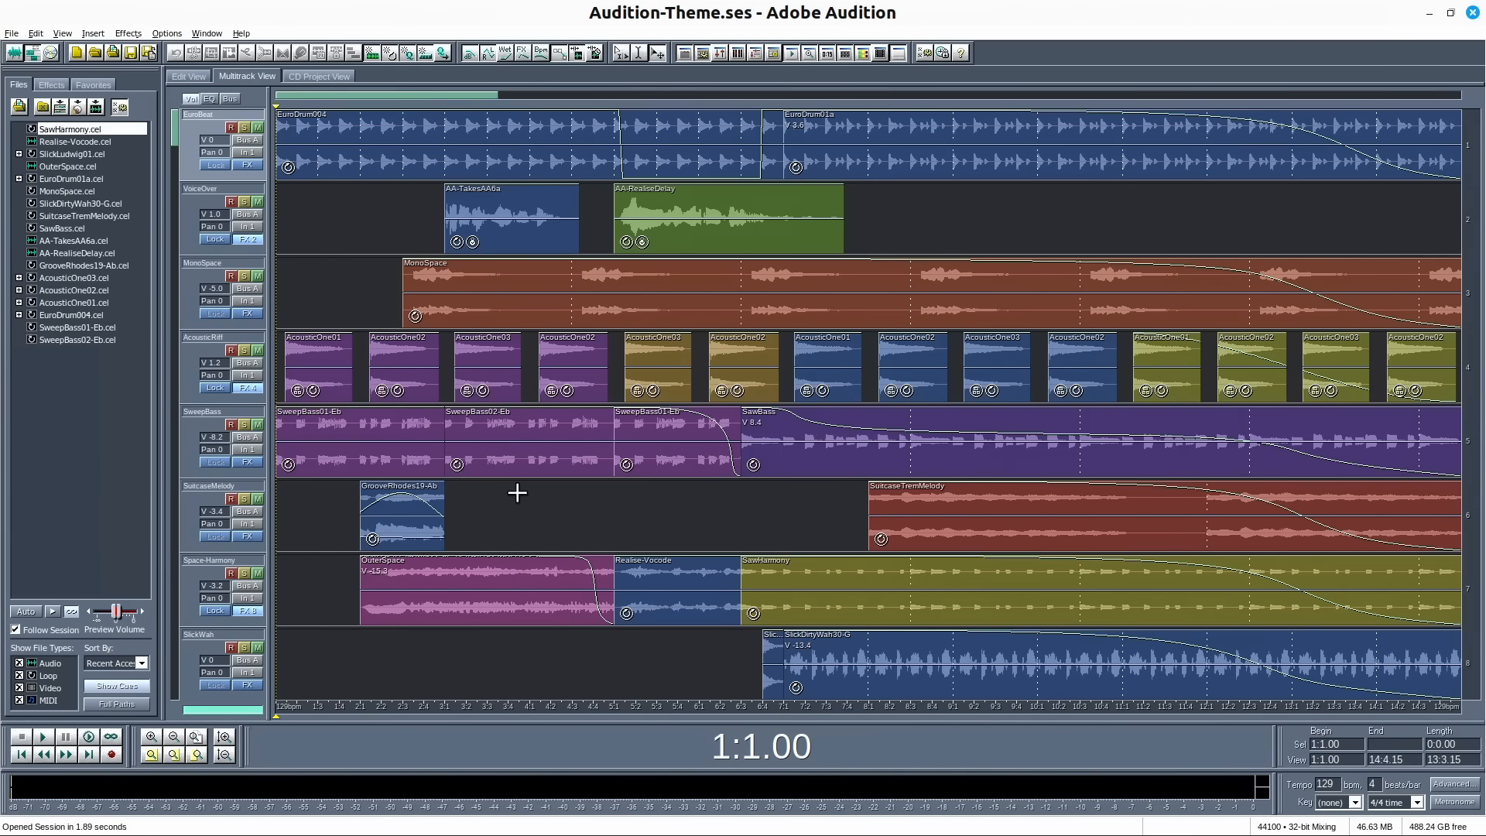
# Open the Audition-Theme.ses session in Multitrack View, then close Audition.
pyautogui.click(42, 738)
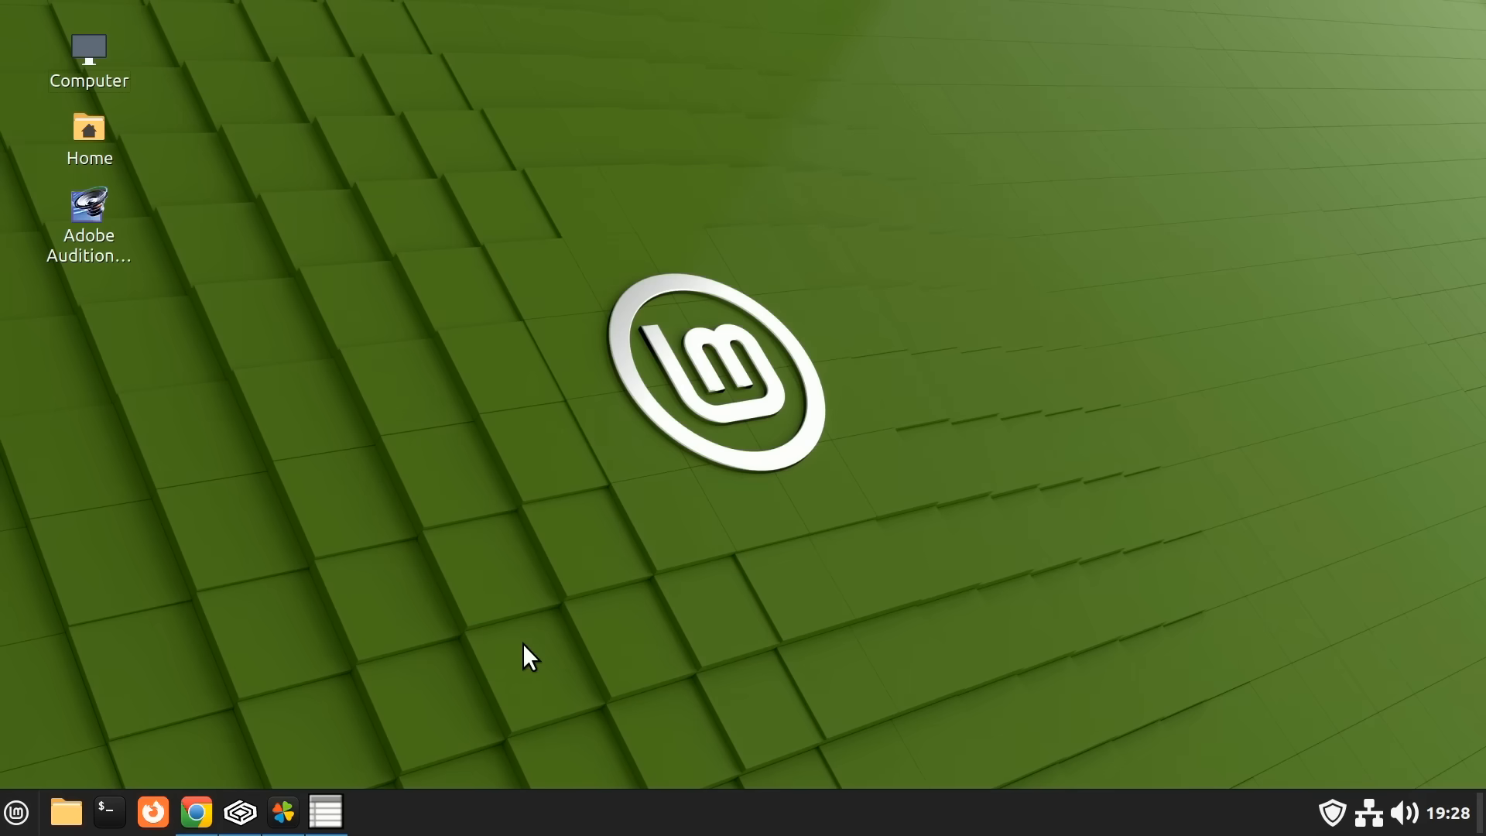
# In Winetricks choose Install an application to list packages for the /home/ec/.wine prefix.
pyautogui.click(325, 812)
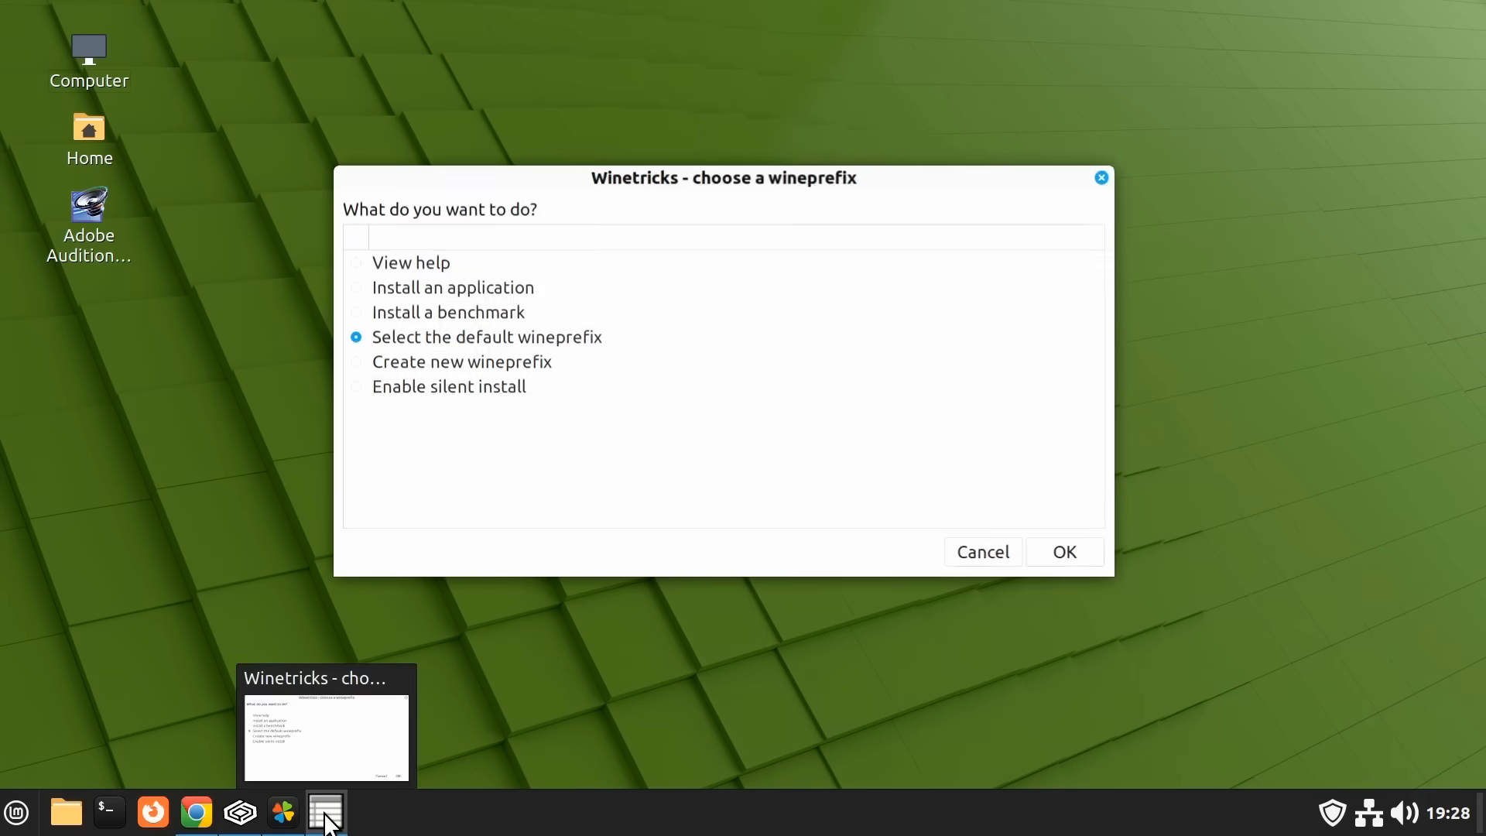
pyautogui.click(454, 288)
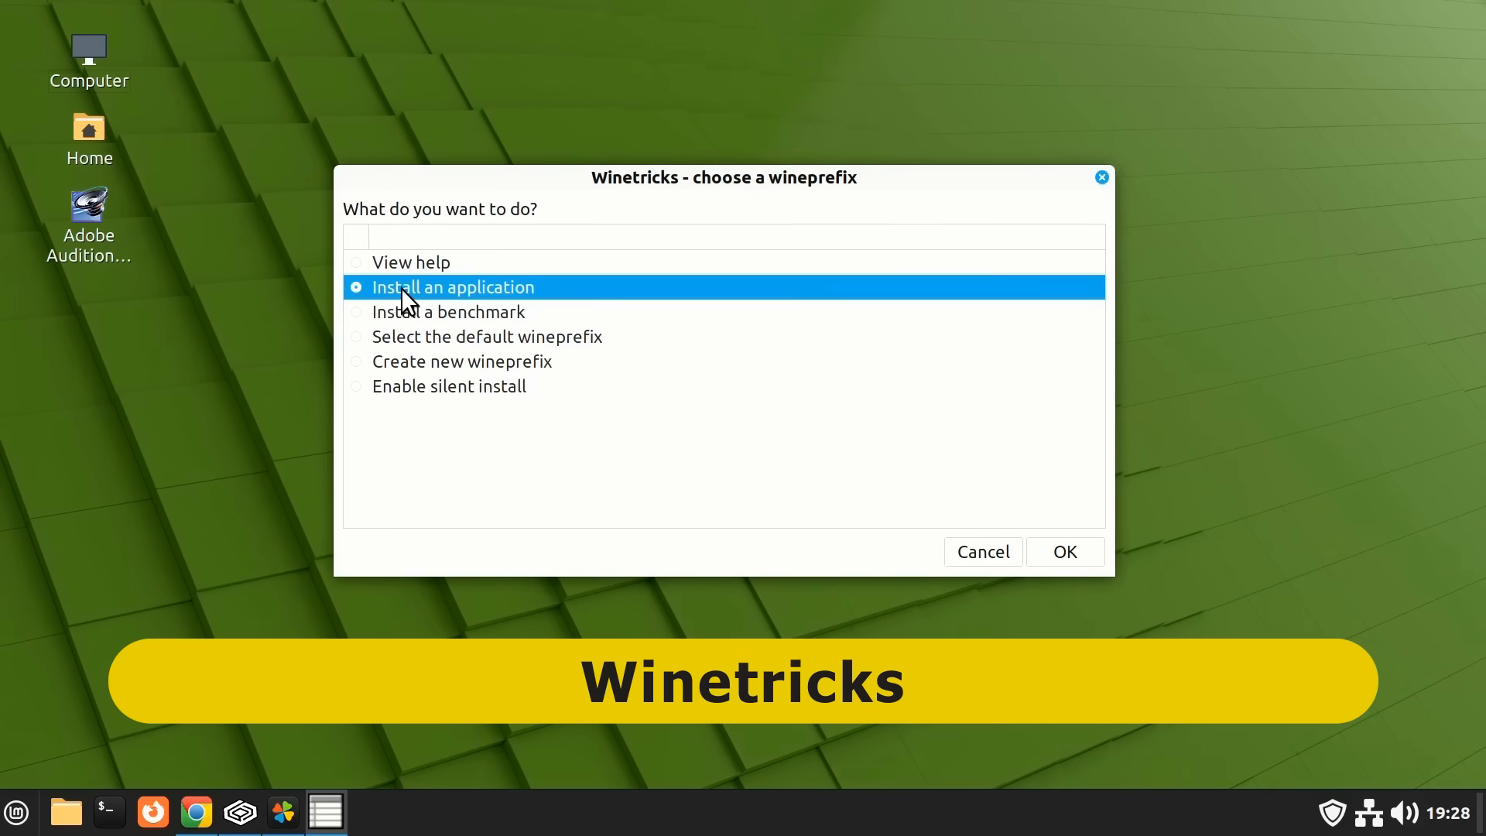
pyautogui.click(1065, 551)
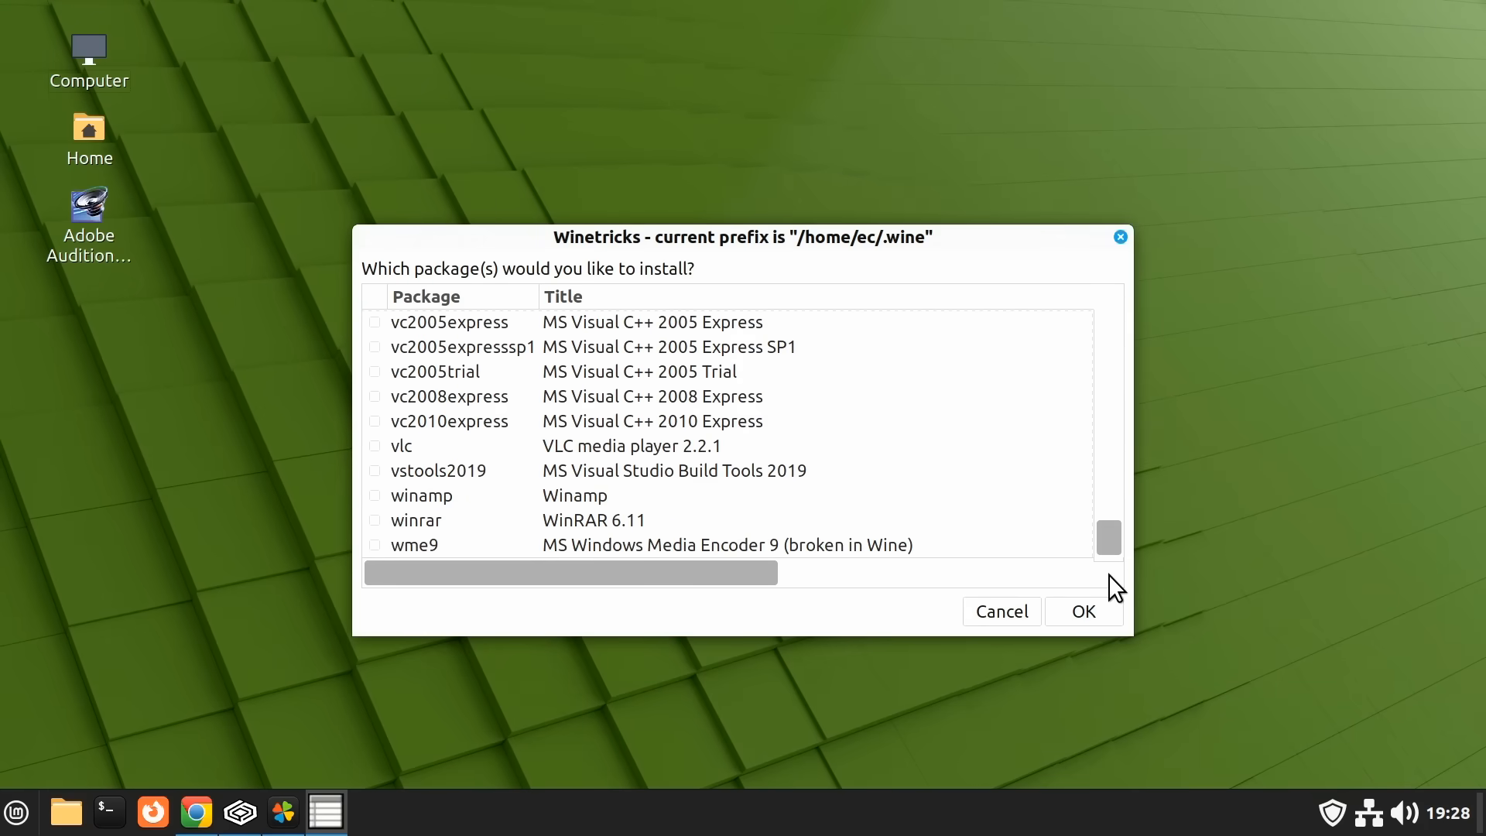
pyautogui.moveTo(336, 812)
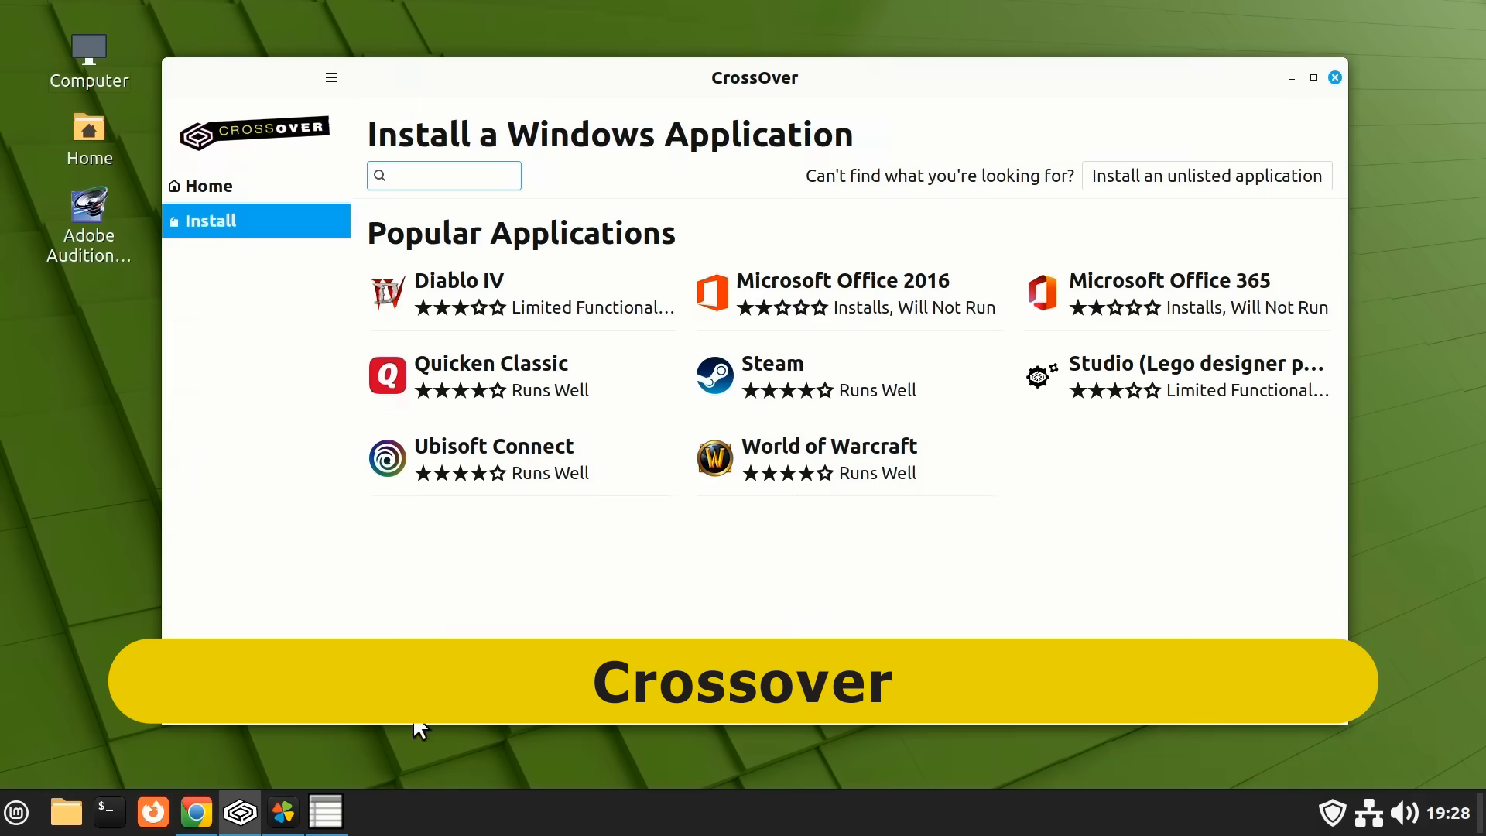
pyautogui.moveTo(534, 605)
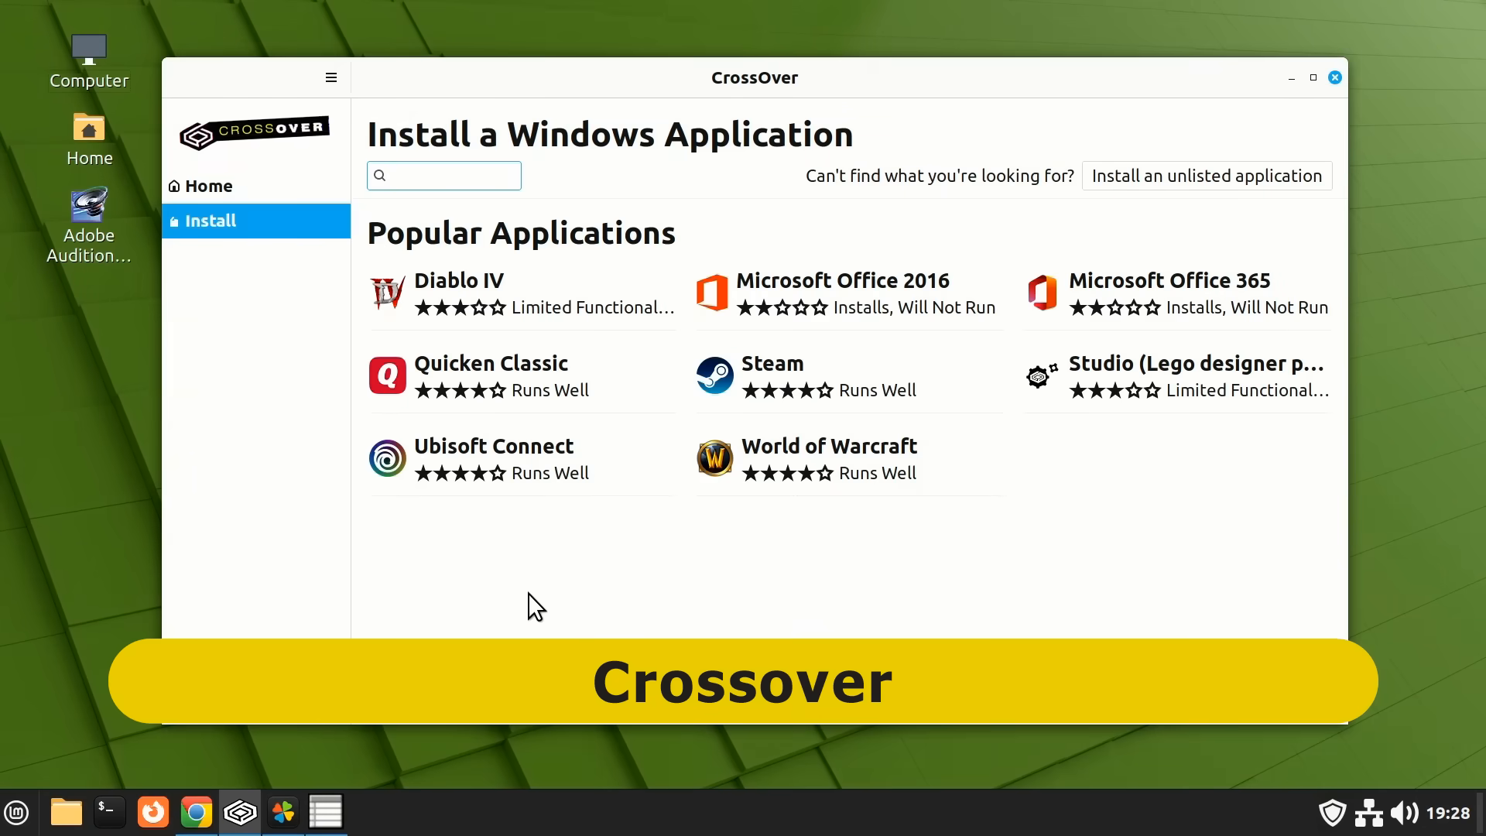
# Search CrossOver's catalog for 'adobe', then put the window away.
pyautogui.write('adobe')
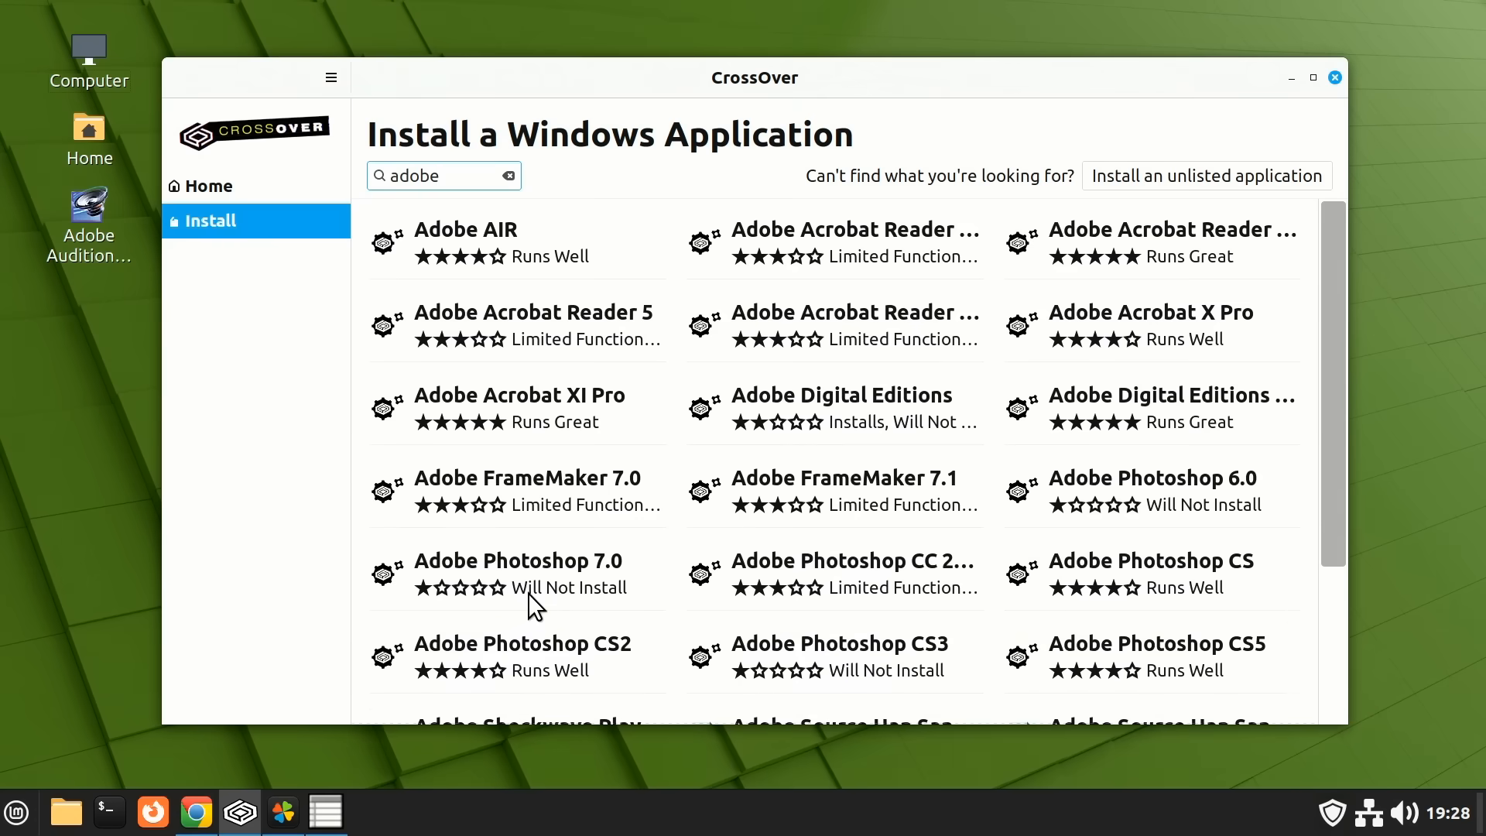
pyautogui.click(443, 175)
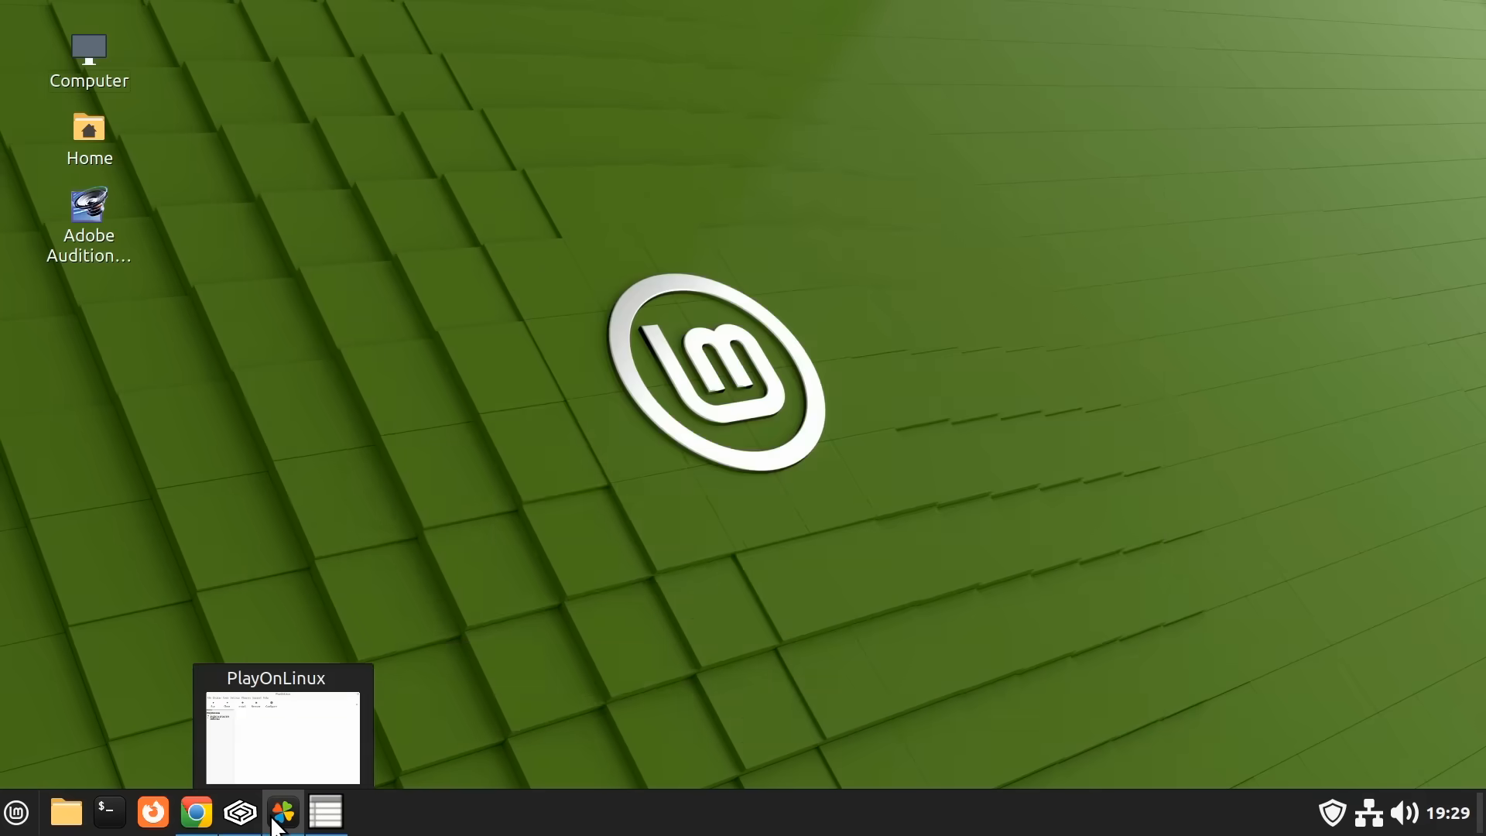
# In PlayOnLinux's Install a program menu, search for 'mic'.
pyautogui.click(282, 811)
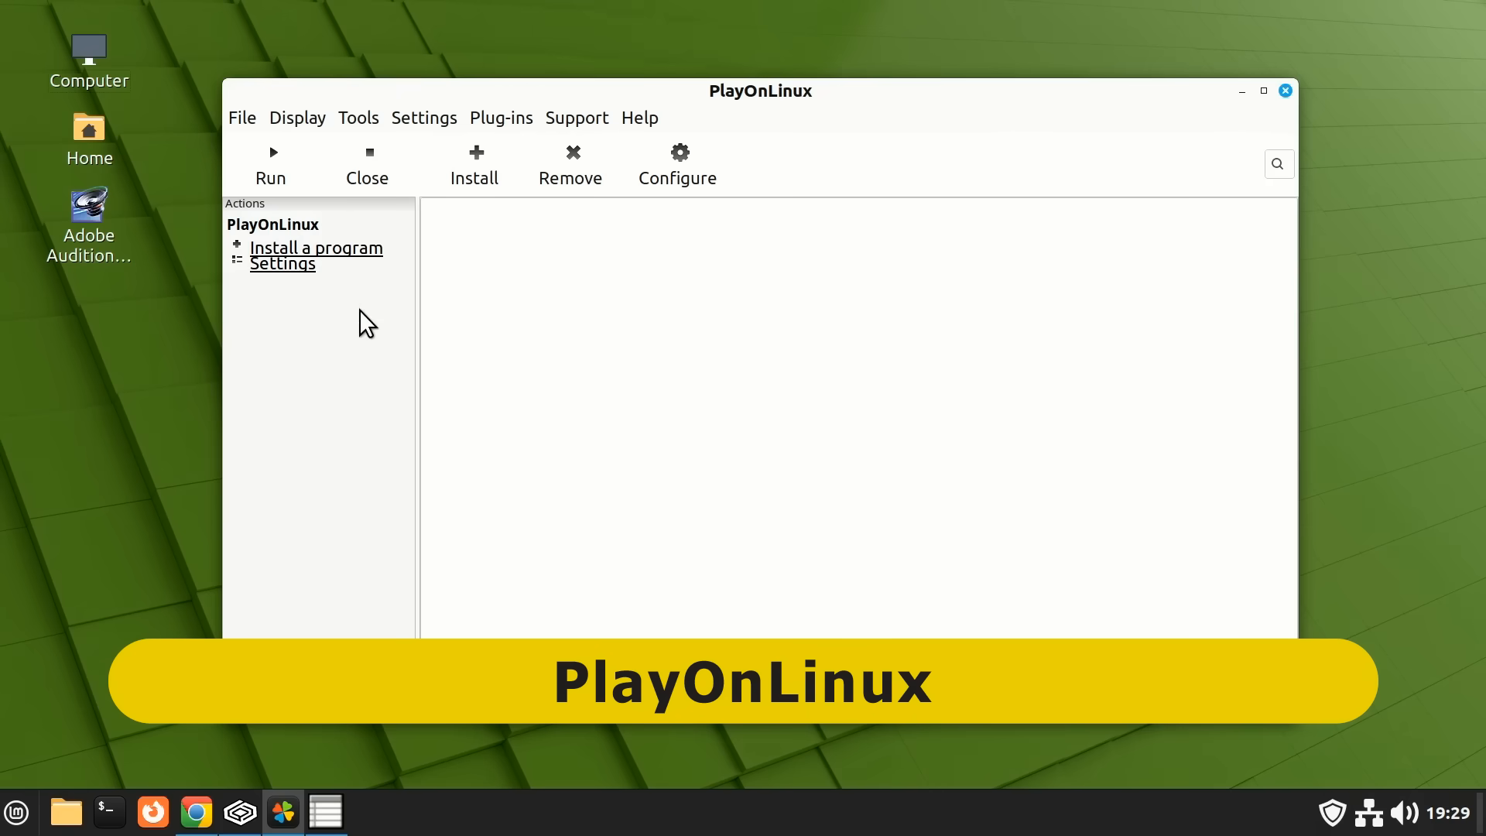
pyautogui.click(316, 248)
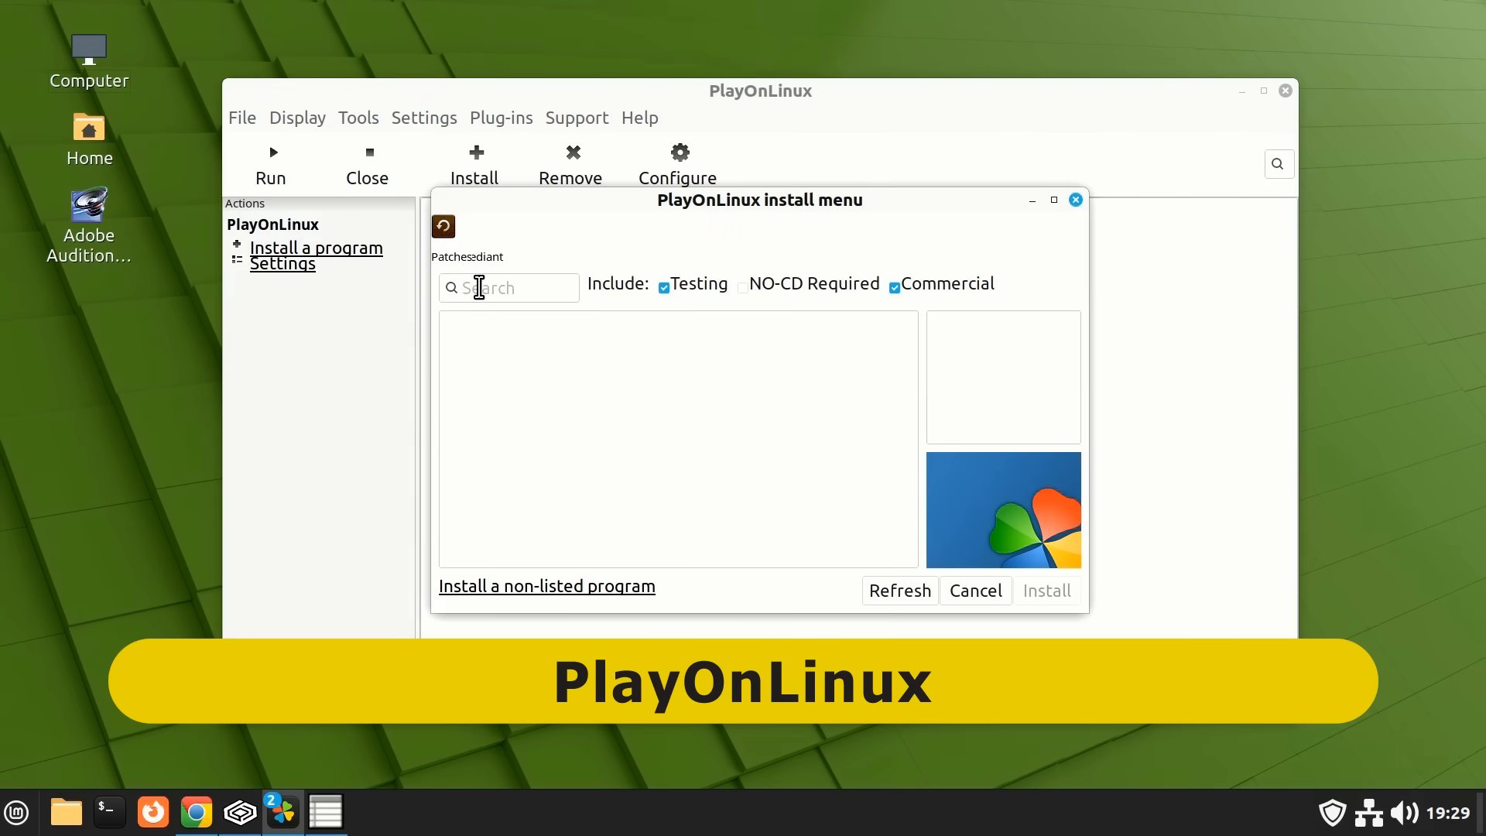
pyautogui.write('mic')
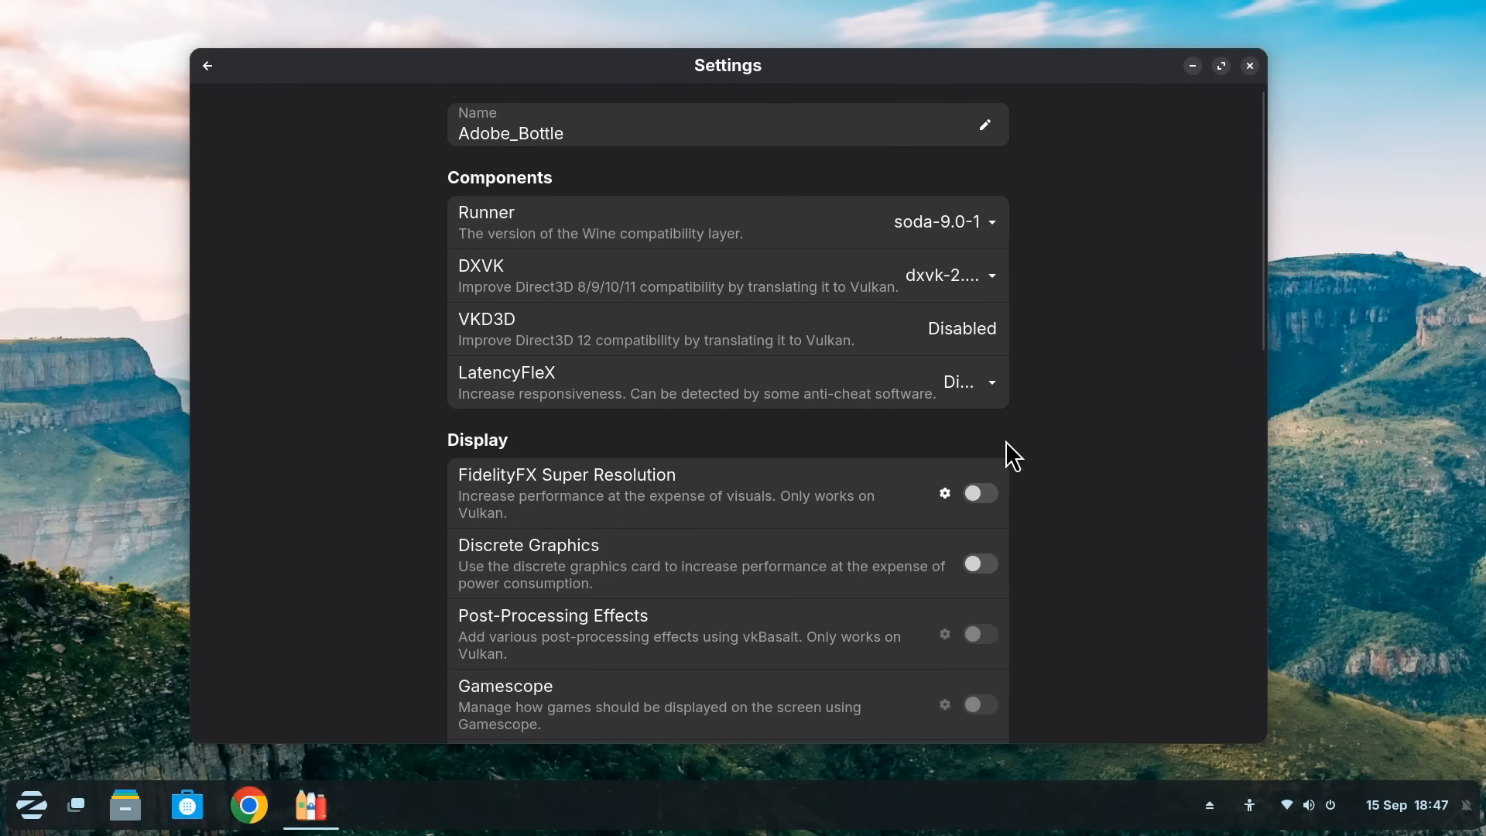
pyautogui.moveTo(1095, 507)
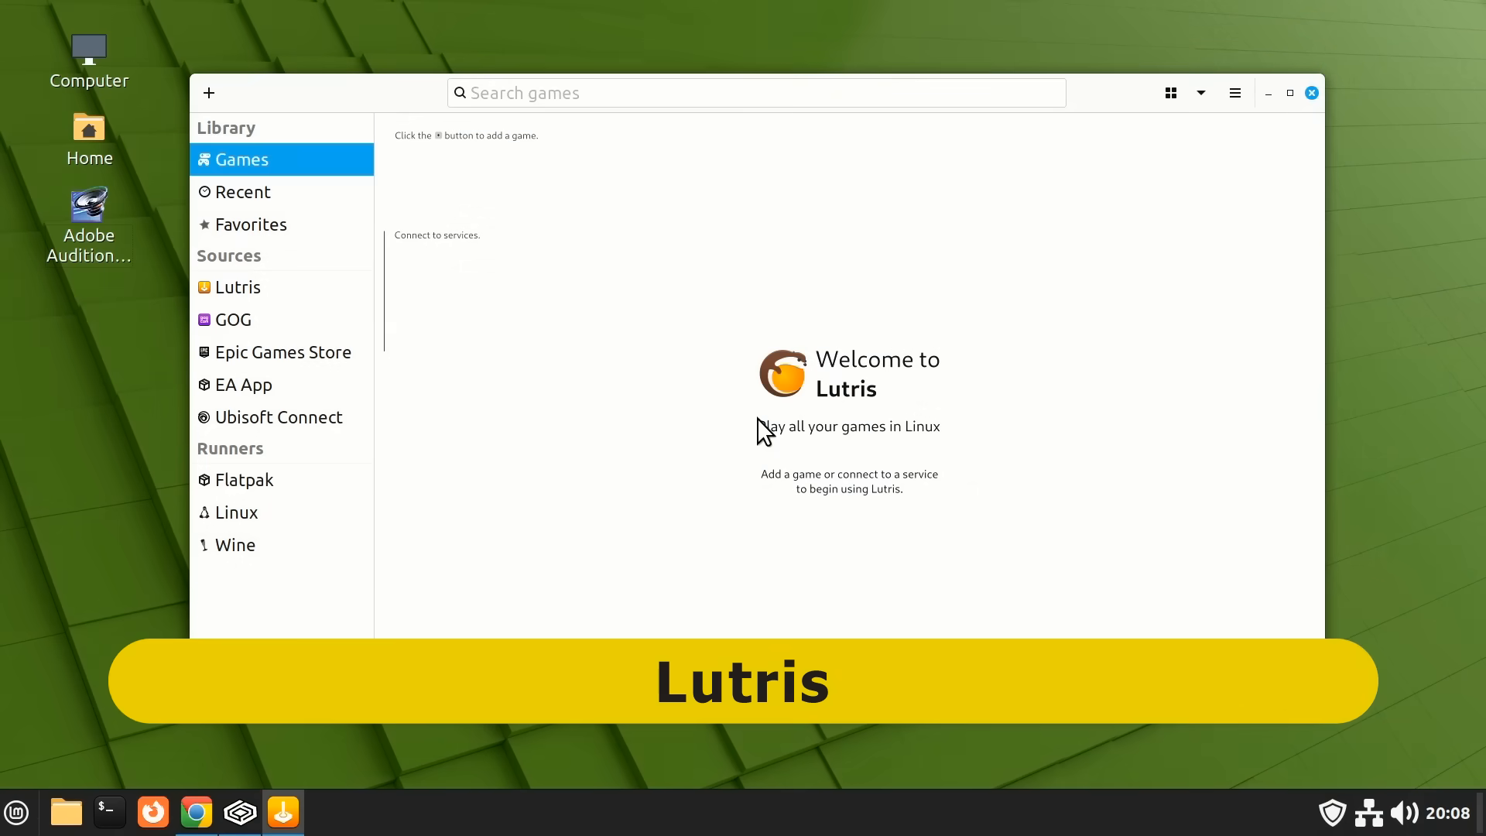
pyautogui.moveTo(590, 571)
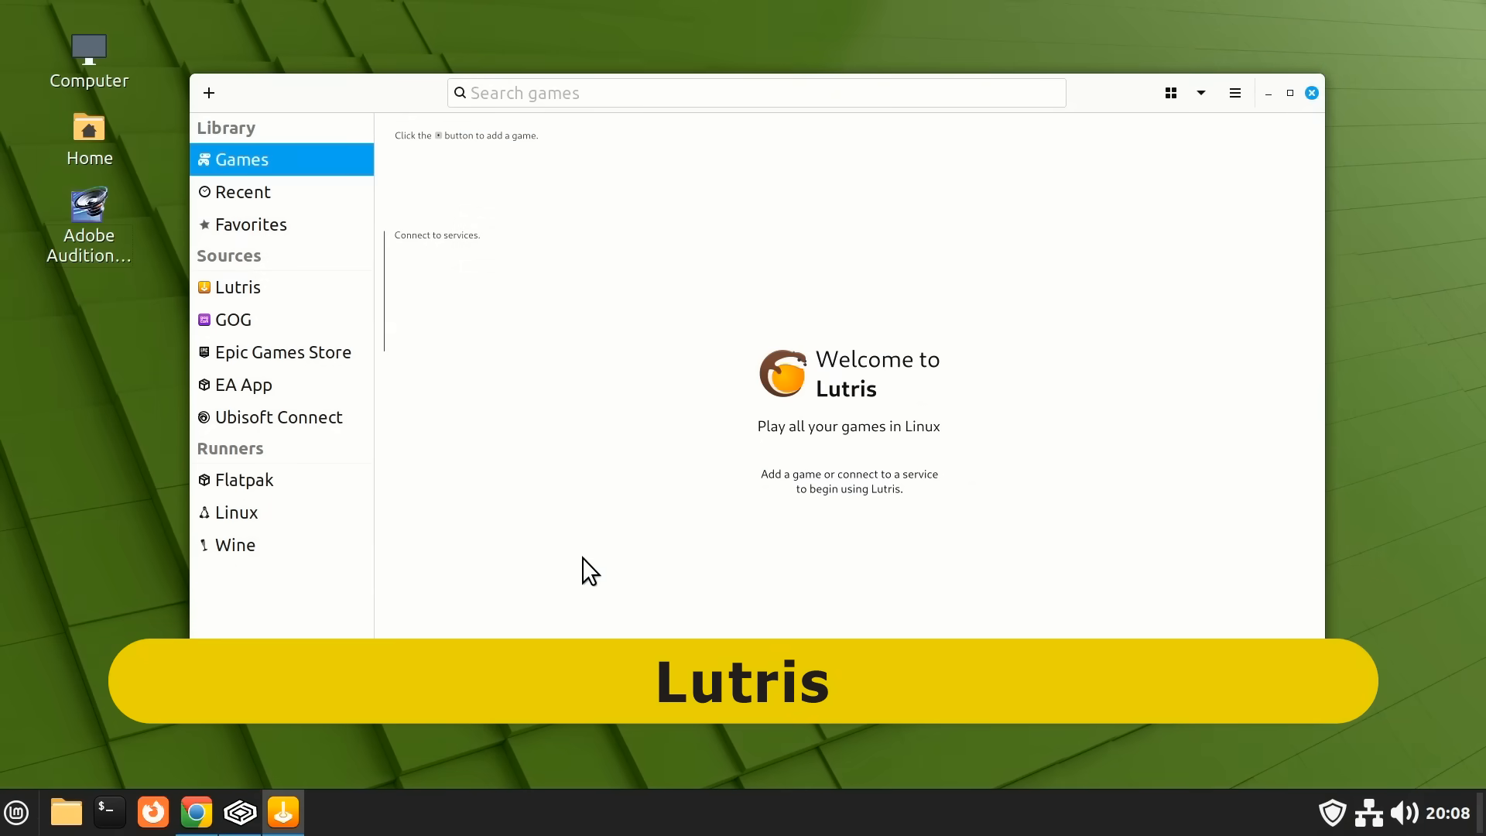
pyautogui.moveTo(559, 580)
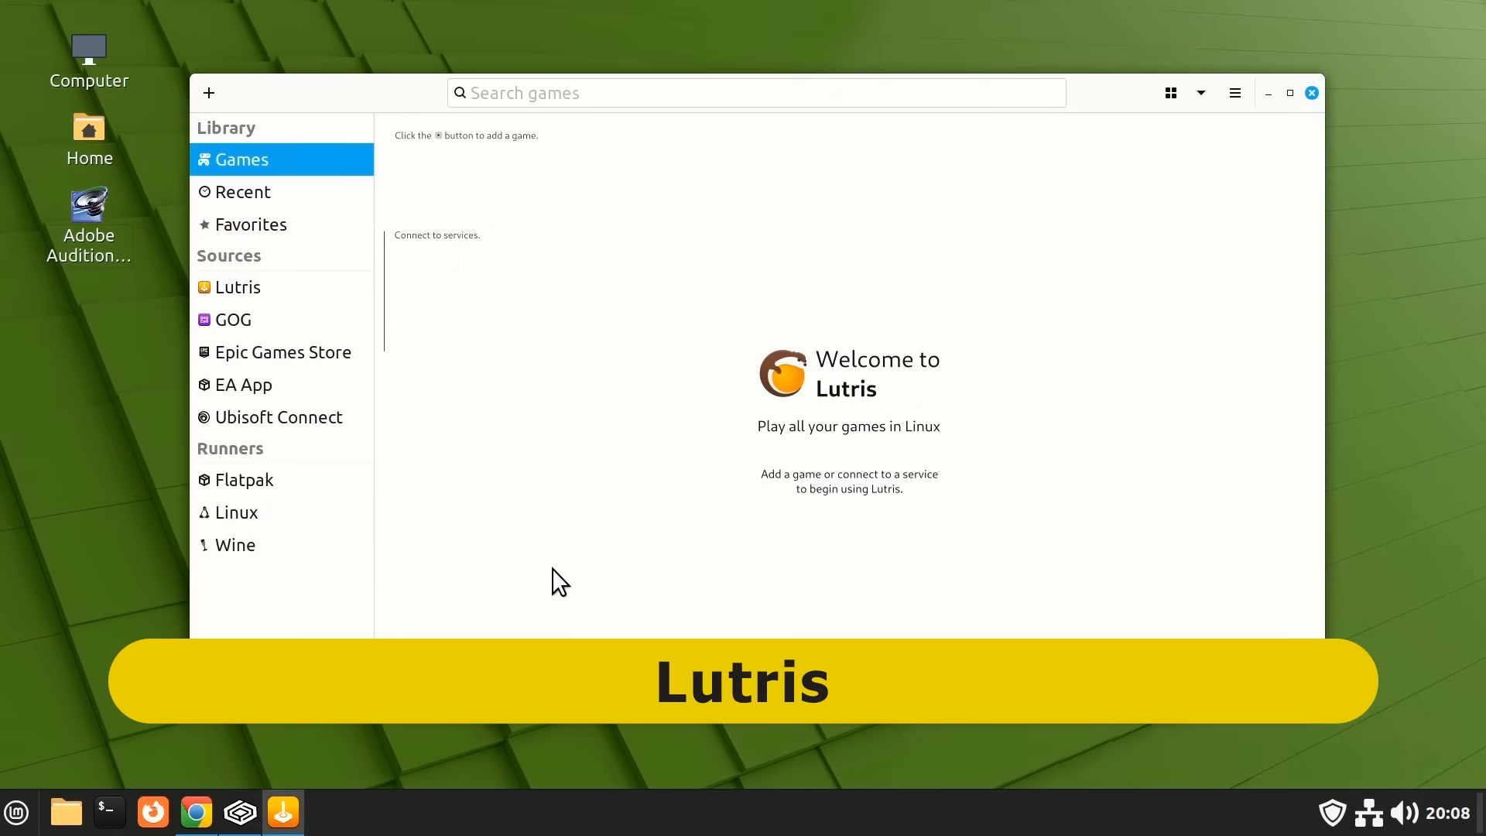
pyautogui.moveTo(287, 566)
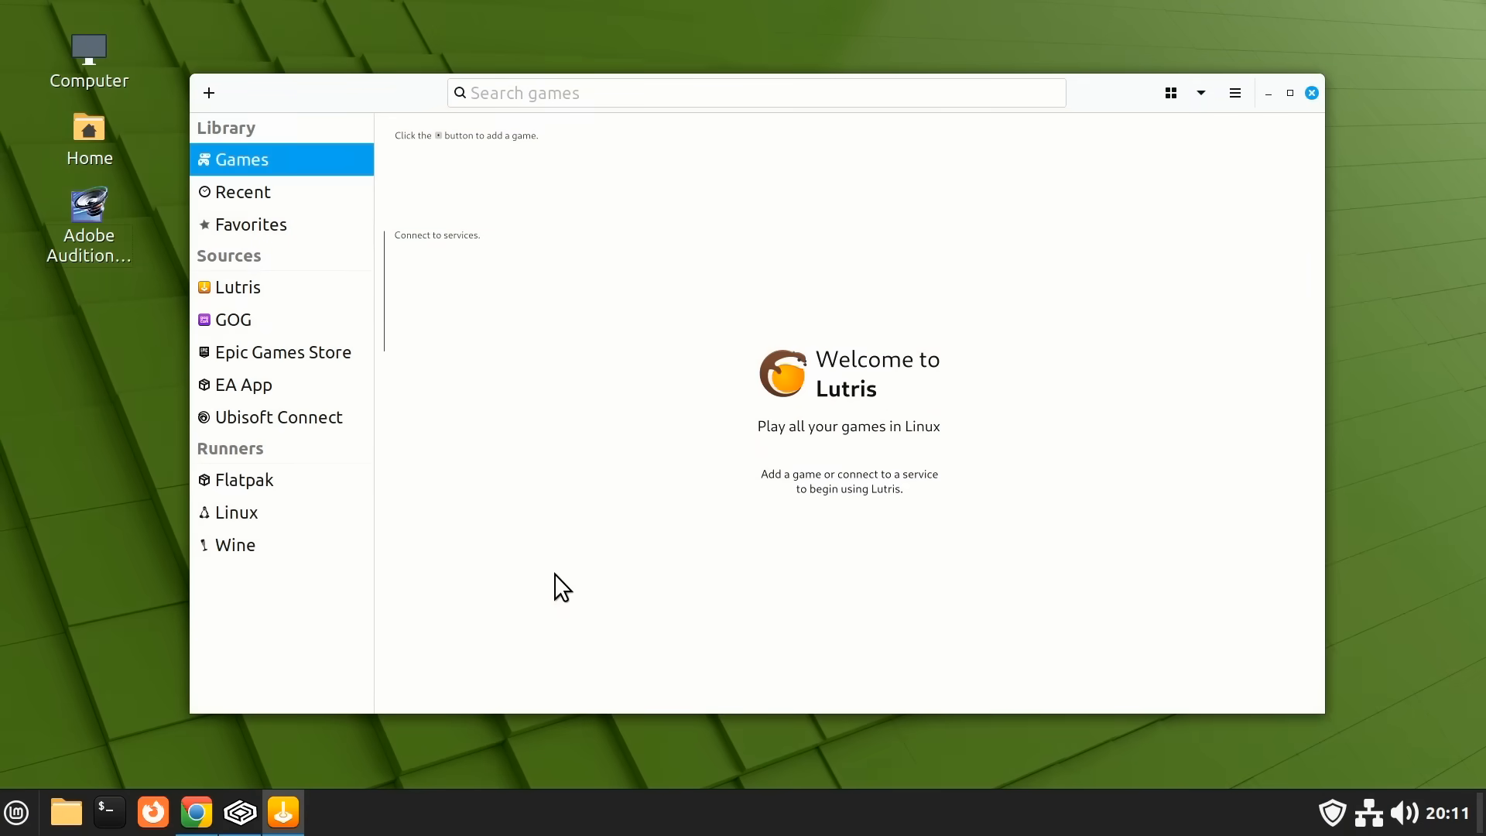
pyautogui.moveTo(1153, 311)
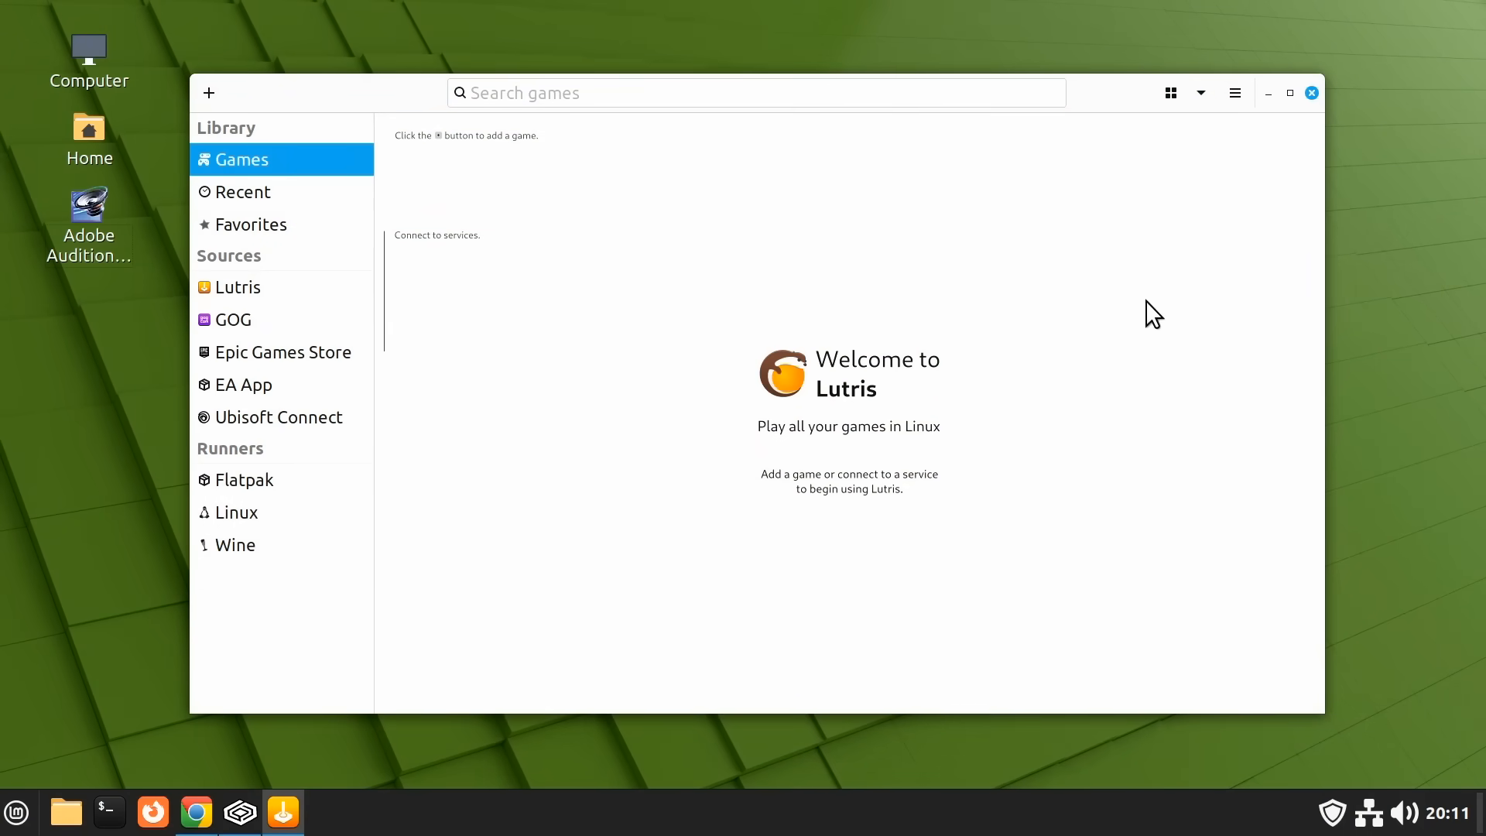
# Go to the WineHQ AppDB page and scroll through the Top-10 Platinum list.
pyautogui.click(1311, 91)
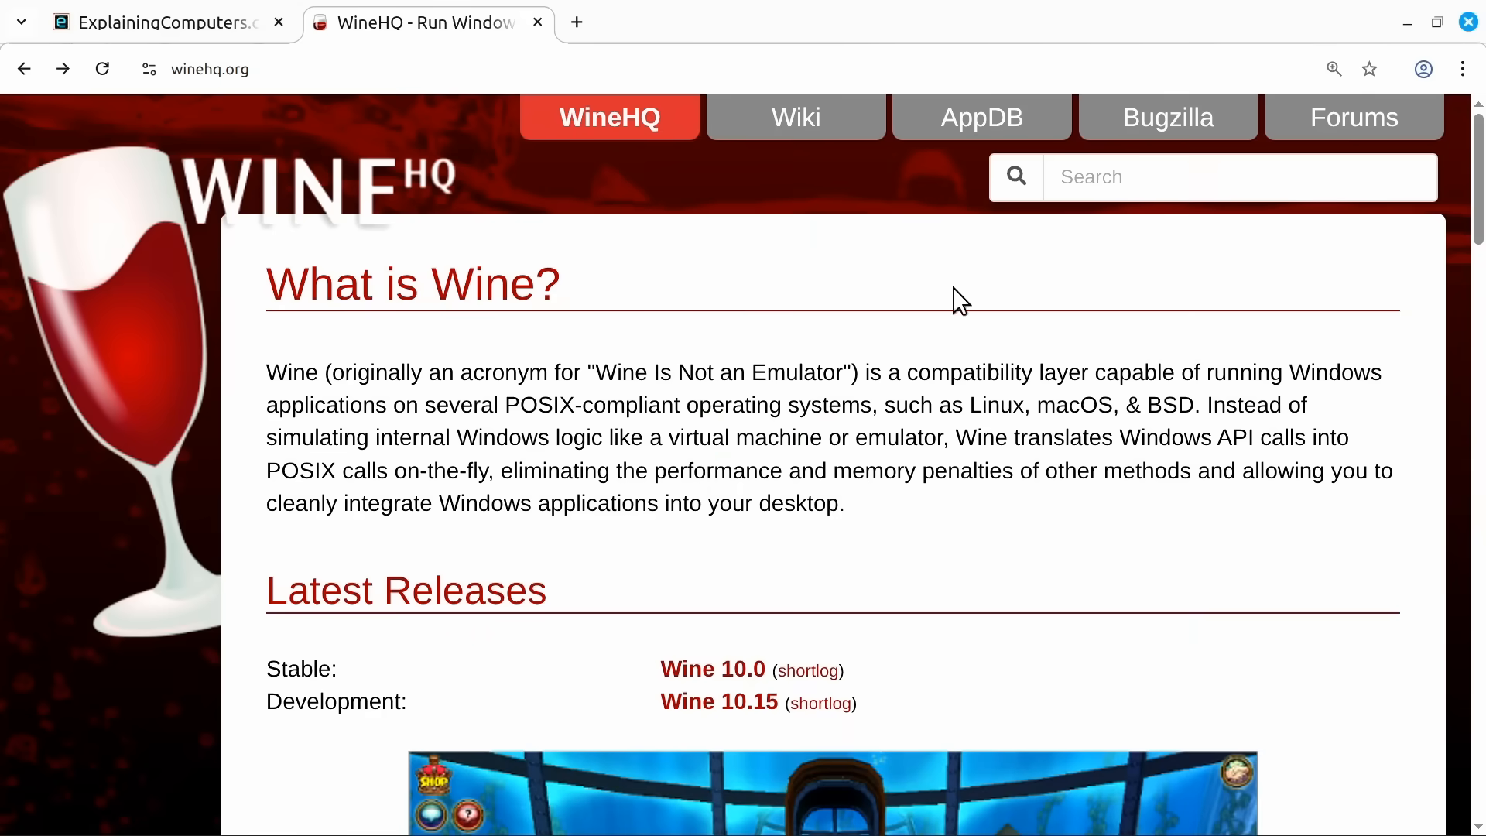
pyautogui.click(982, 117)
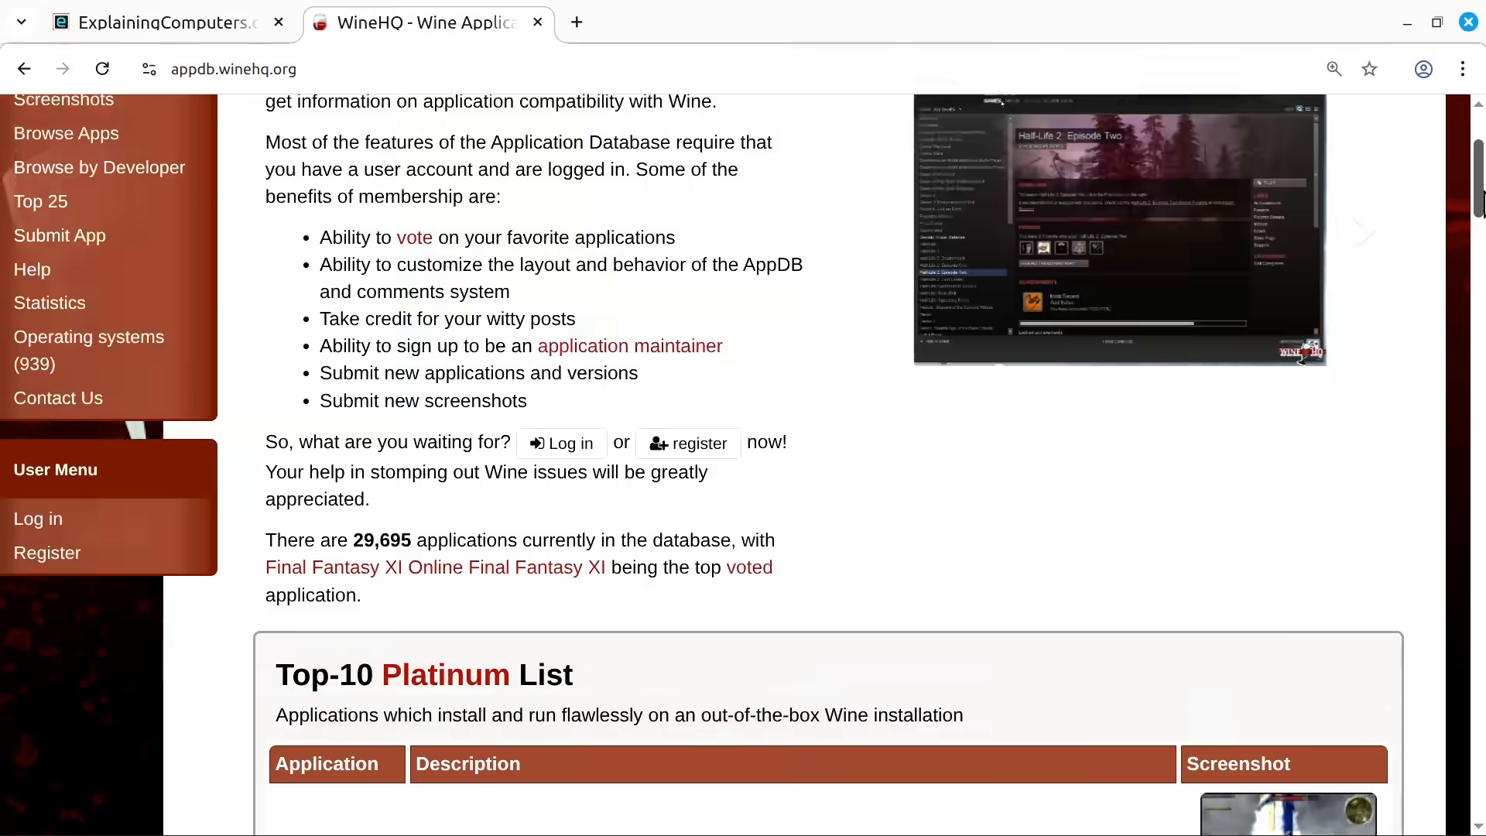
pyautogui.scroll(-3)
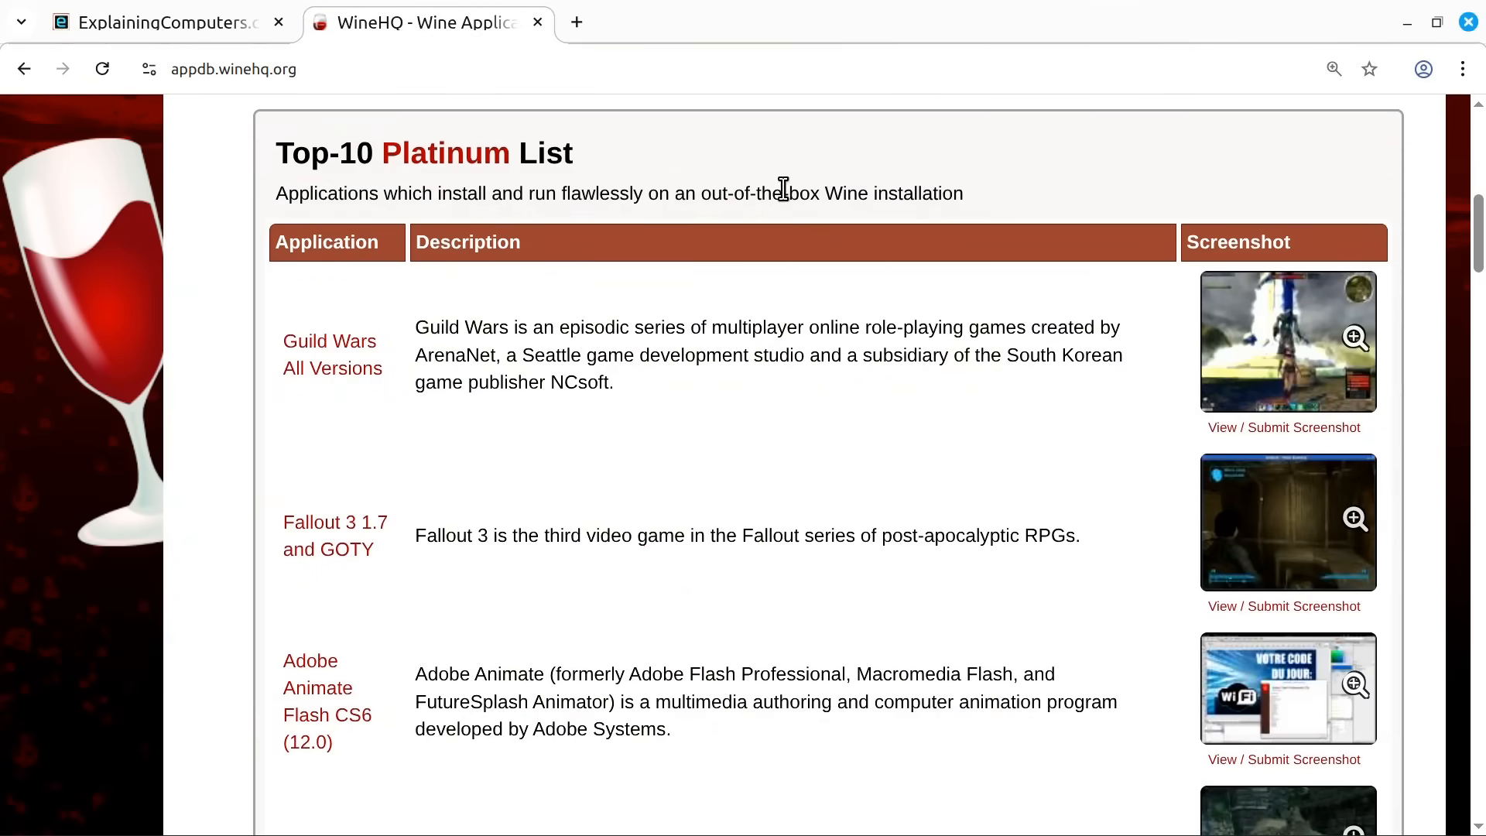
pyautogui.moveTo(554, 201)
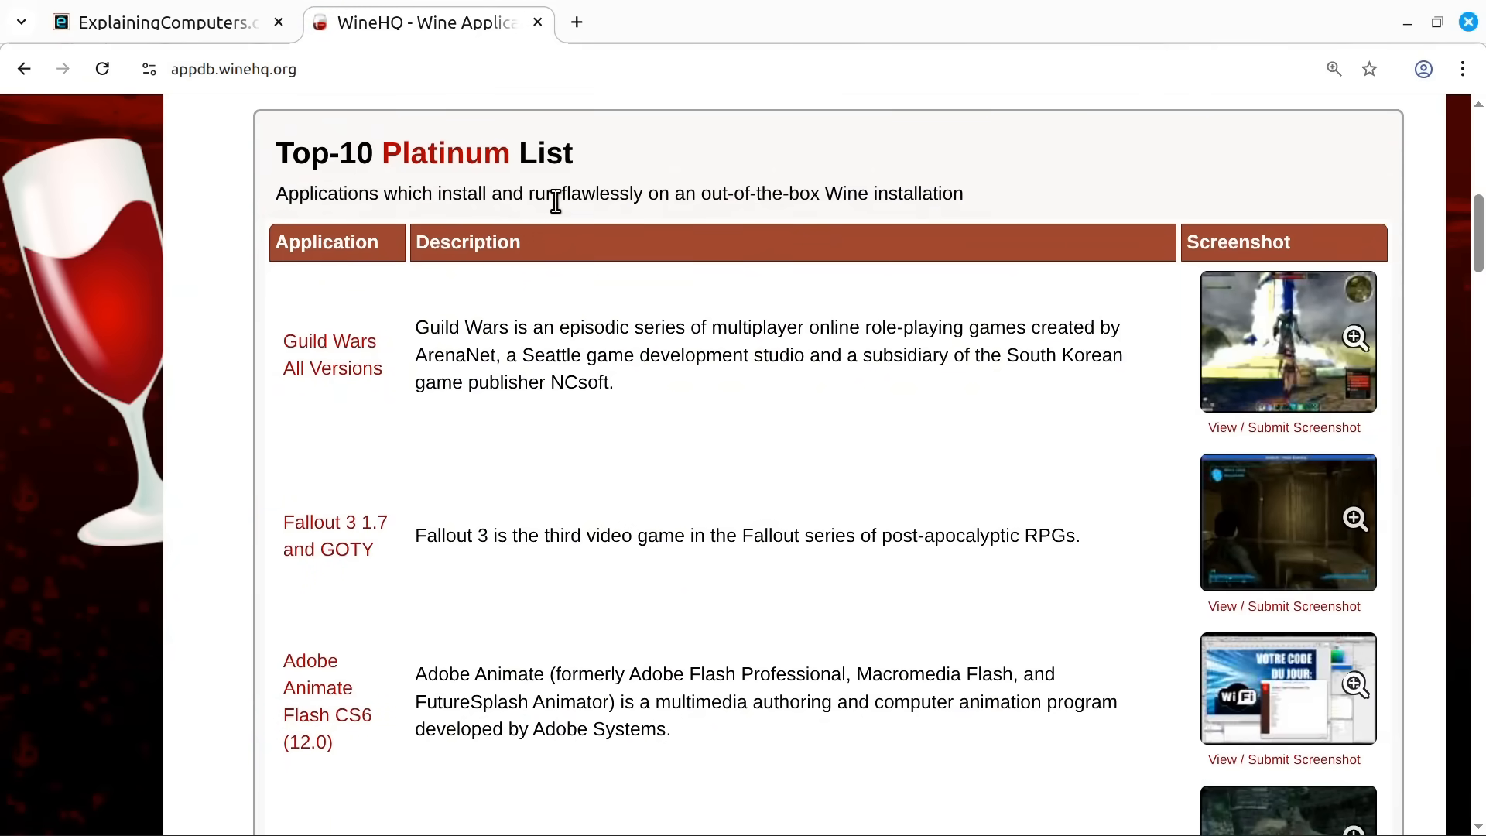
pyautogui.moveTo(896, 199)
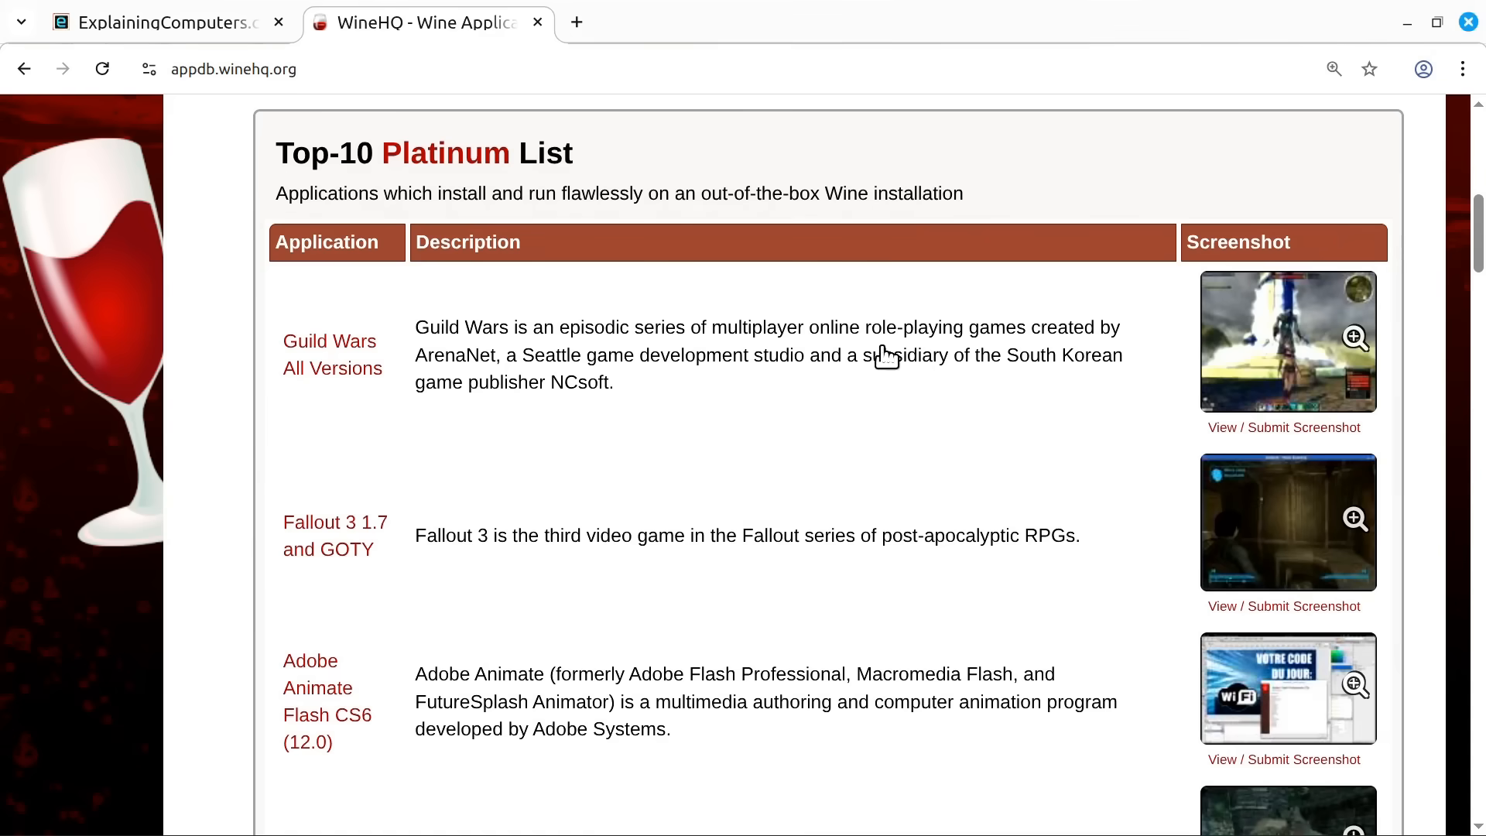
pyautogui.scroll(-3)
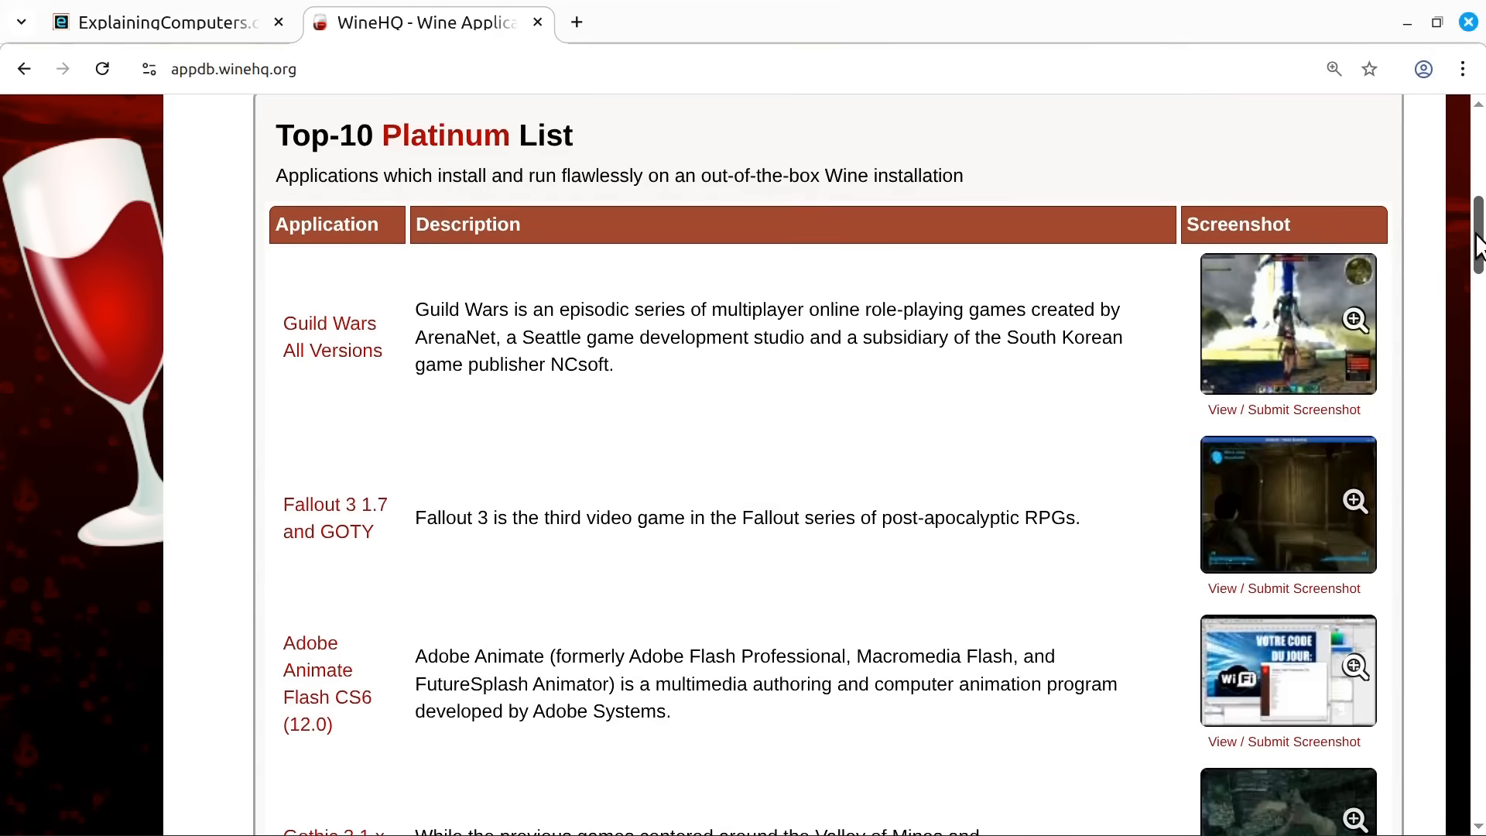
pyautogui.scroll(-3)
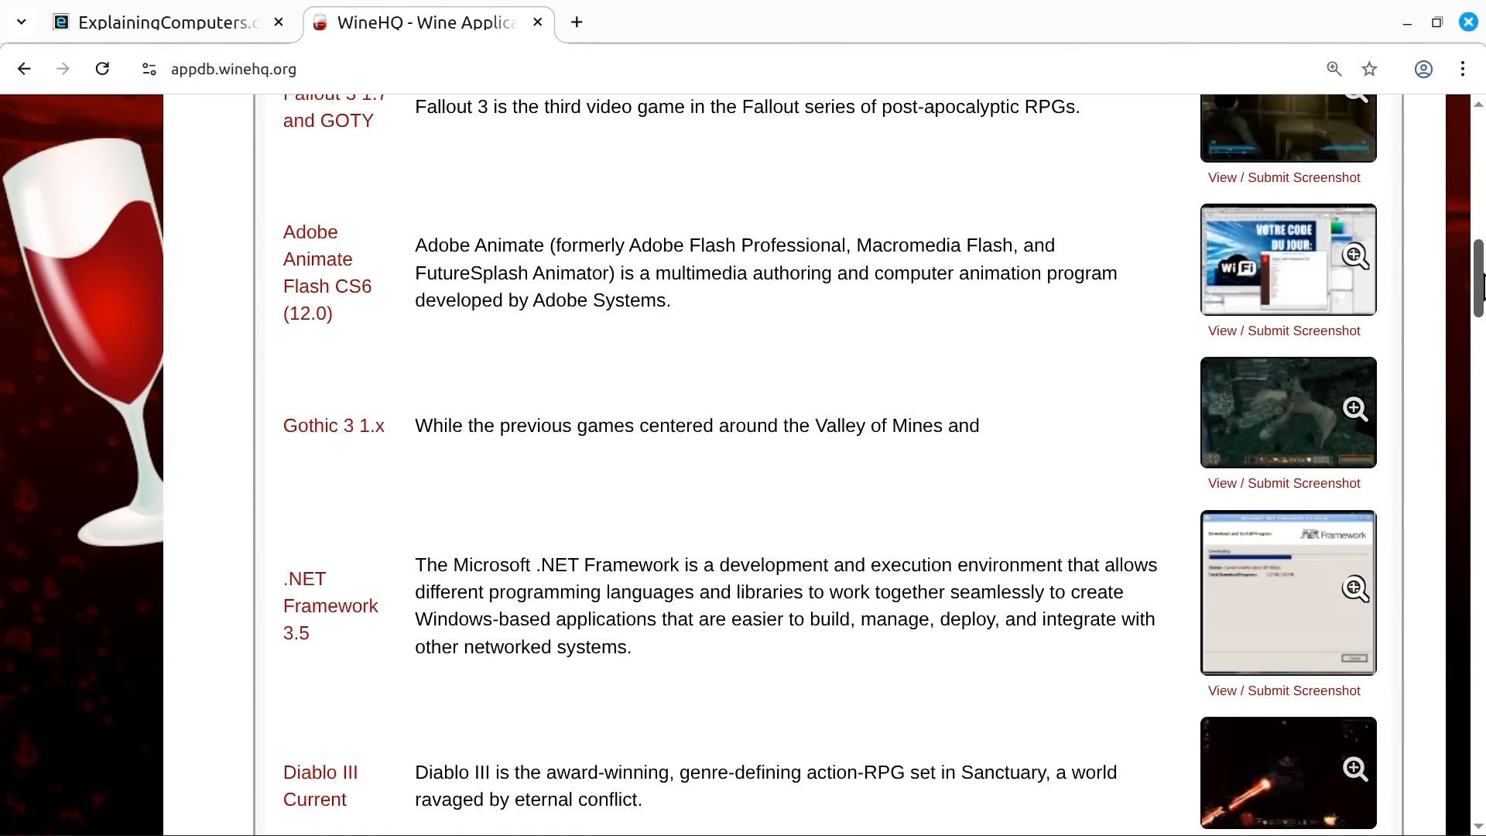
pyautogui.scroll(-3)
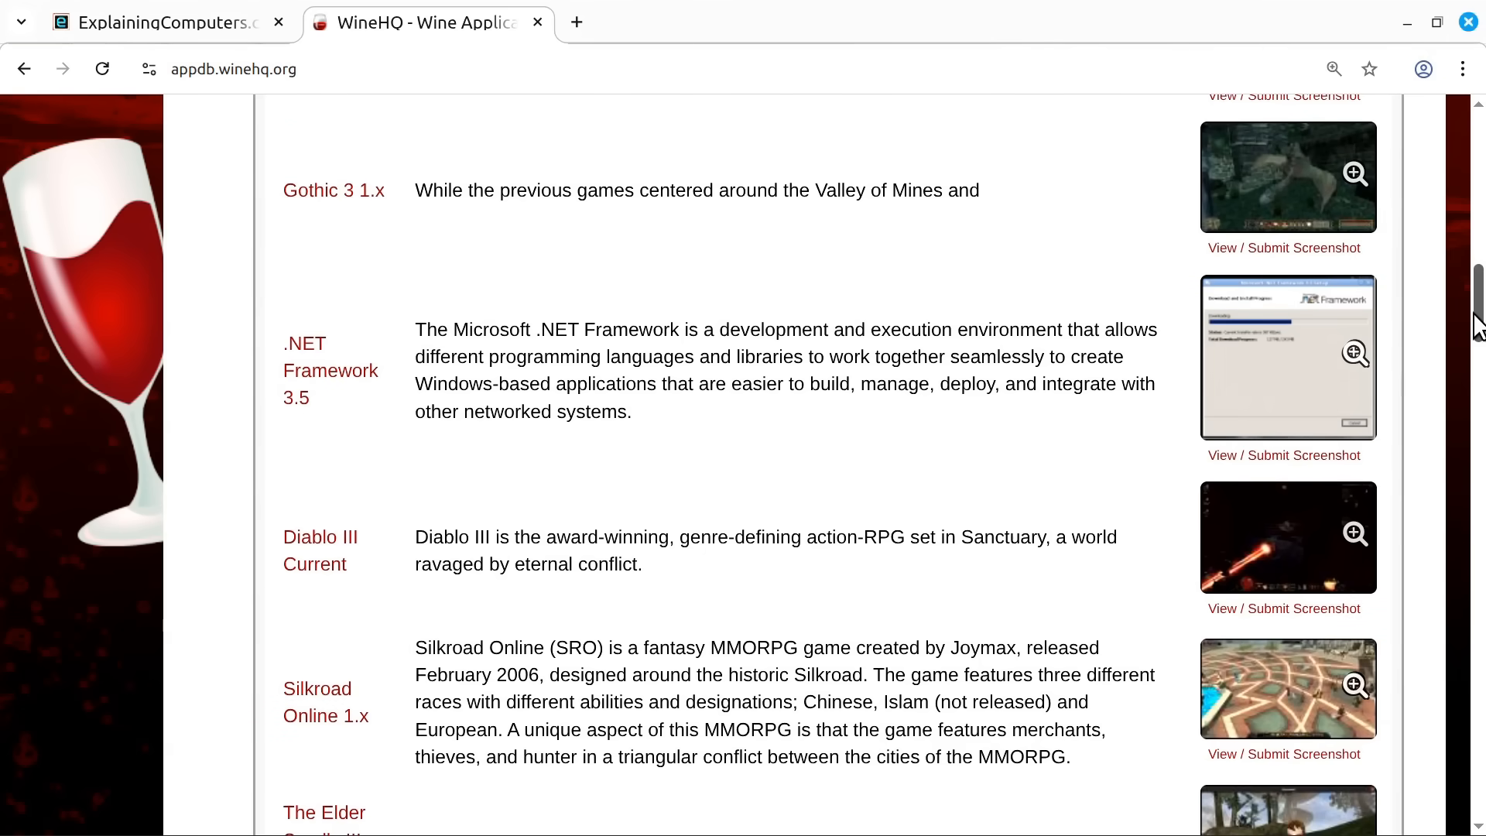
pyautogui.scroll(-3)
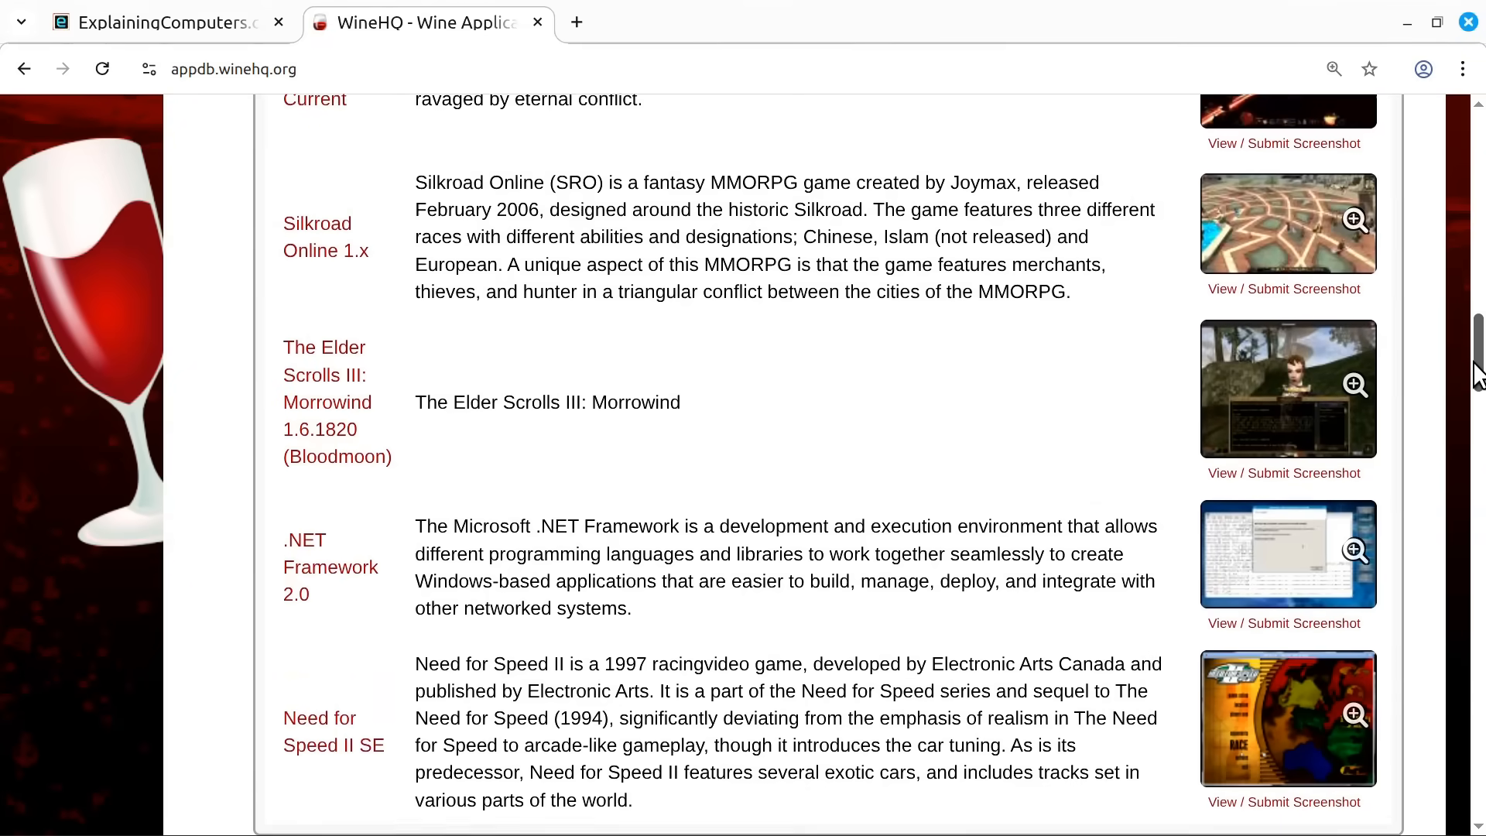
pyautogui.scroll(-3)
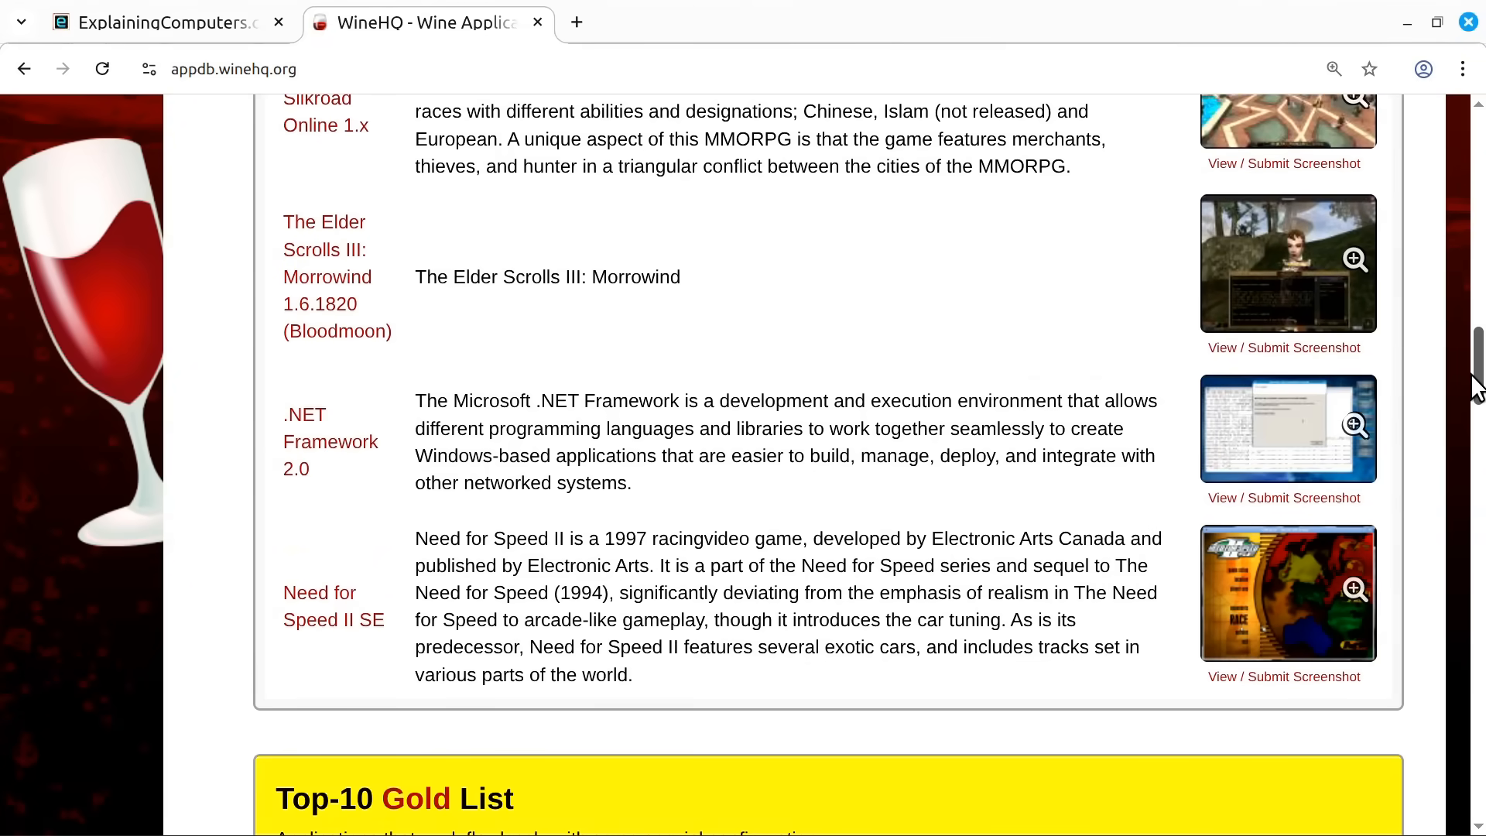
pyautogui.scroll(-3)
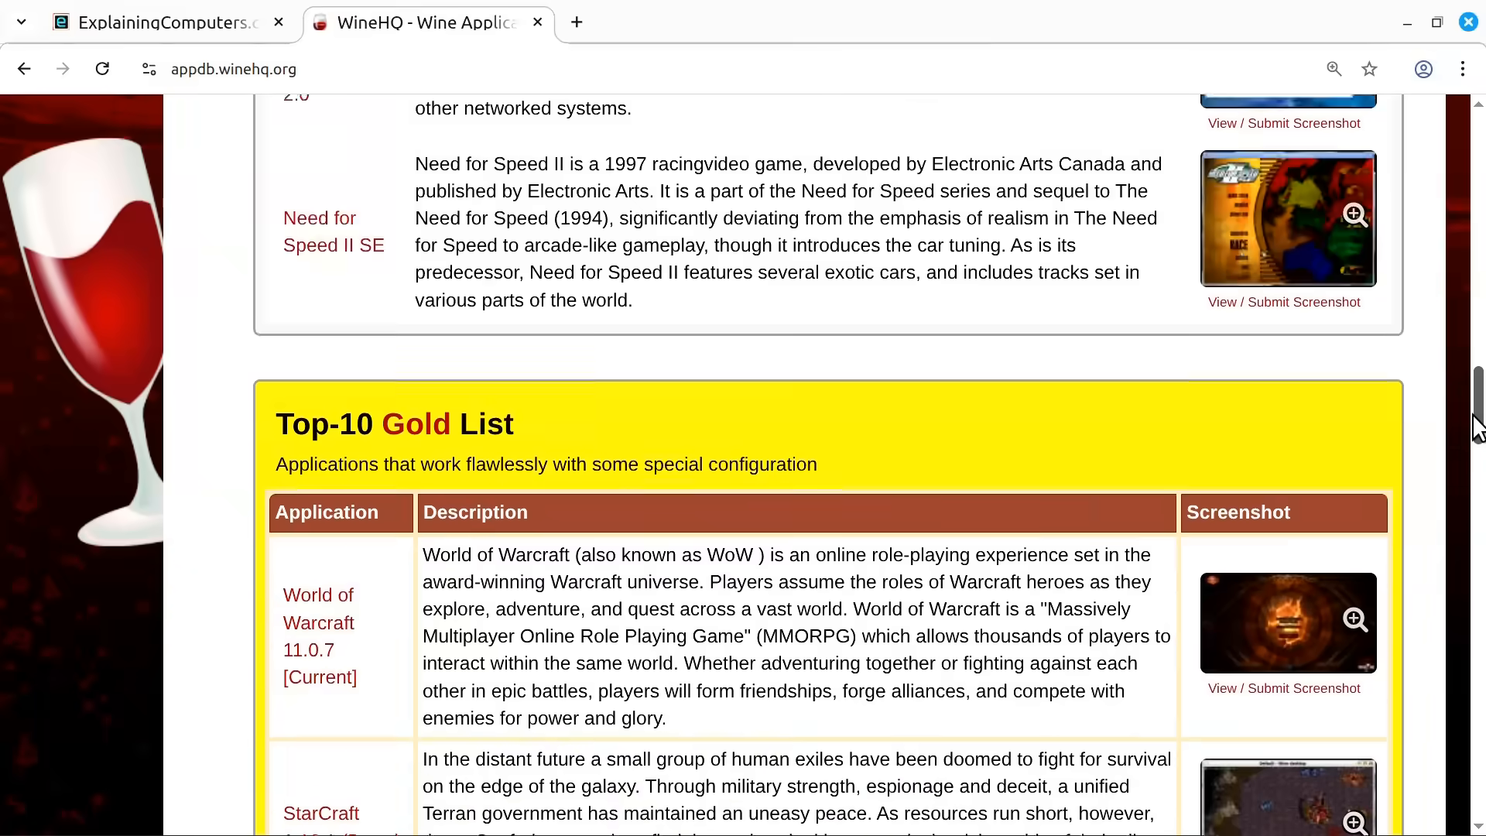
# Continue down through the Gold and Silver lists to the bottom of the page.
pyautogui.scroll(-3)
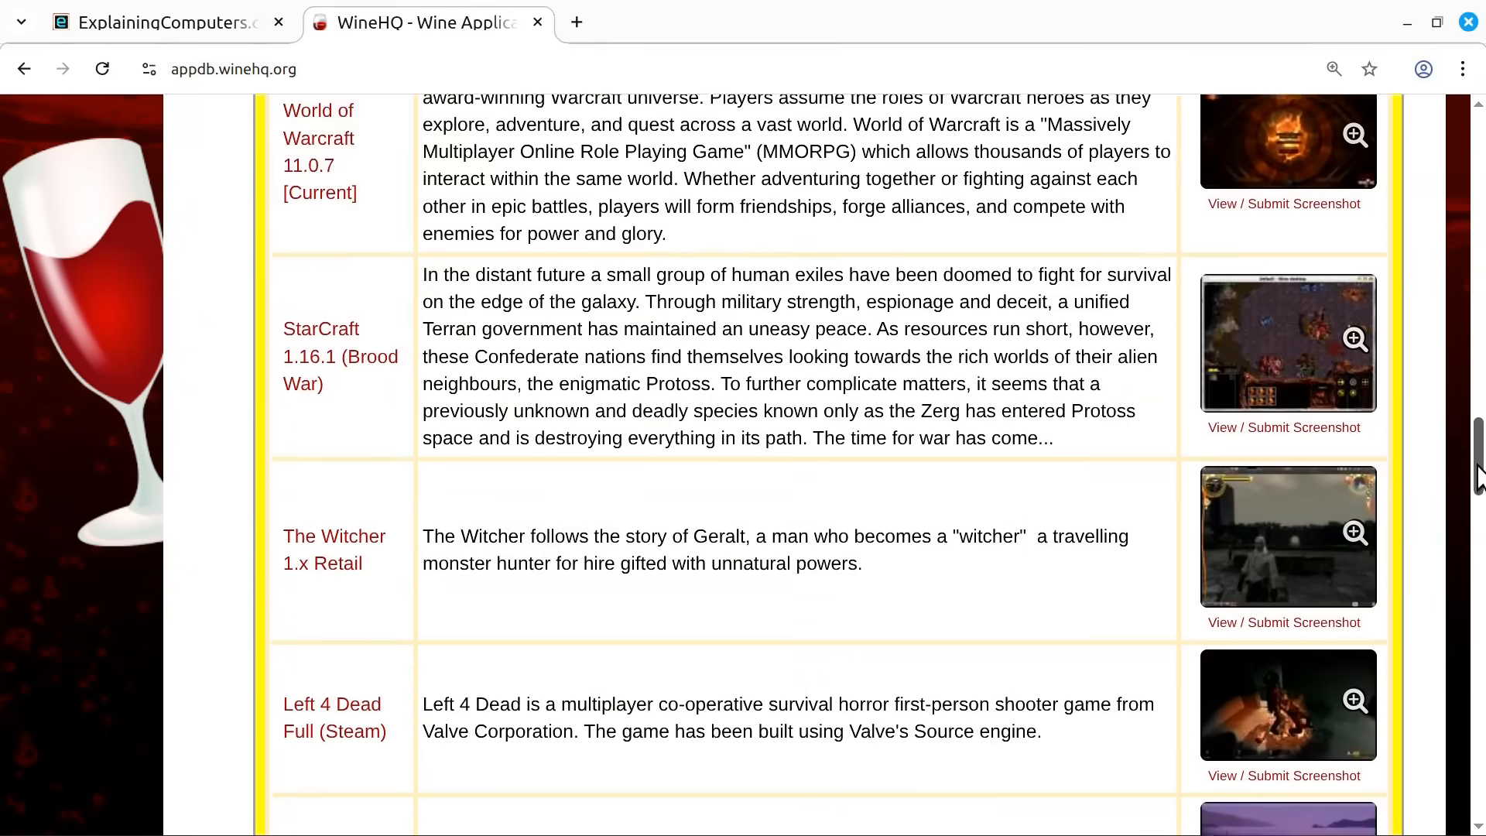
pyautogui.scroll(-3)
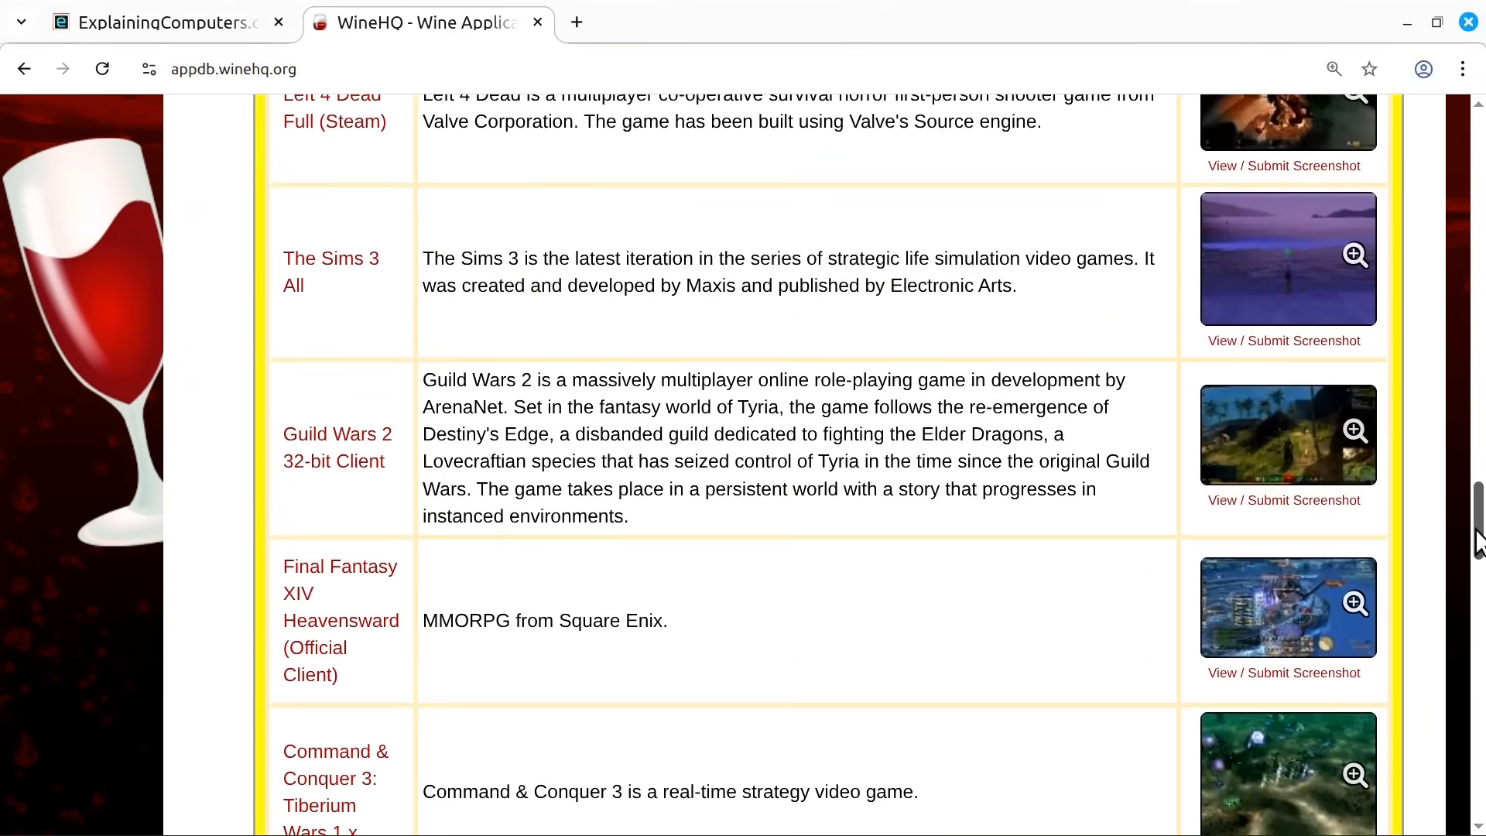
pyautogui.scroll(-3)
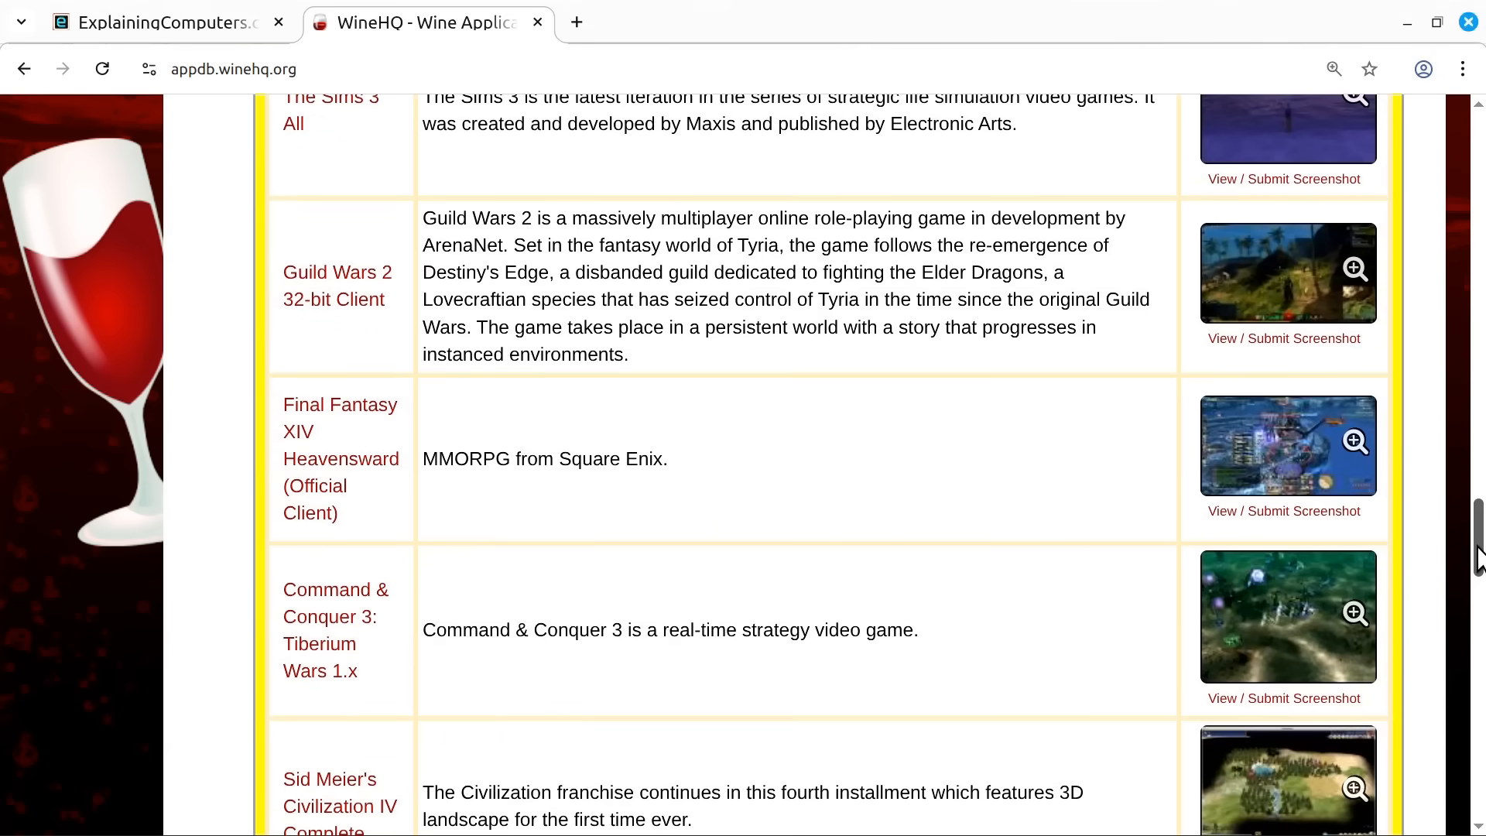
pyautogui.scroll(-3)
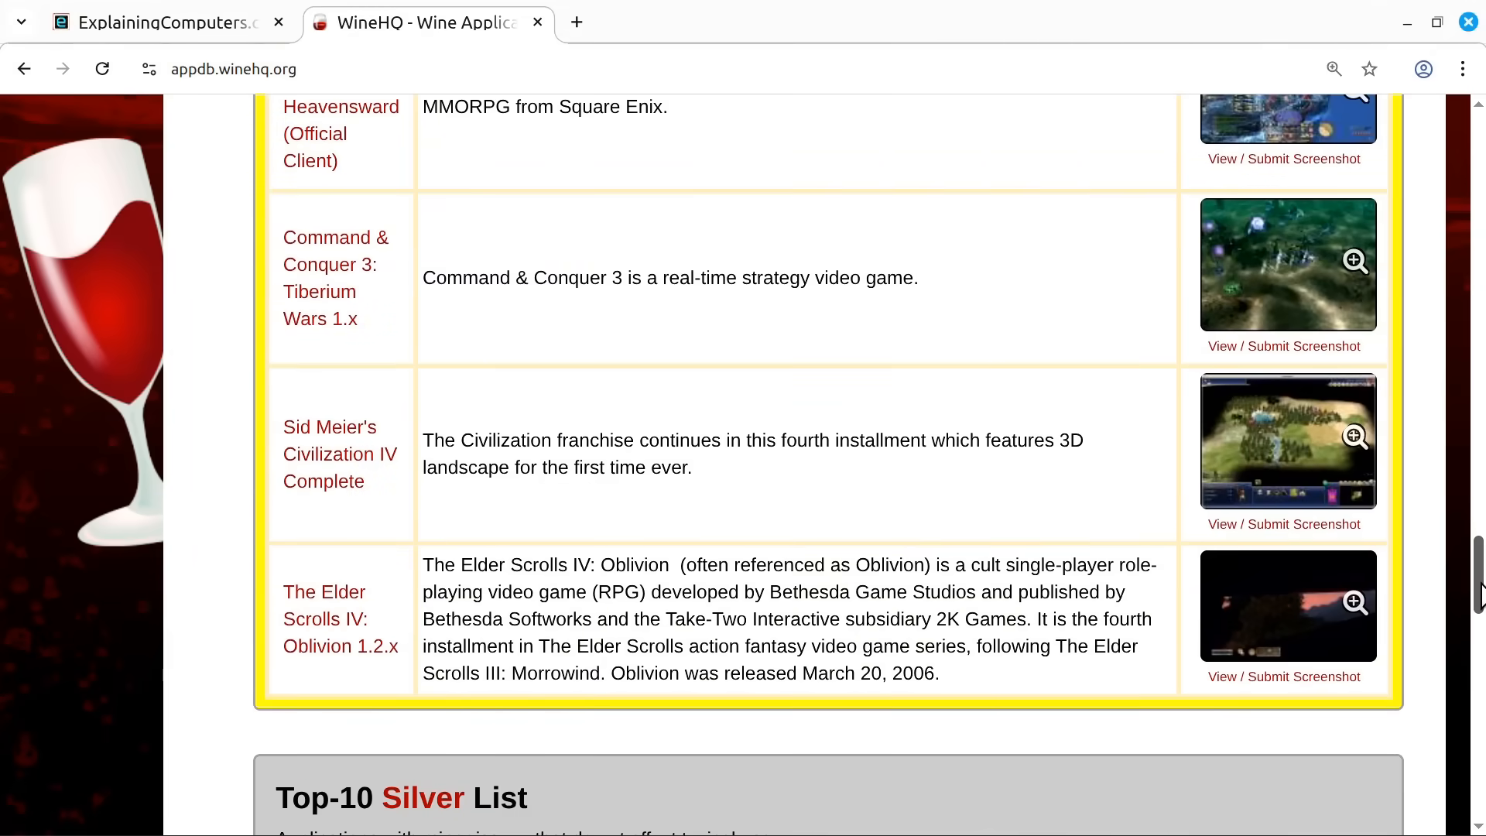
pyautogui.scroll(-3)
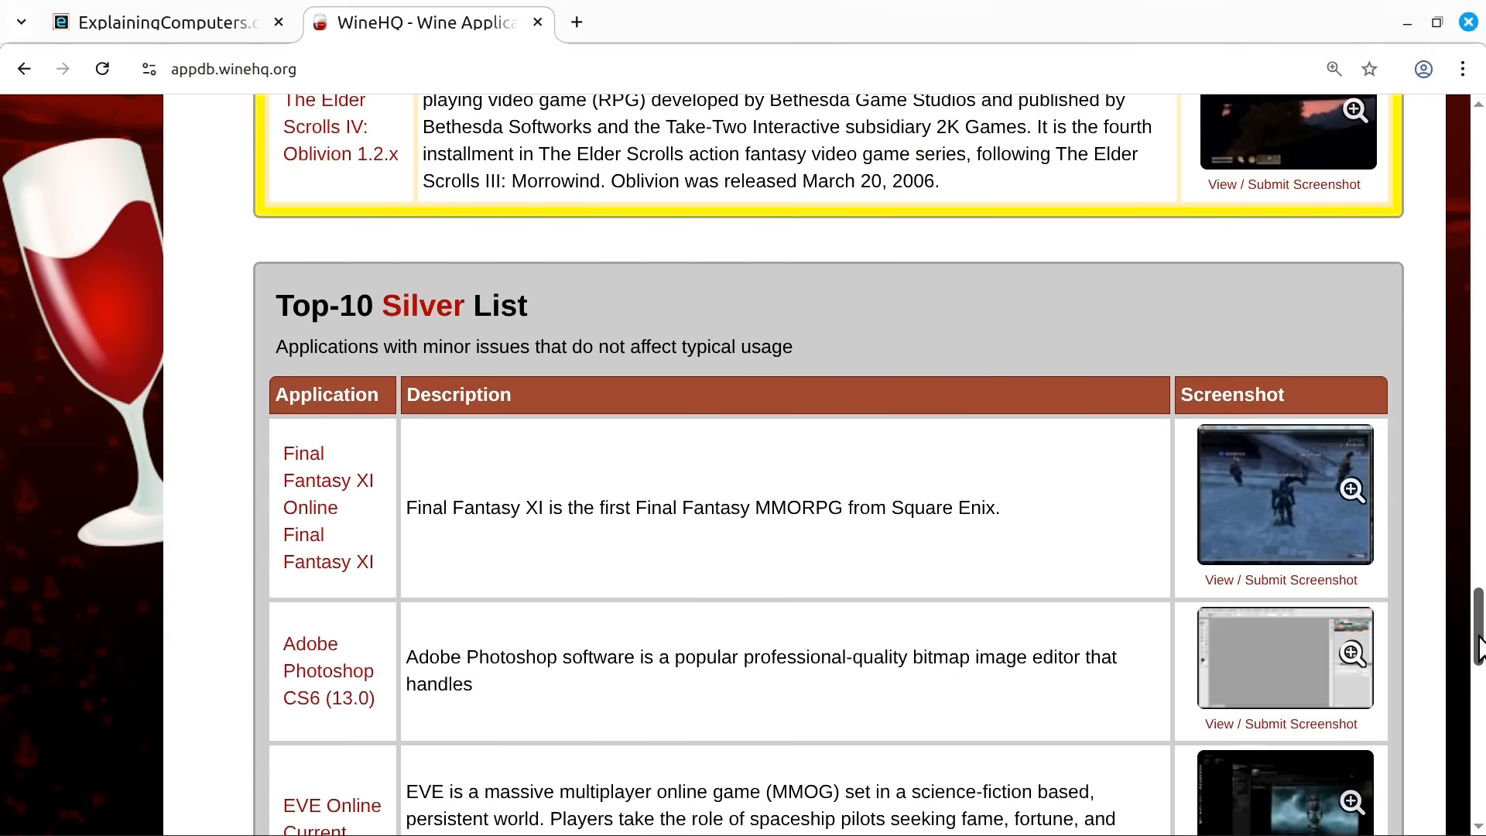
pyautogui.scroll(-3)
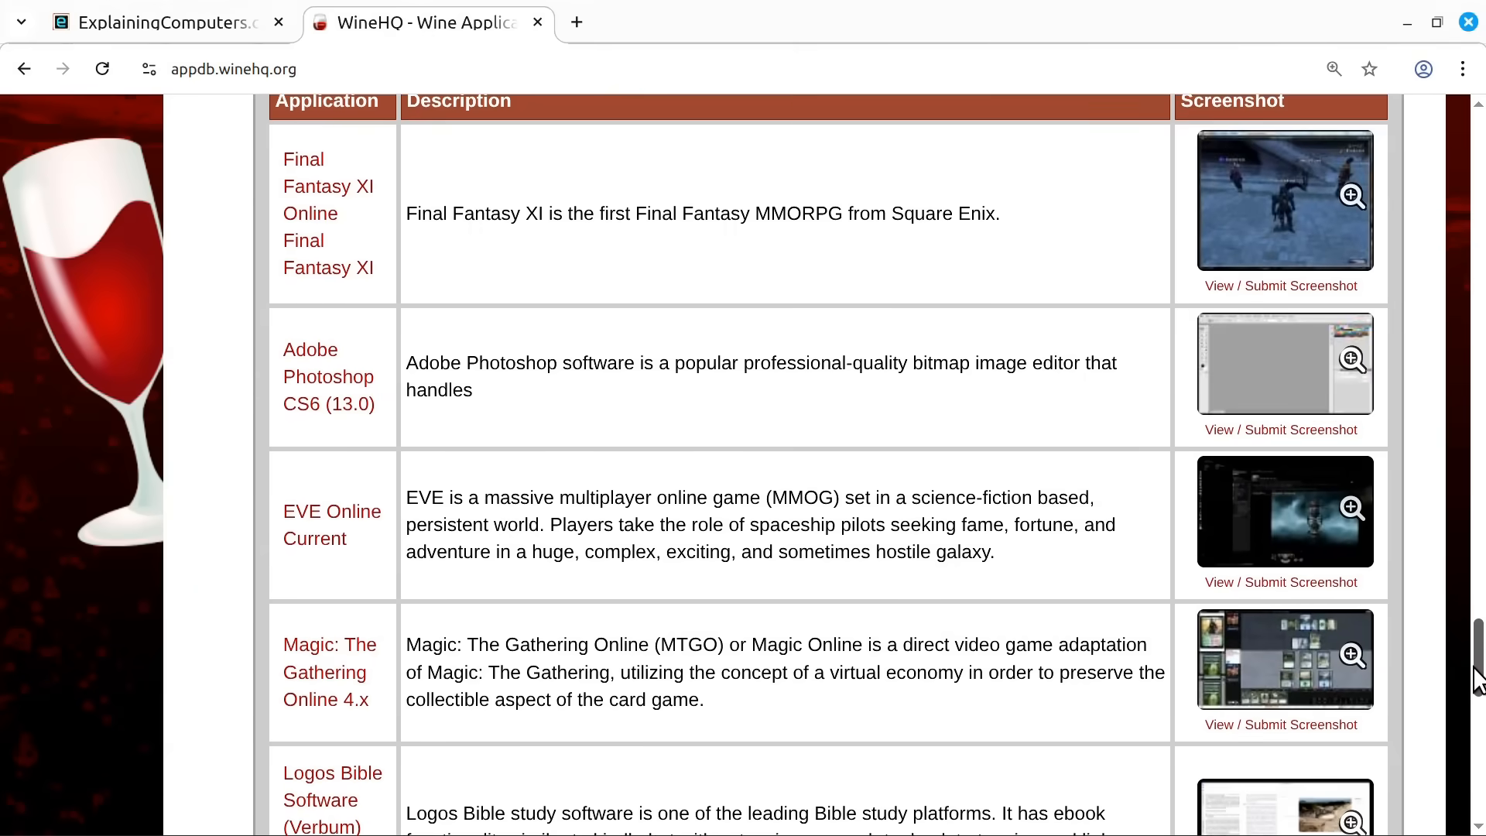
pyautogui.scroll(-3)
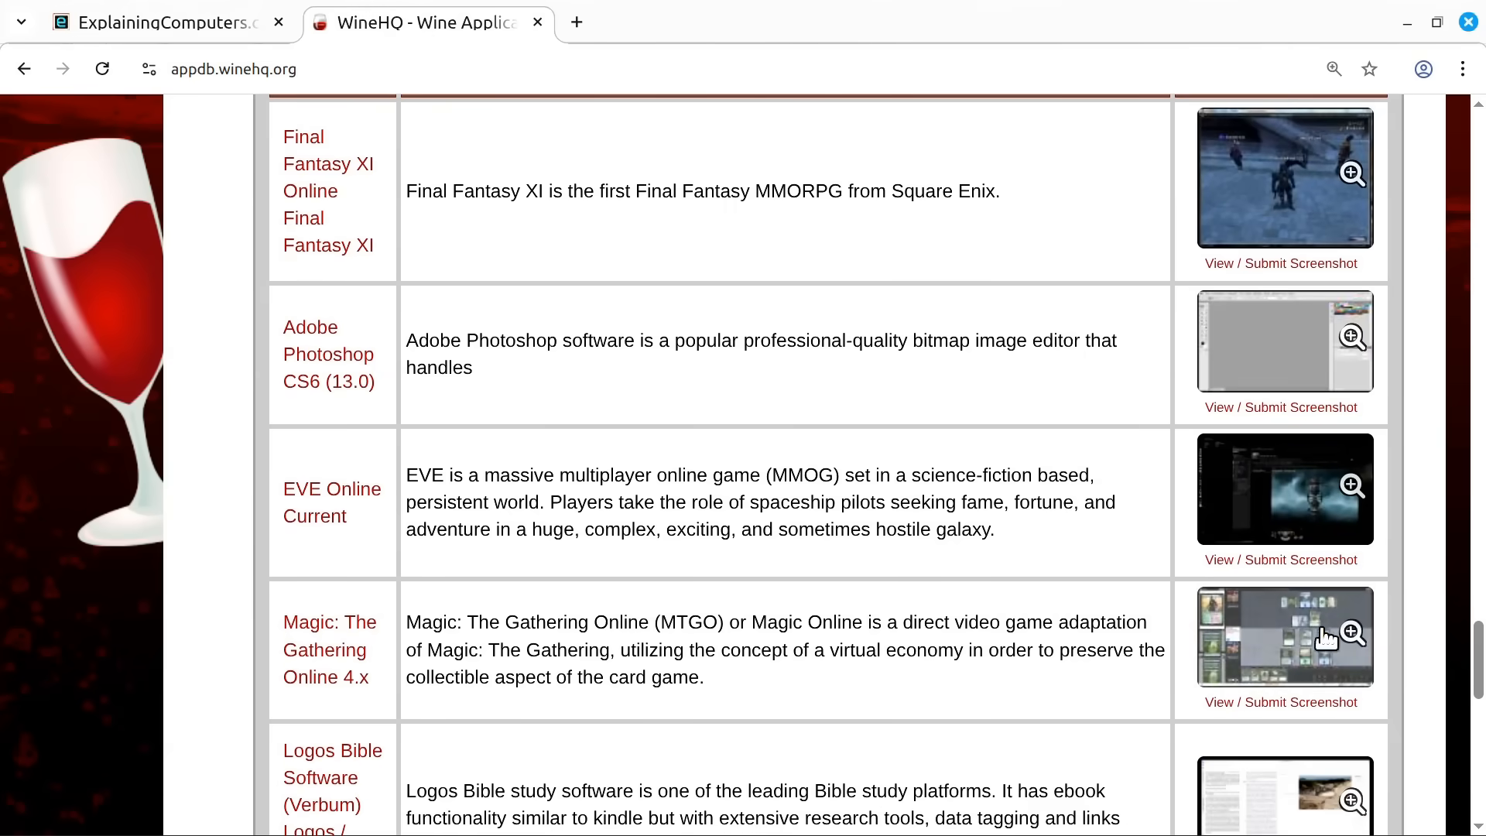
pyautogui.scroll(-3)
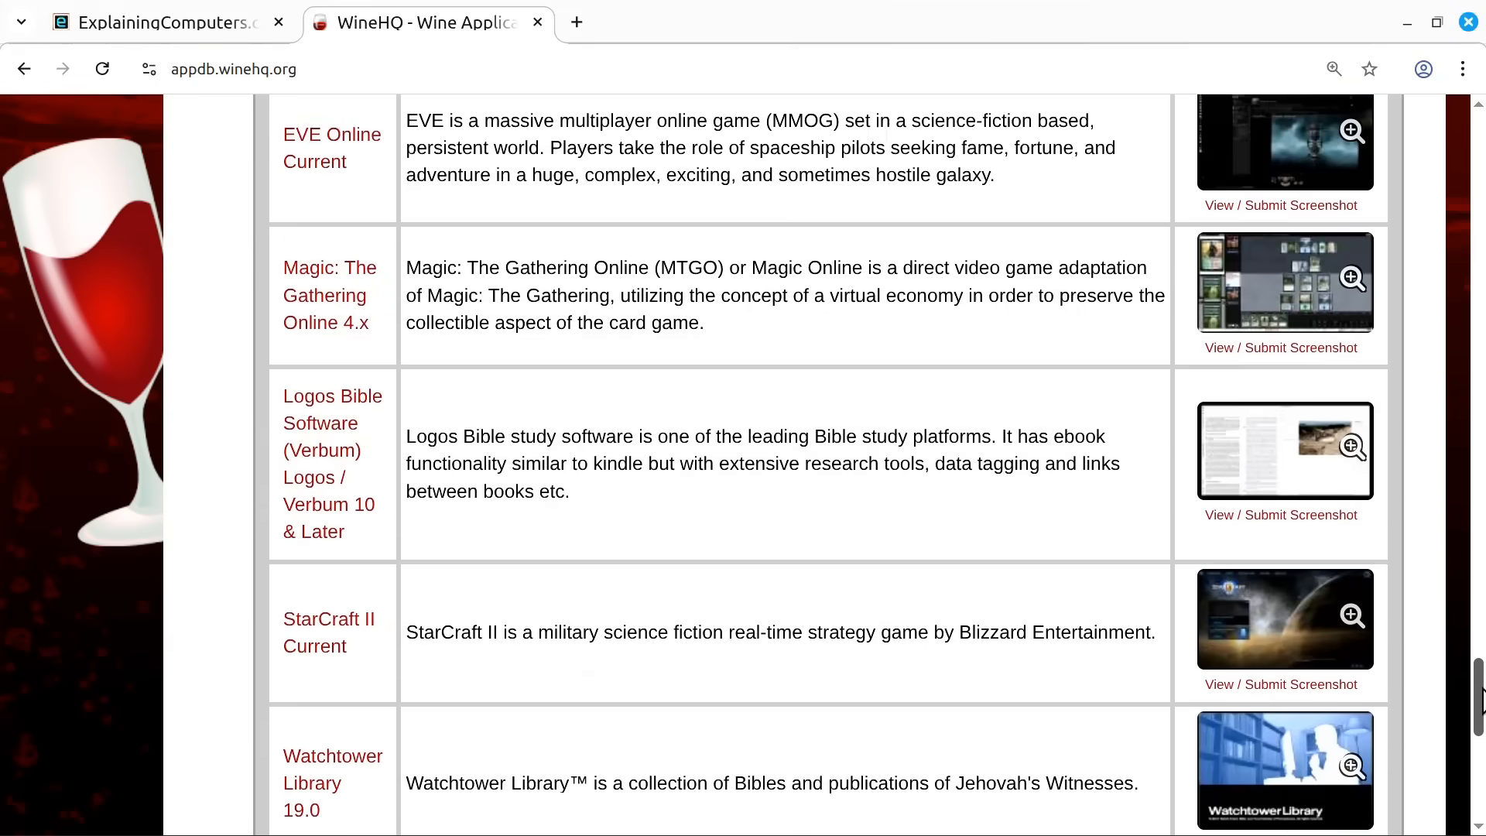
pyautogui.scroll(-3)
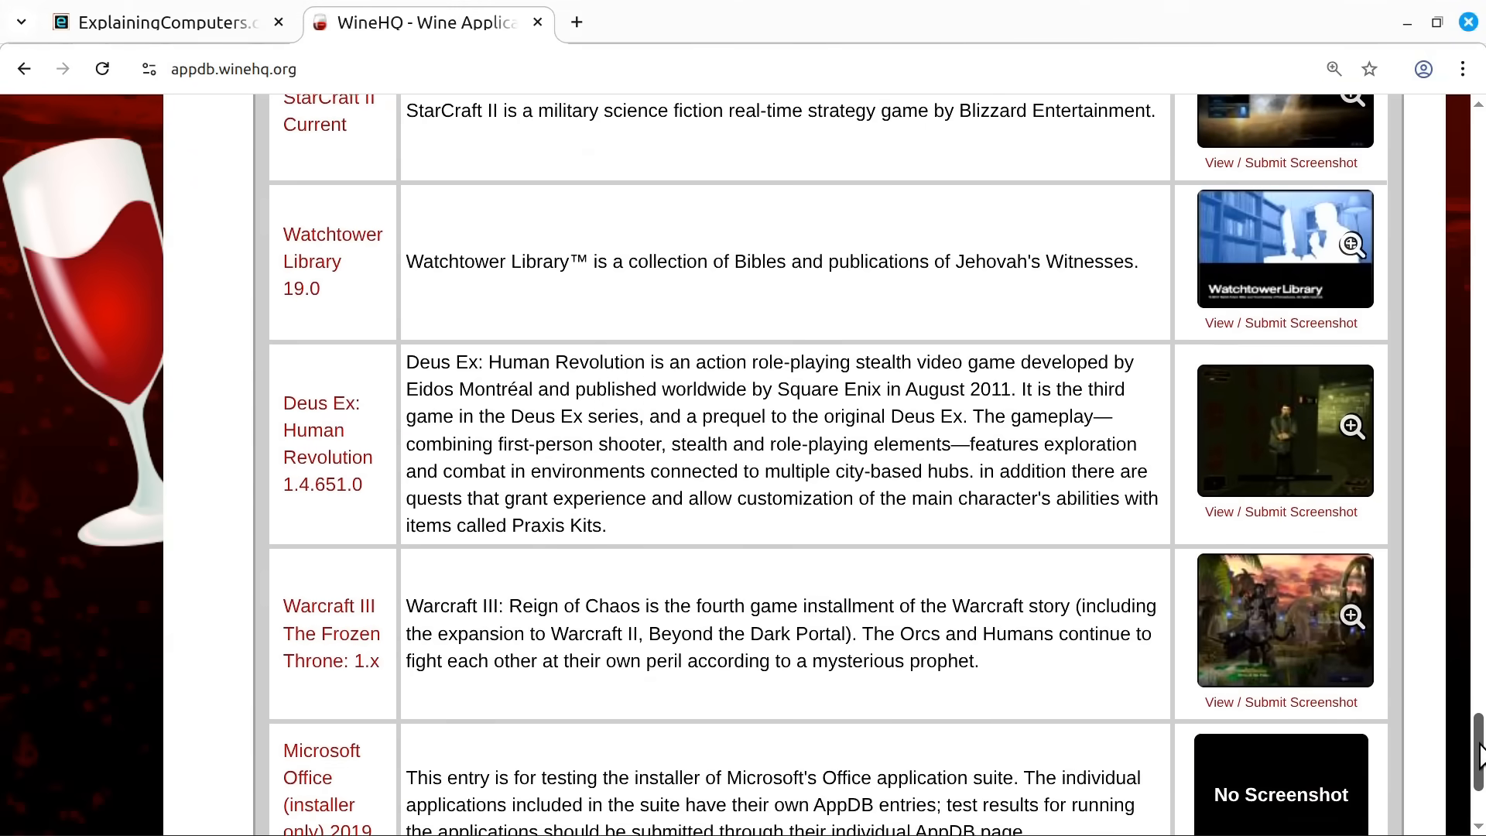
pyautogui.scroll(-3)
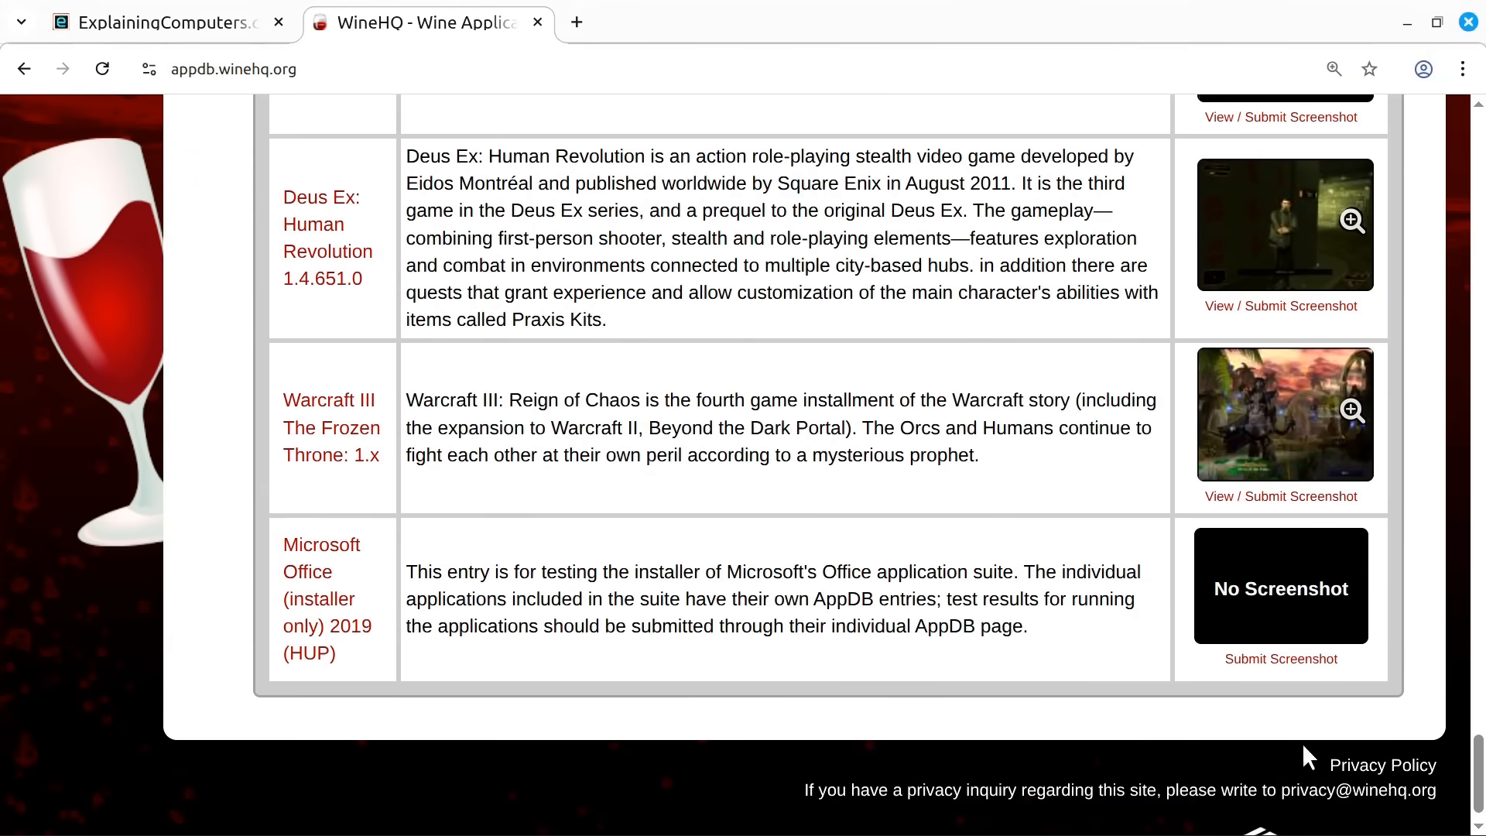
pyautogui.moveTo(696, 686)
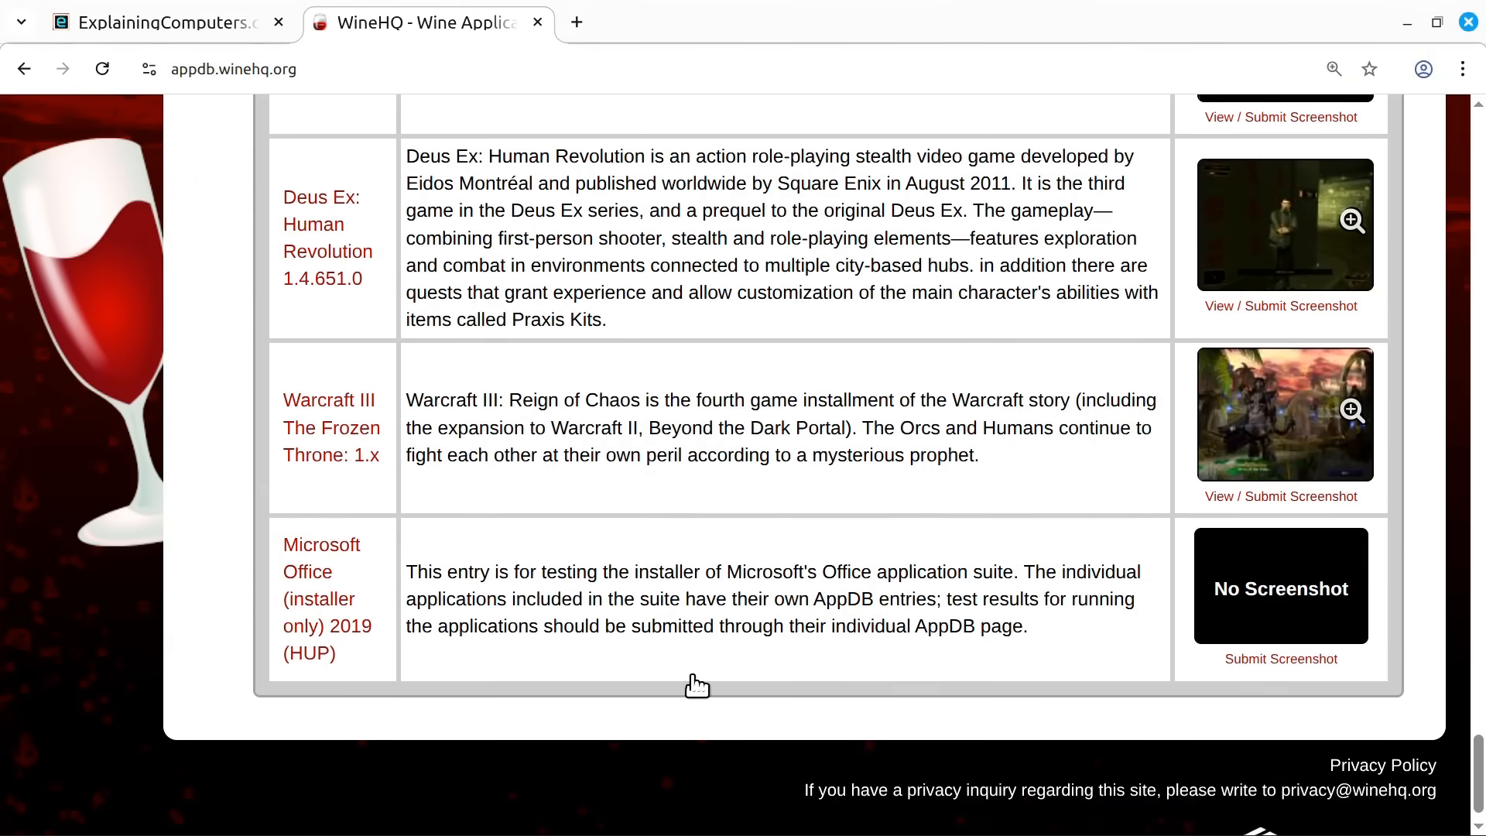
pyautogui.moveTo(669, 661)
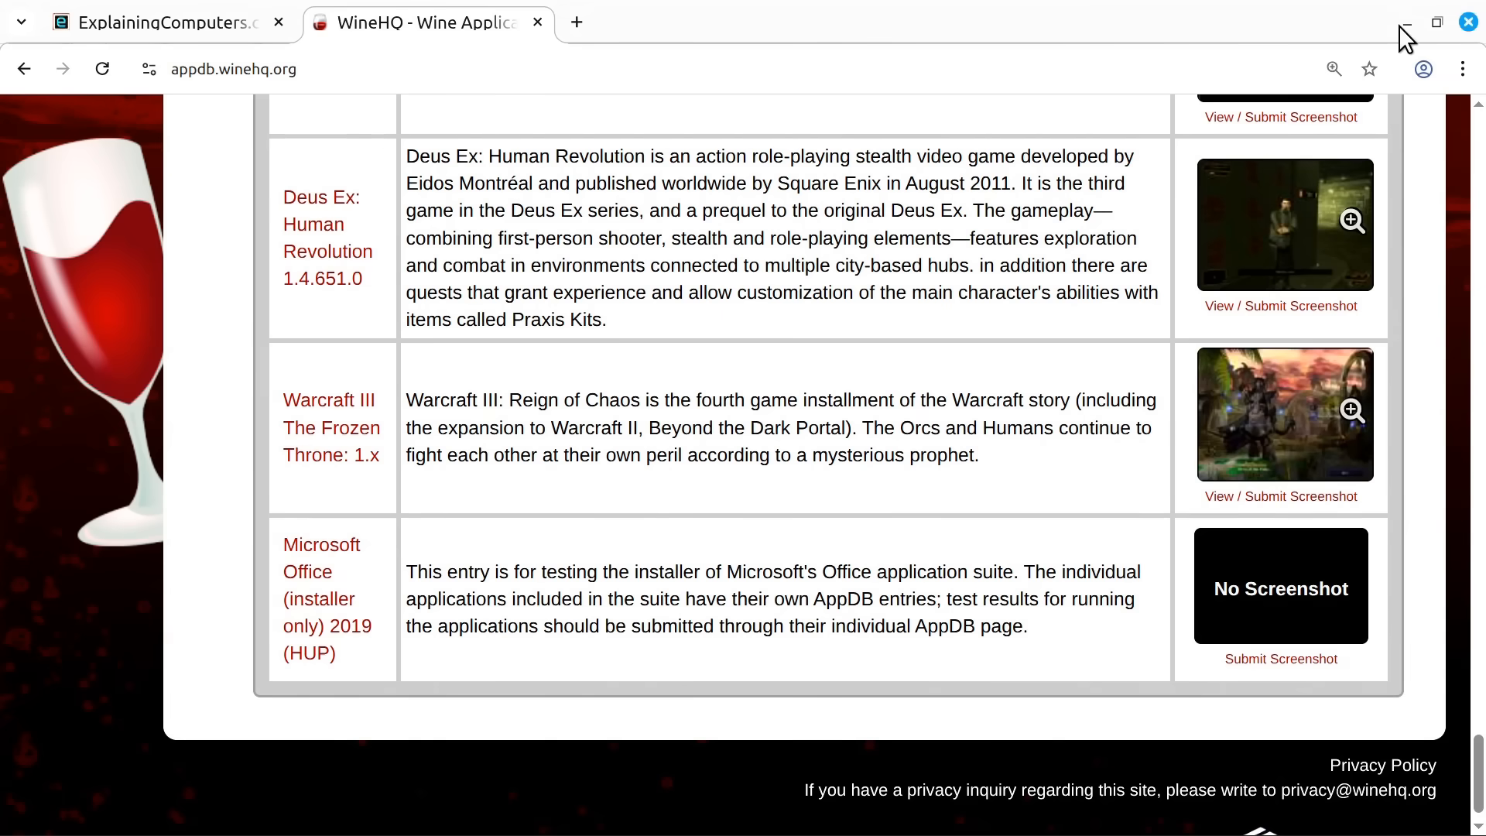
# Launch CrossOver and search its install catalogue for 'microsoft office' to review each version's rating.
pyautogui.click(1407, 23)
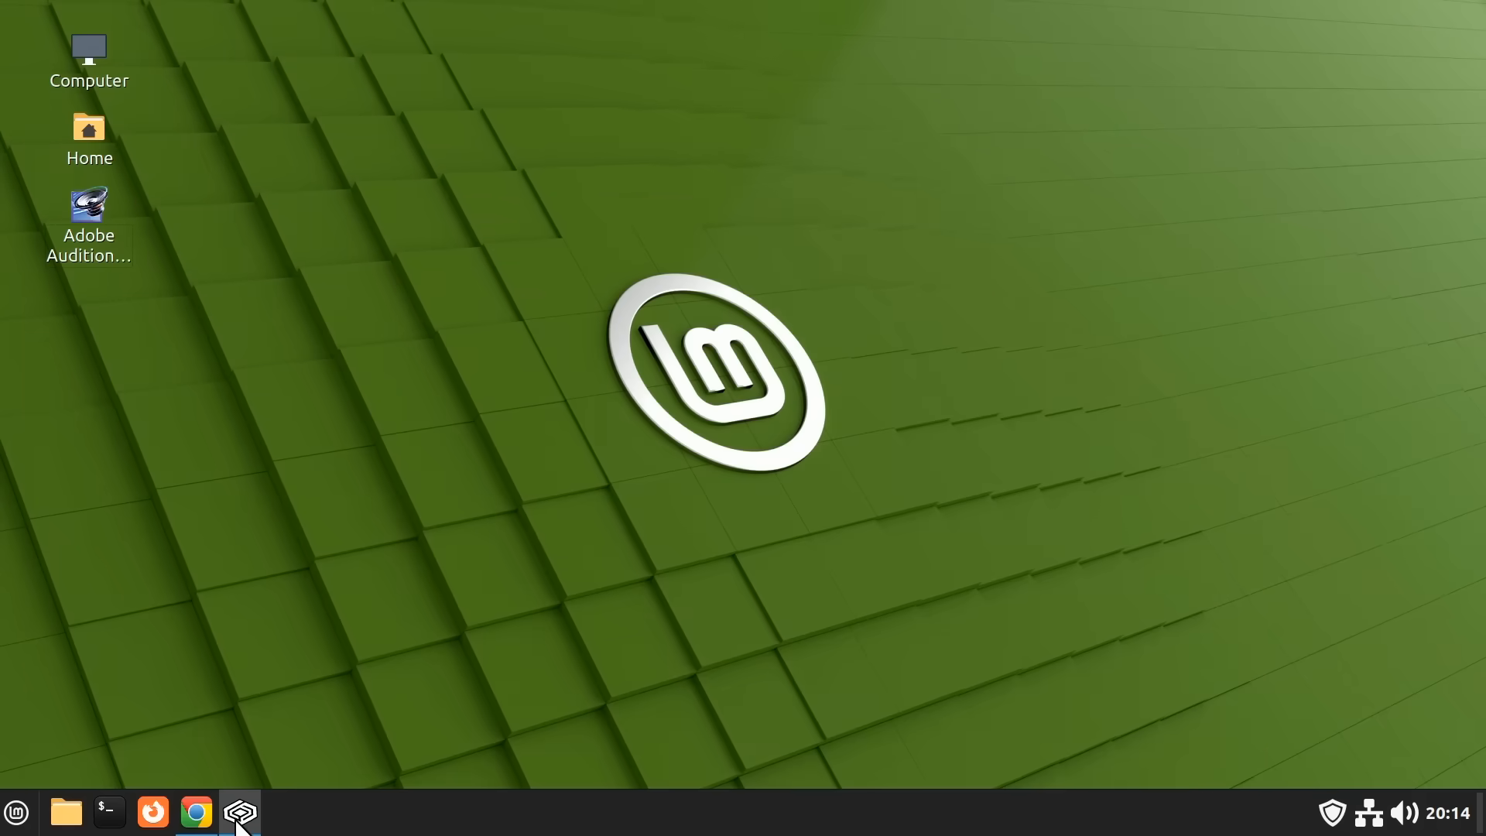
pyautogui.click(240, 813)
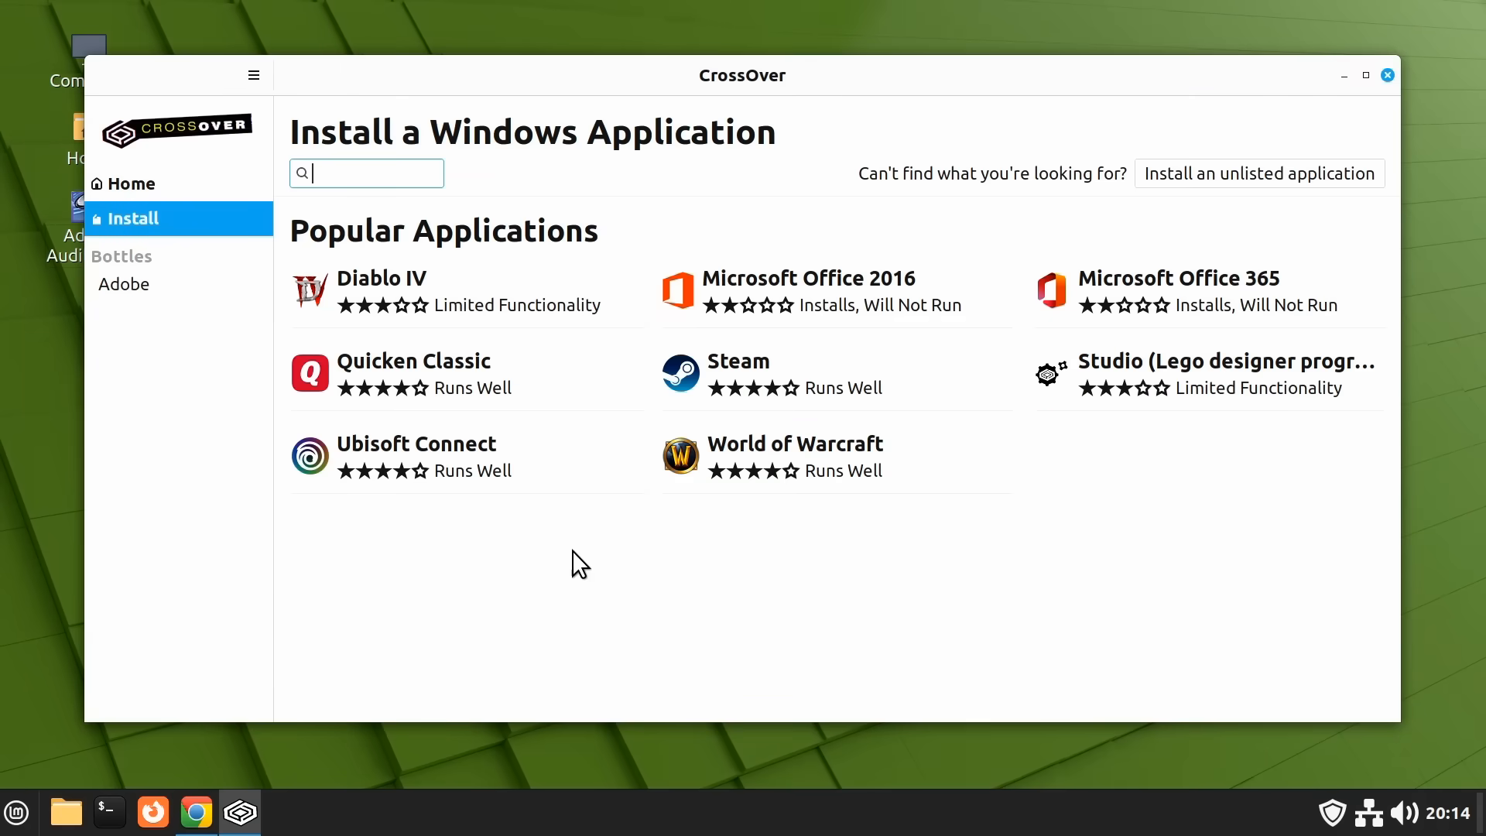
pyautogui.moveTo(578, 549)
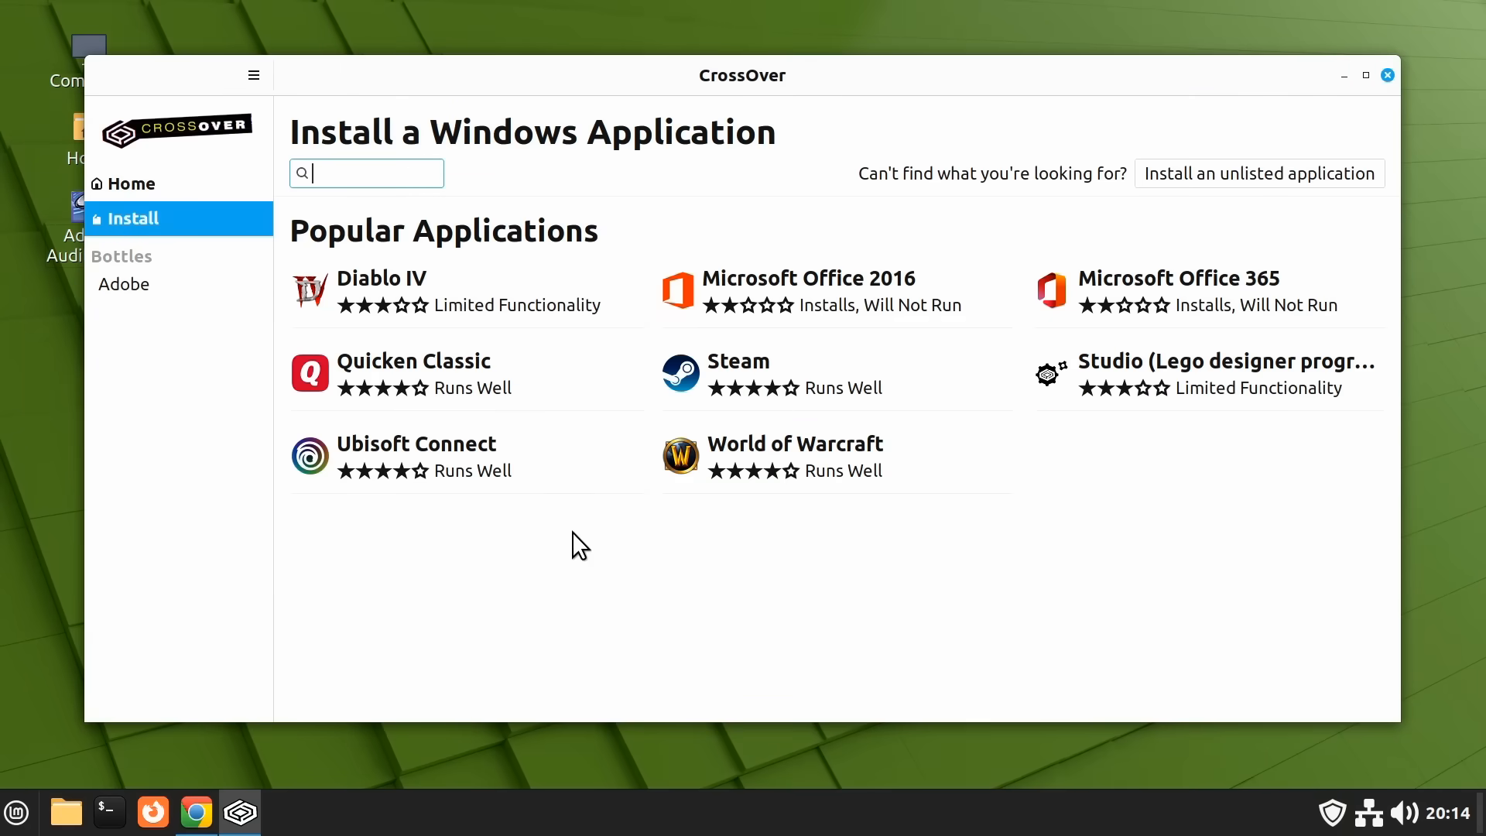
pyautogui.moveTo(887, 327)
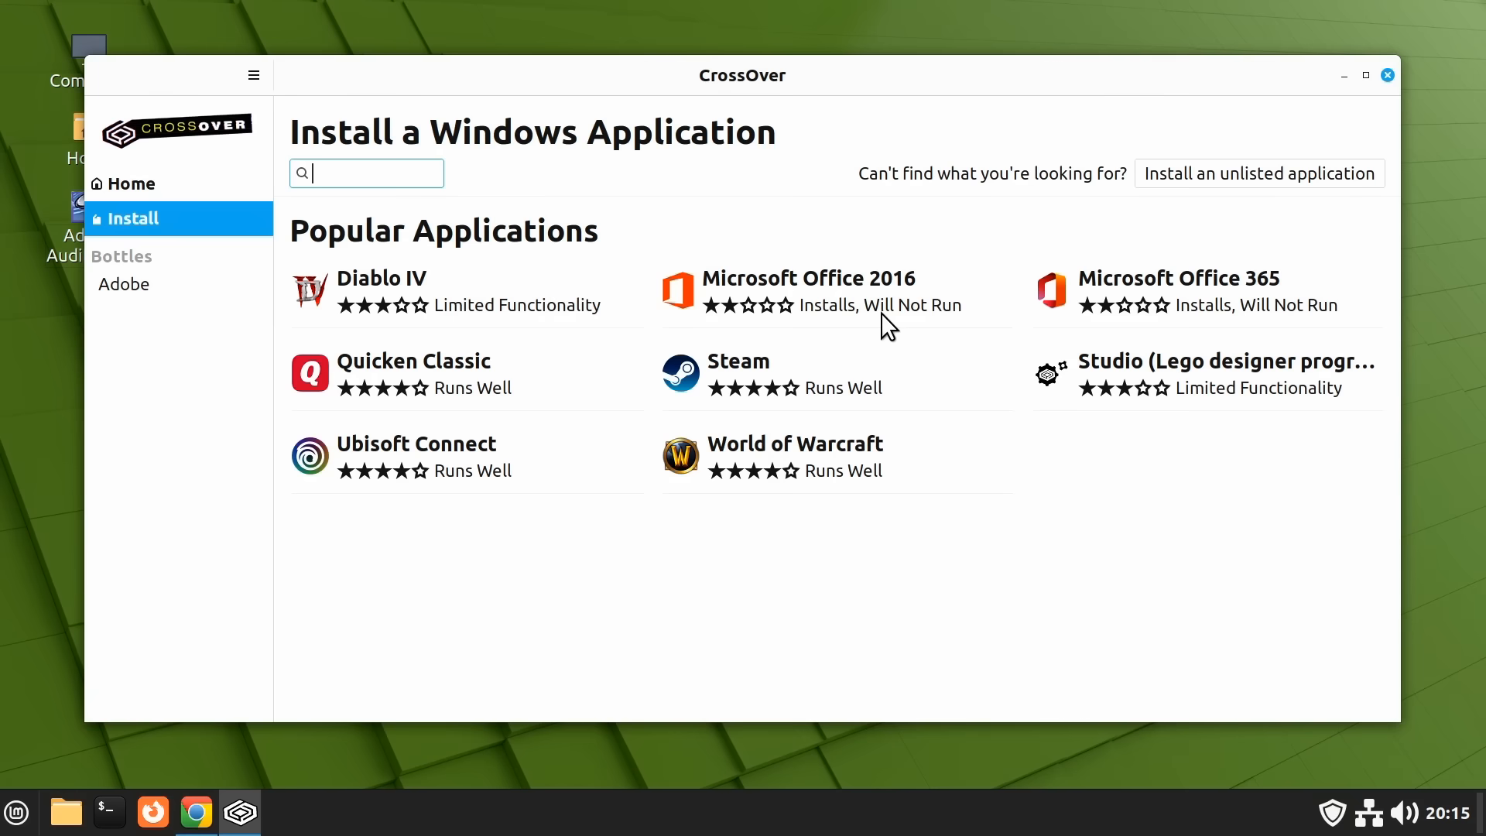
pyautogui.moveTo(880, 291)
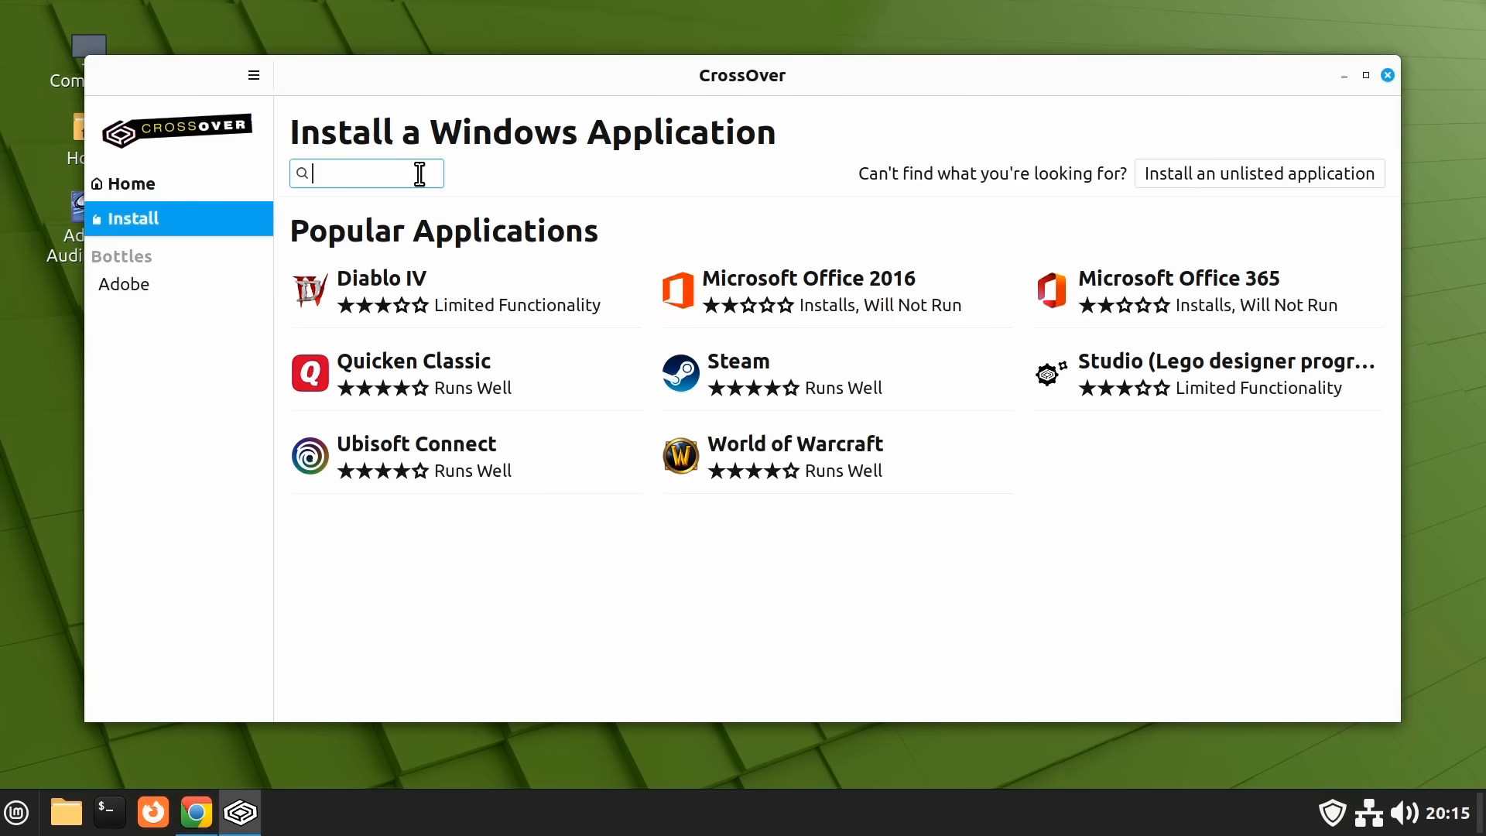
pyautogui.write('microsoft office')
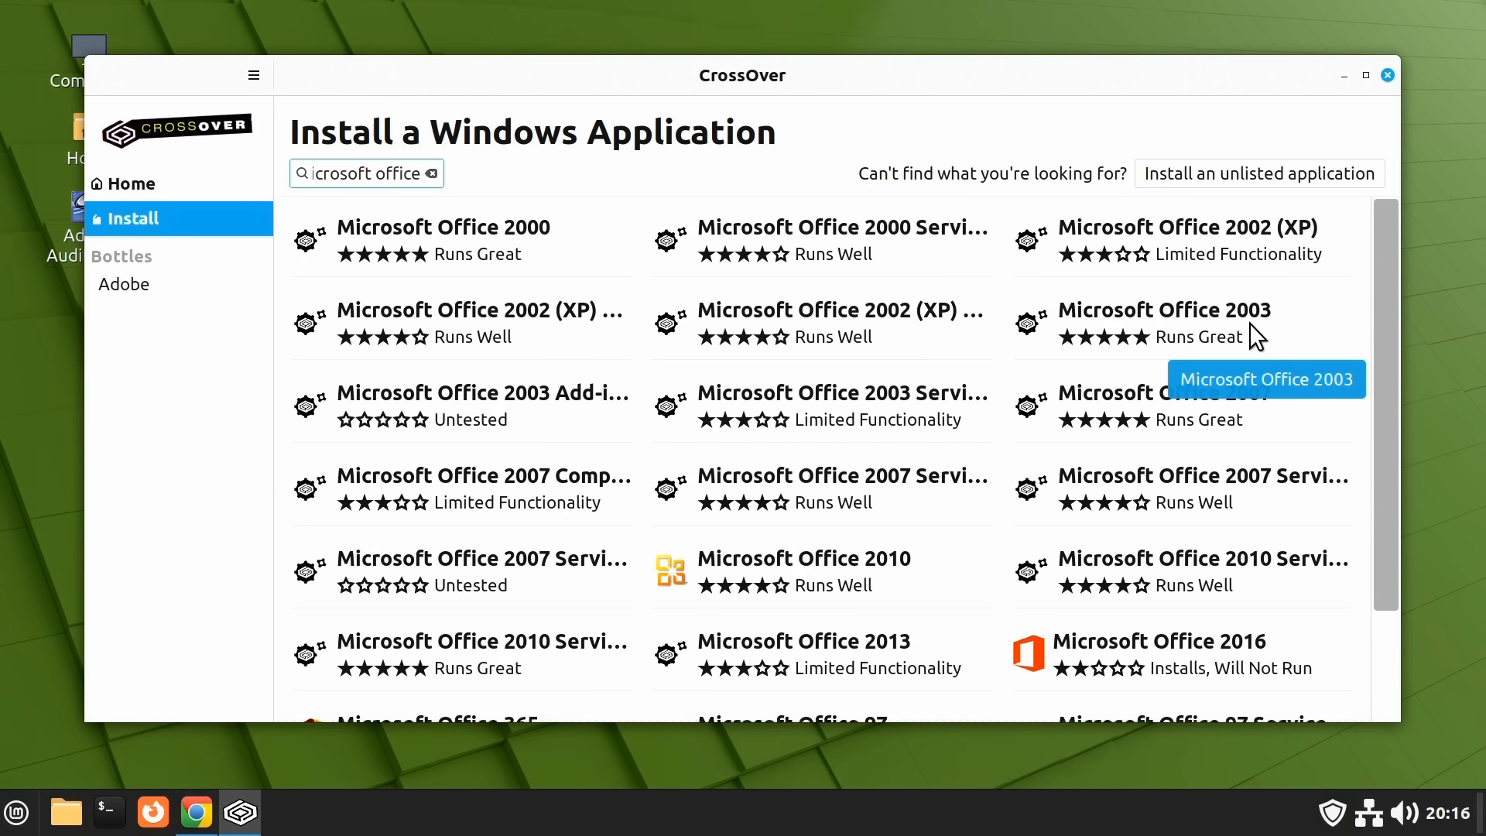
pyautogui.moveTo(1142, 395)
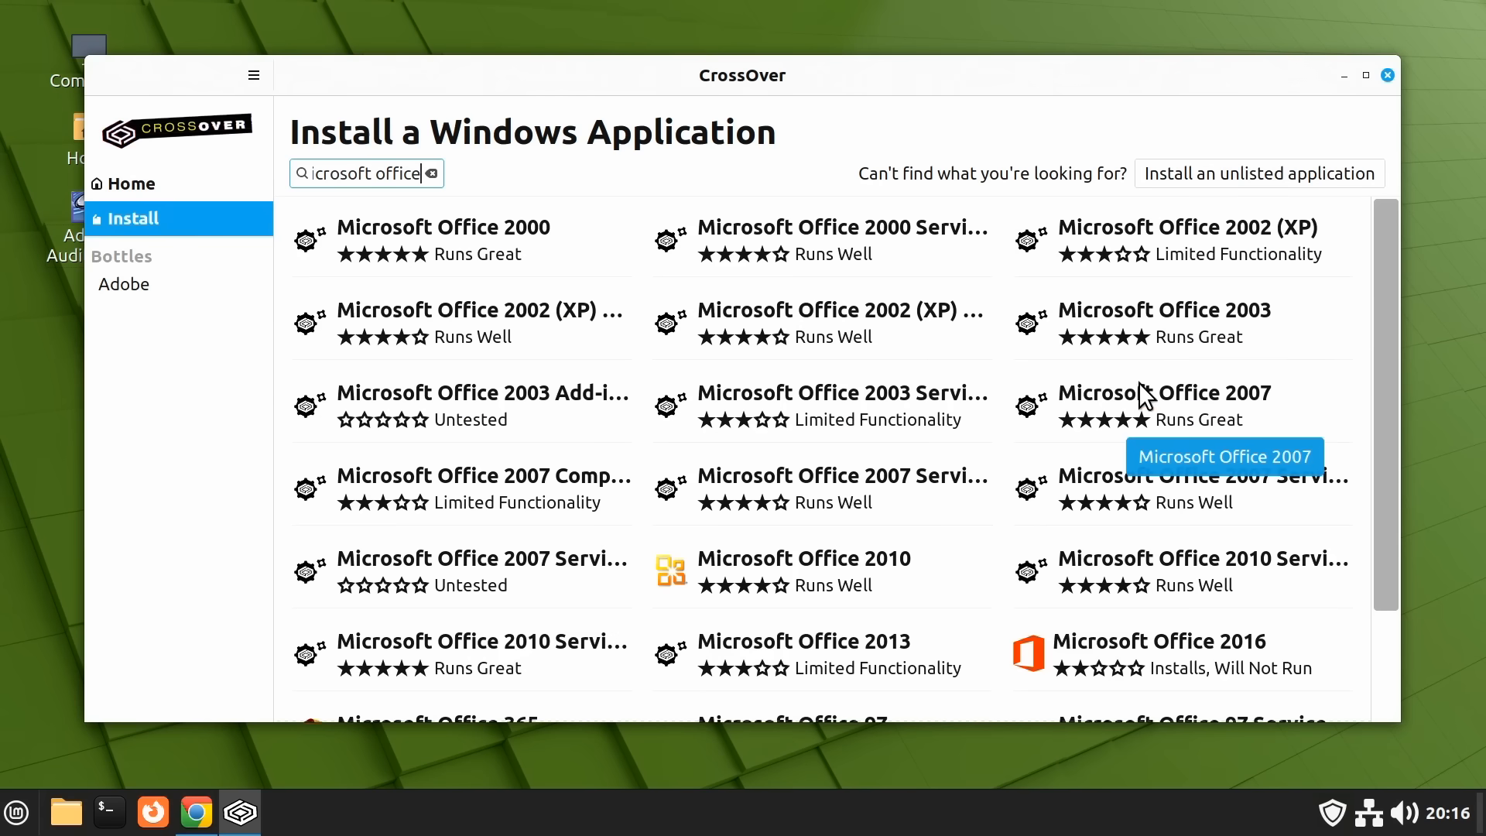
pyautogui.moveTo(483, 322)
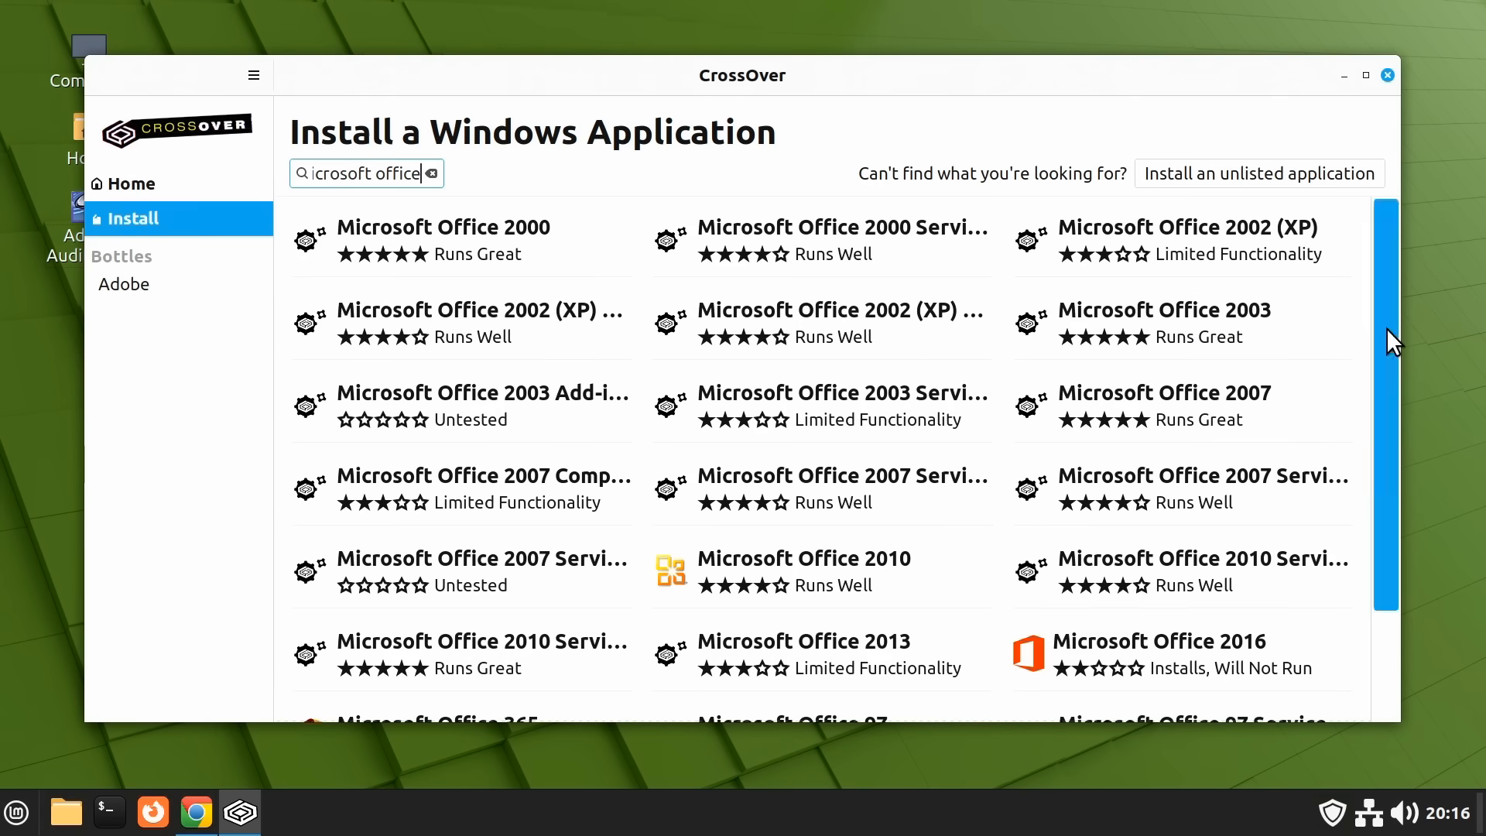
pyautogui.scroll(-3)
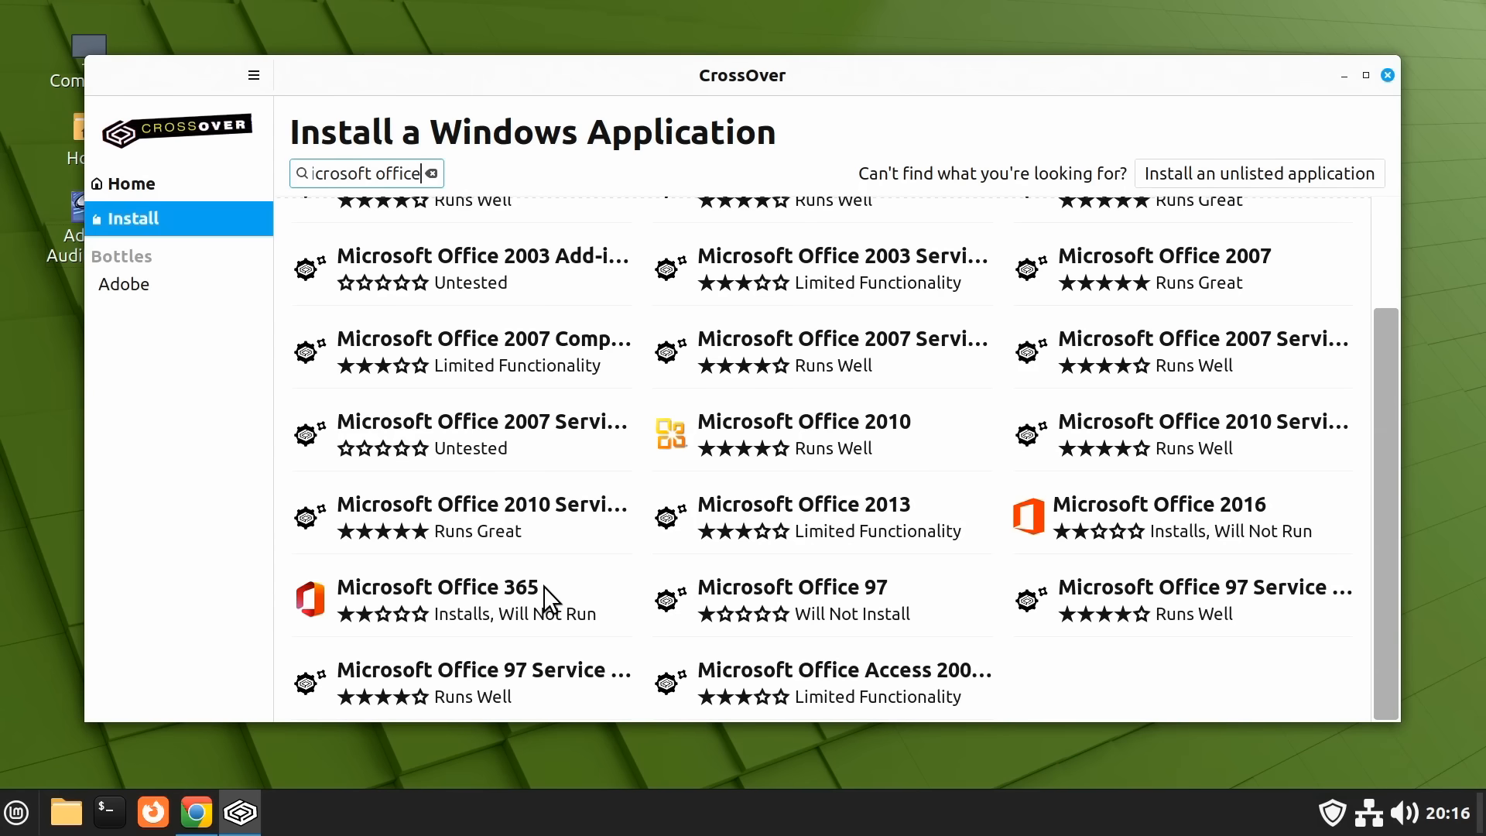
pyautogui.moveTo(573, 593)
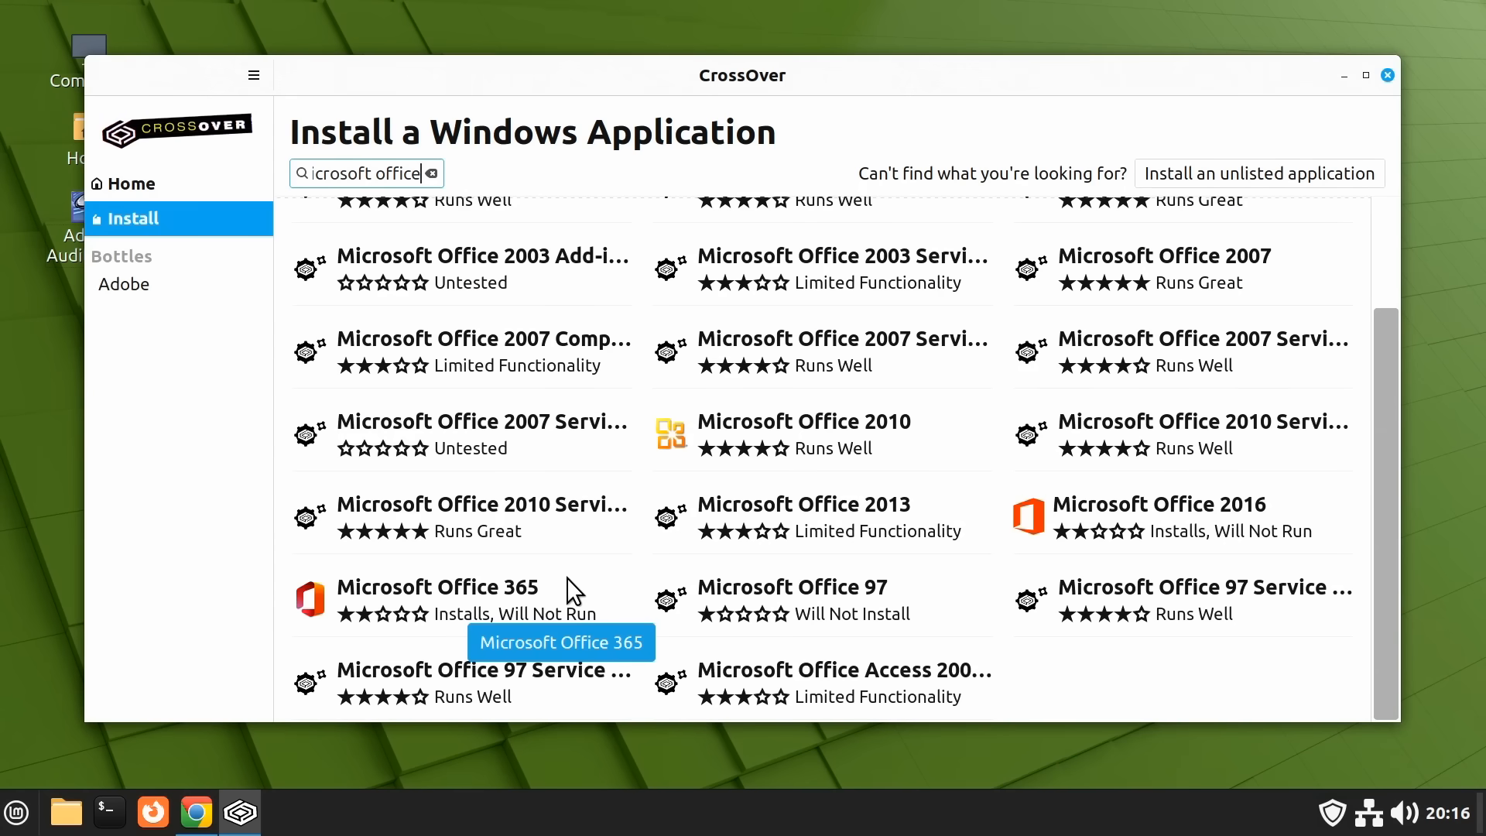
pyautogui.moveTo(421, 180)
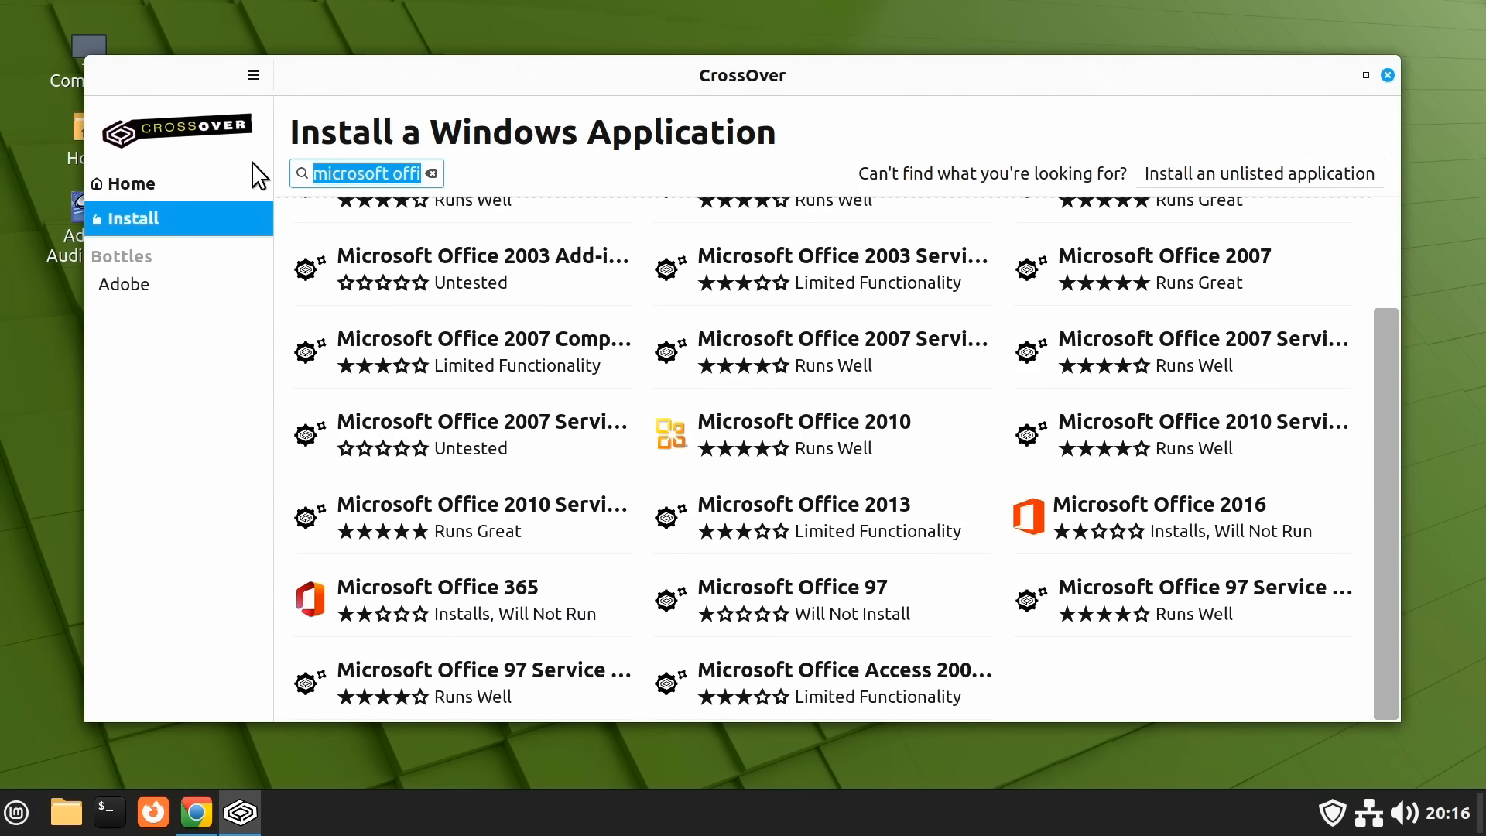
# Search the catalogue for Photoshop, then Affinity Photo, which returns no results, and clear the box.
pyautogui.write('Photoshop')
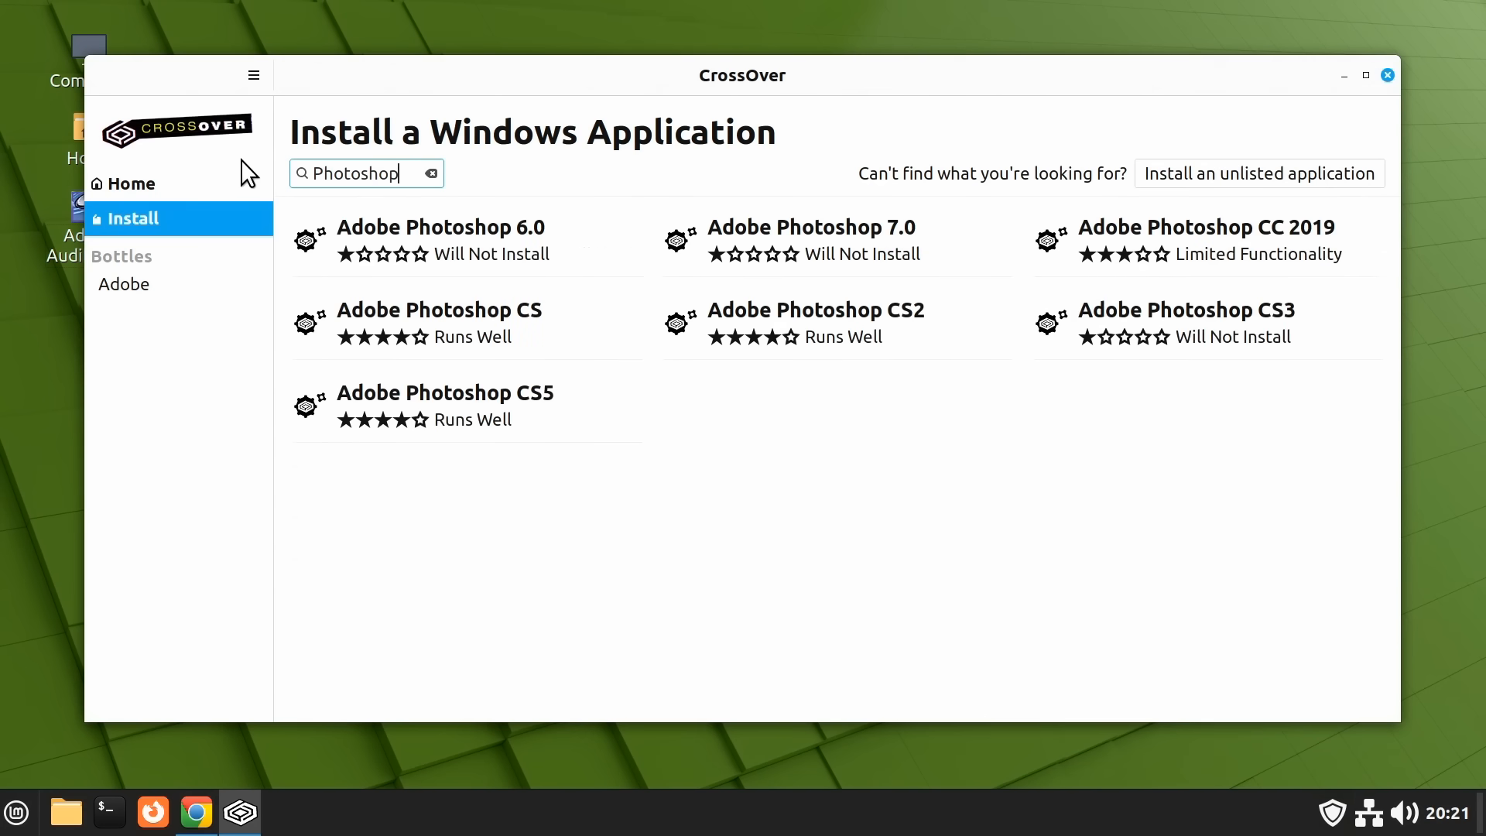
pyautogui.moveTo(1135, 297)
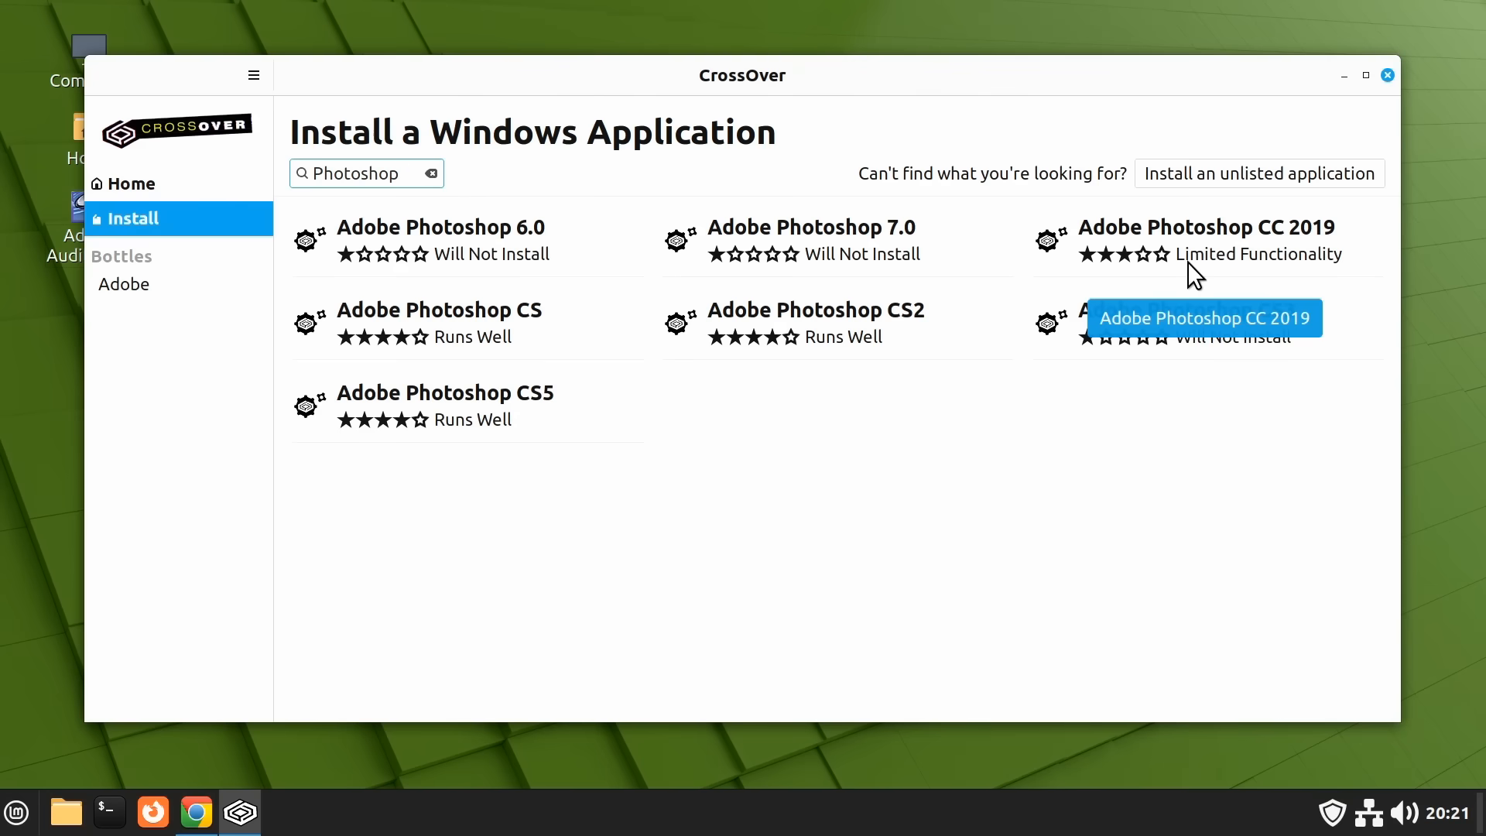
pyautogui.moveTo(920, 343)
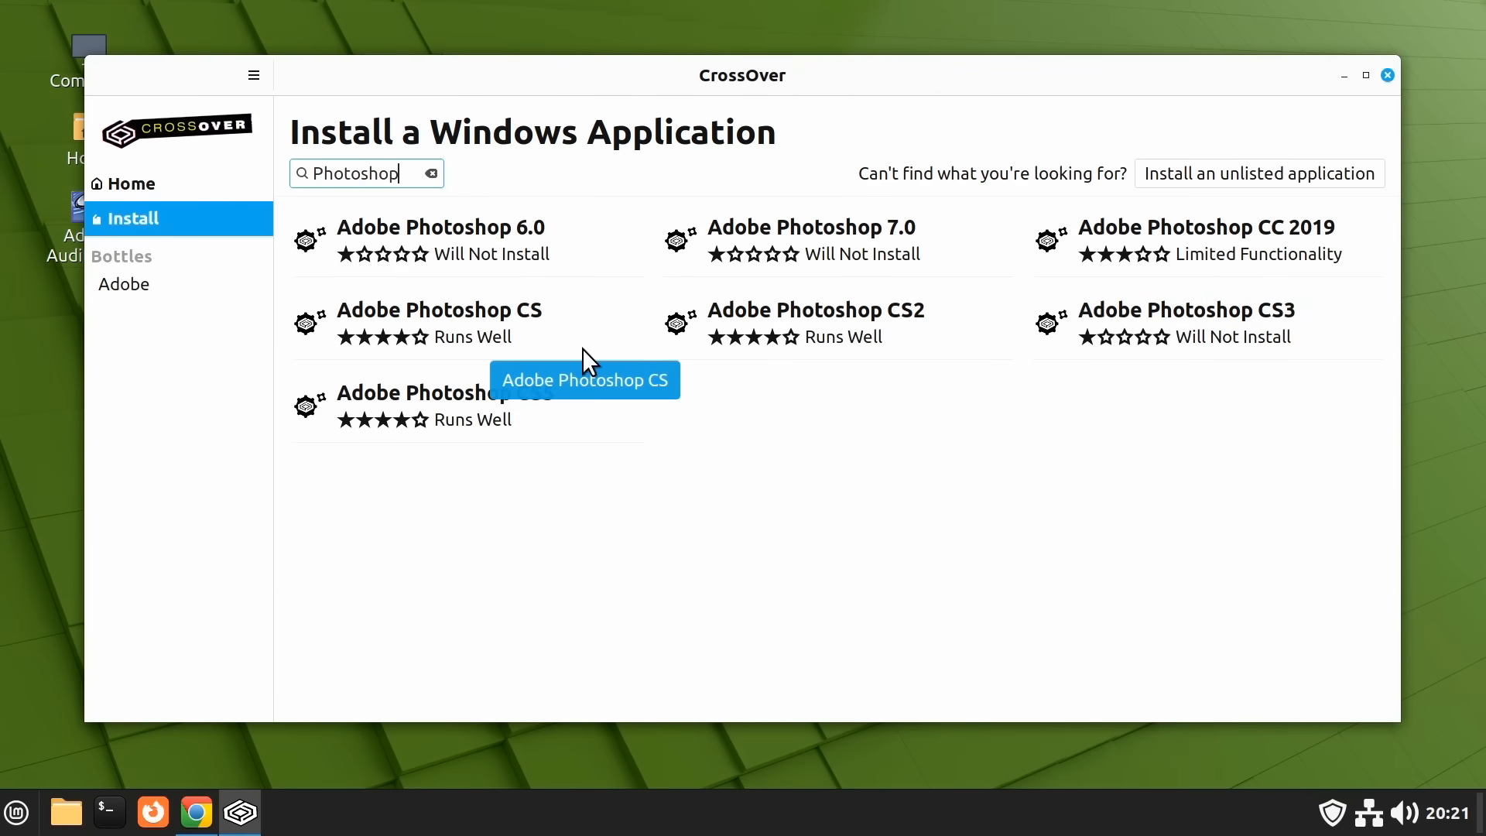
pyautogui.moveTo(512, 402)
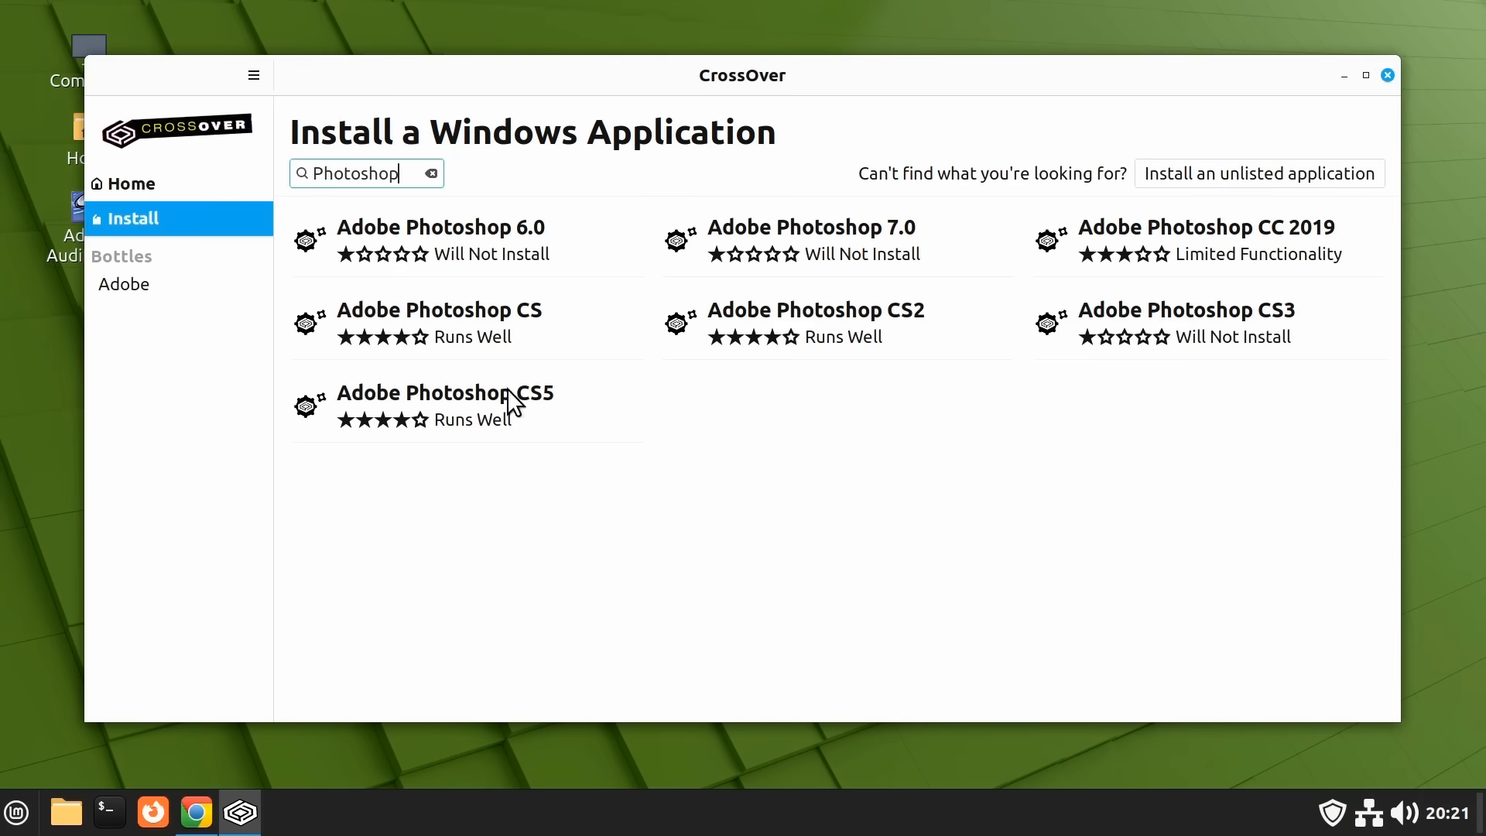
pyautogui.doubleClick(356, 173)
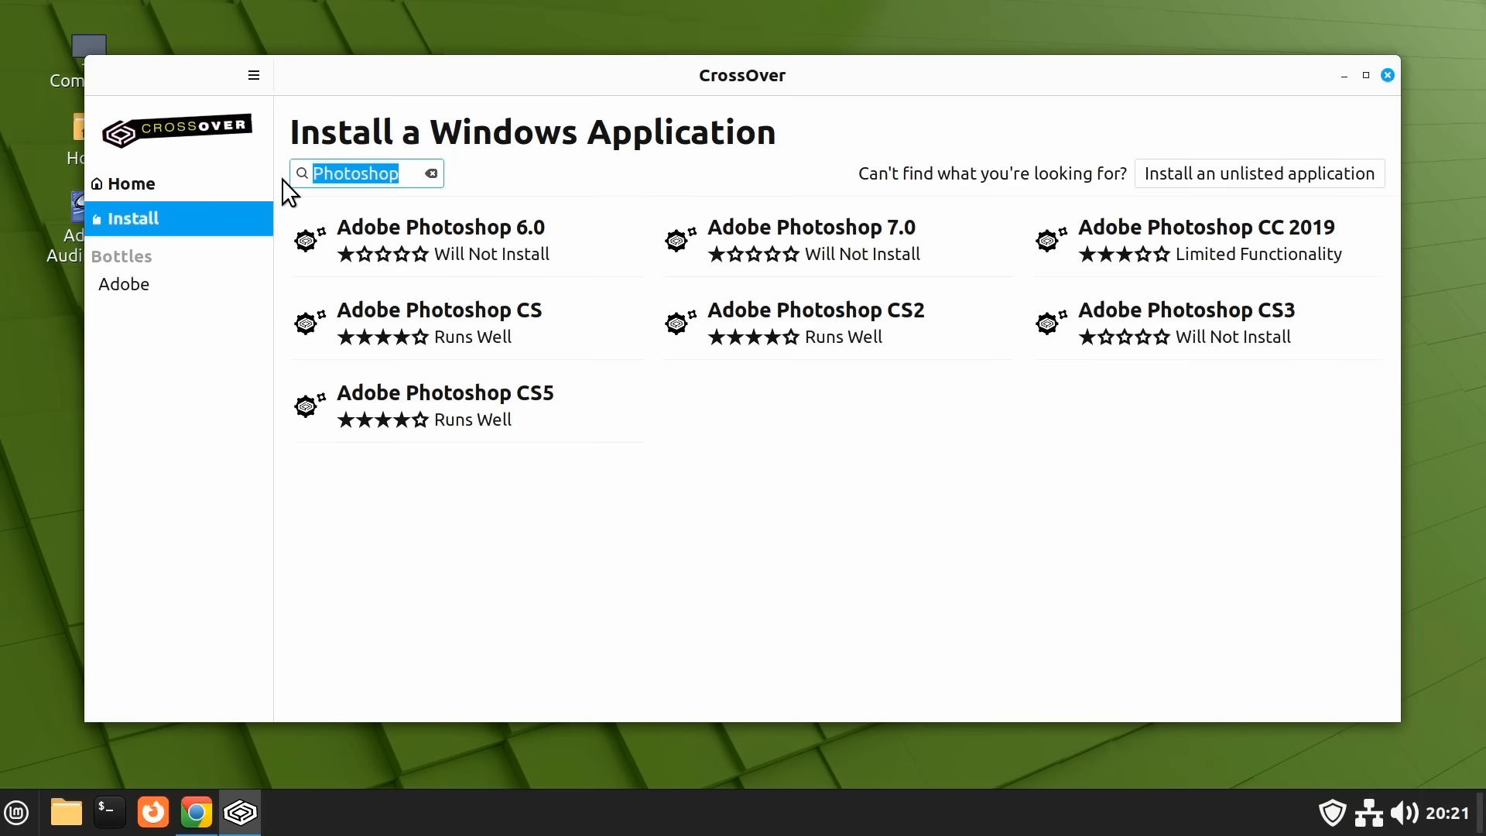
pyautogui.write('Affinity')
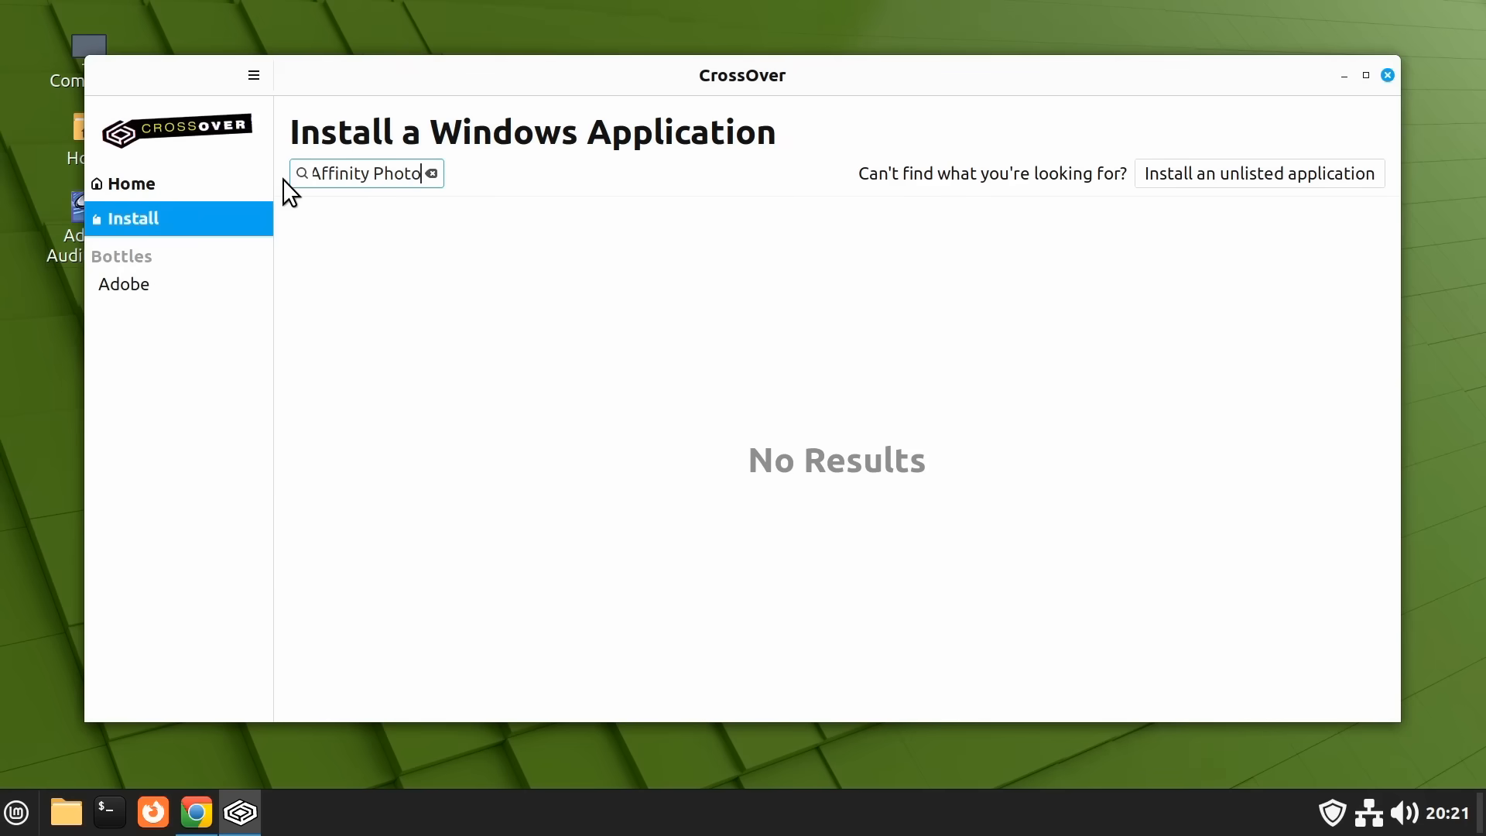
pyautogui.click(432, 174)
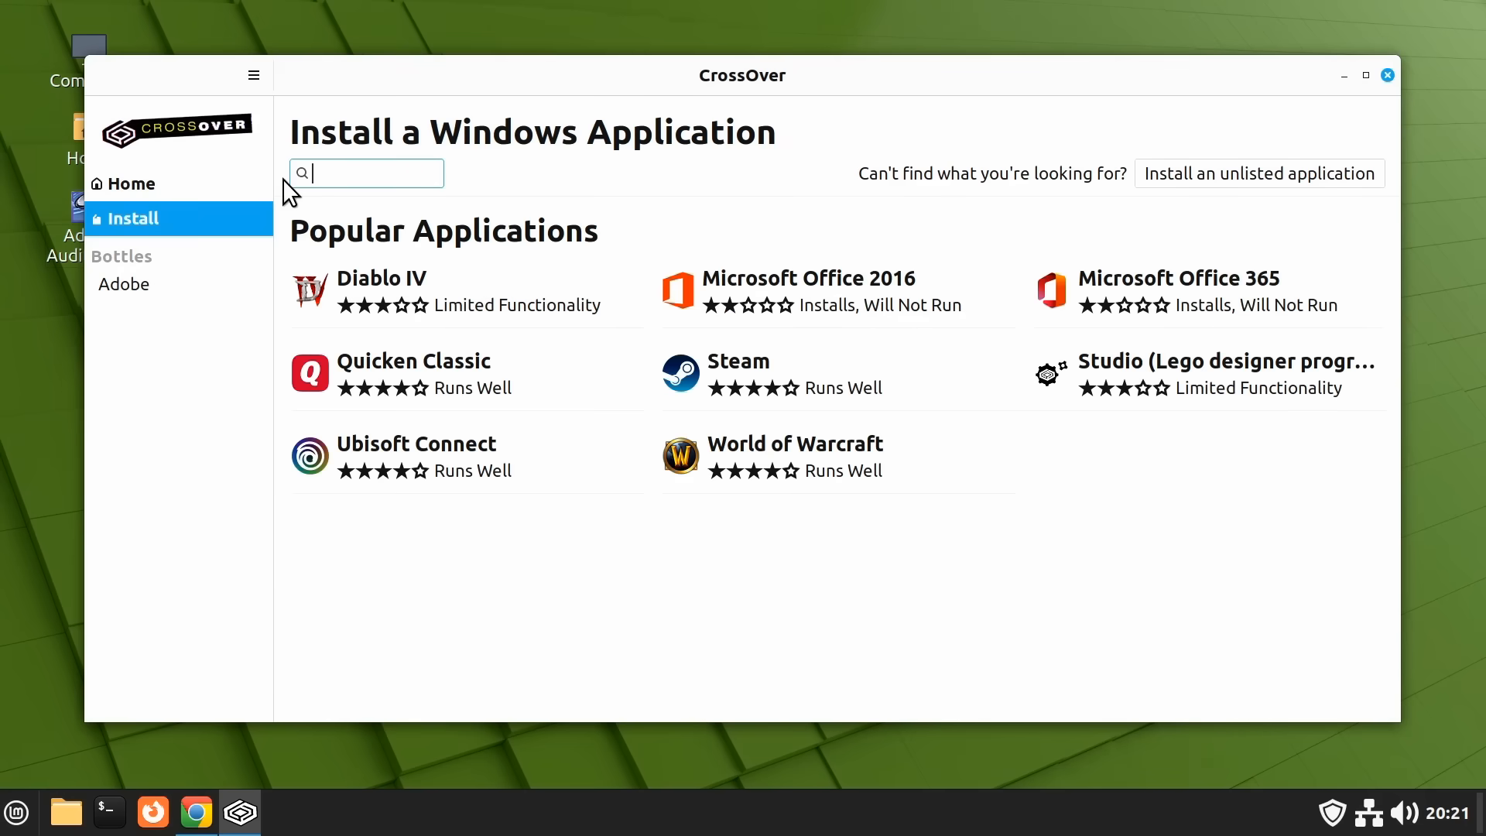
# Search the catalogue for AutoCAD to see AutoCAD 2013 and LT 2002 ratings.
pyautogui.write('AutoCA')
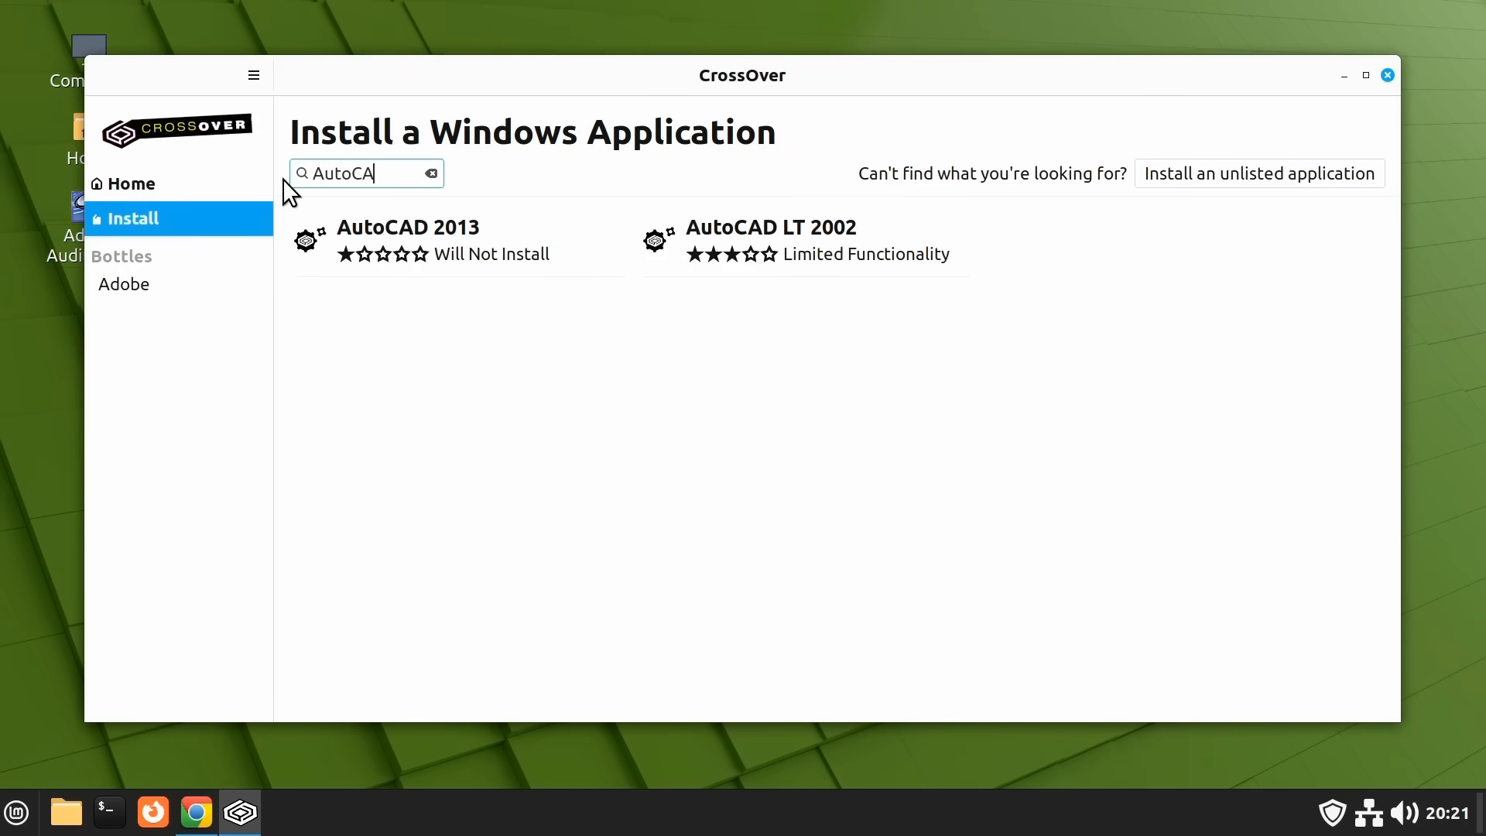
pyautogui.write('D')
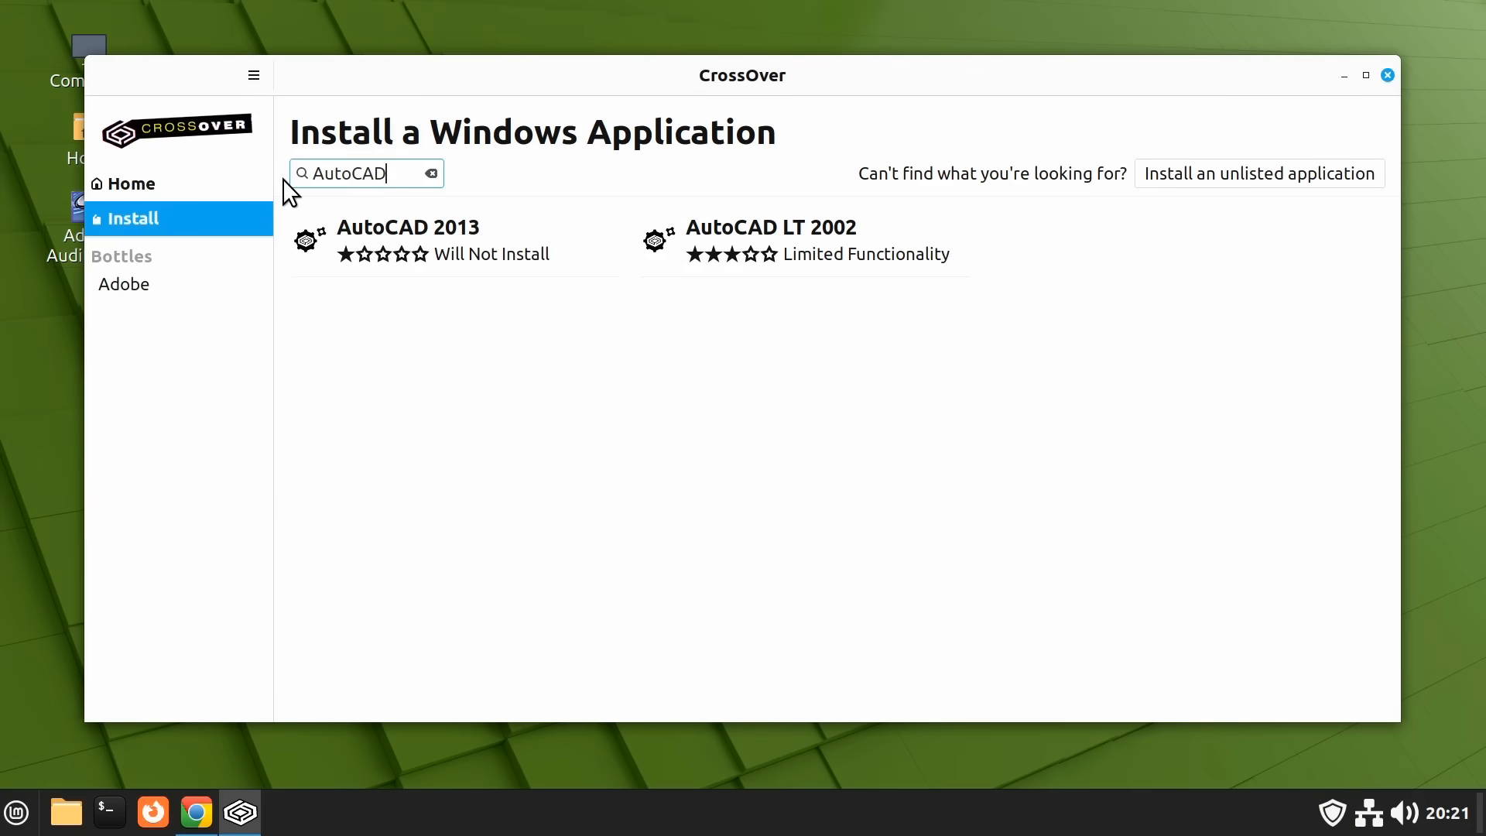
pyautogui.moveTo(817, 306)
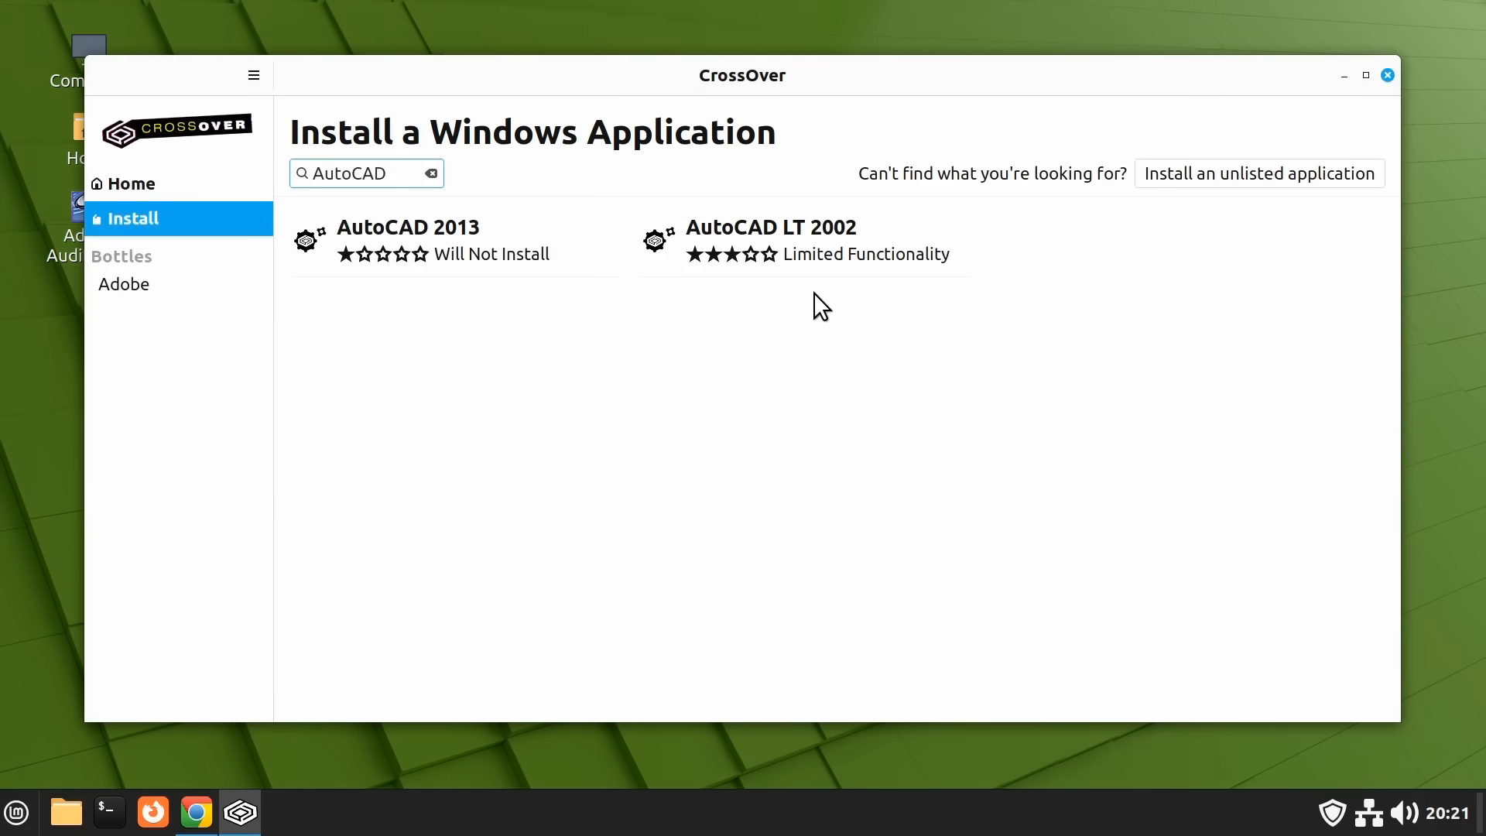
pyautogui.click(365, 172)
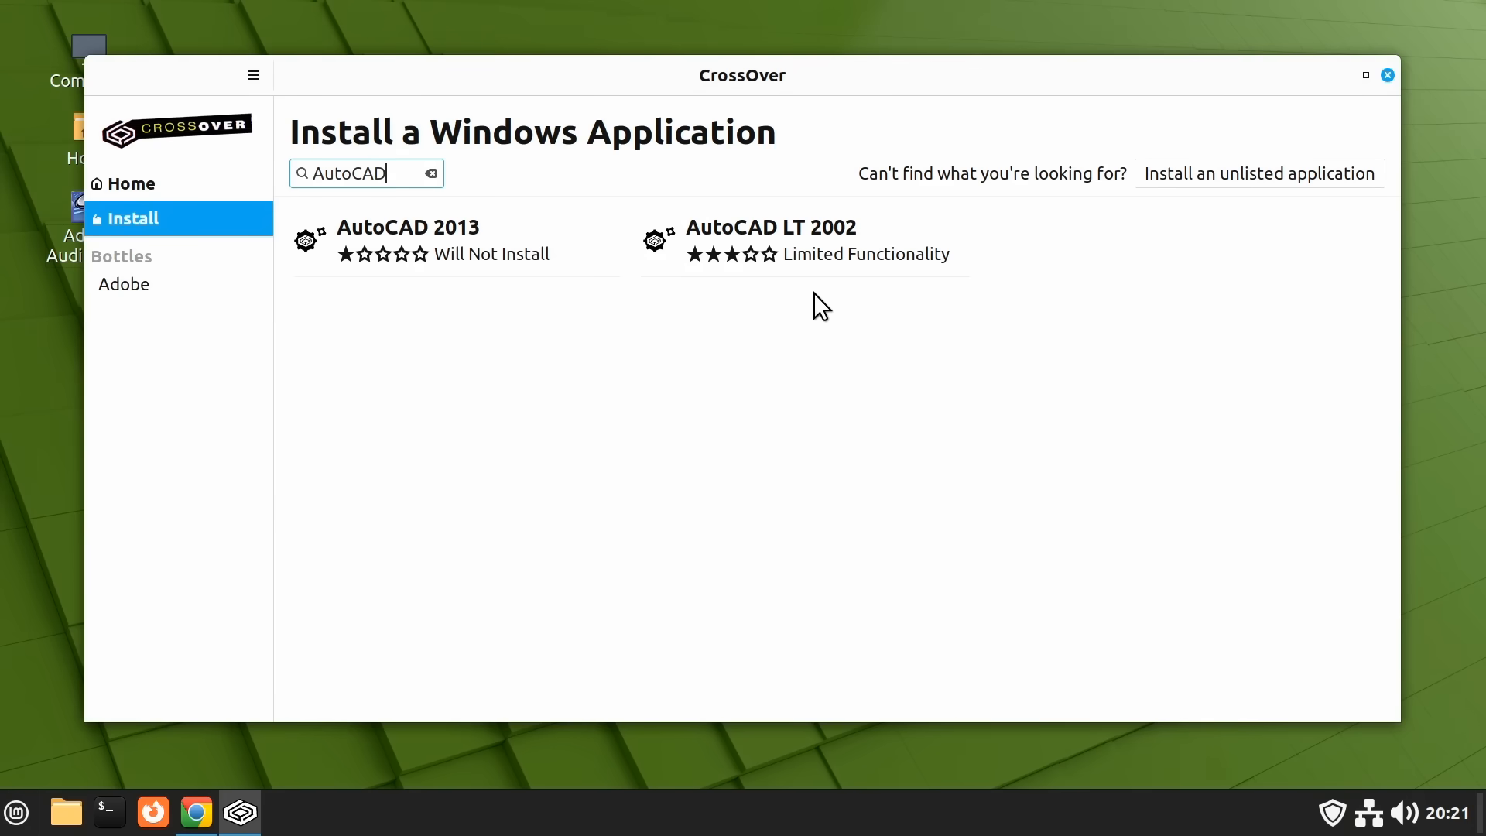
pyautogui.moveTo(599, 386)
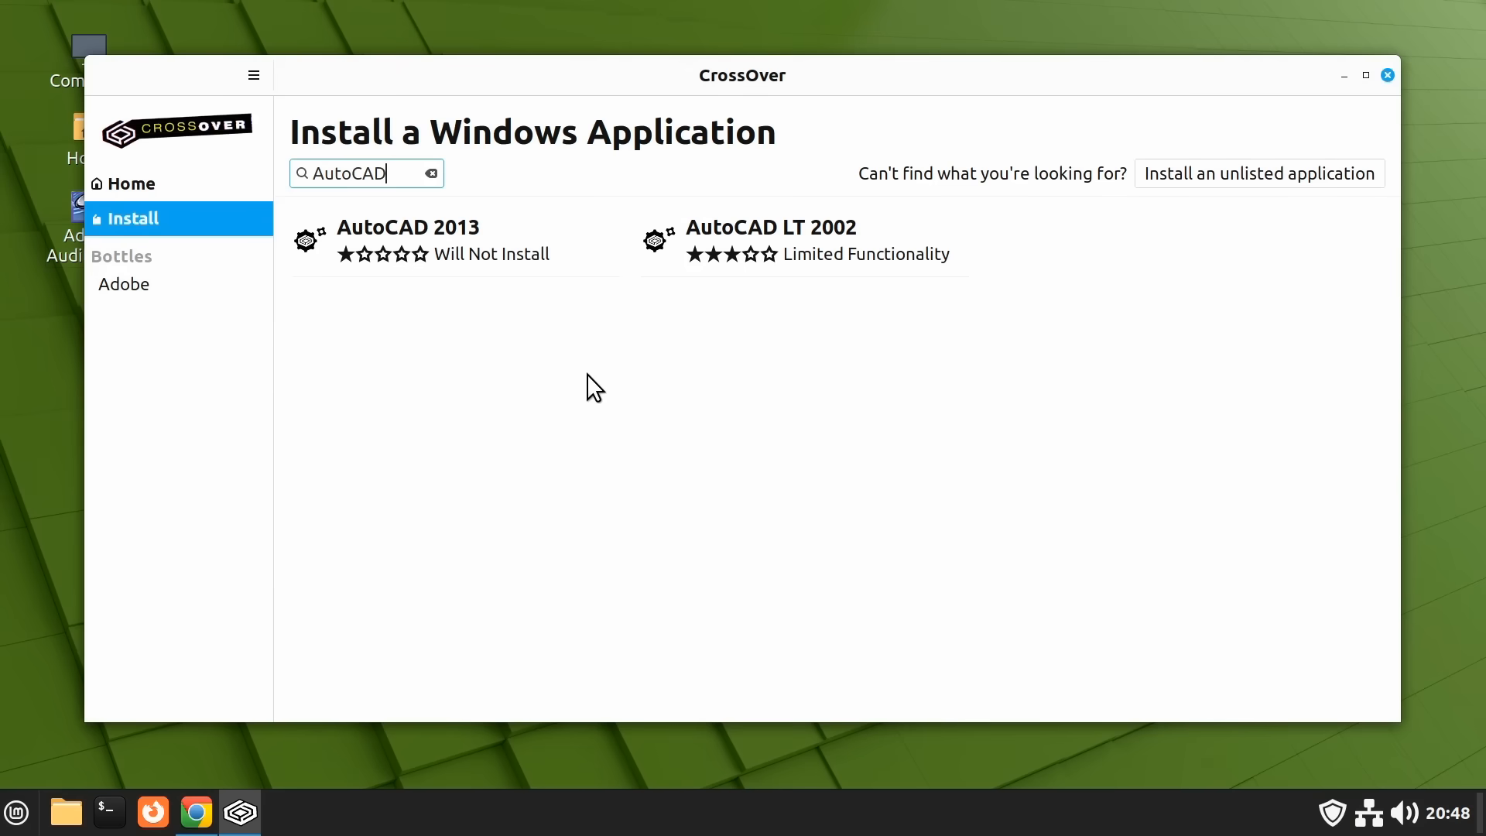
pyautogui.moveTo(561, 355)
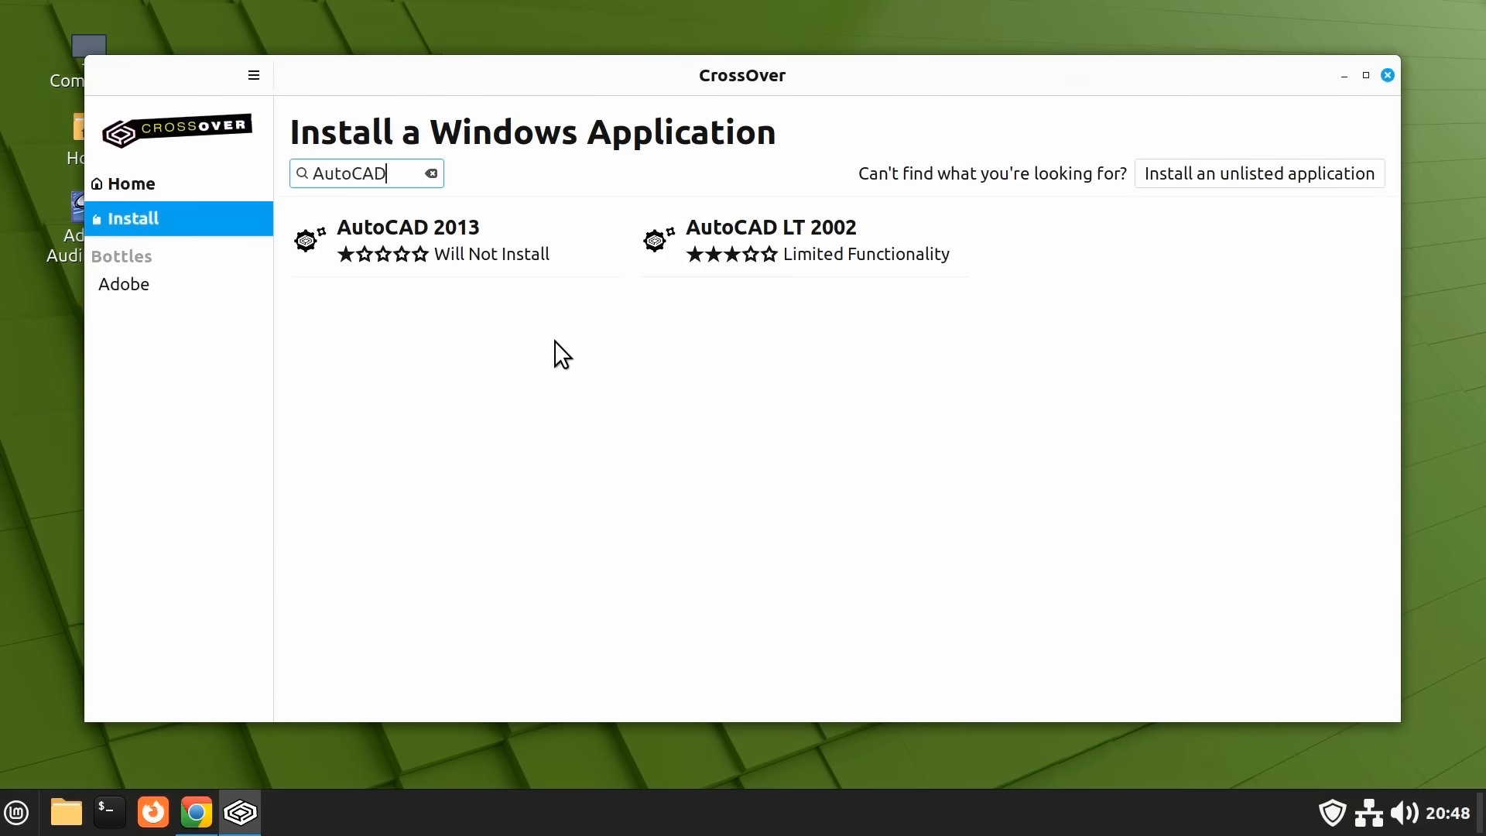
# Replace the search with 'Microsoft Word' to list Word versions from 97 to 365 with ratings.
pyautogui.doubleClick(348, 173)
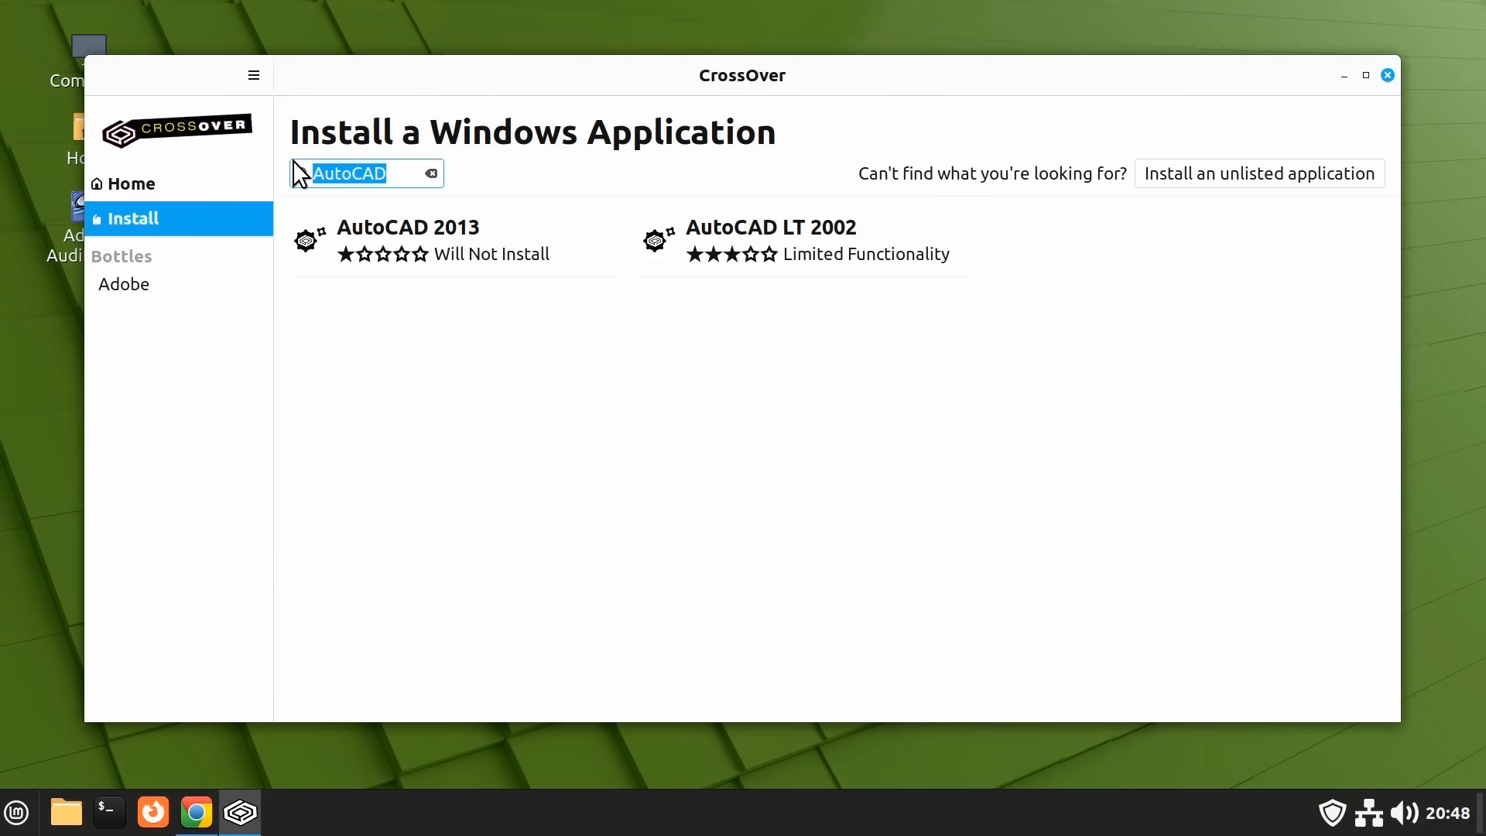
pyautogui.write('Microsoft Word')
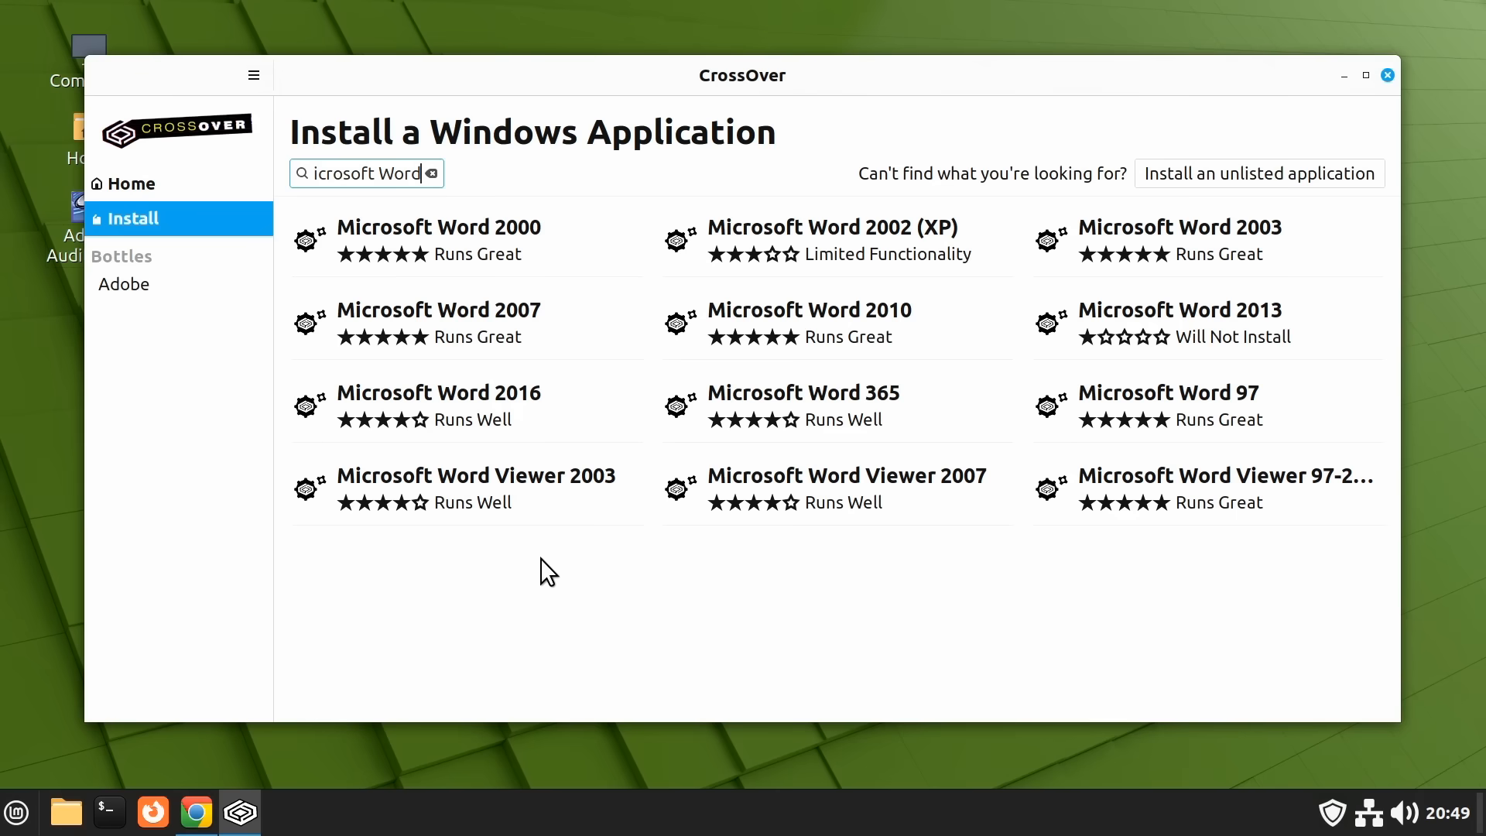
pyautogui.moveTo(542, 433)
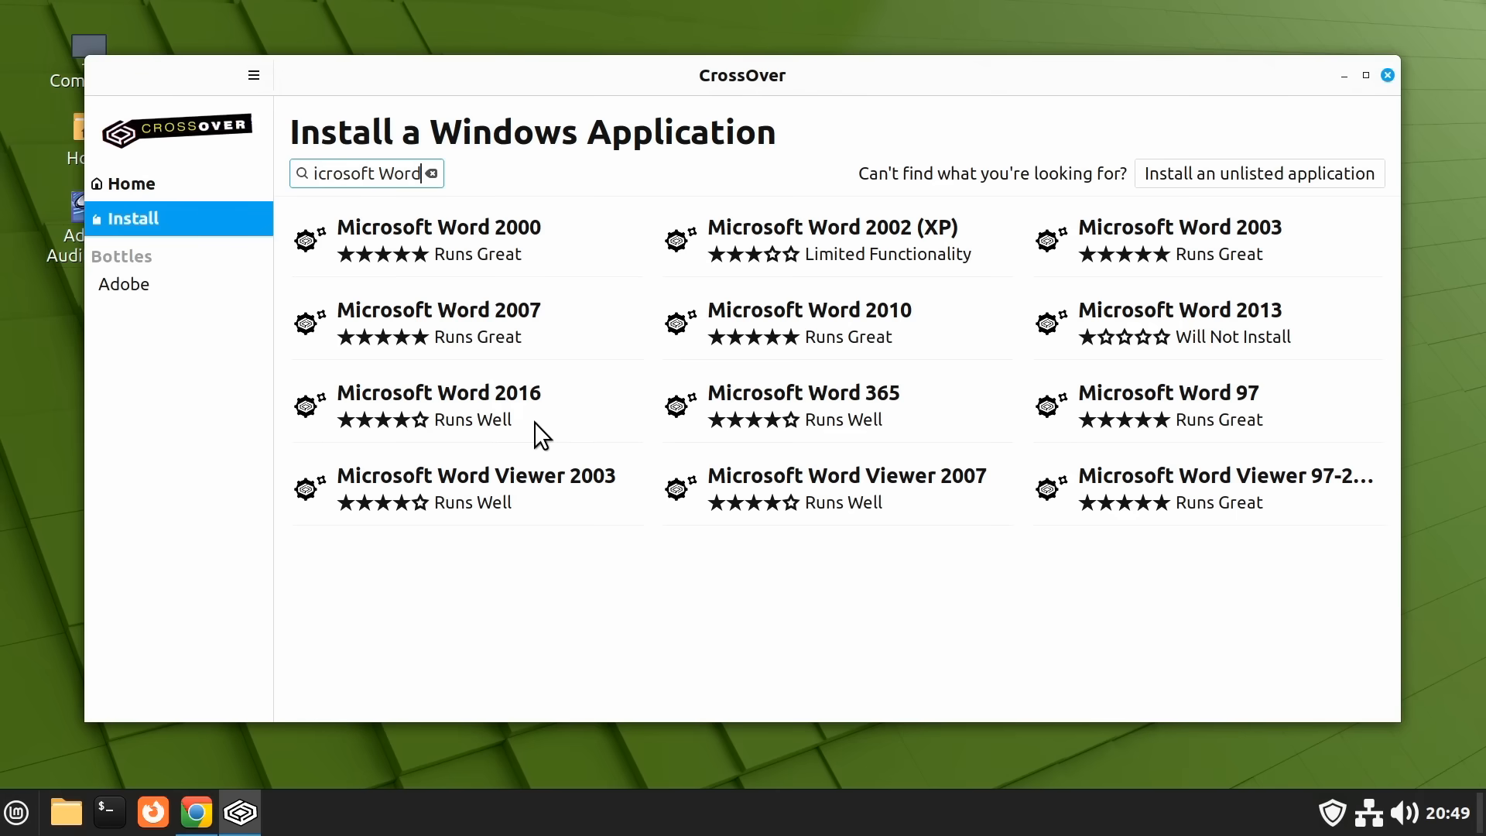
pyautogui.moveTo(563, 263)
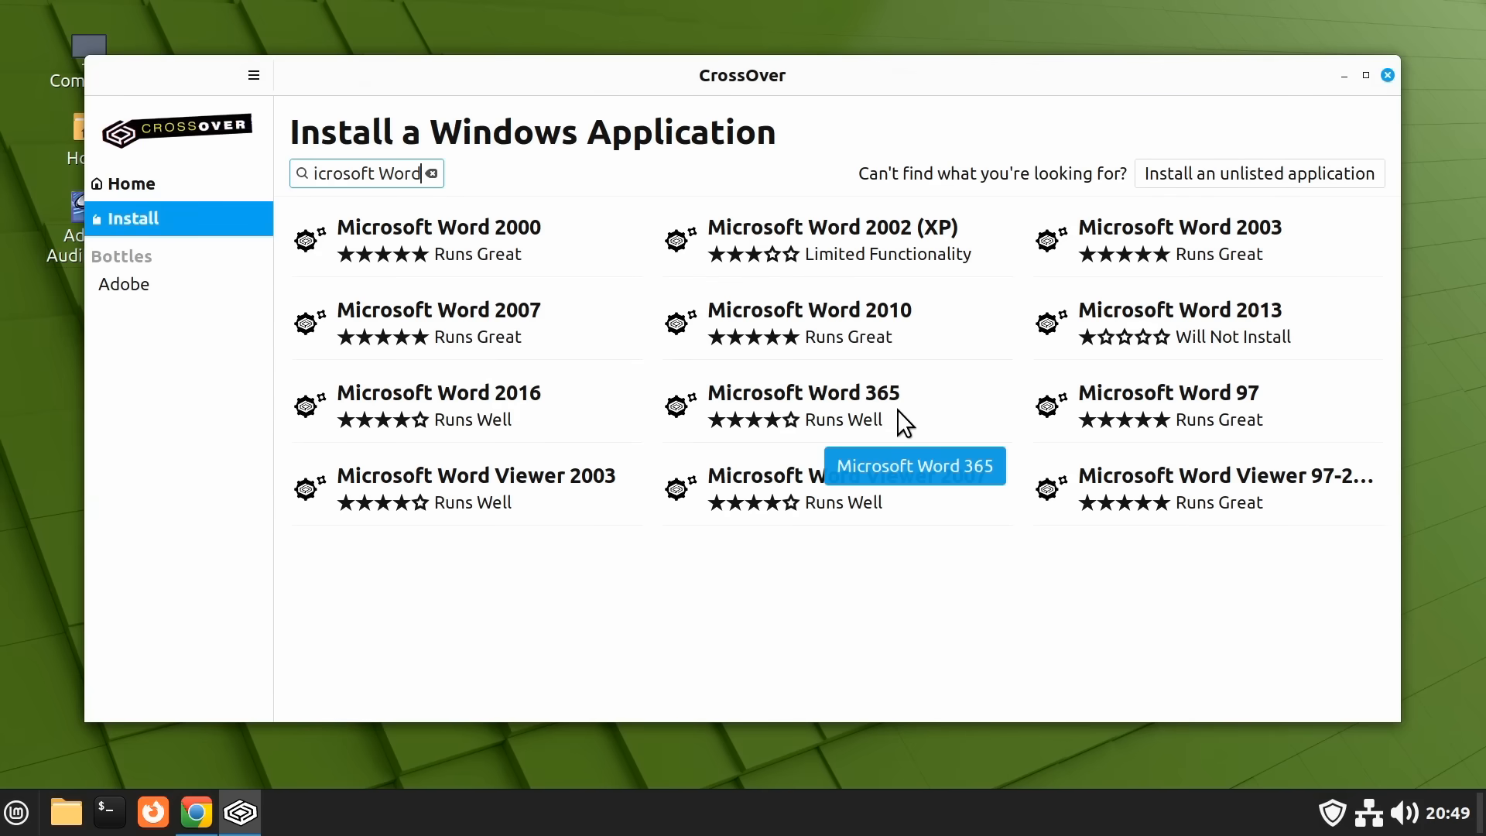
pyautogui.moveTo(915, 422)
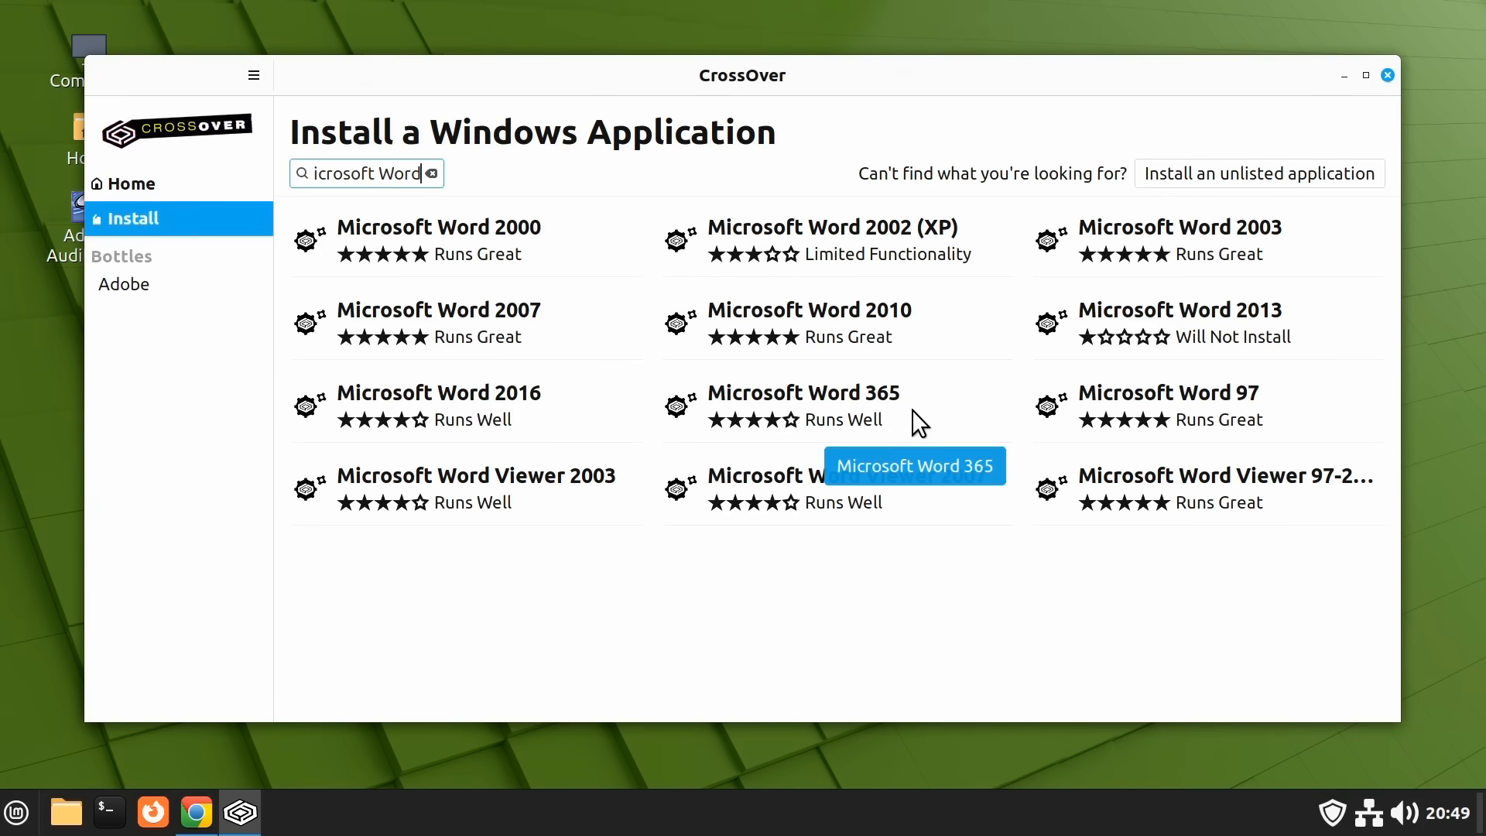
pyautogui.moveTo(790, 593)
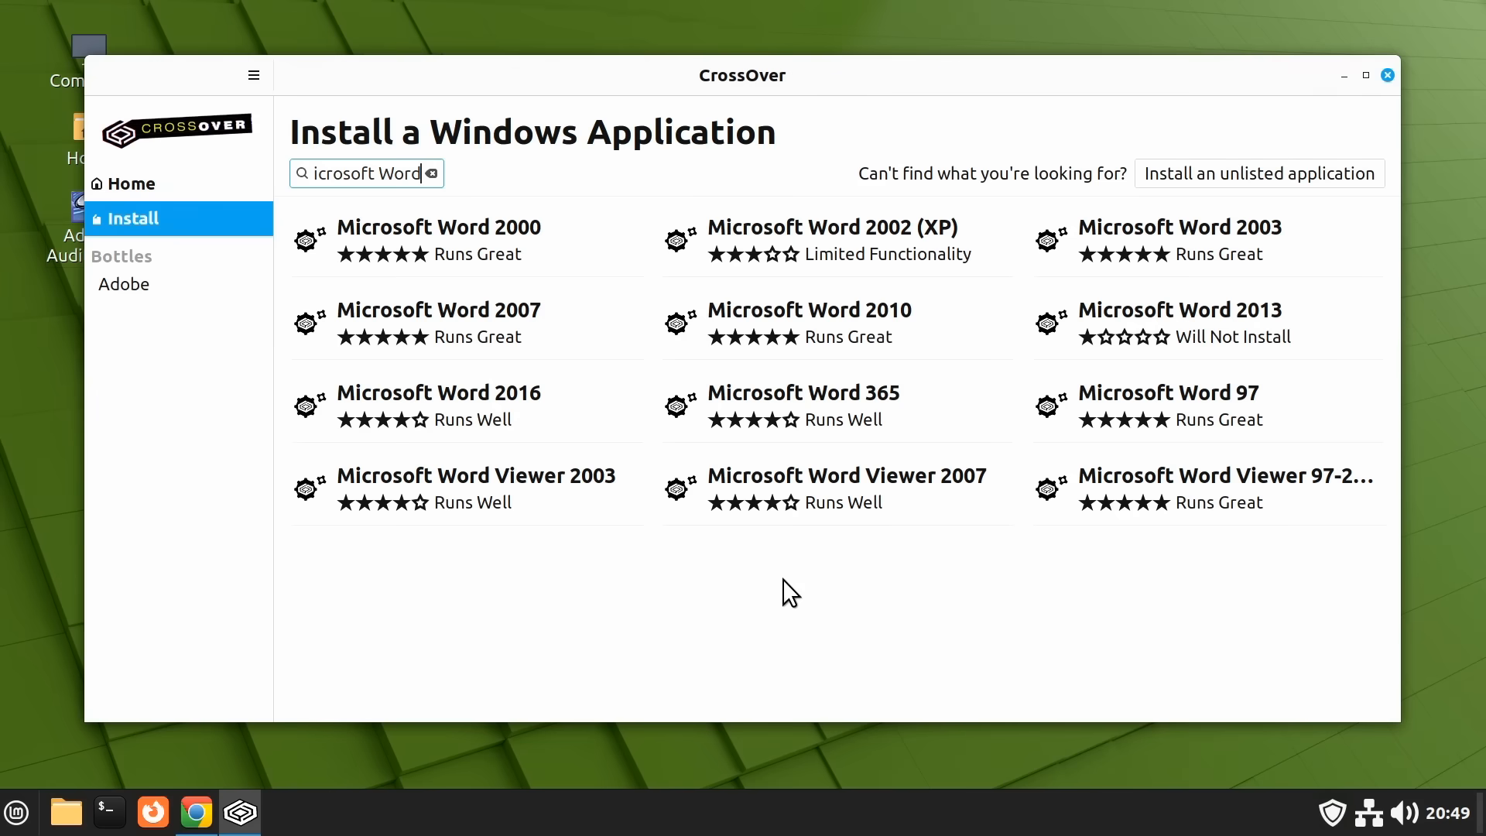